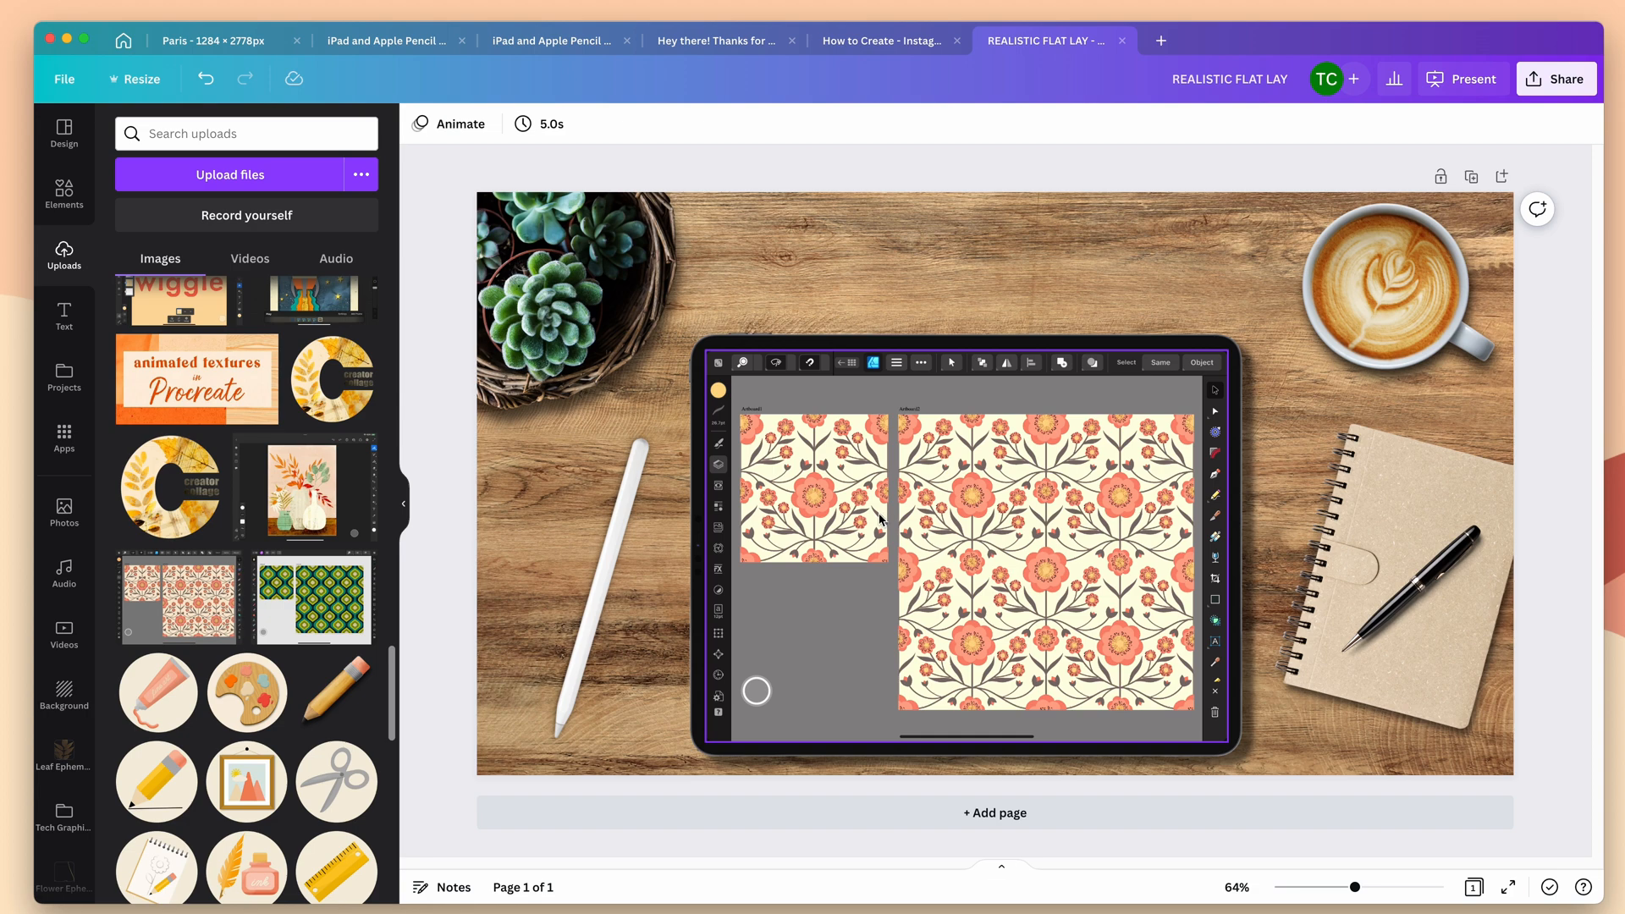
Add the landscape screen-shaped frame from Elements onto a new page and return to uploads for the screenshot.
click(63, 194)
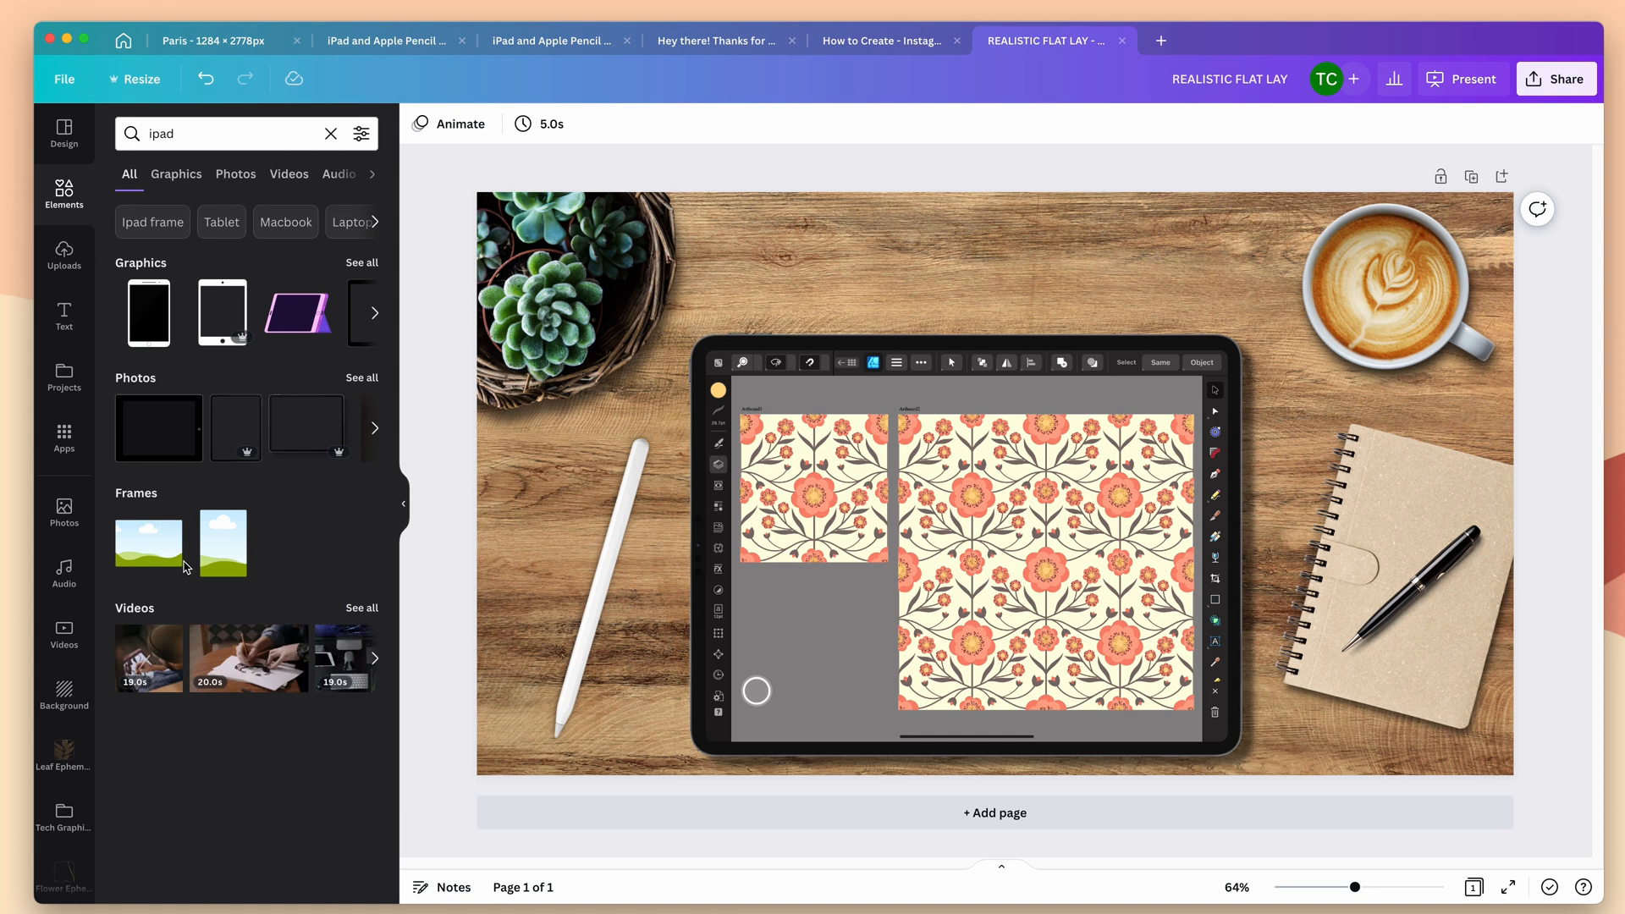
mouse_move(308, 557)
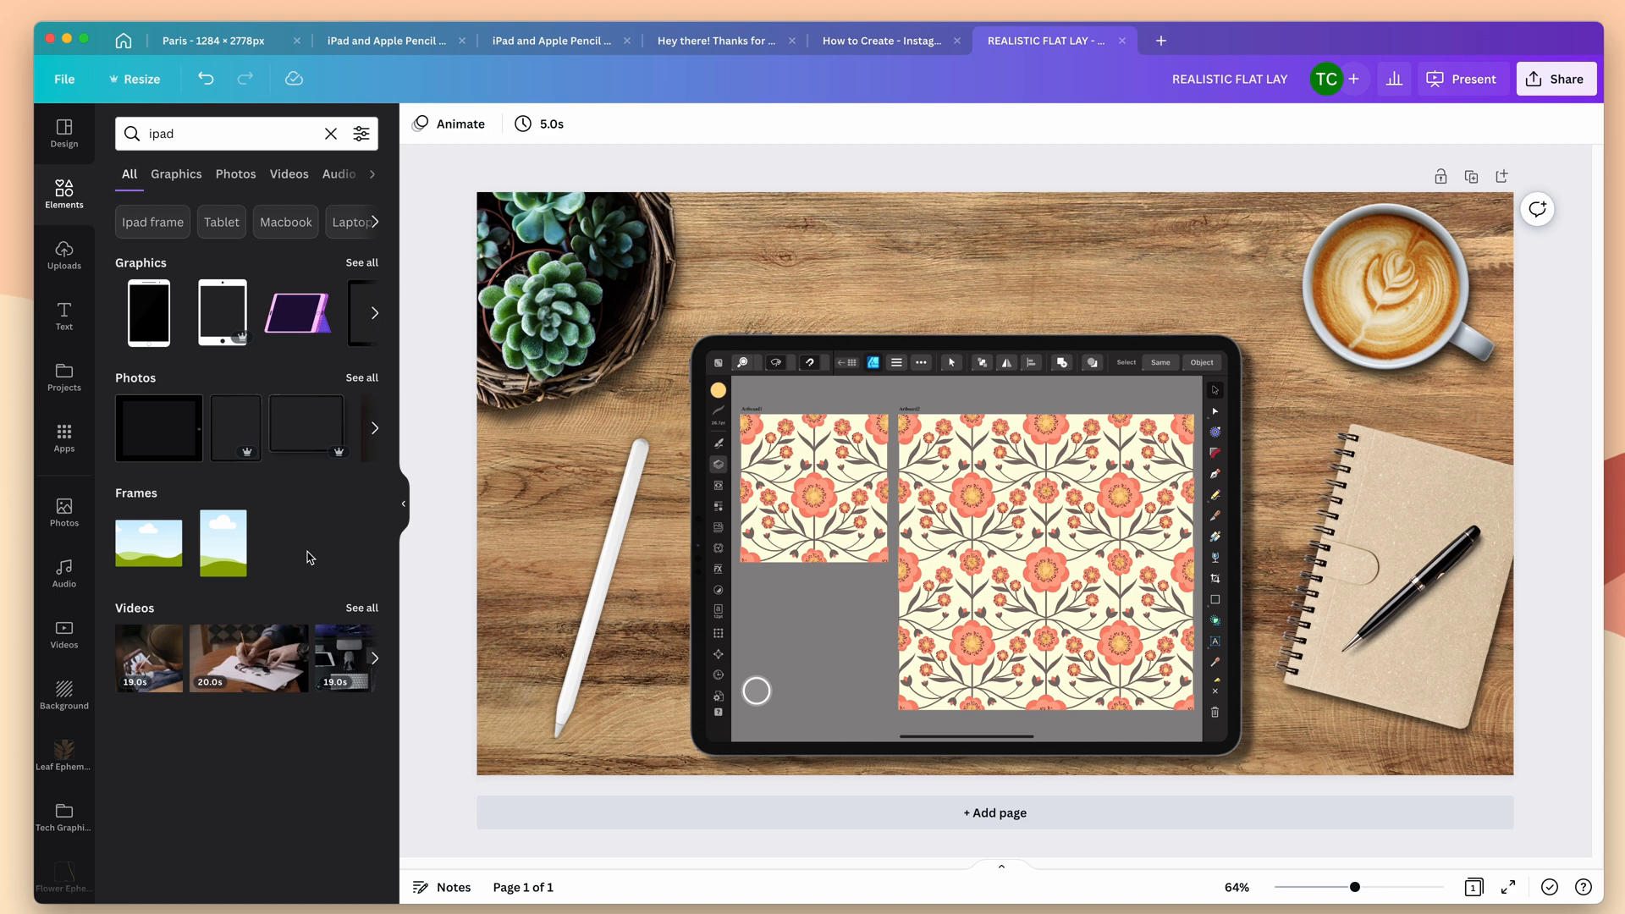
click(994, 813)
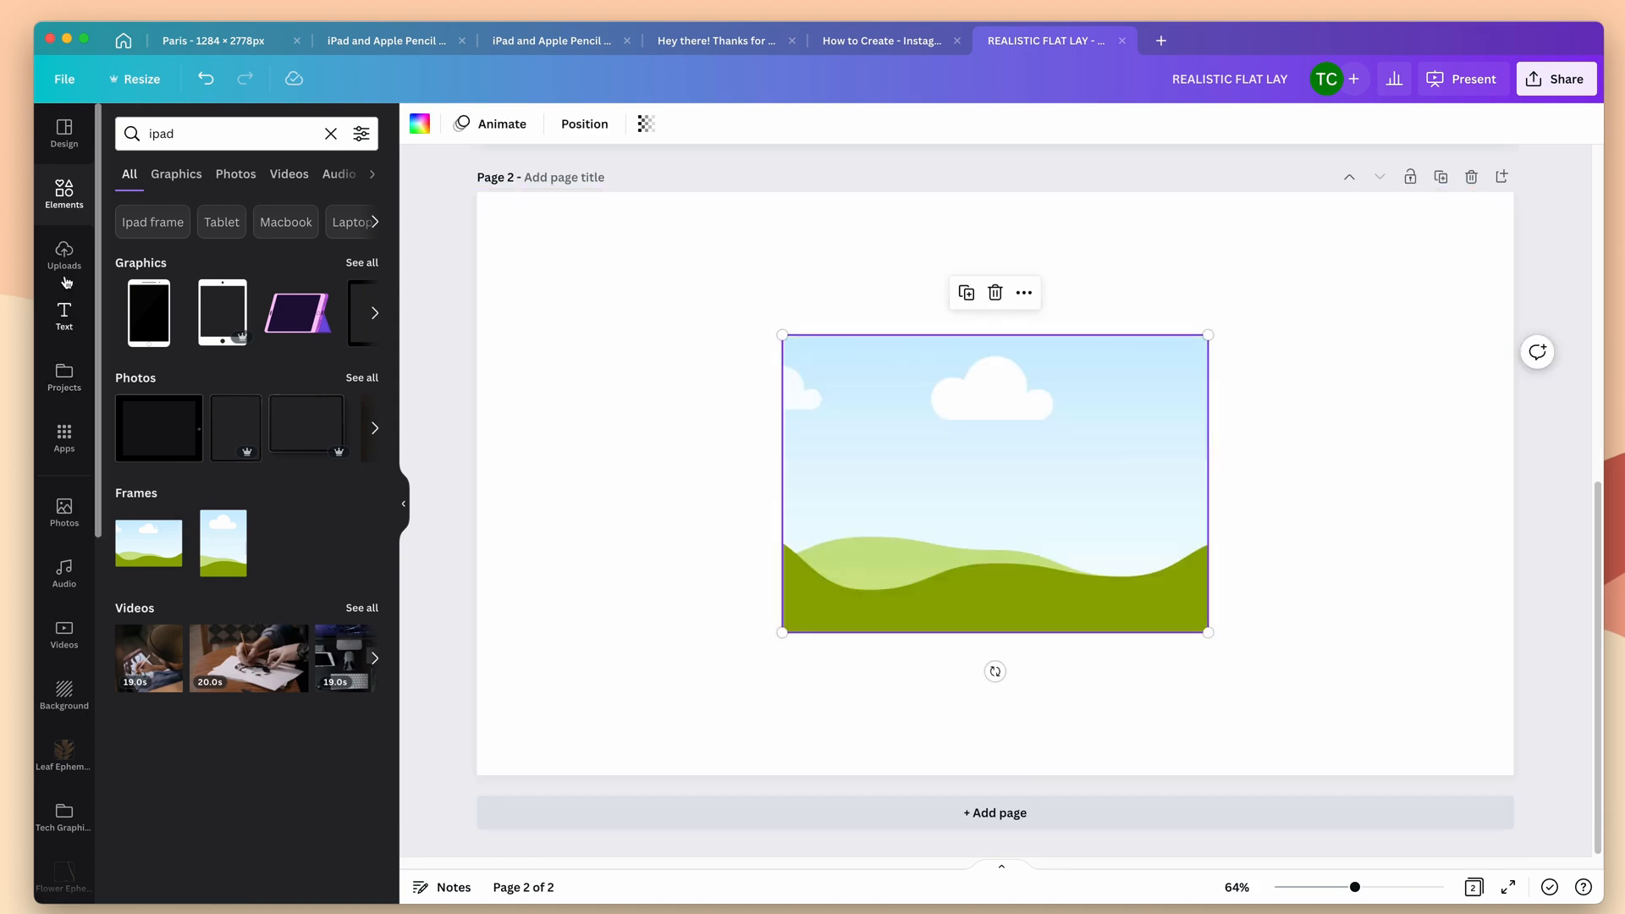
click(63, 255)
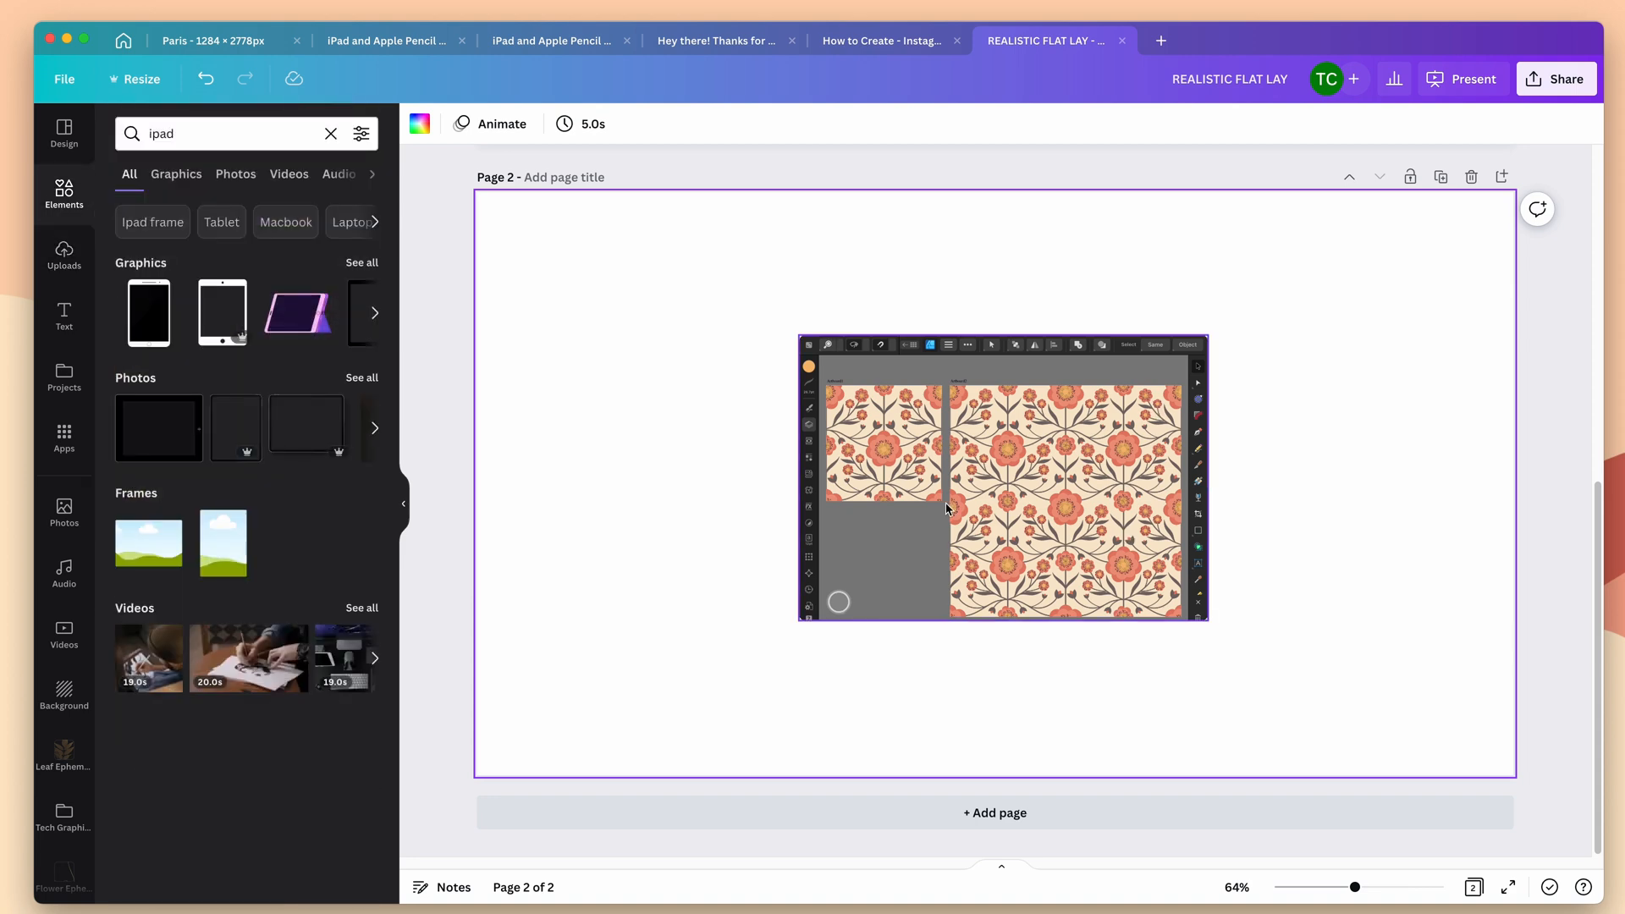
mouse_move(186, 446)
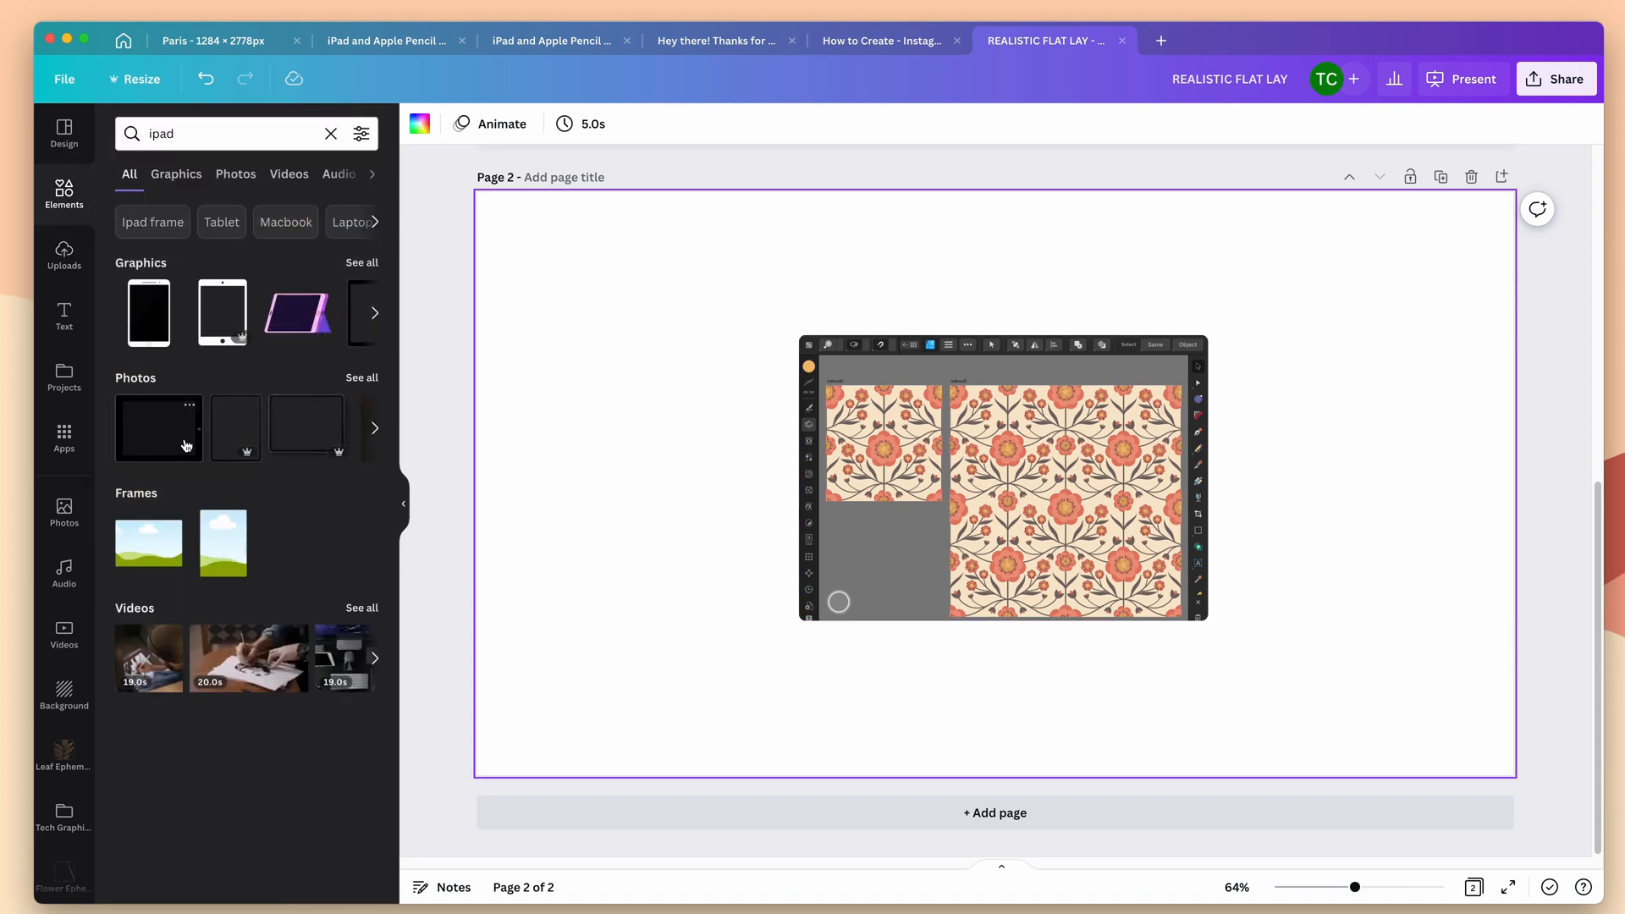
mouse_move(235, 428)
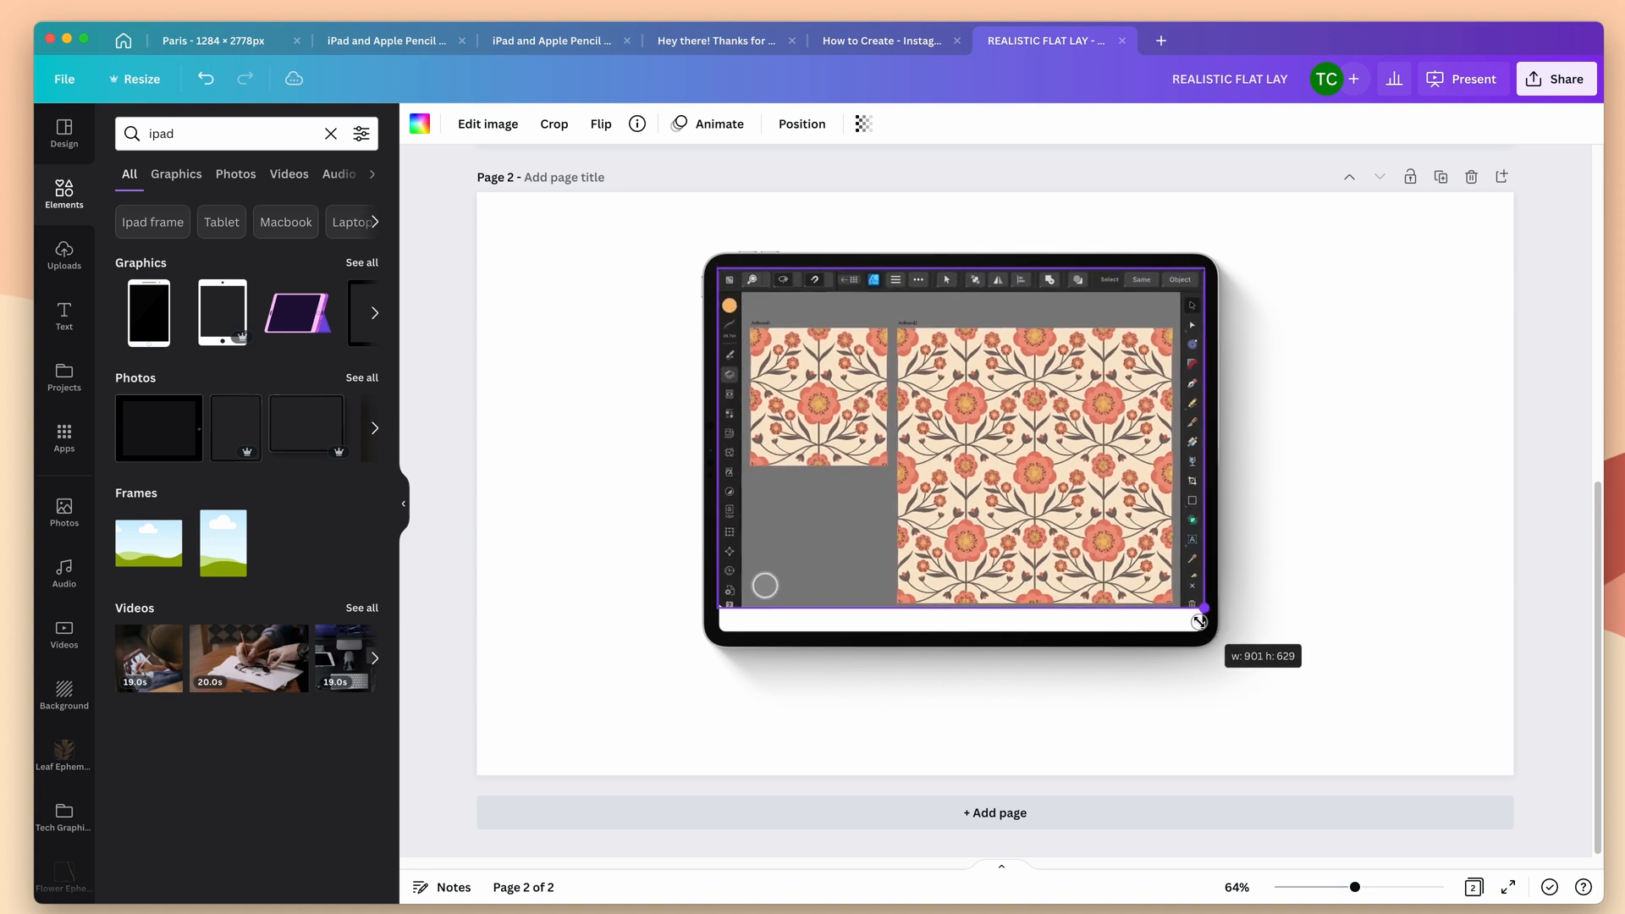
Enlarge and fine-tune the black tablet photo so its bezel surrounds the framed screenshot.
drag(1199, 620, 1214, 637)
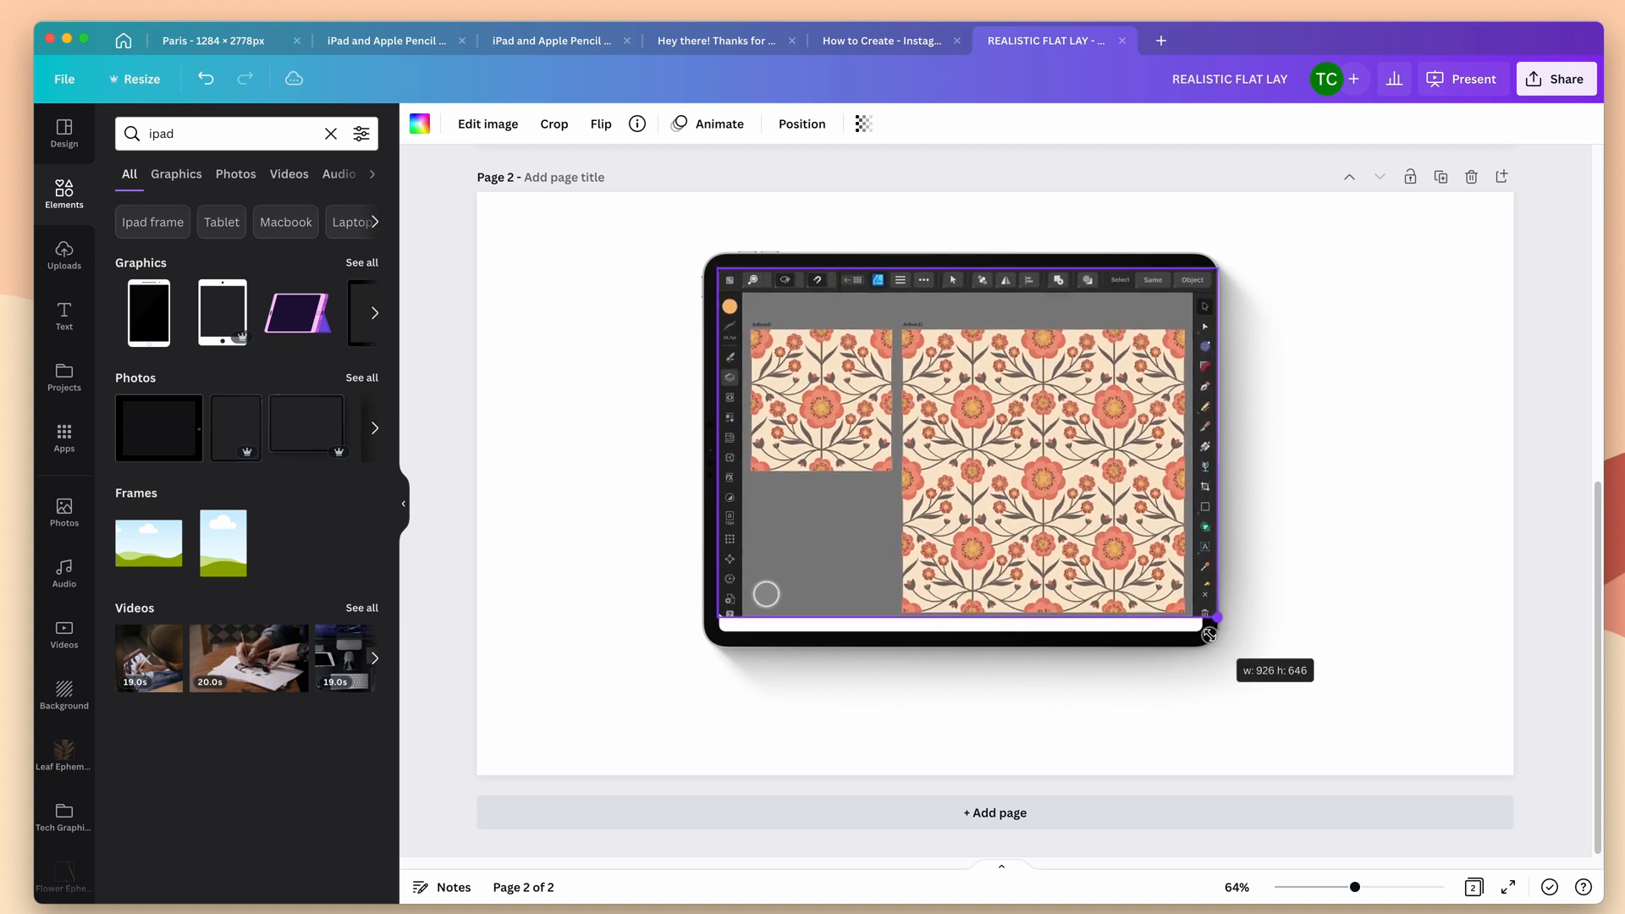
drag(1212, 619, 1237, 632)
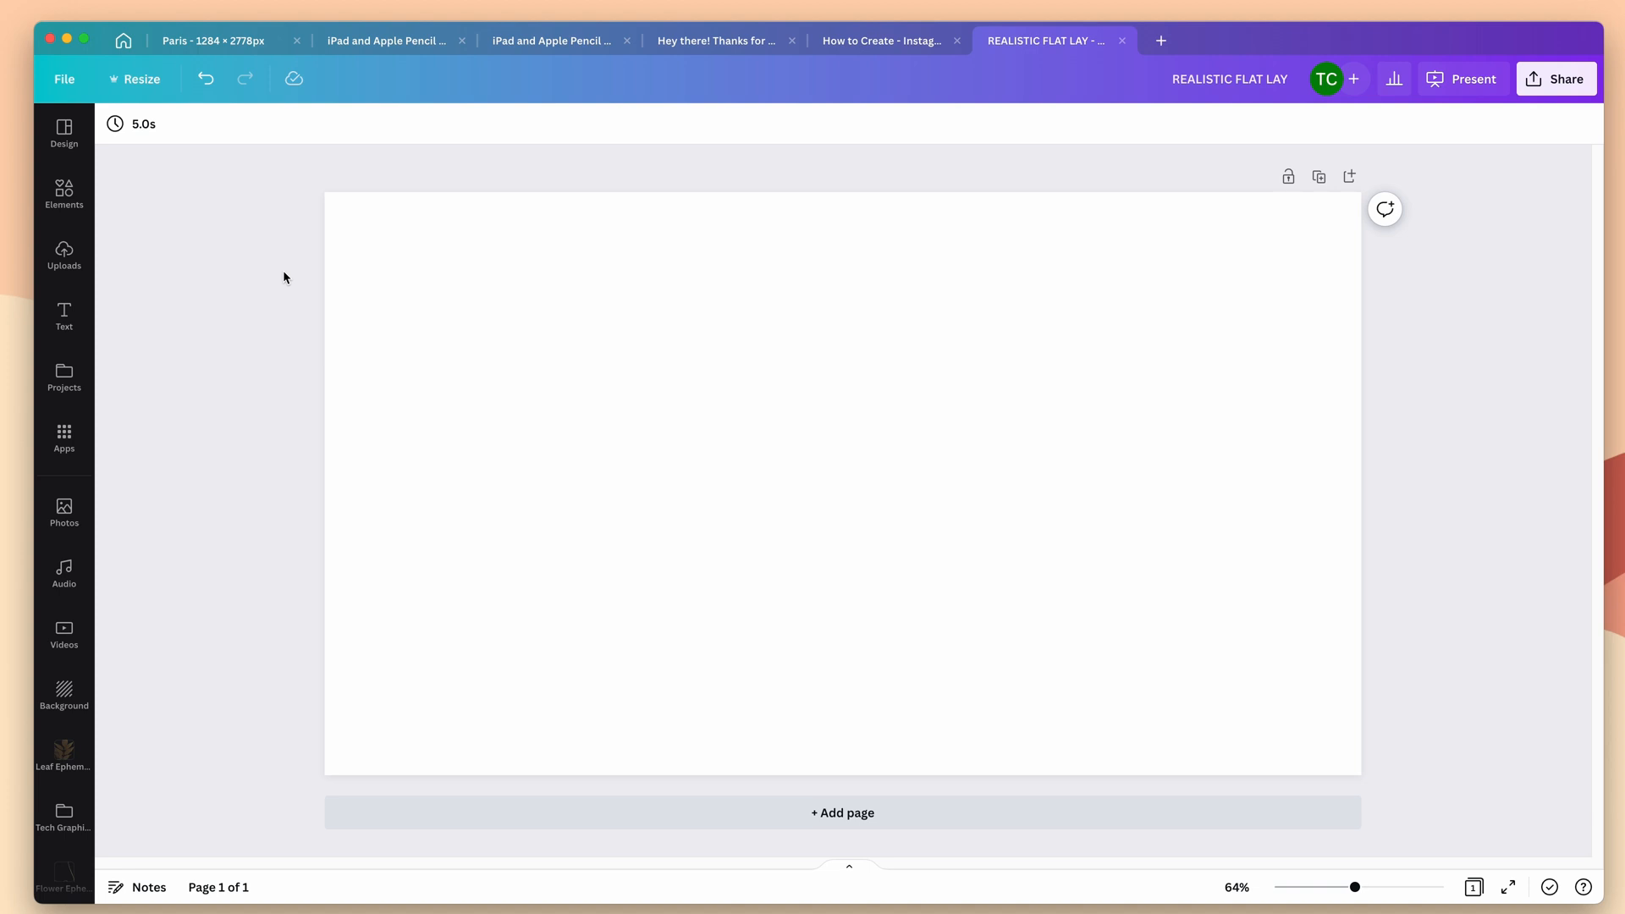
Search Elements for 'wood' and browse all photo results for a light wood-grain texture.
click(62, 195)
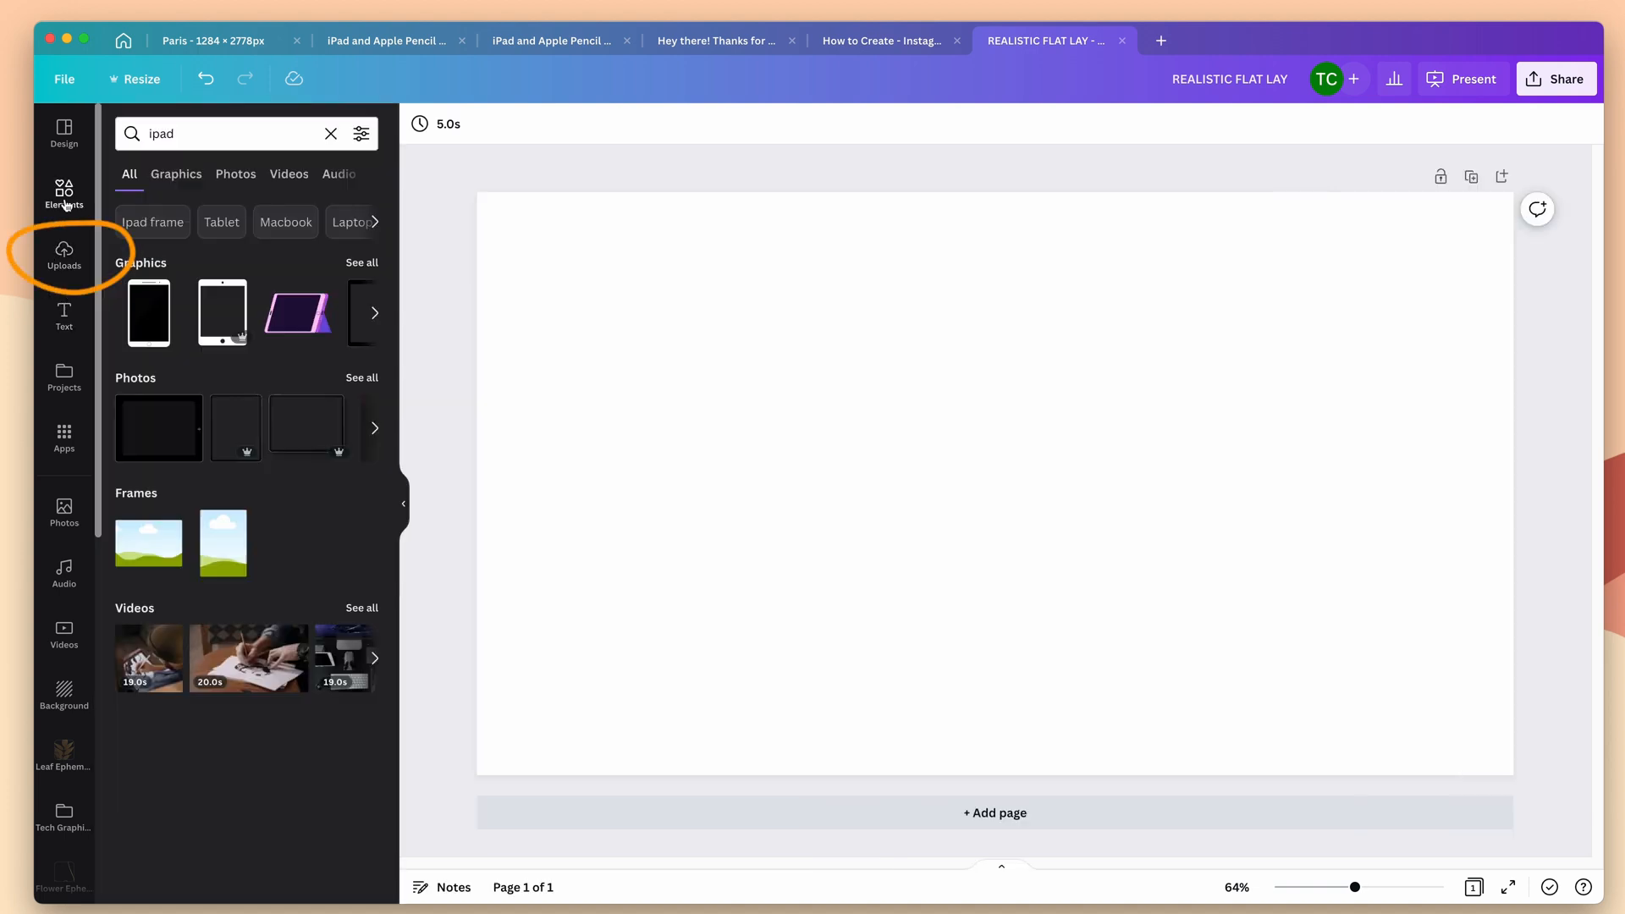
text(wood)
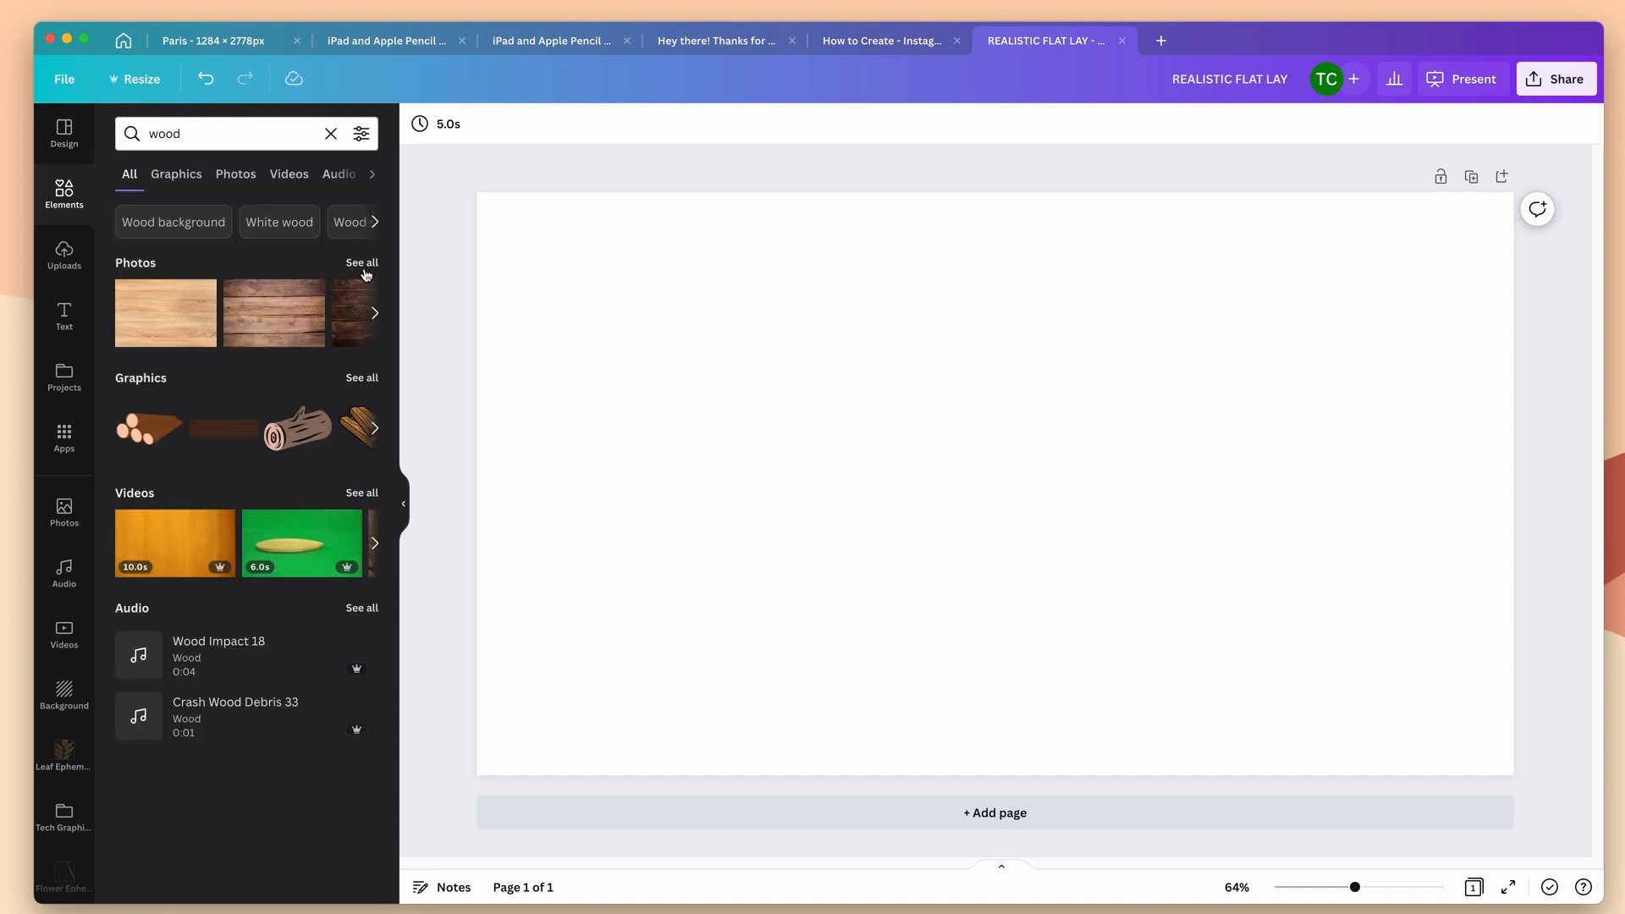
click(233, 173)
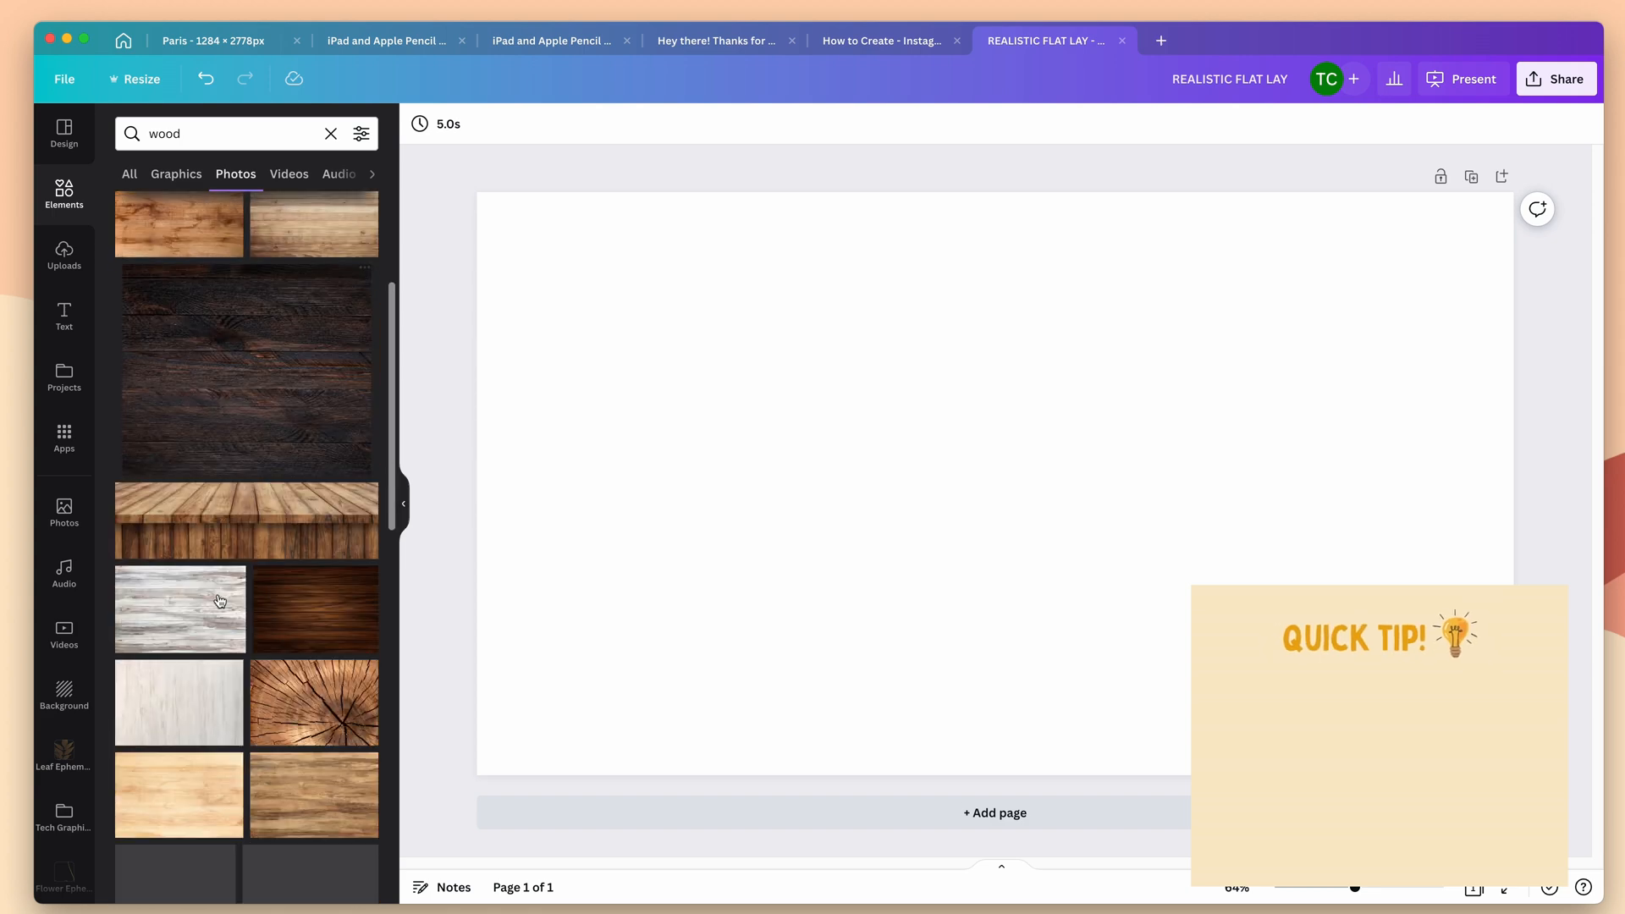
scroll(down, 3)
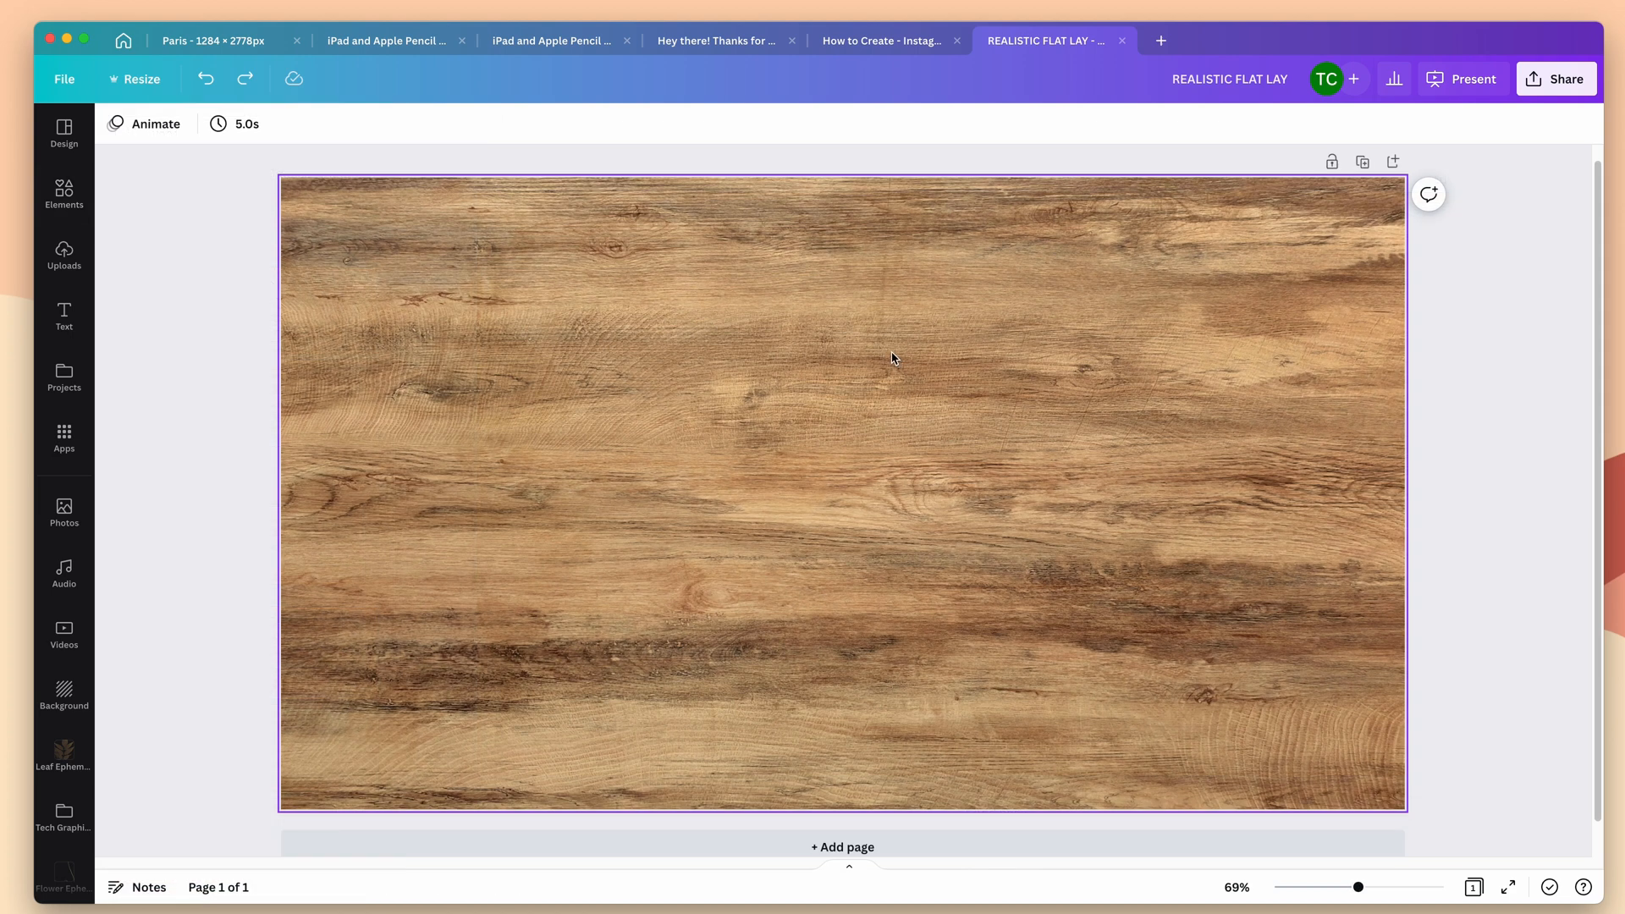
Copy the custom tablet frame from the iPad and Apple Pencil mockup design.
click(556, 41)
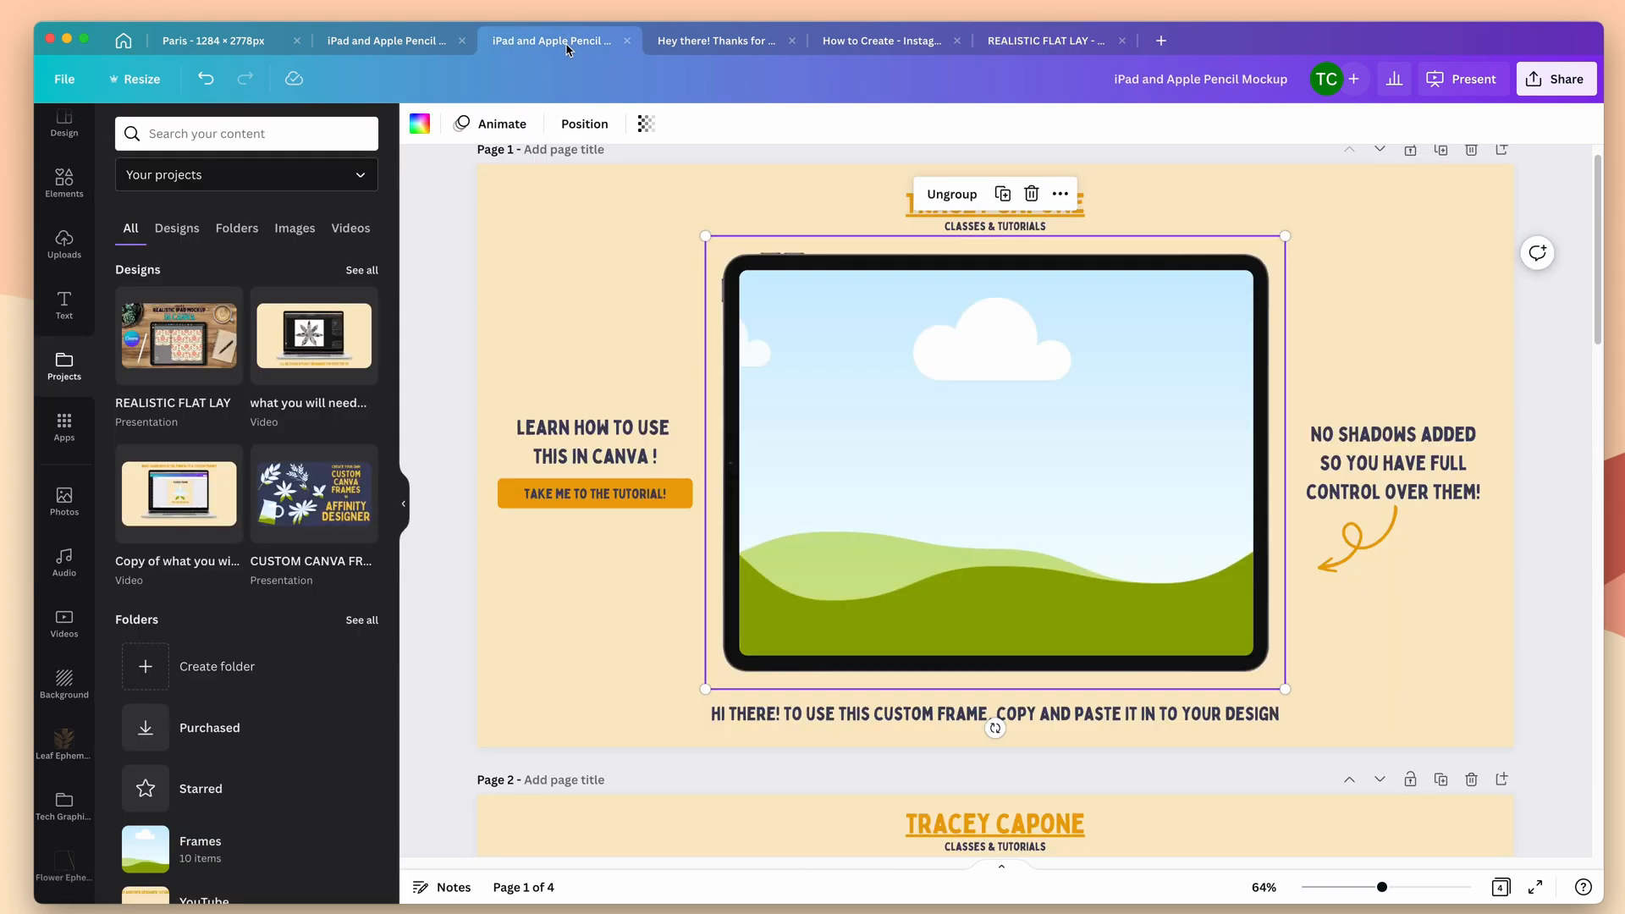
mouse_move(645, 273)
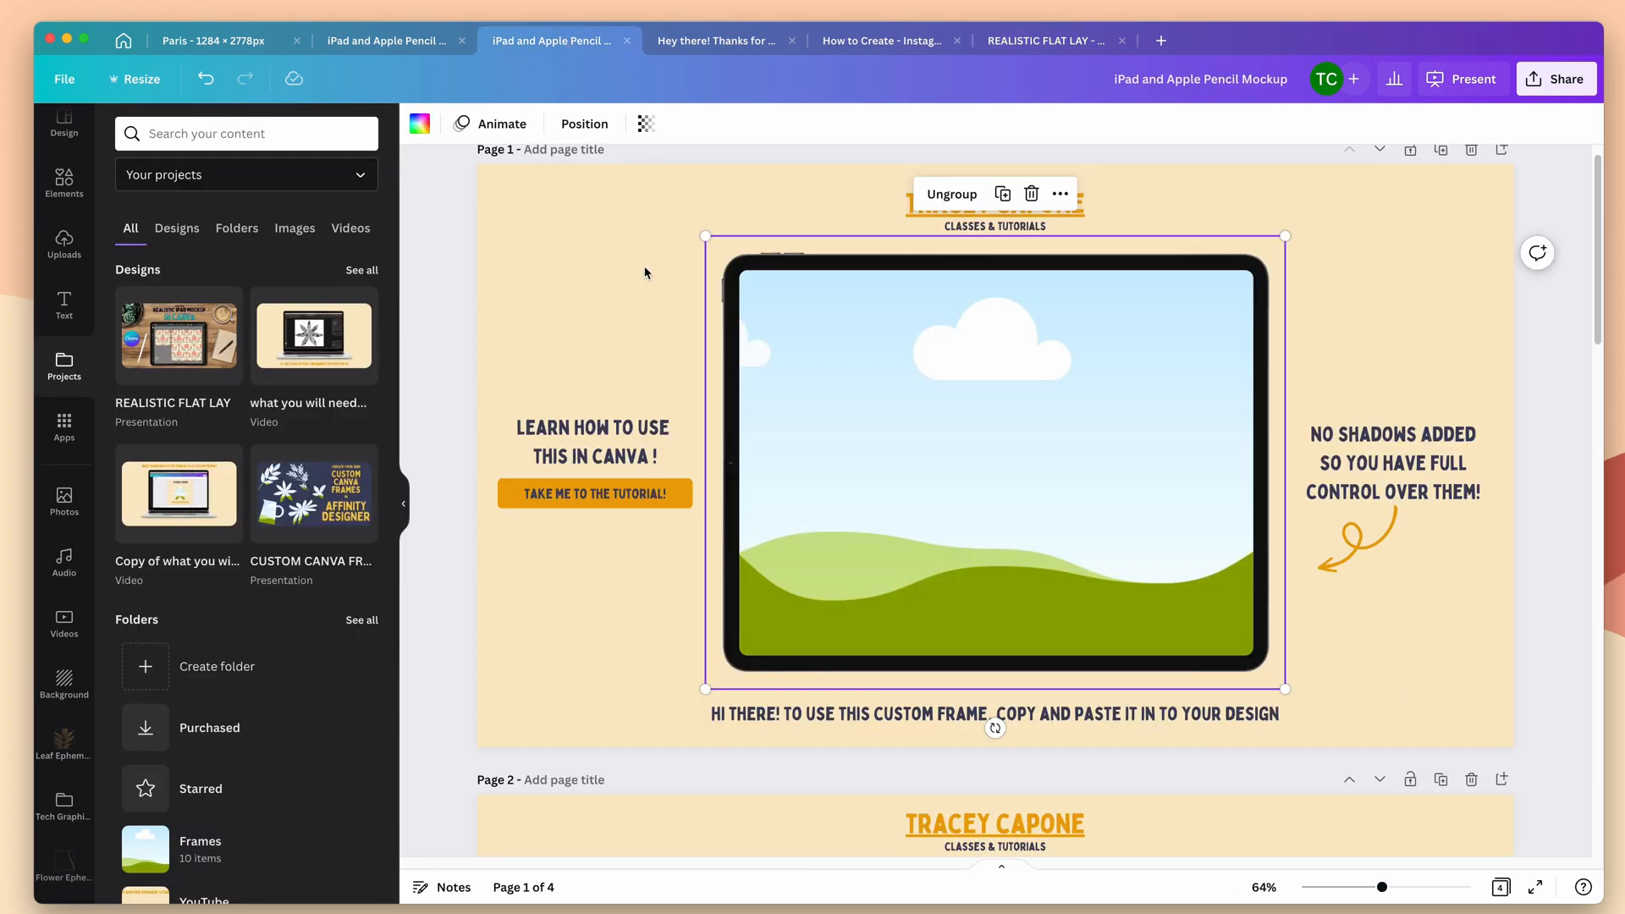
scroll(down, 3)
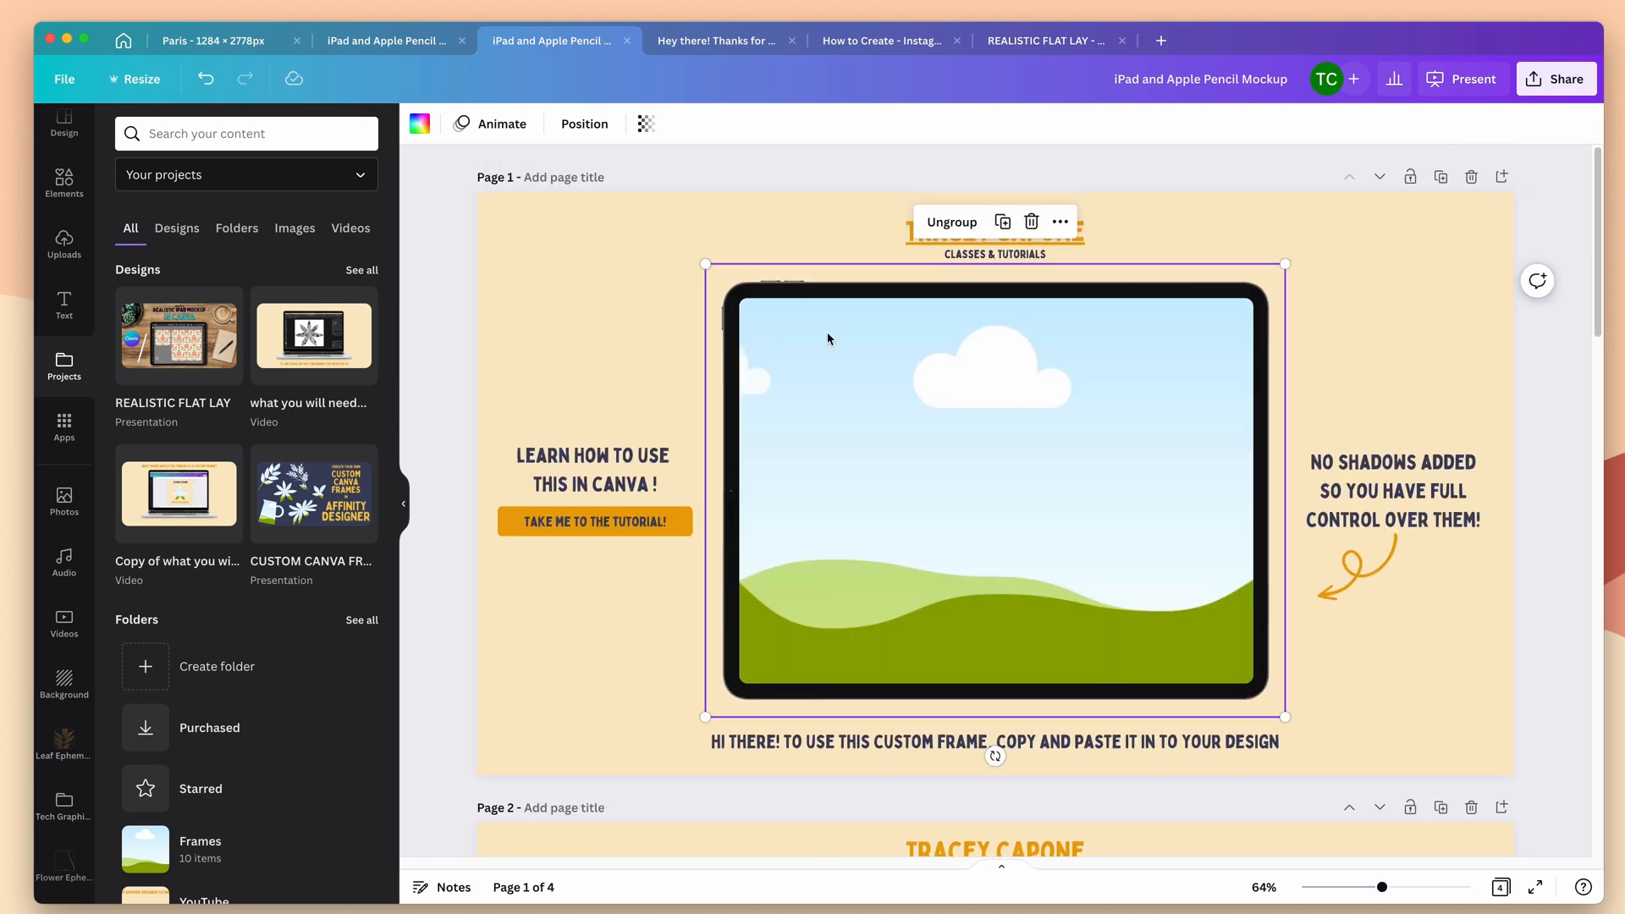
mouse_move(823, 325)
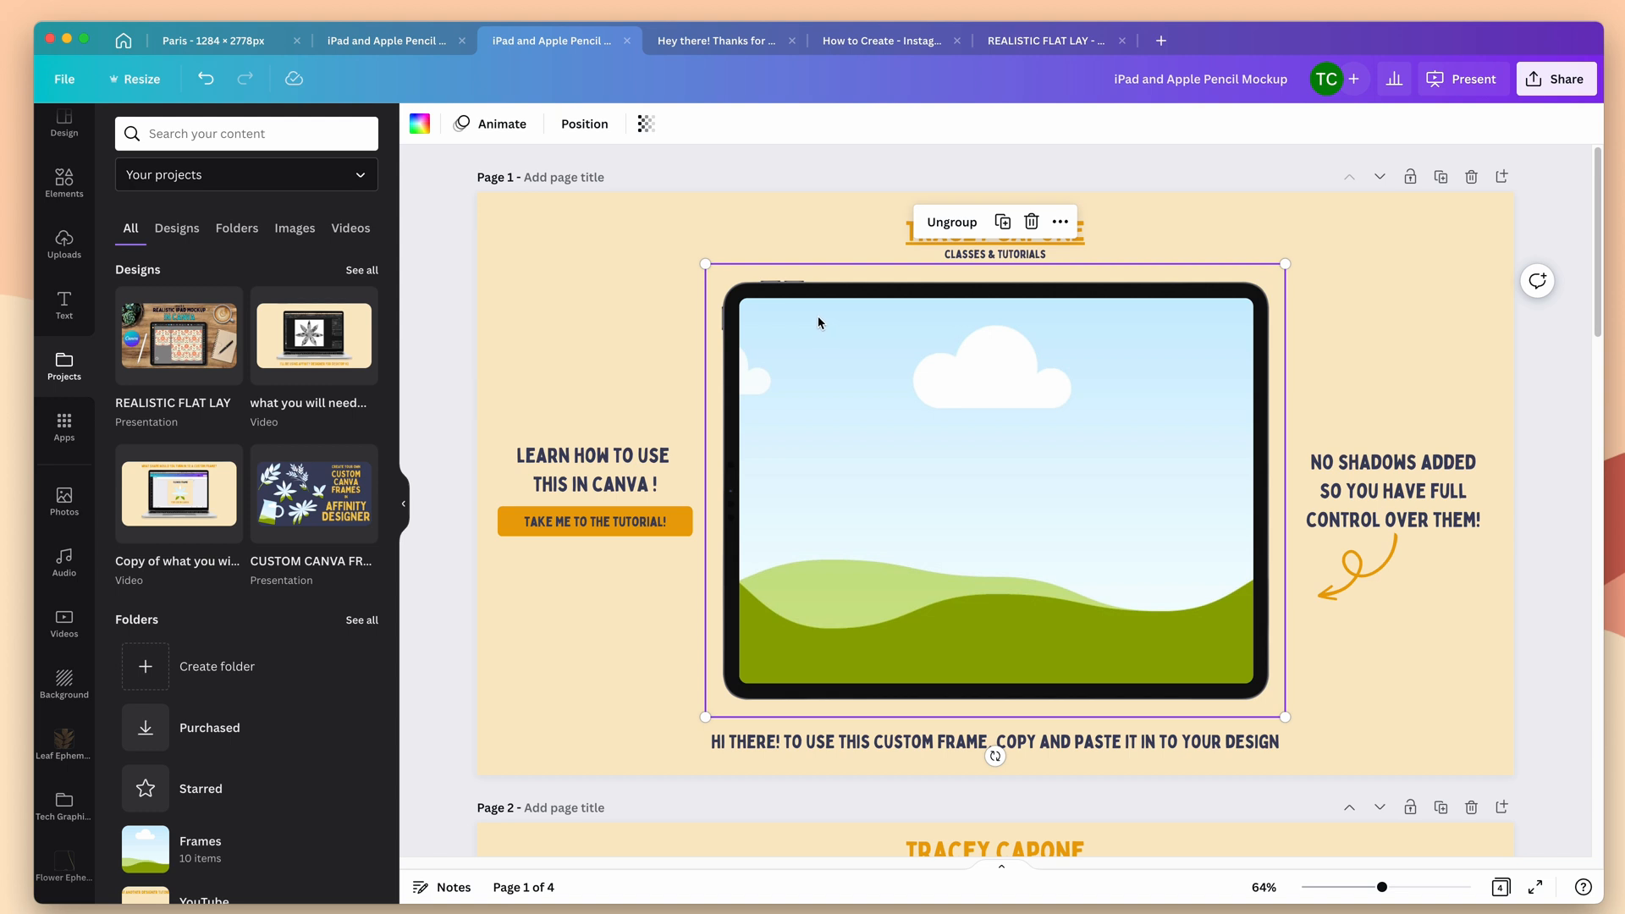
right_click(820, 322)
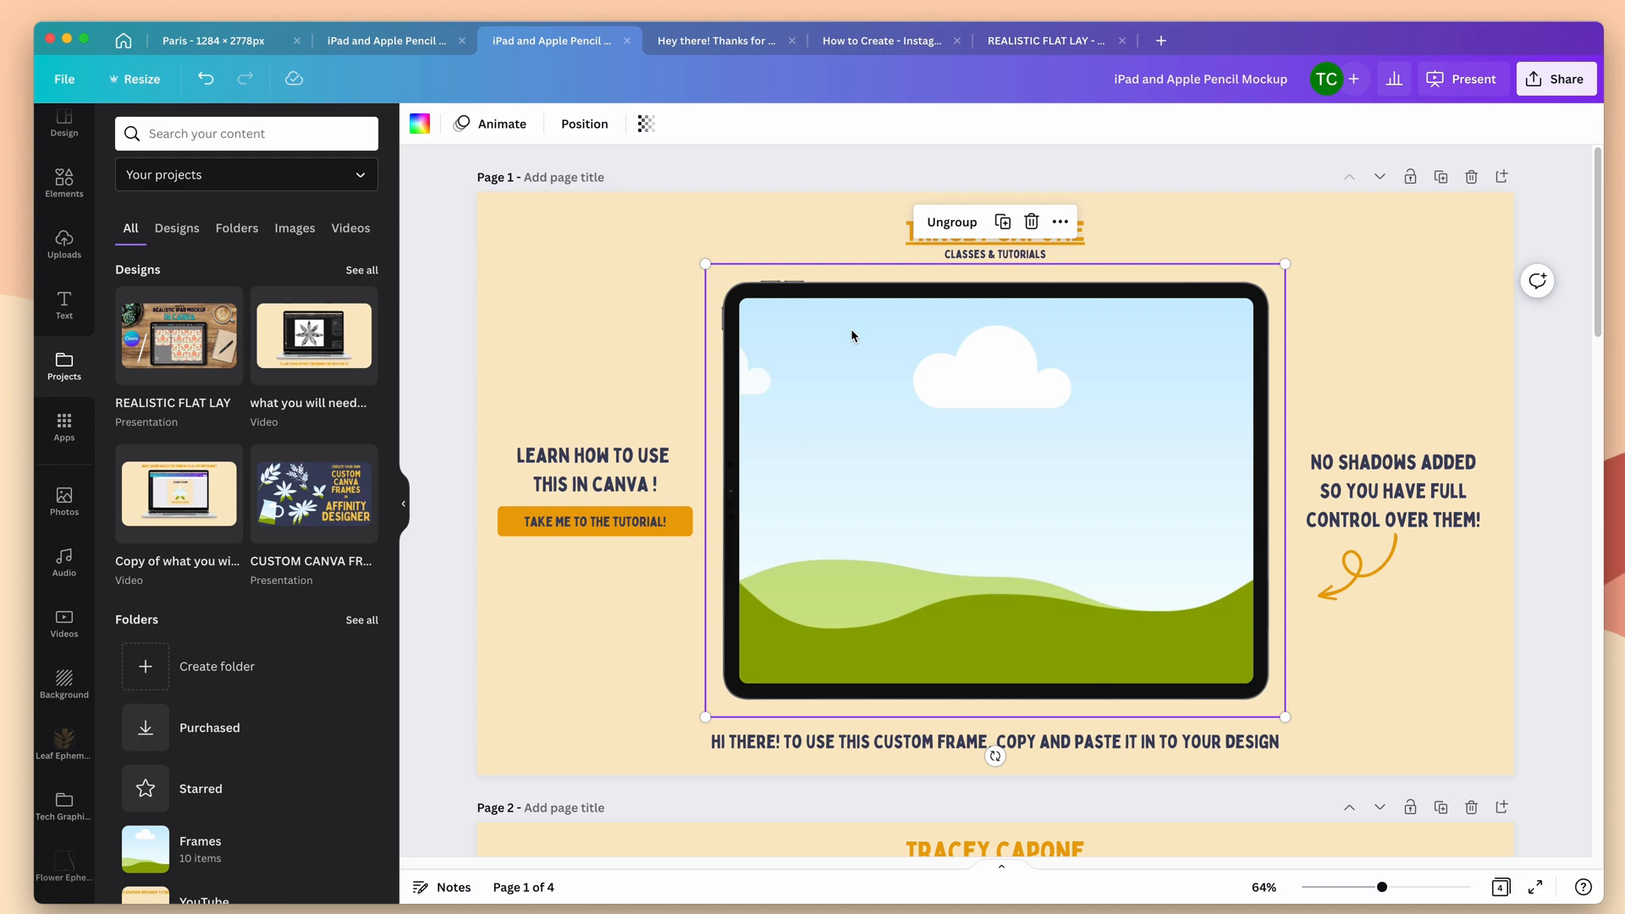
click(1046, 41)
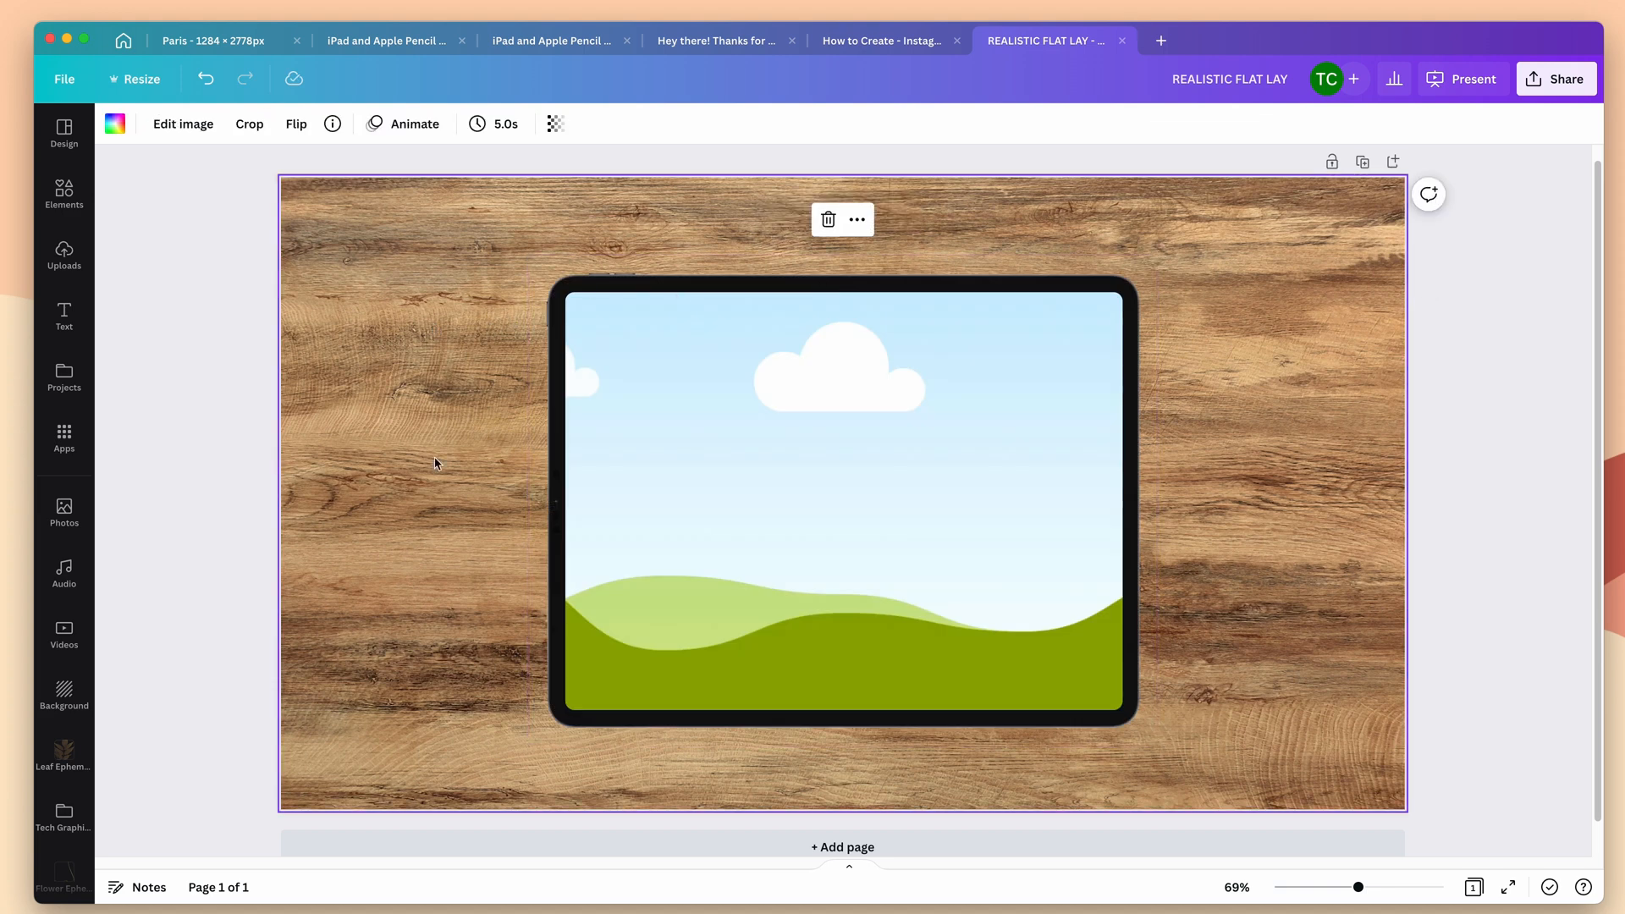
Search Elements for 'ipad' in the flat-lay design to bring in the frame.
click(63, 195)
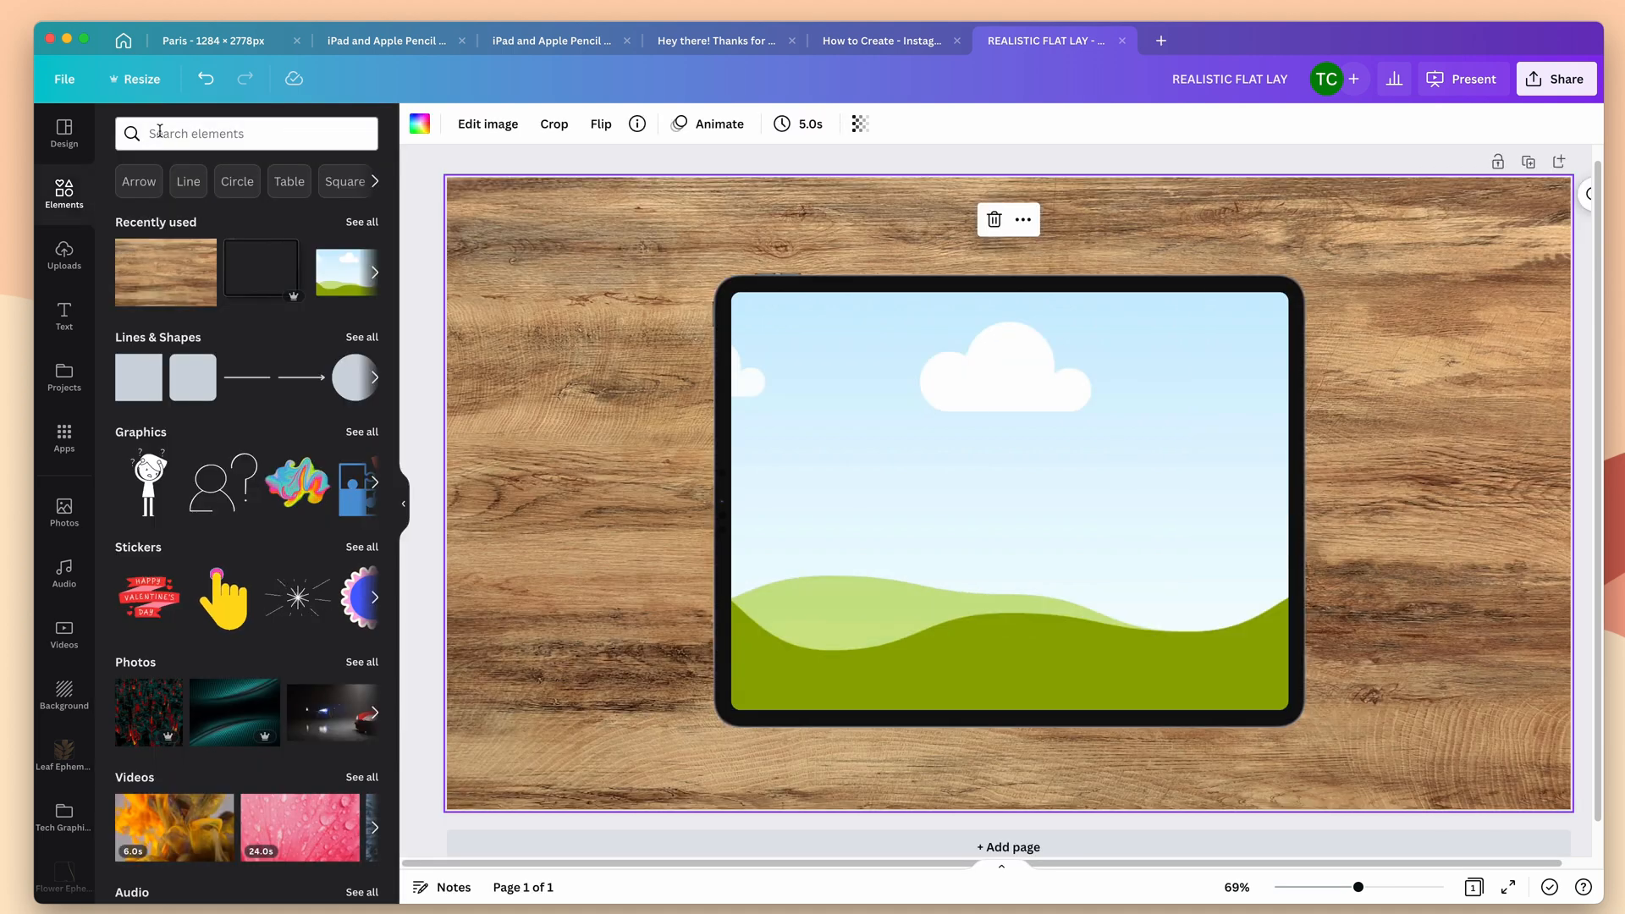
text(ipad)
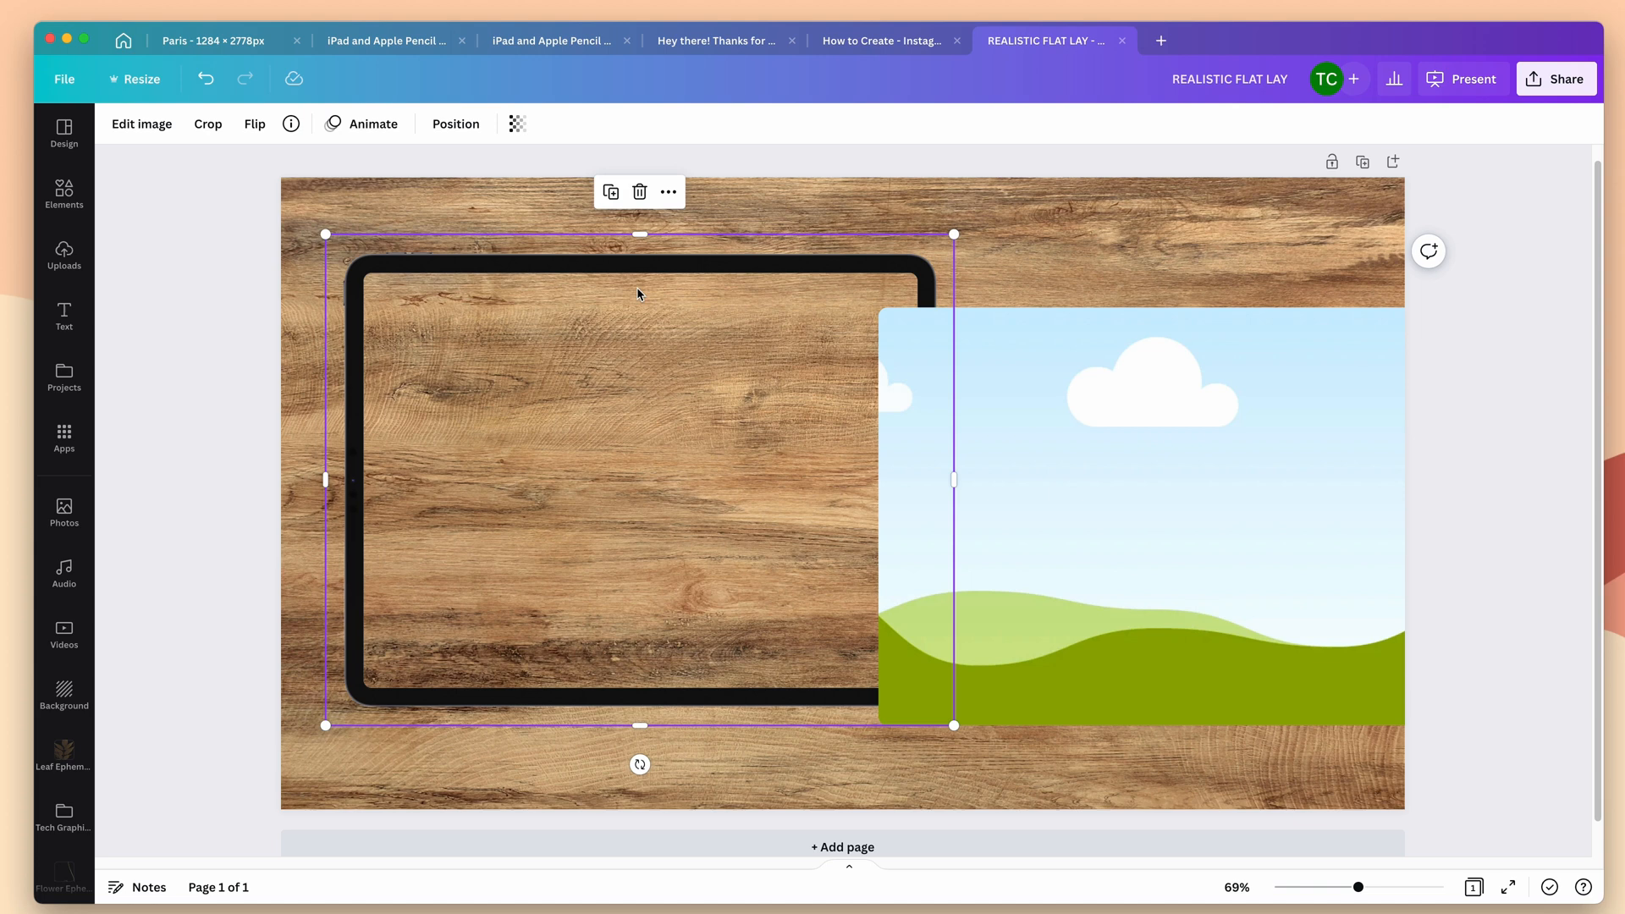
mouse_move(1515, 553)
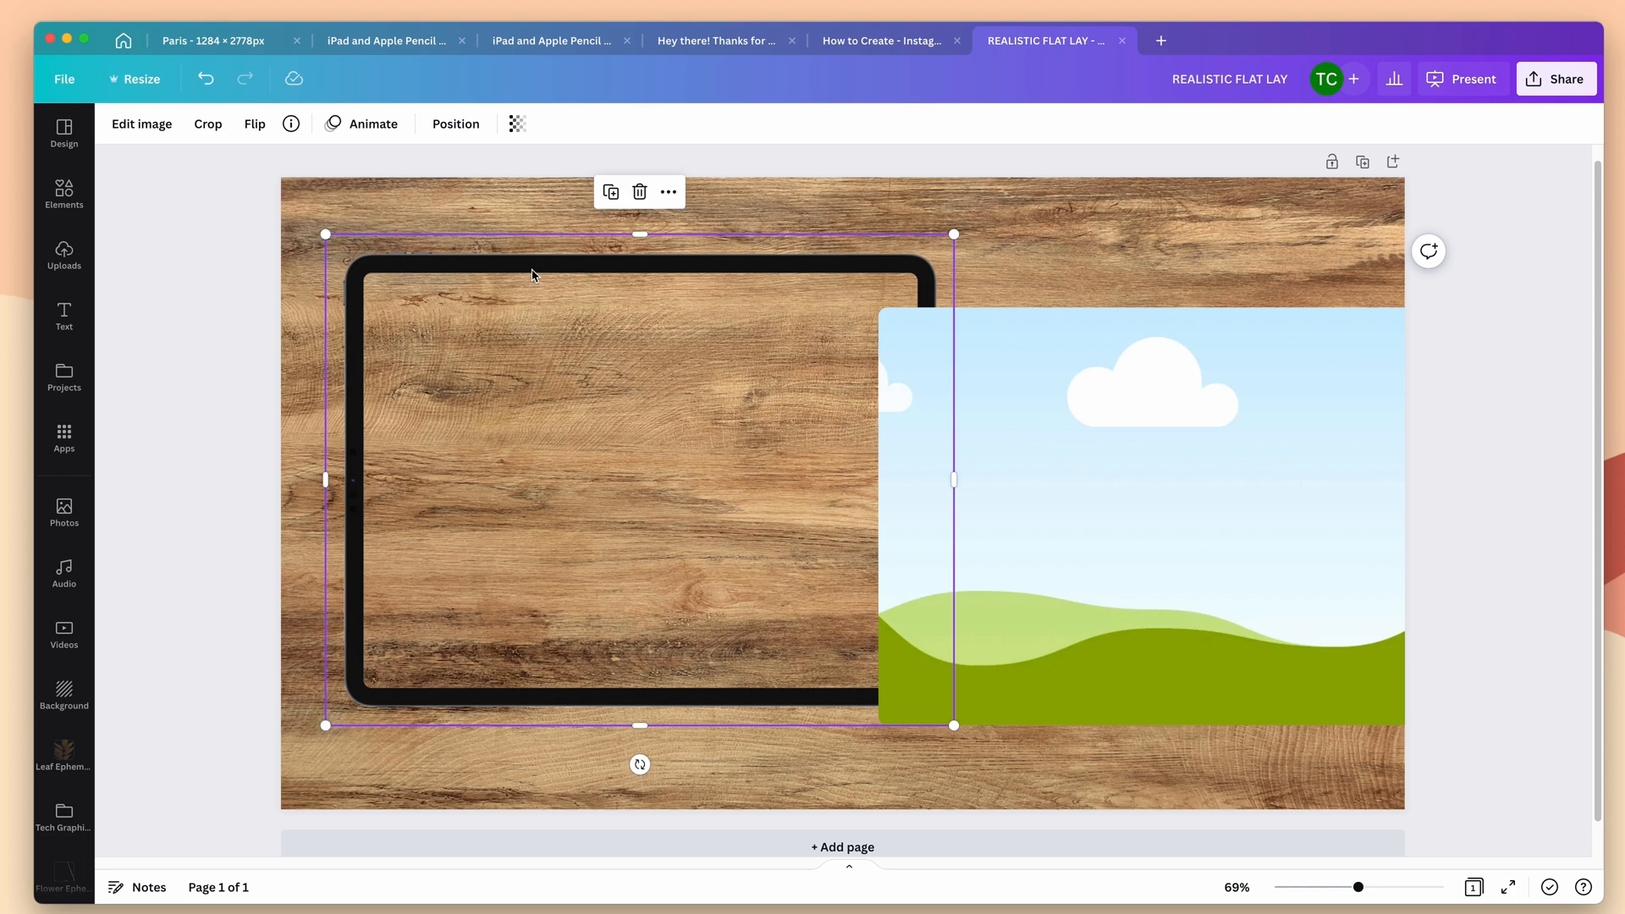
Apply a Drop shadow effect to the black tablet bezel via Edit image > Shadows.
click(140, 124)
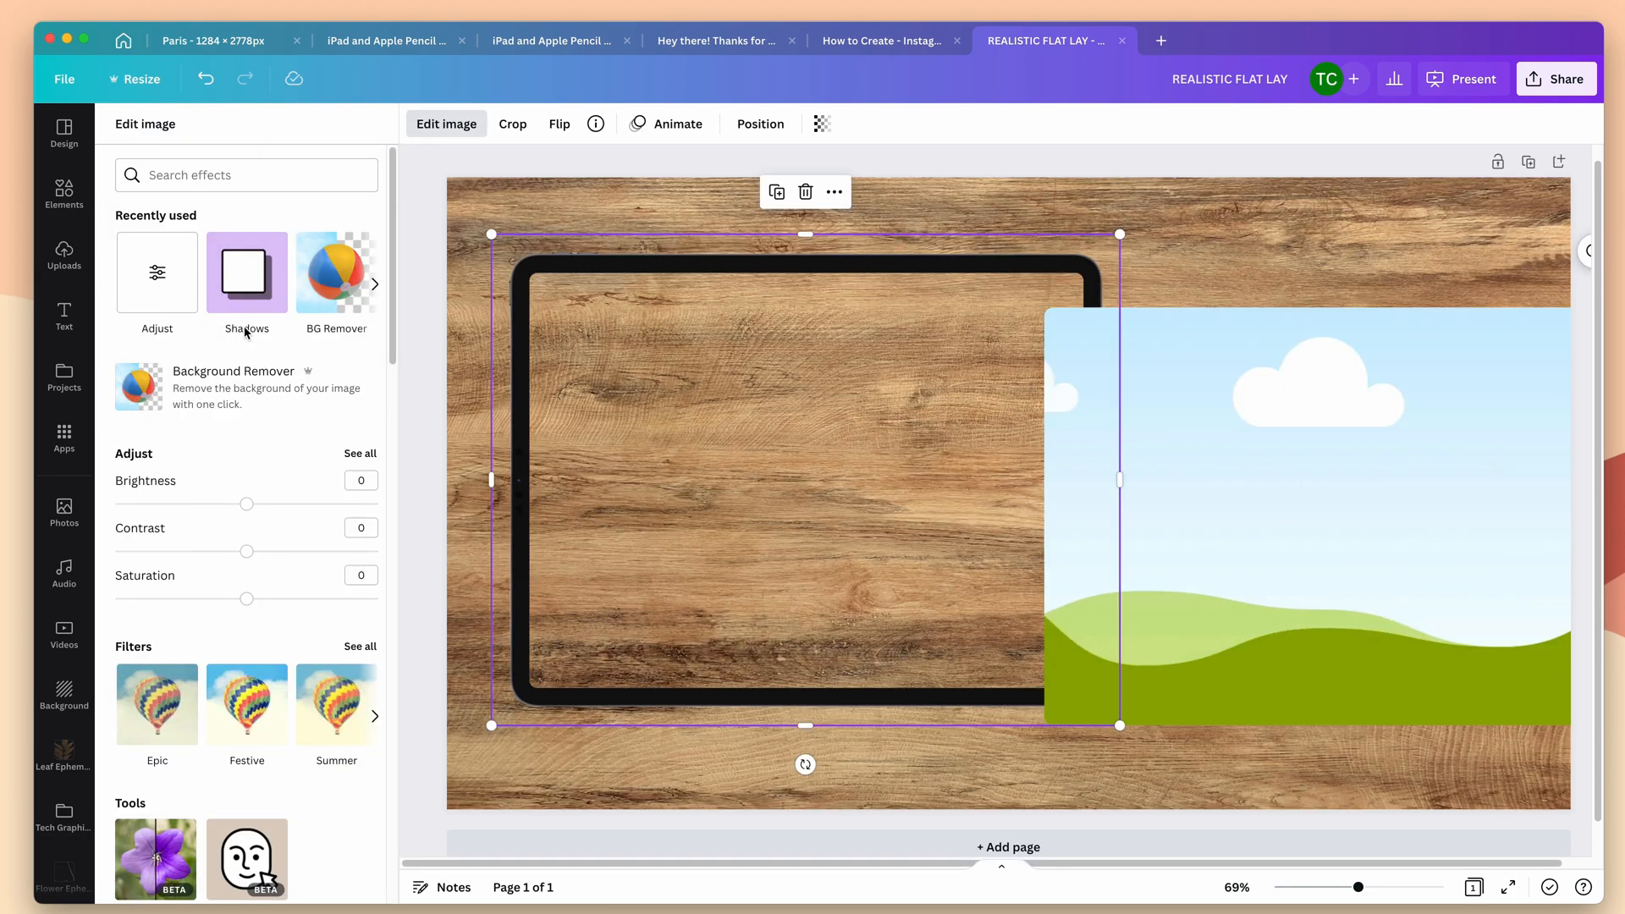
click(247, 273)
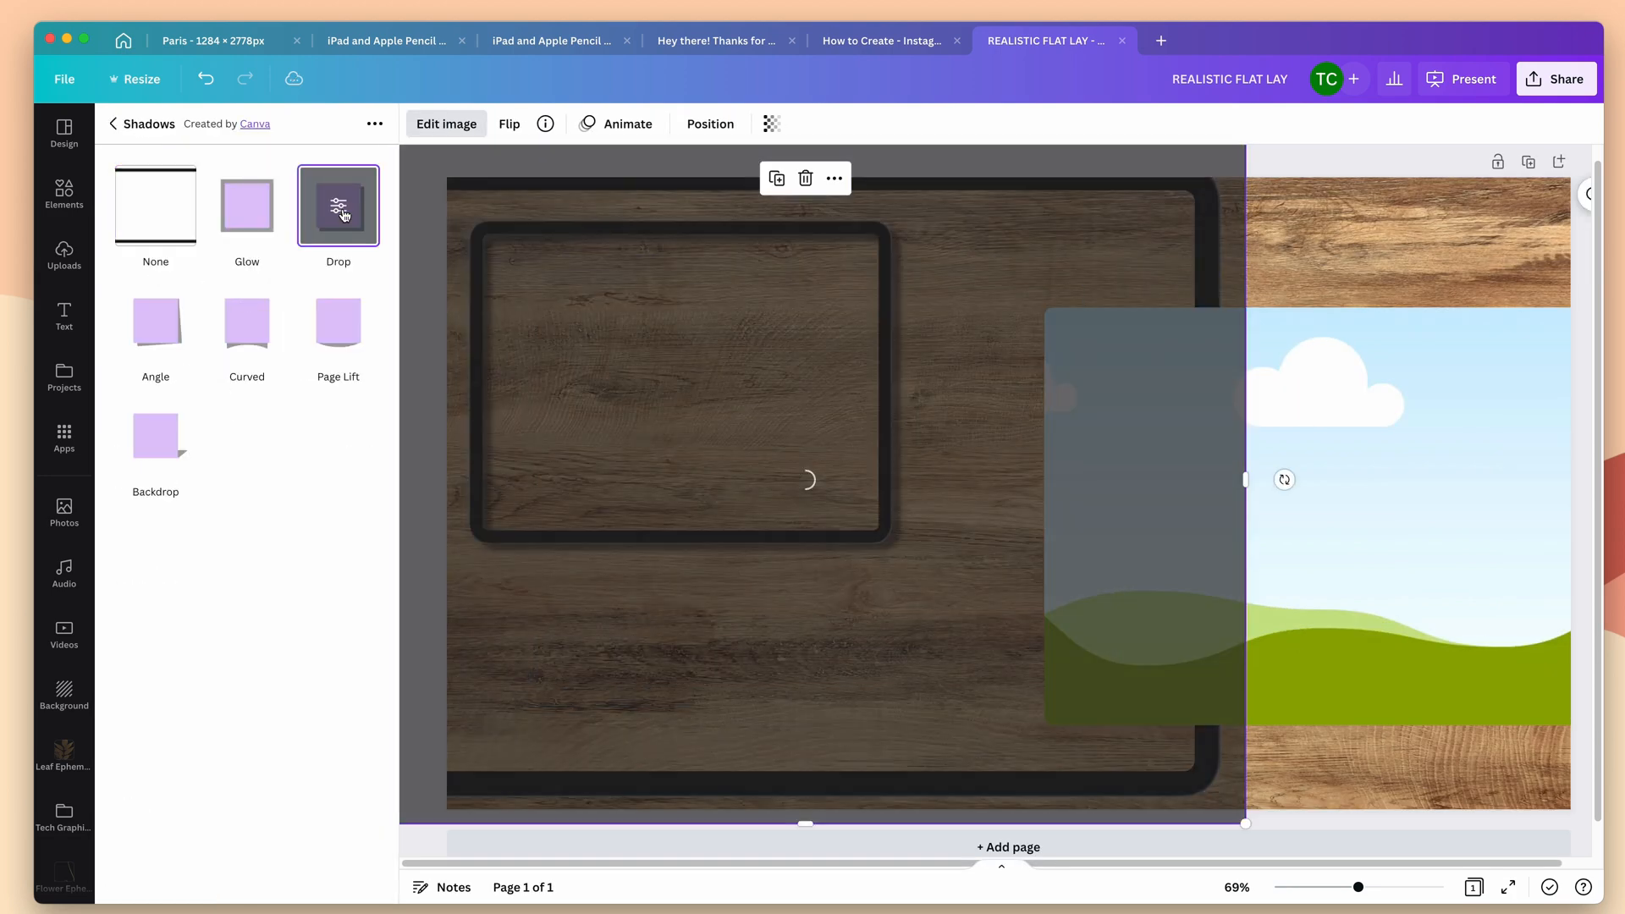
click(339, 205)
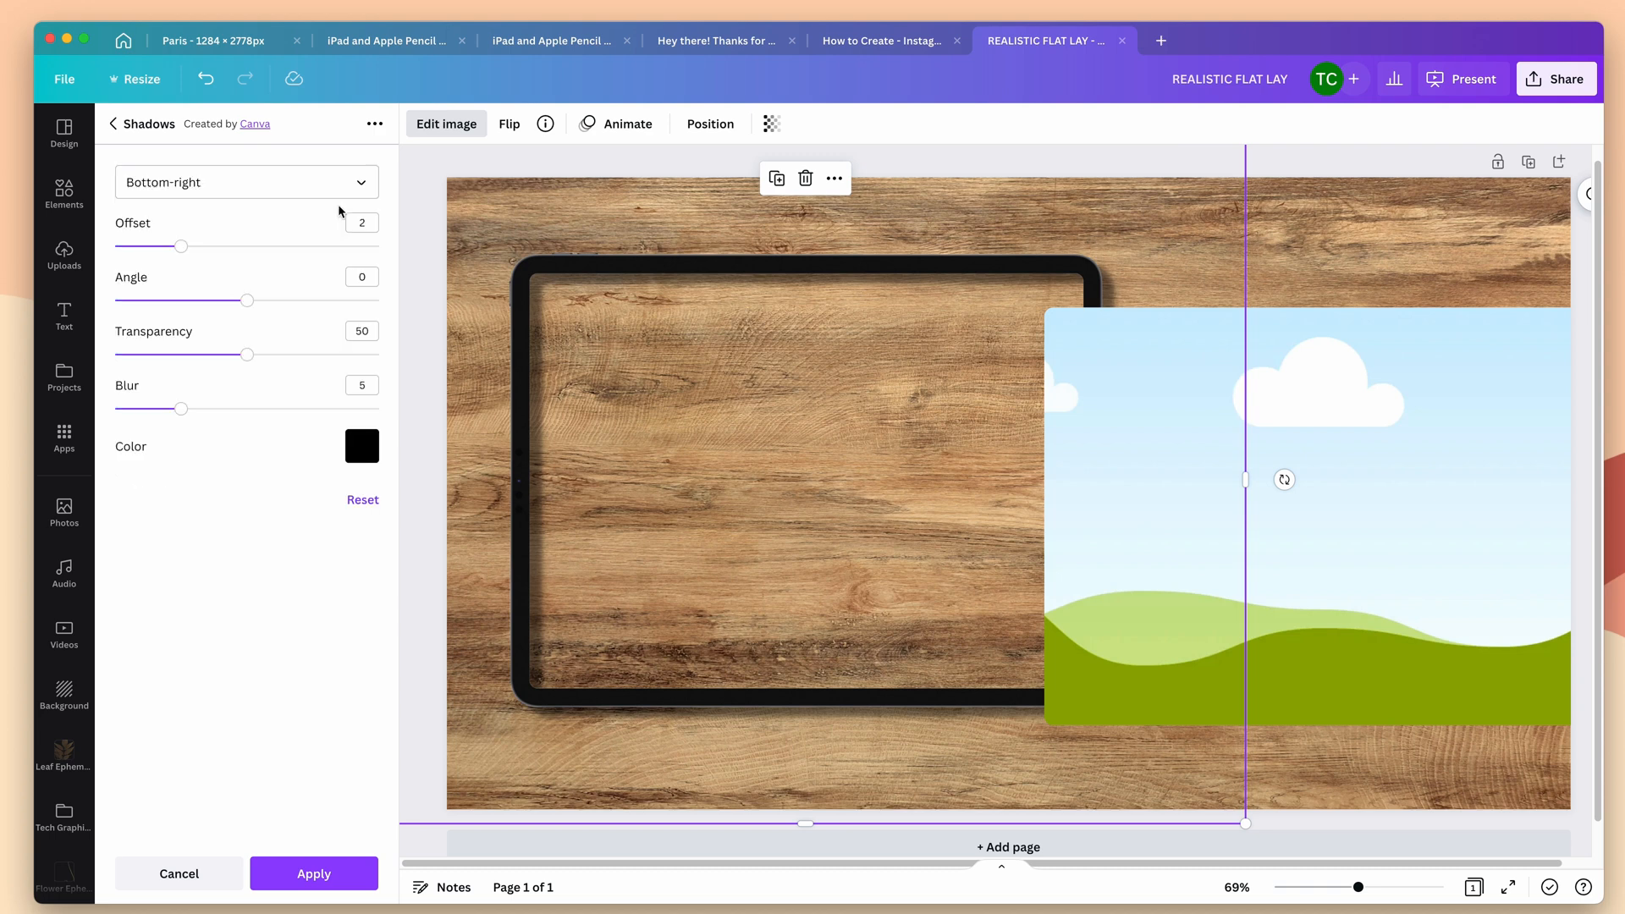
mouse_move(146, 488)
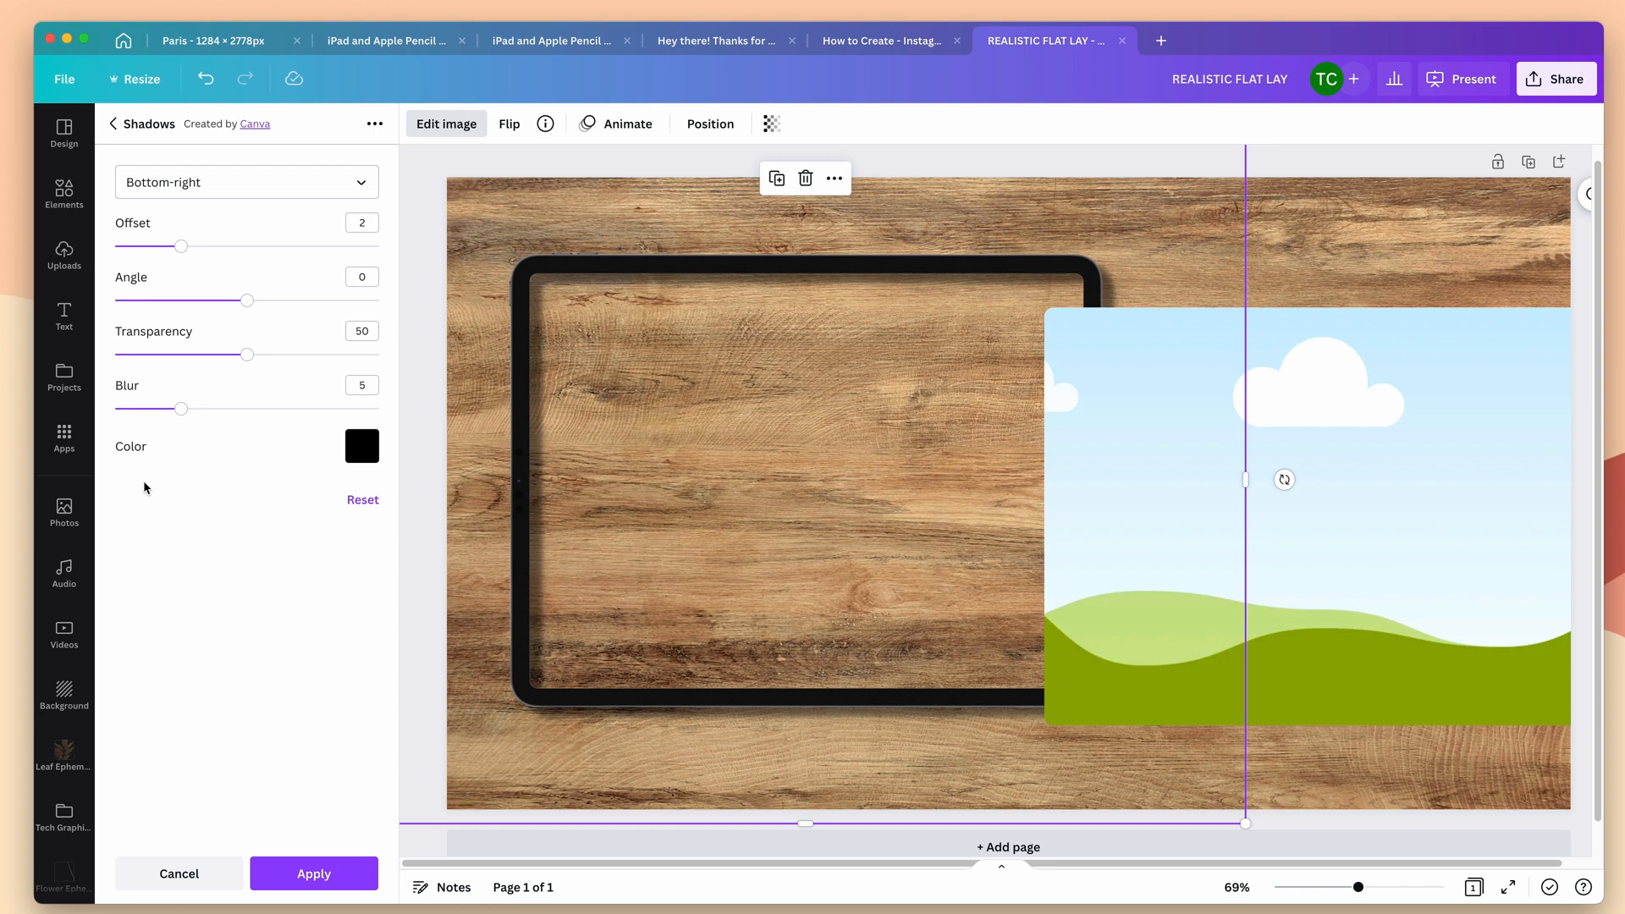
mouse_move(450, 203)
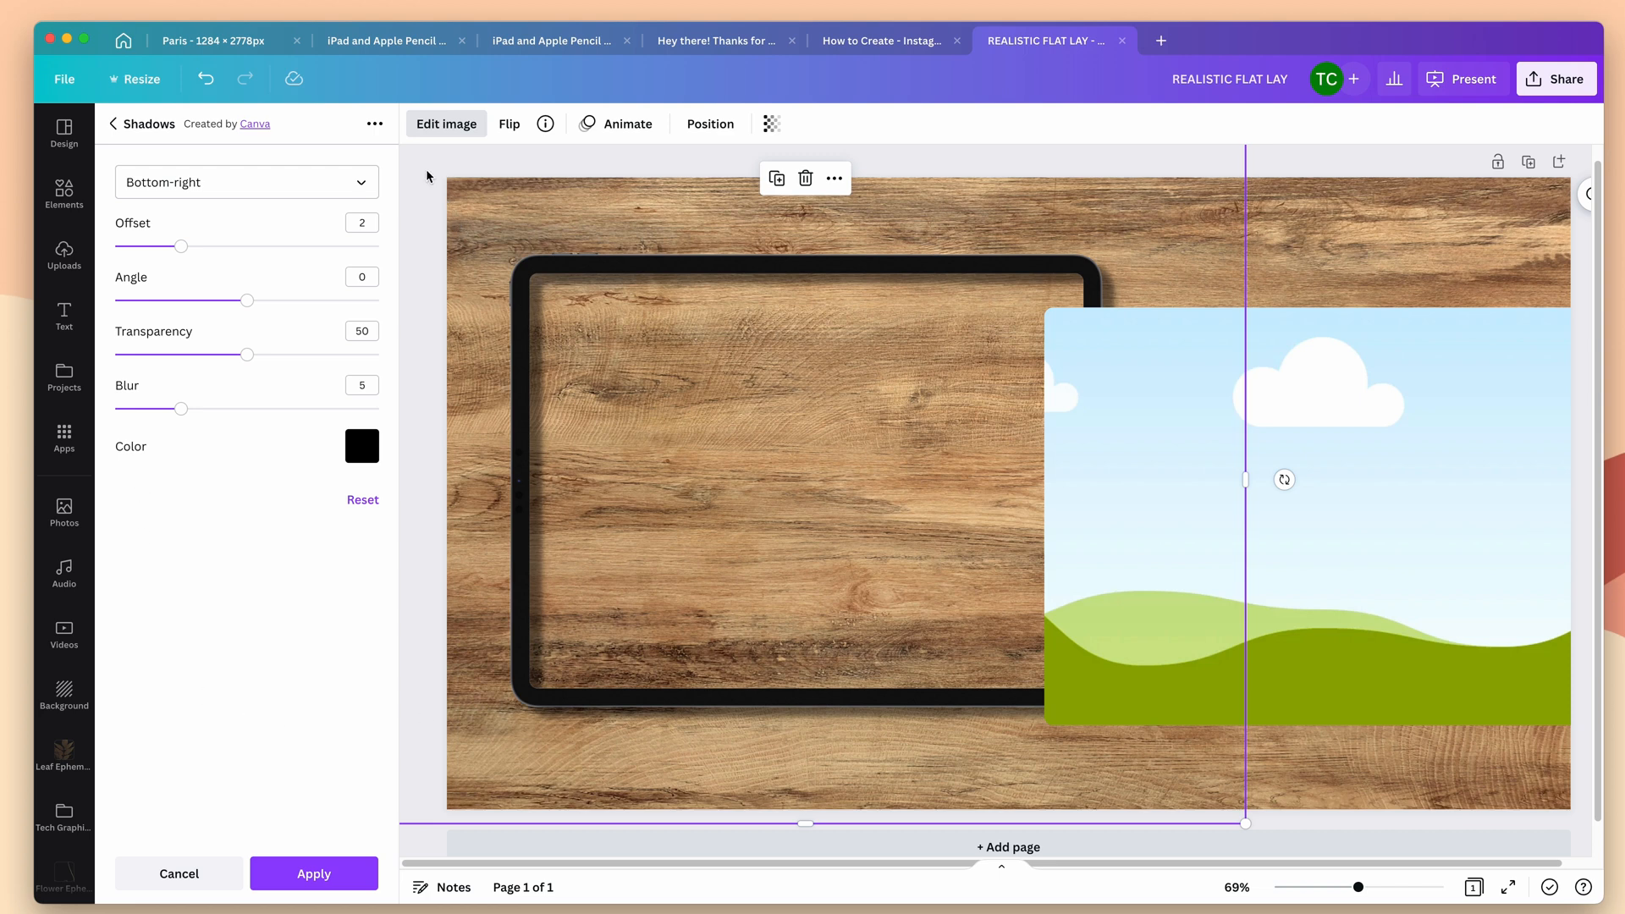
mouse_move(1014, 488)
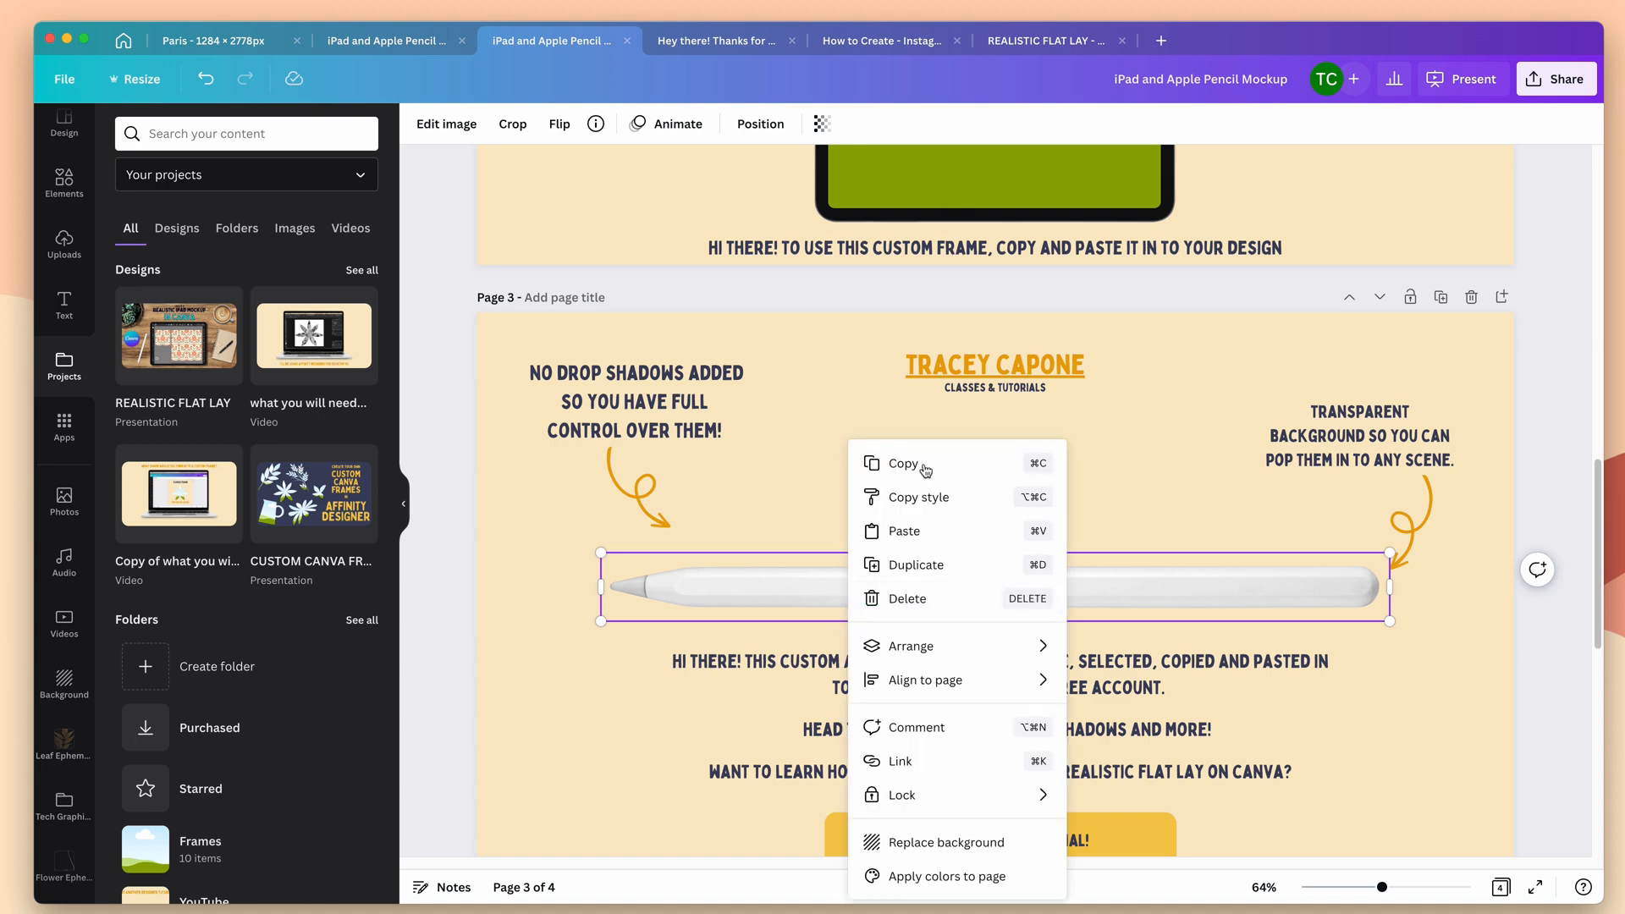
Copy the Apple Pencil into the flat lay, place it left of the iPad and shrink it to scale.
click(1050, 41)
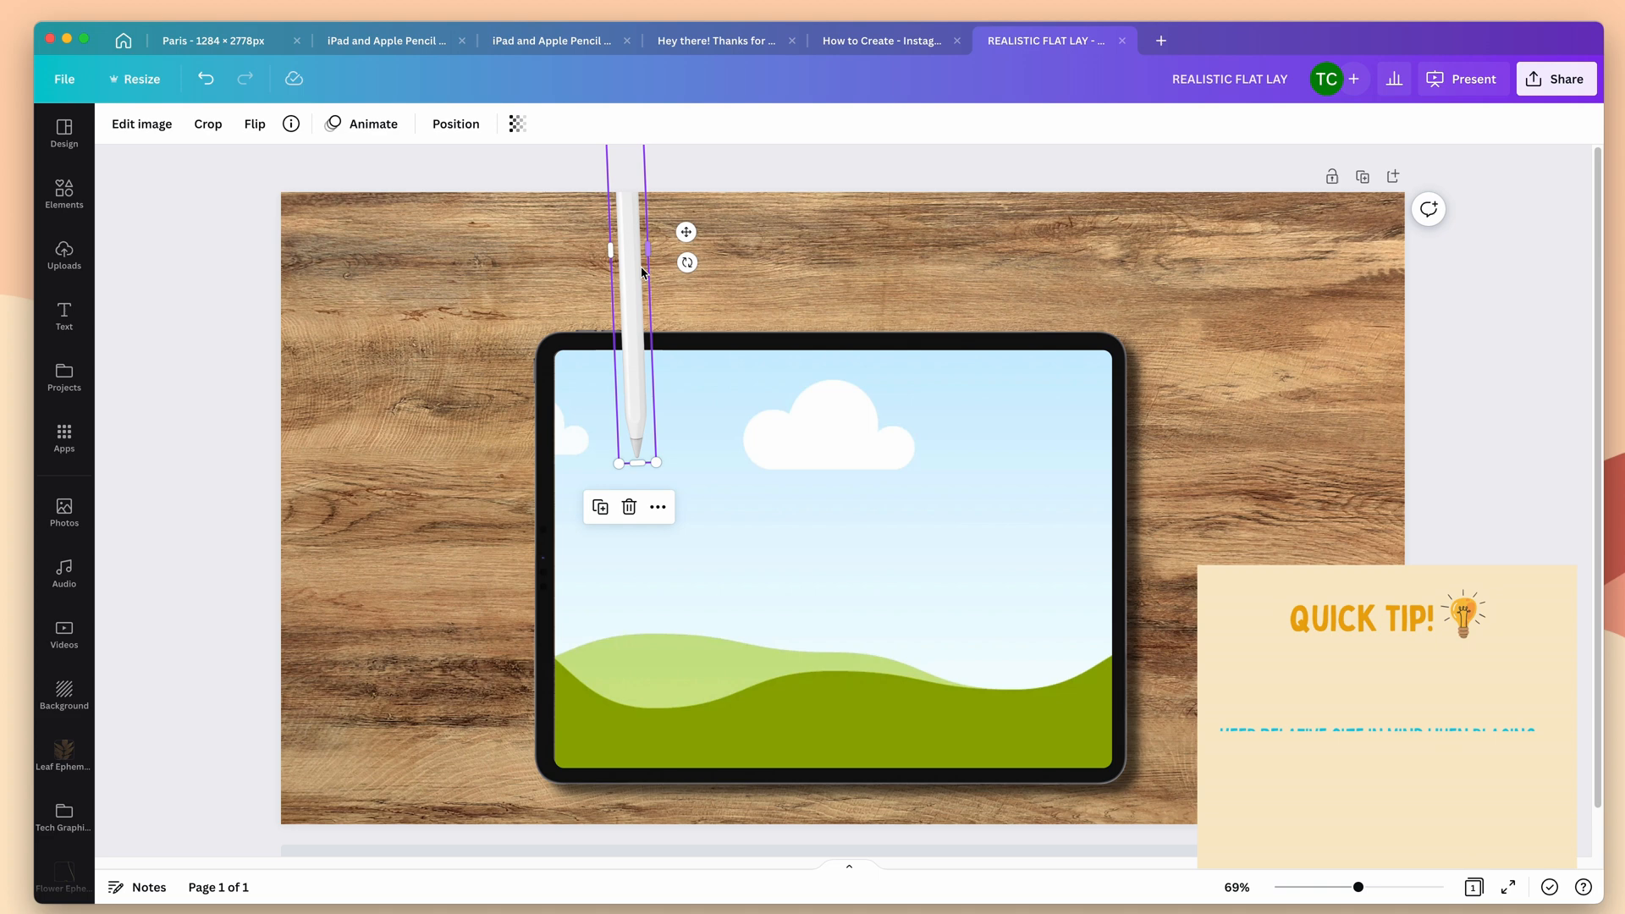
drag(640, 312, 415, 571)
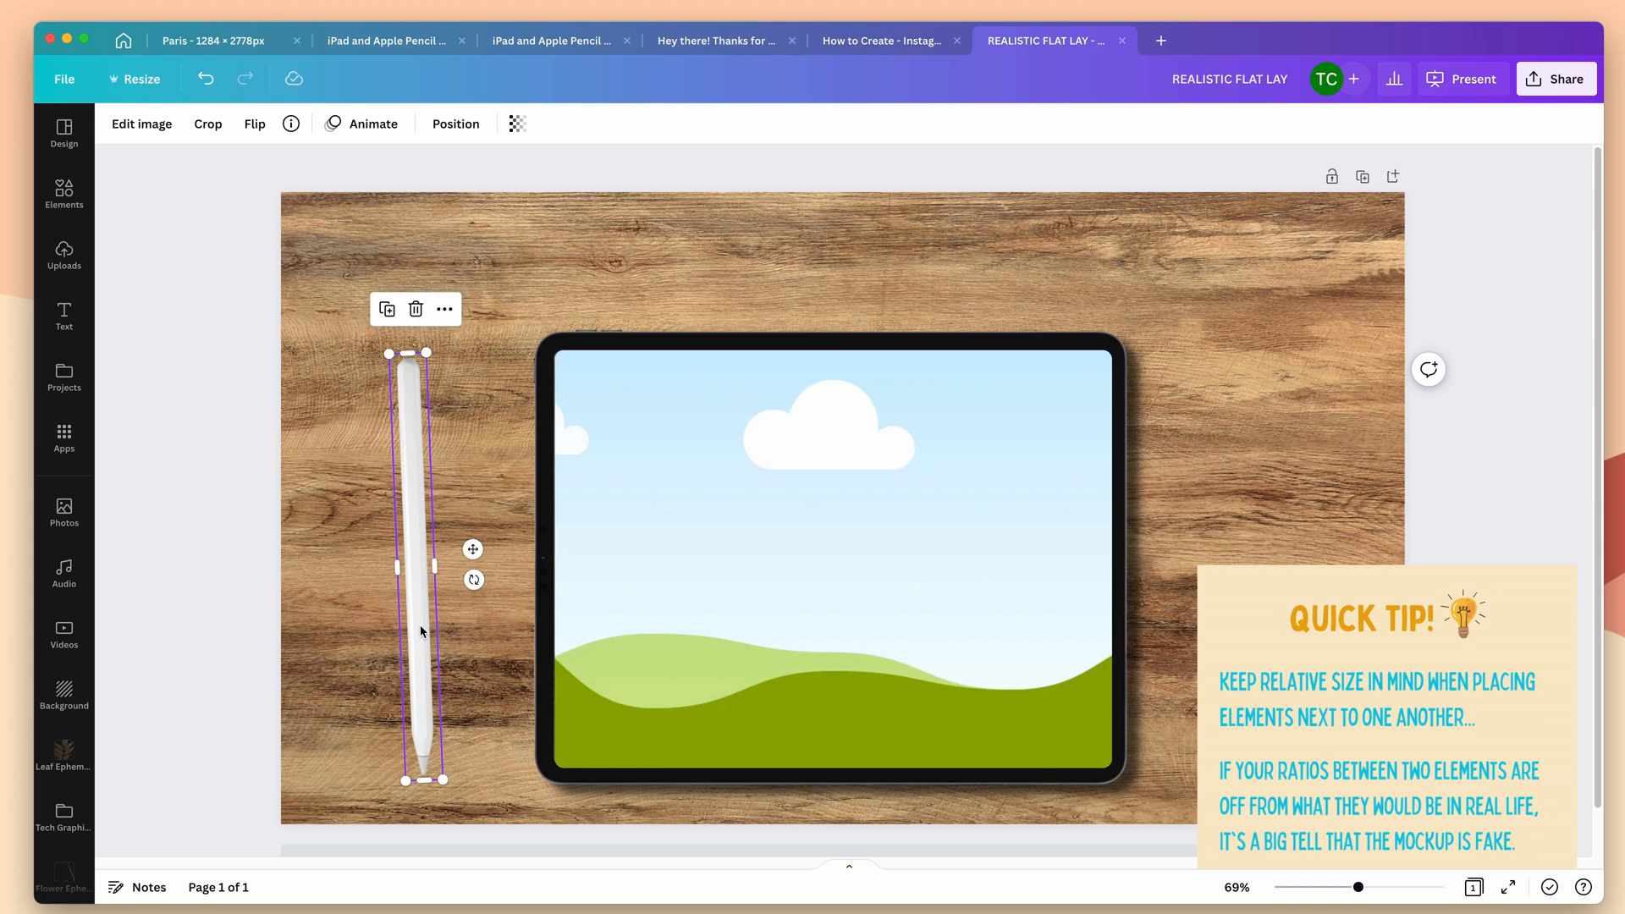
mouse_move(416, 635)
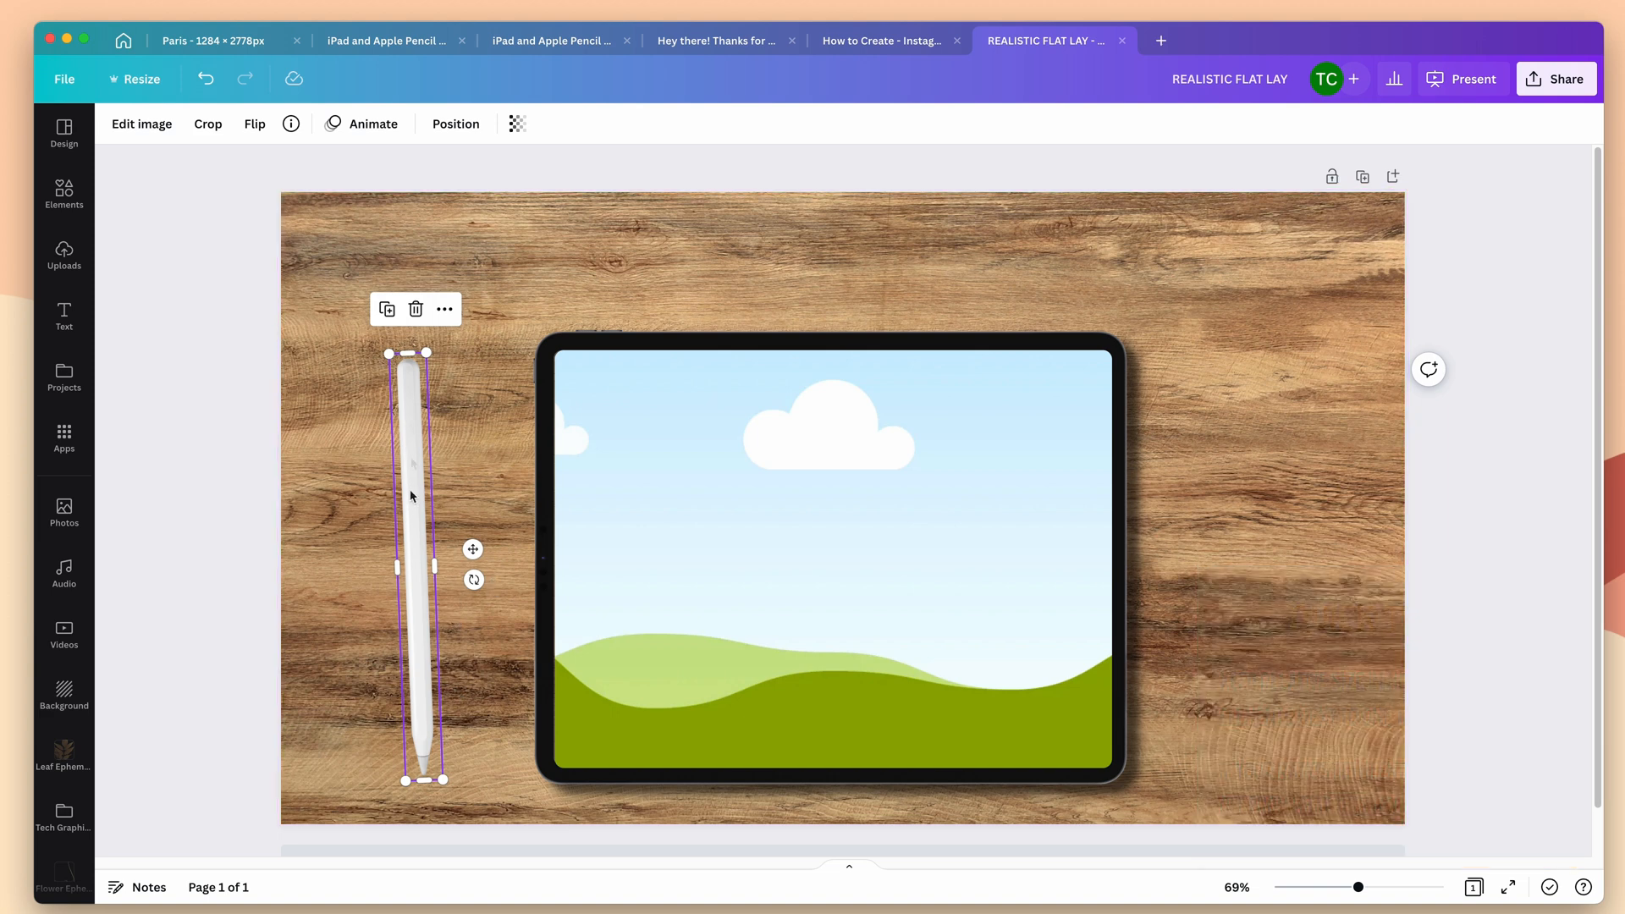
click(850, 492)
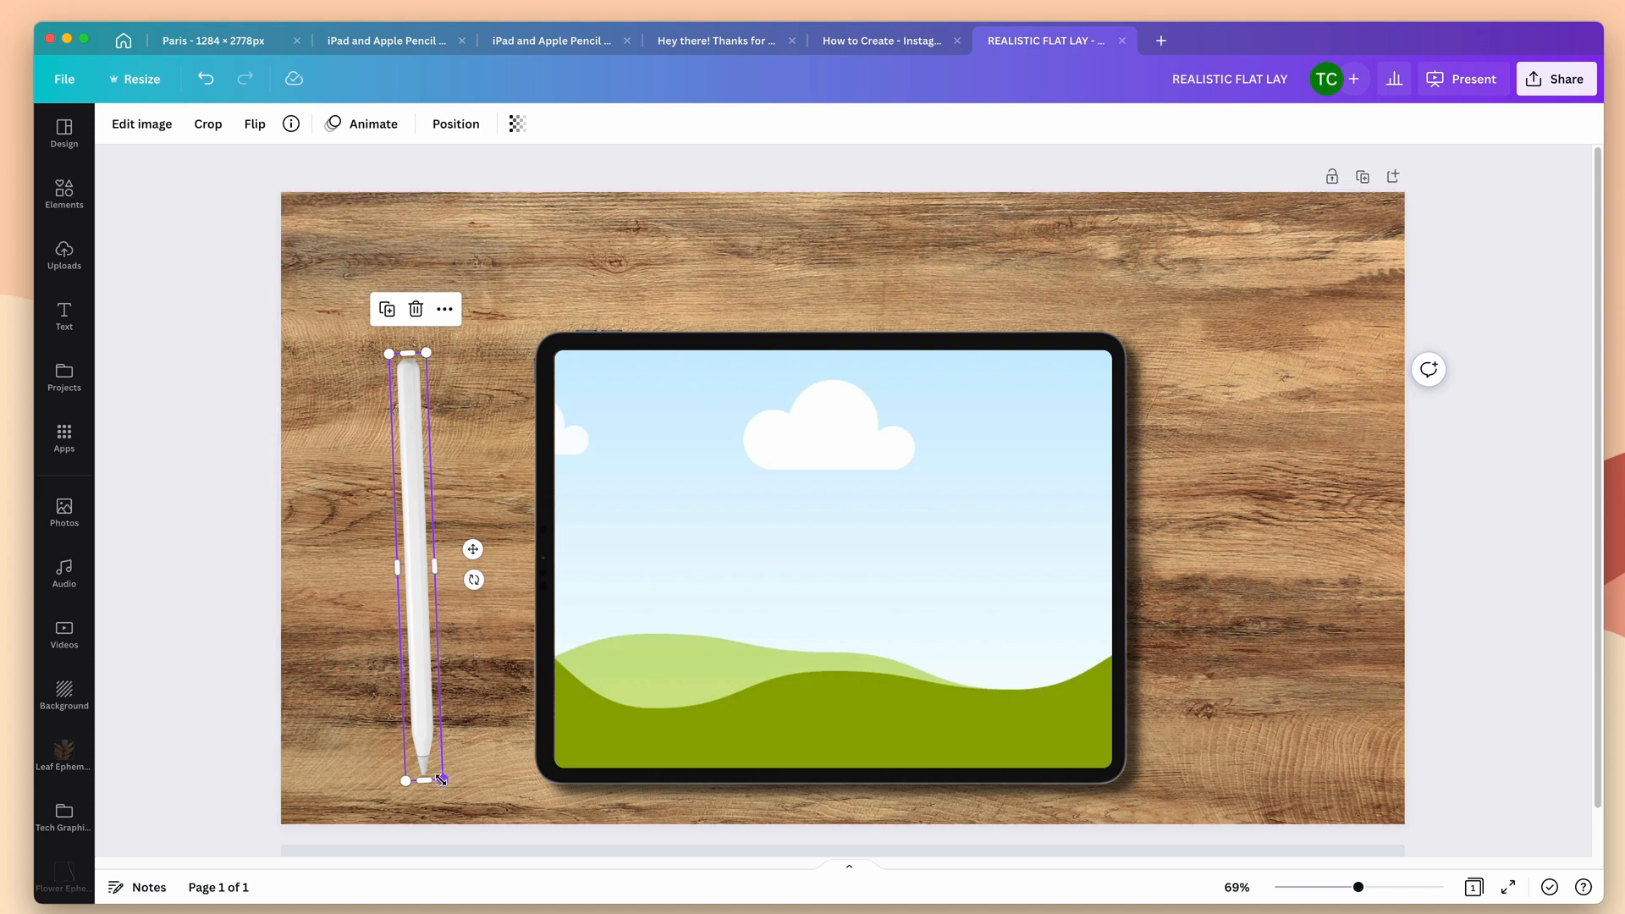
drag(441, 779, 431, 696)
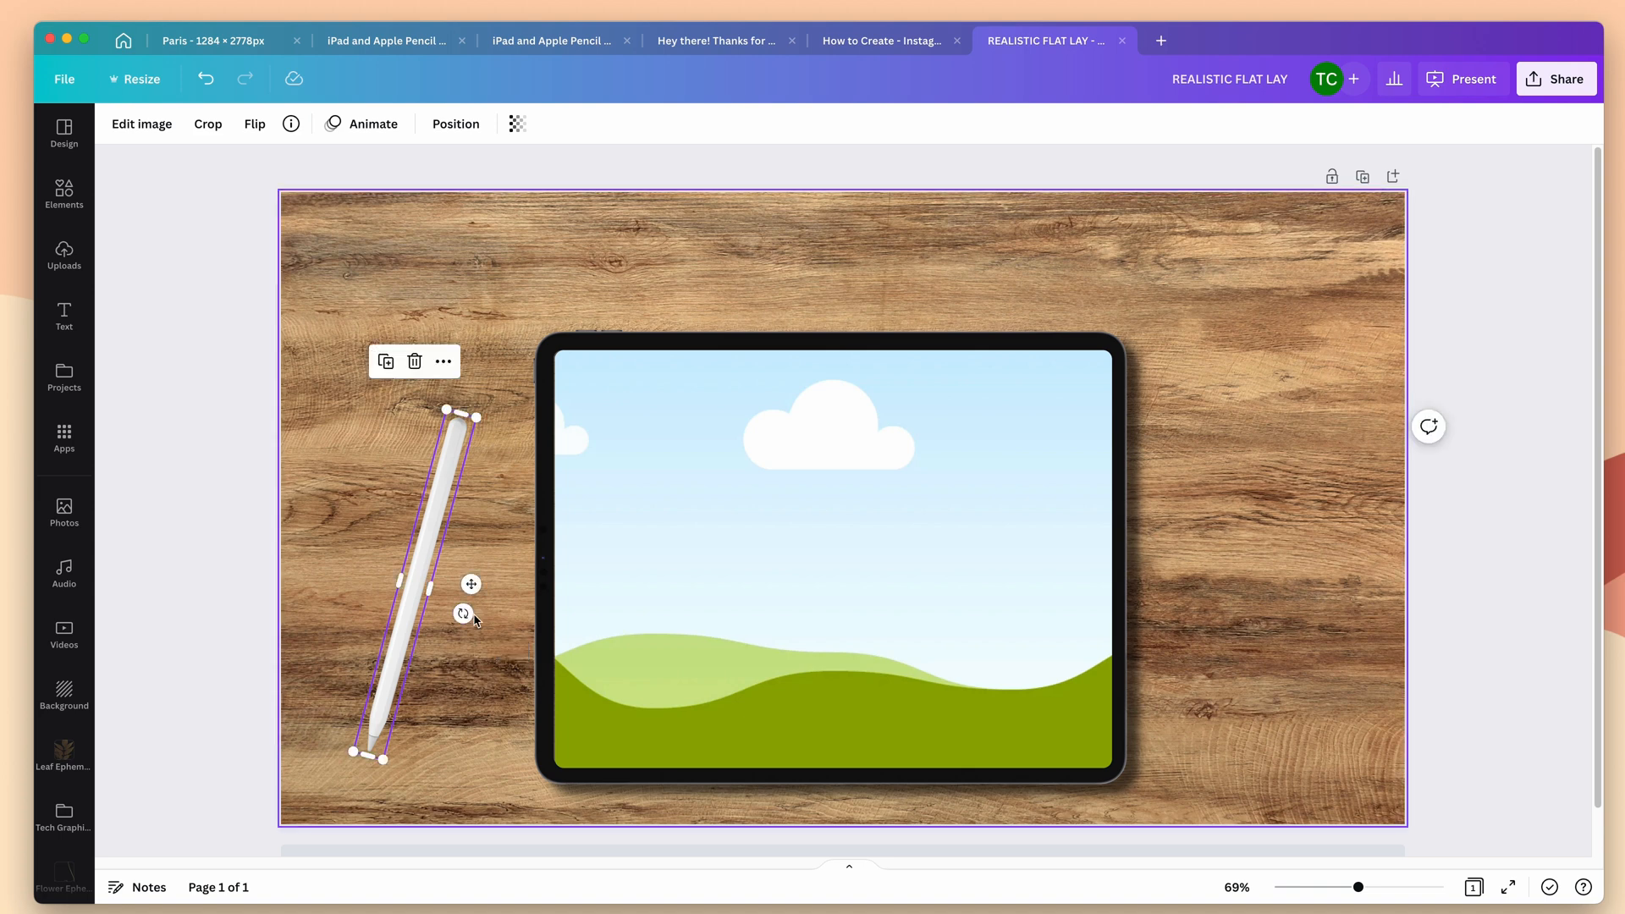
mouse_move(562, 311)
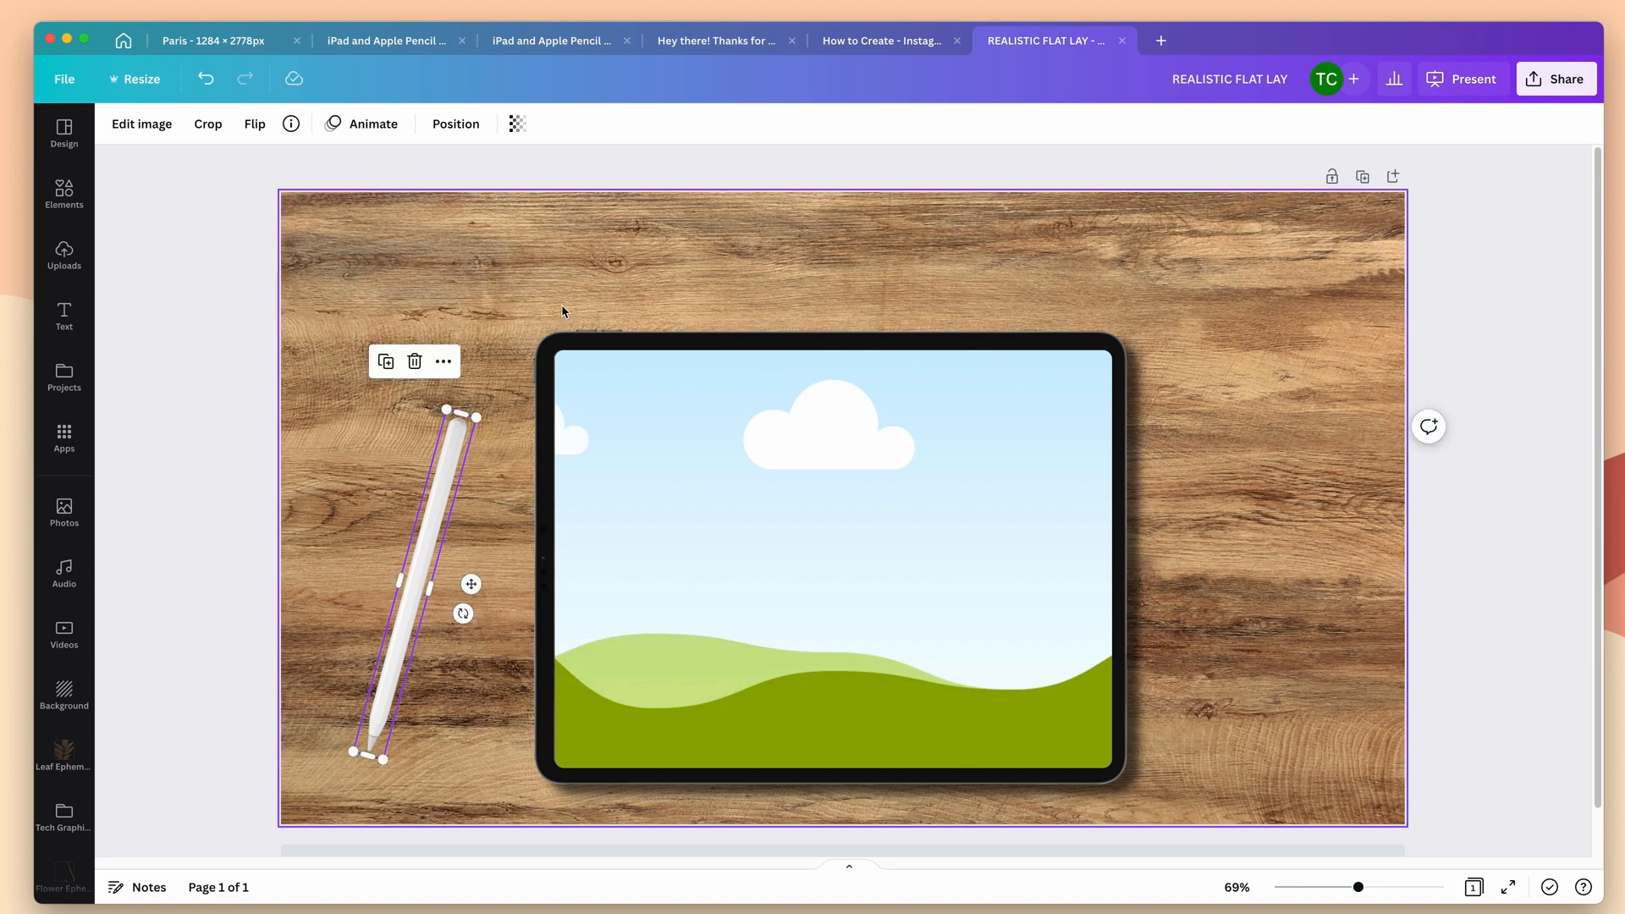
Apply a bottom-left Drop shadow to the pencil.
click(142, 124)
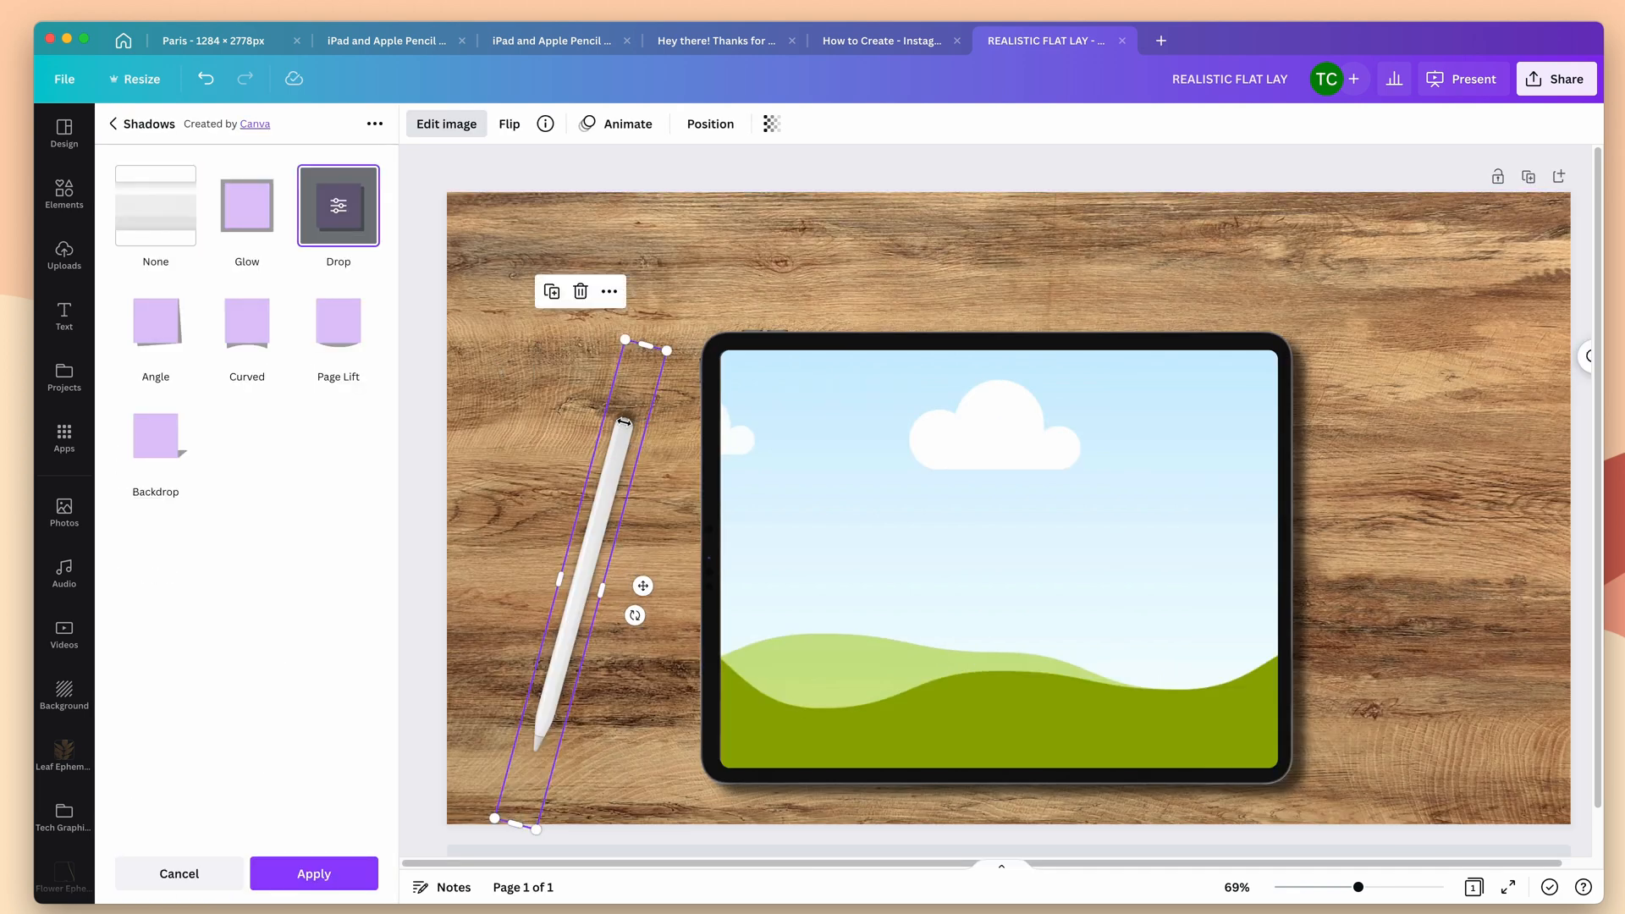
mouse_move(630, 418)
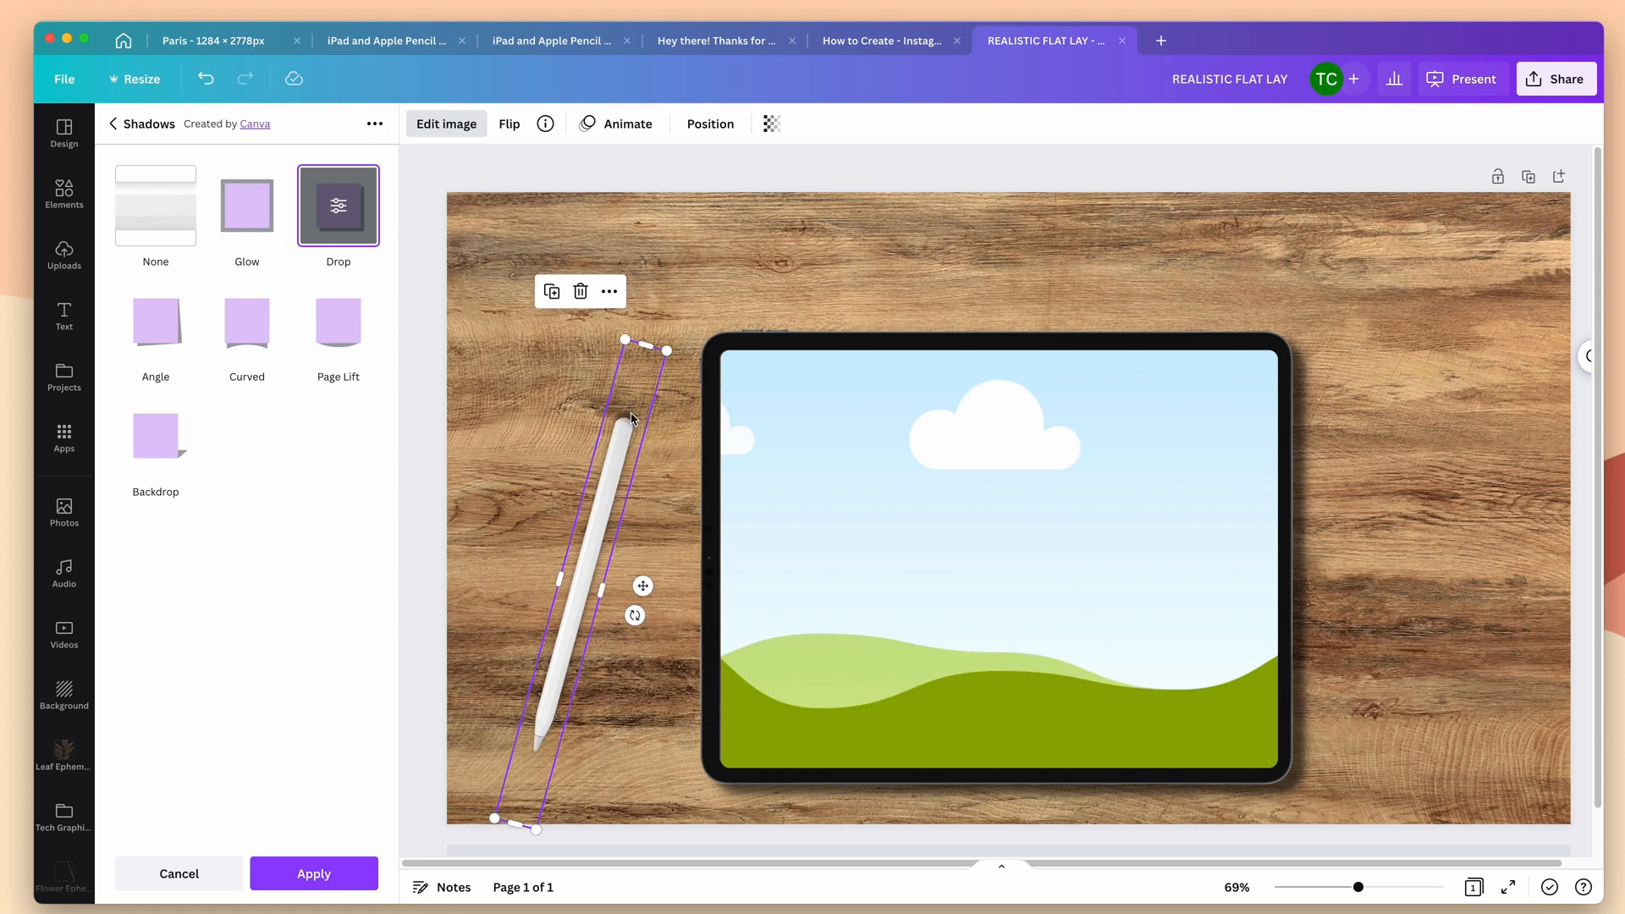
mouse_move(338, 205)
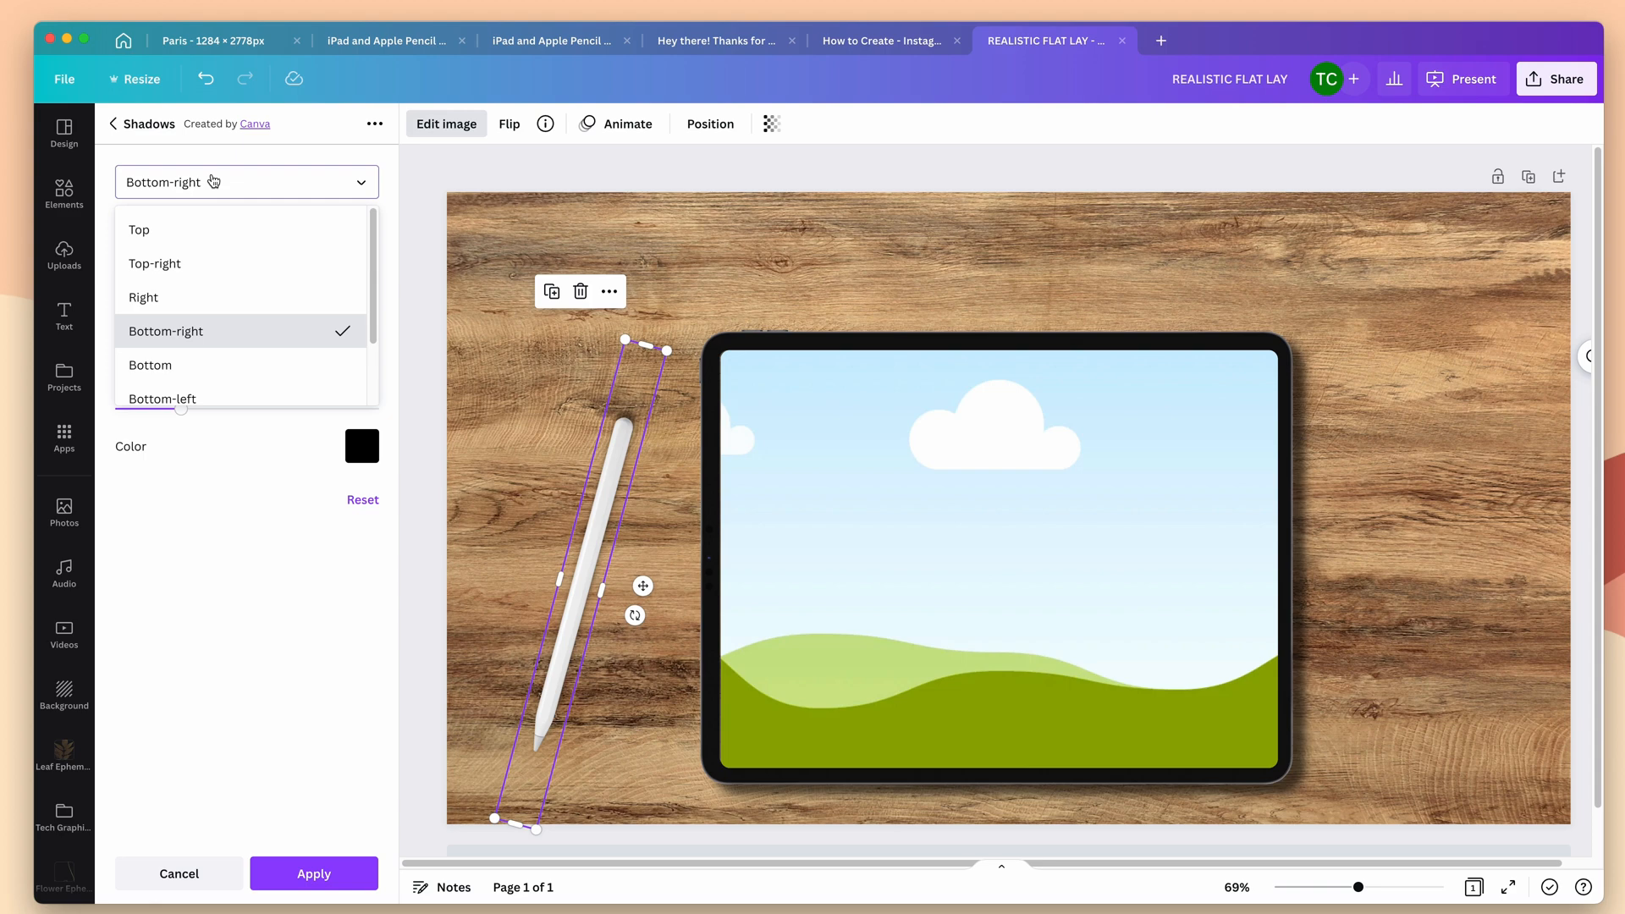
click(163, 399)
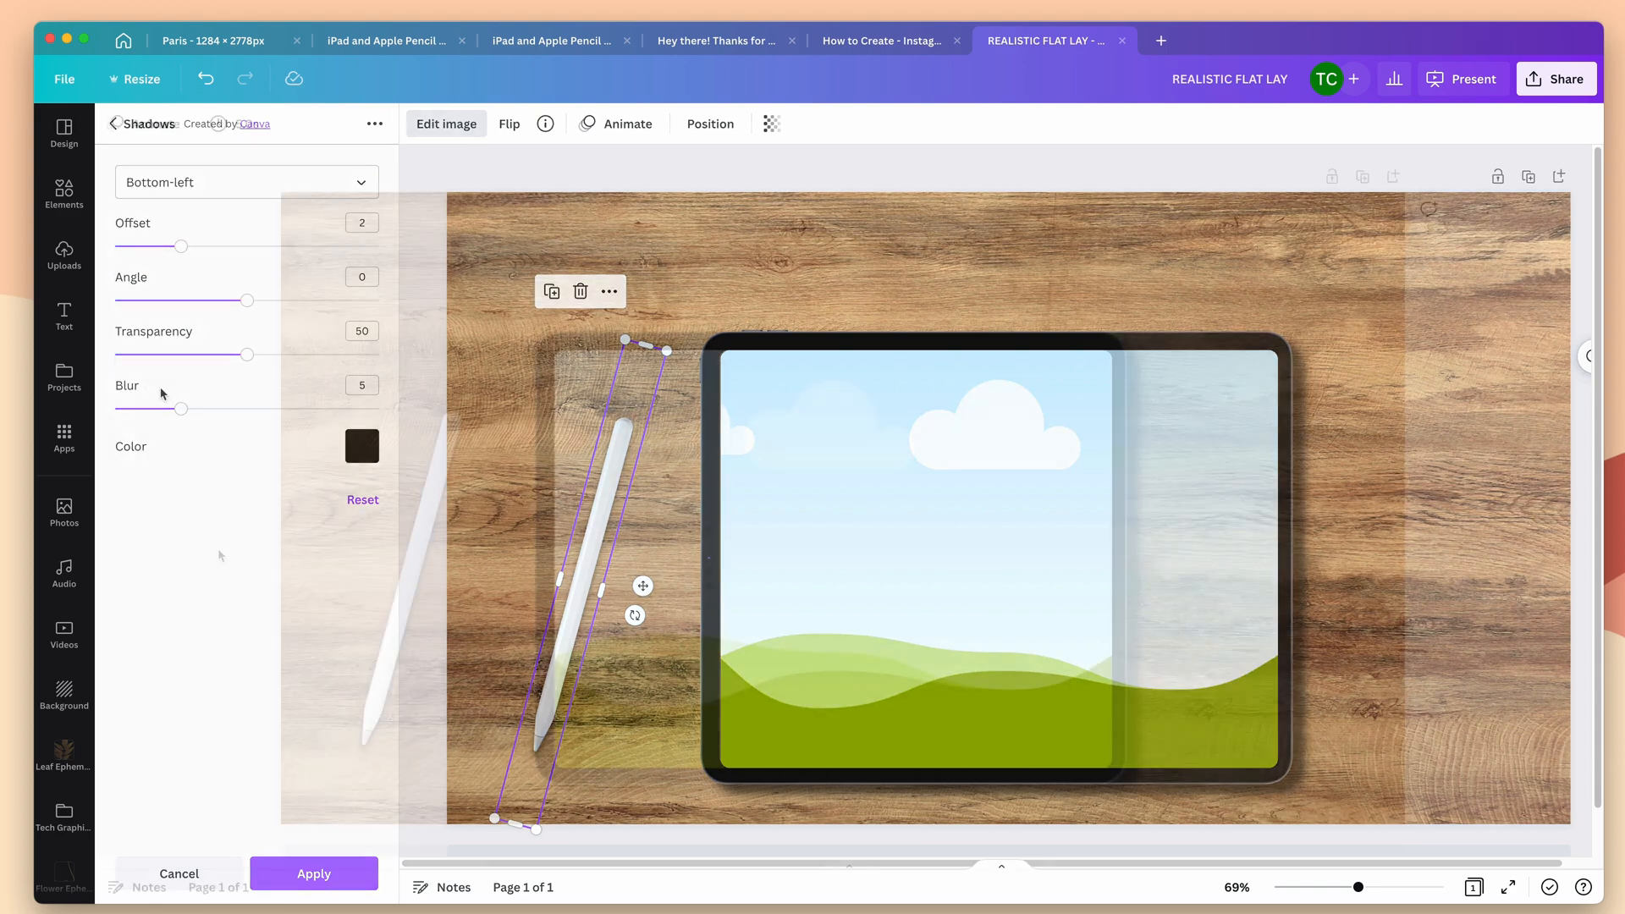
click(315, 873)
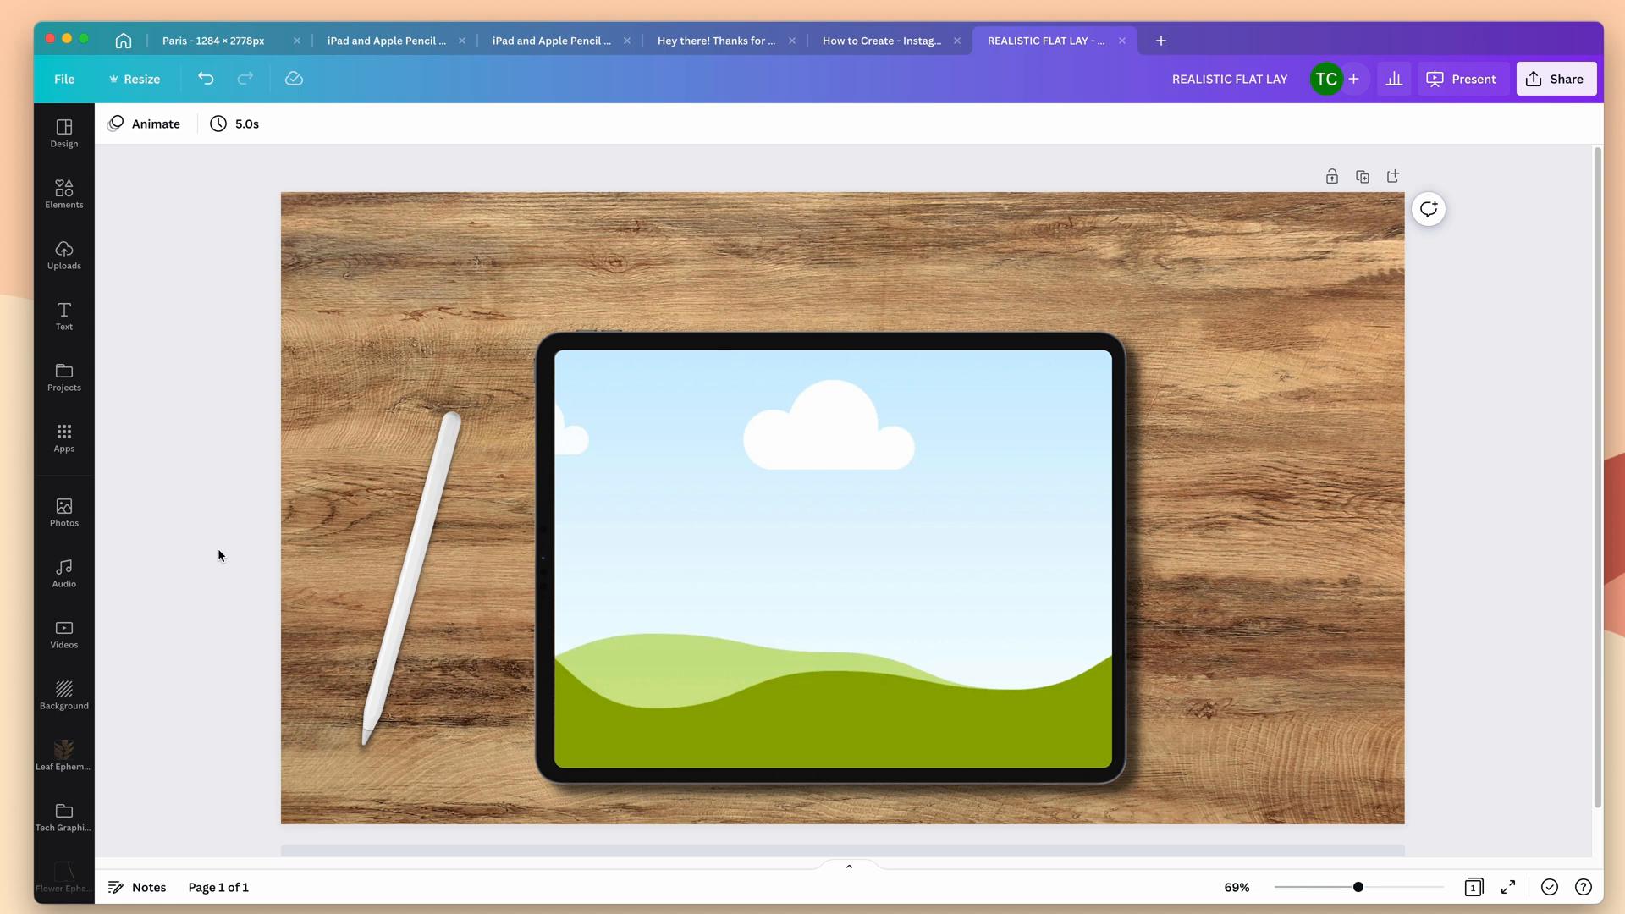
Search 'coffee' photos, add the top-down latte cup and move it to the top-right corner.
click(63, 194)
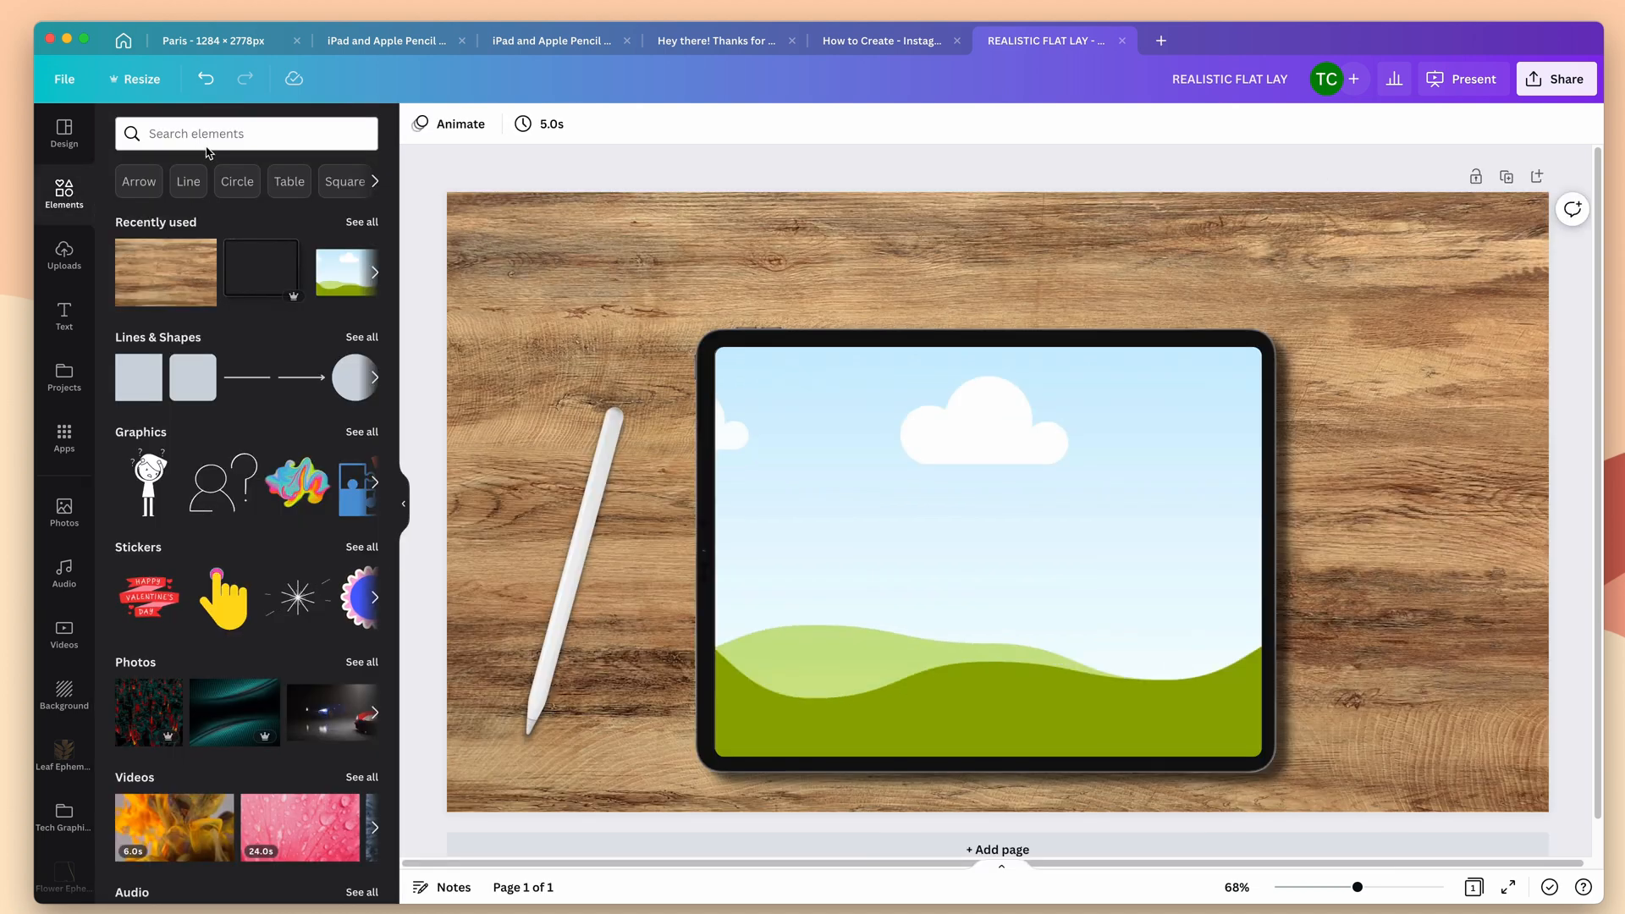
text(coffee)
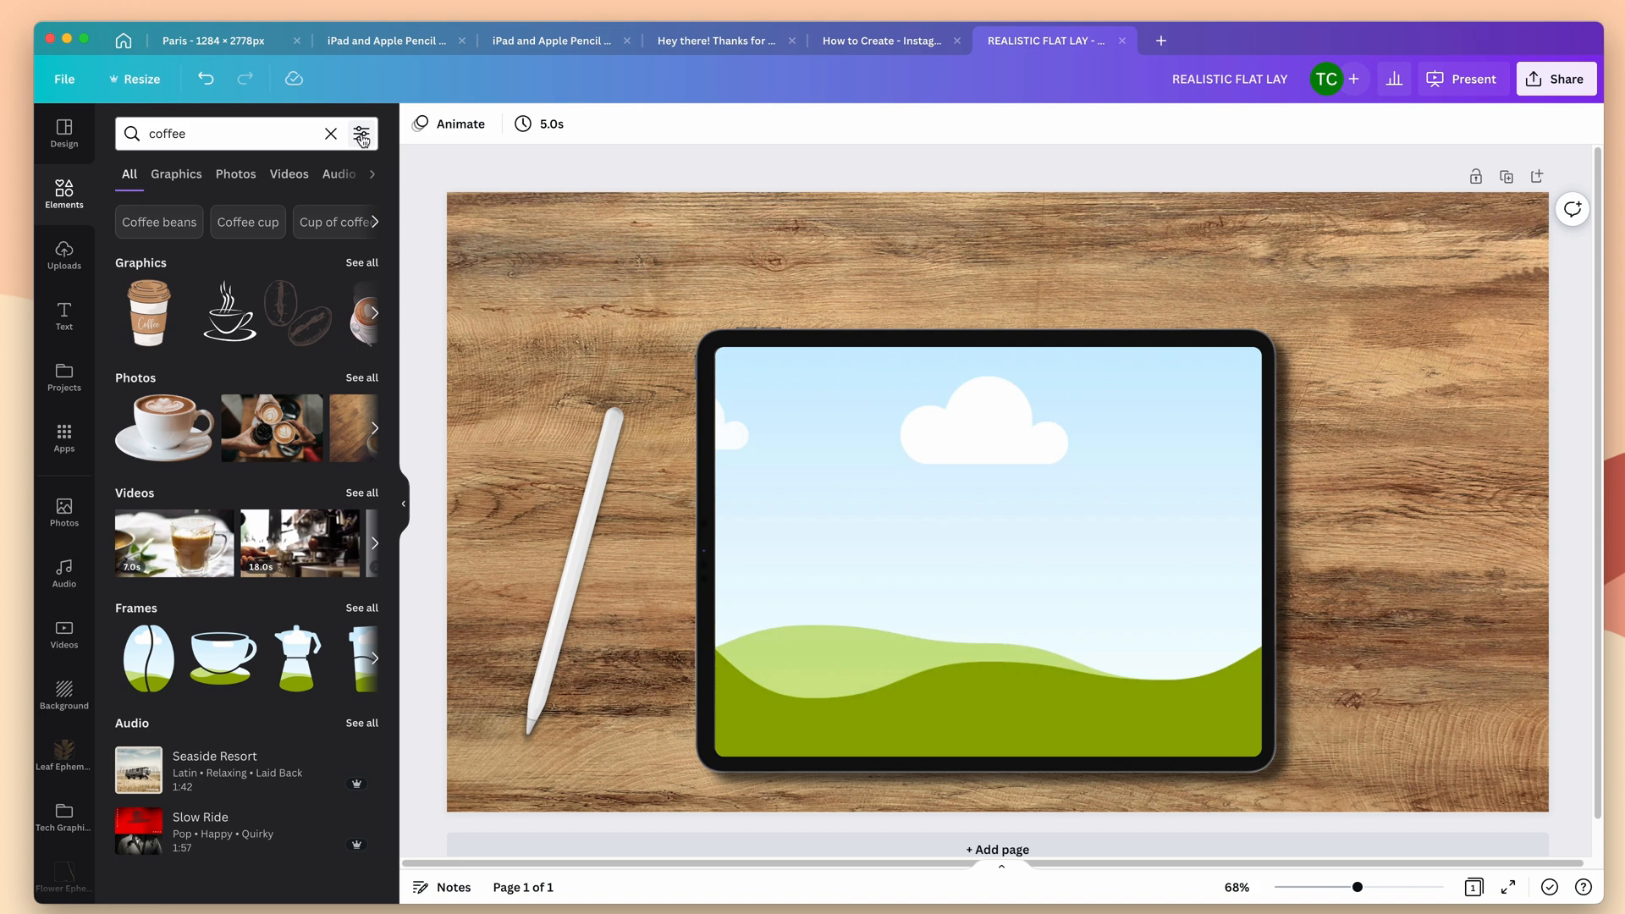
click(361, 132)
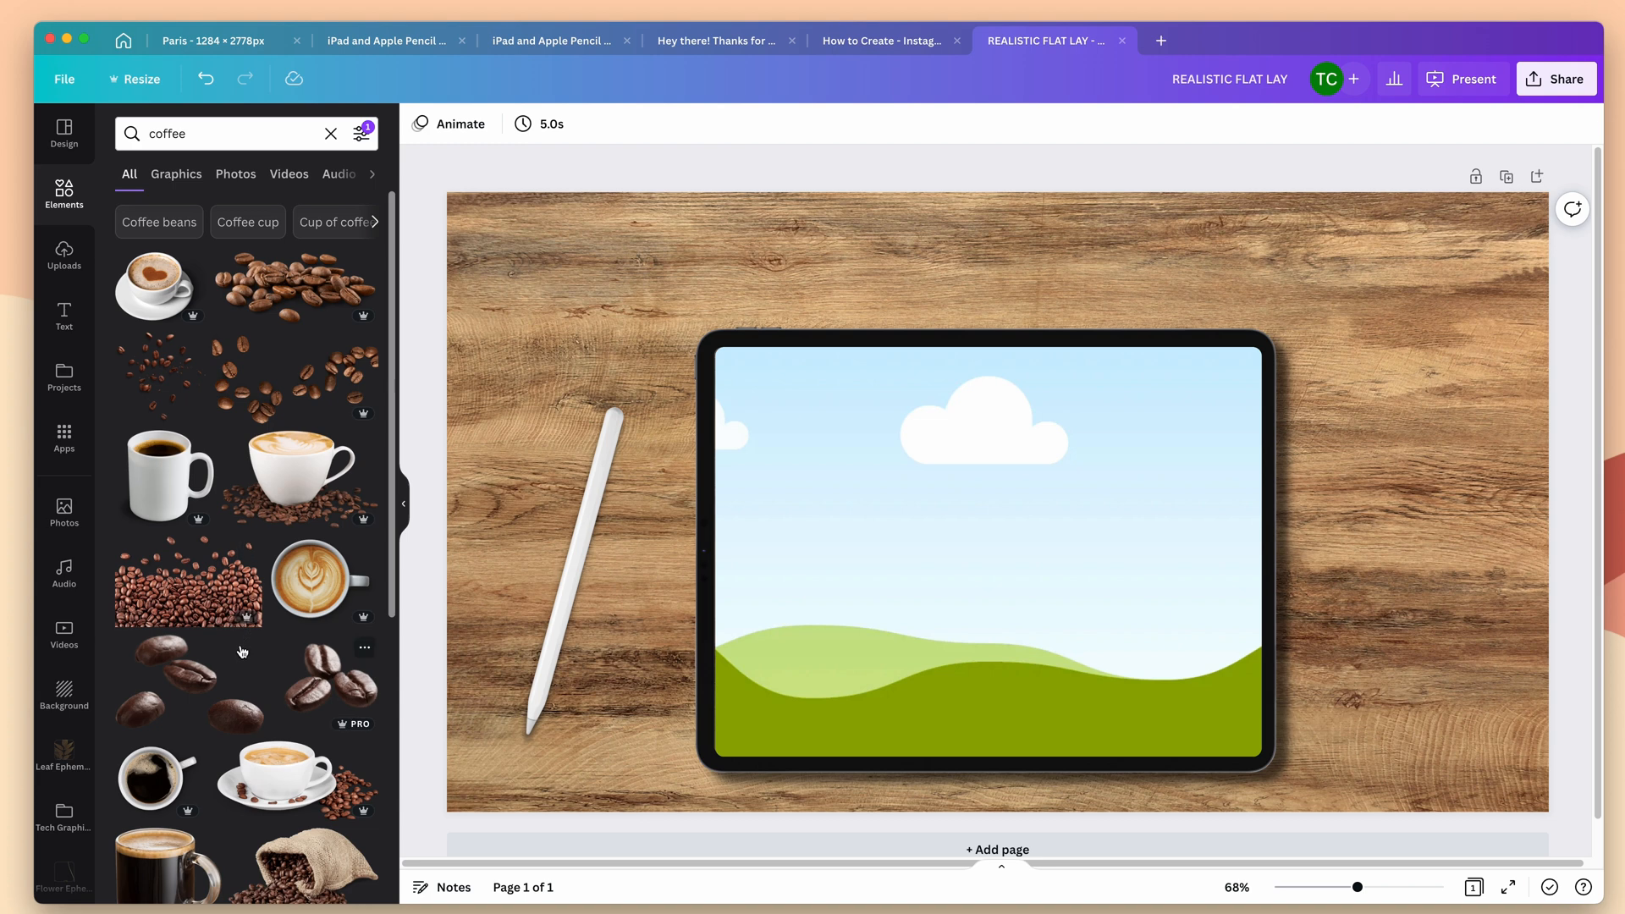
mouse_move(287, 577)
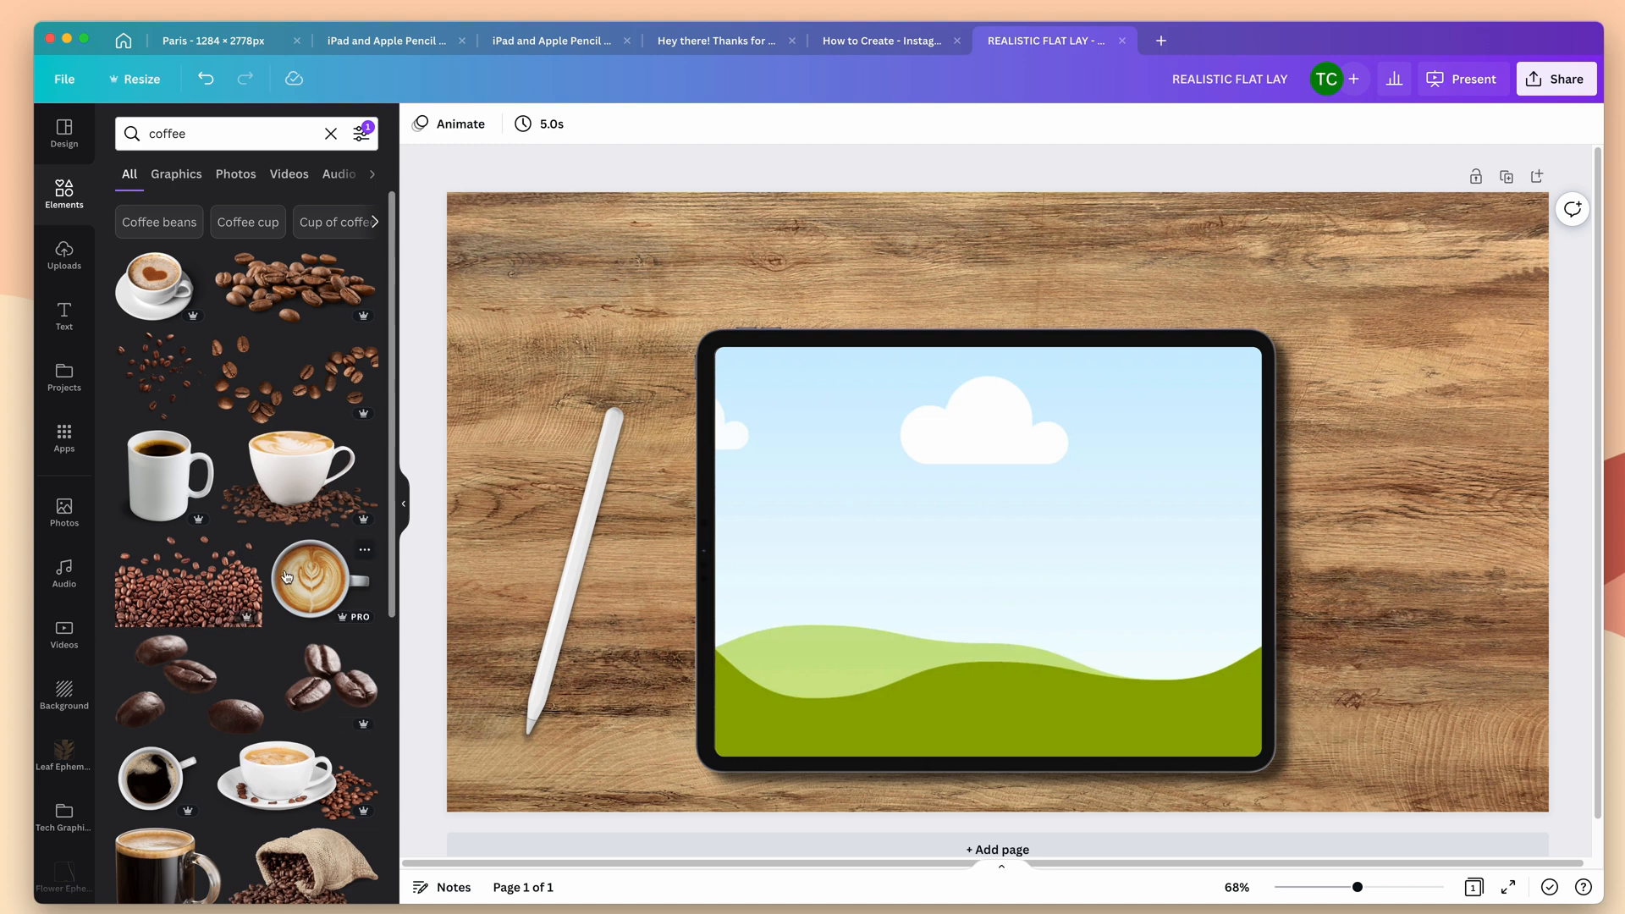
click(307, 581)
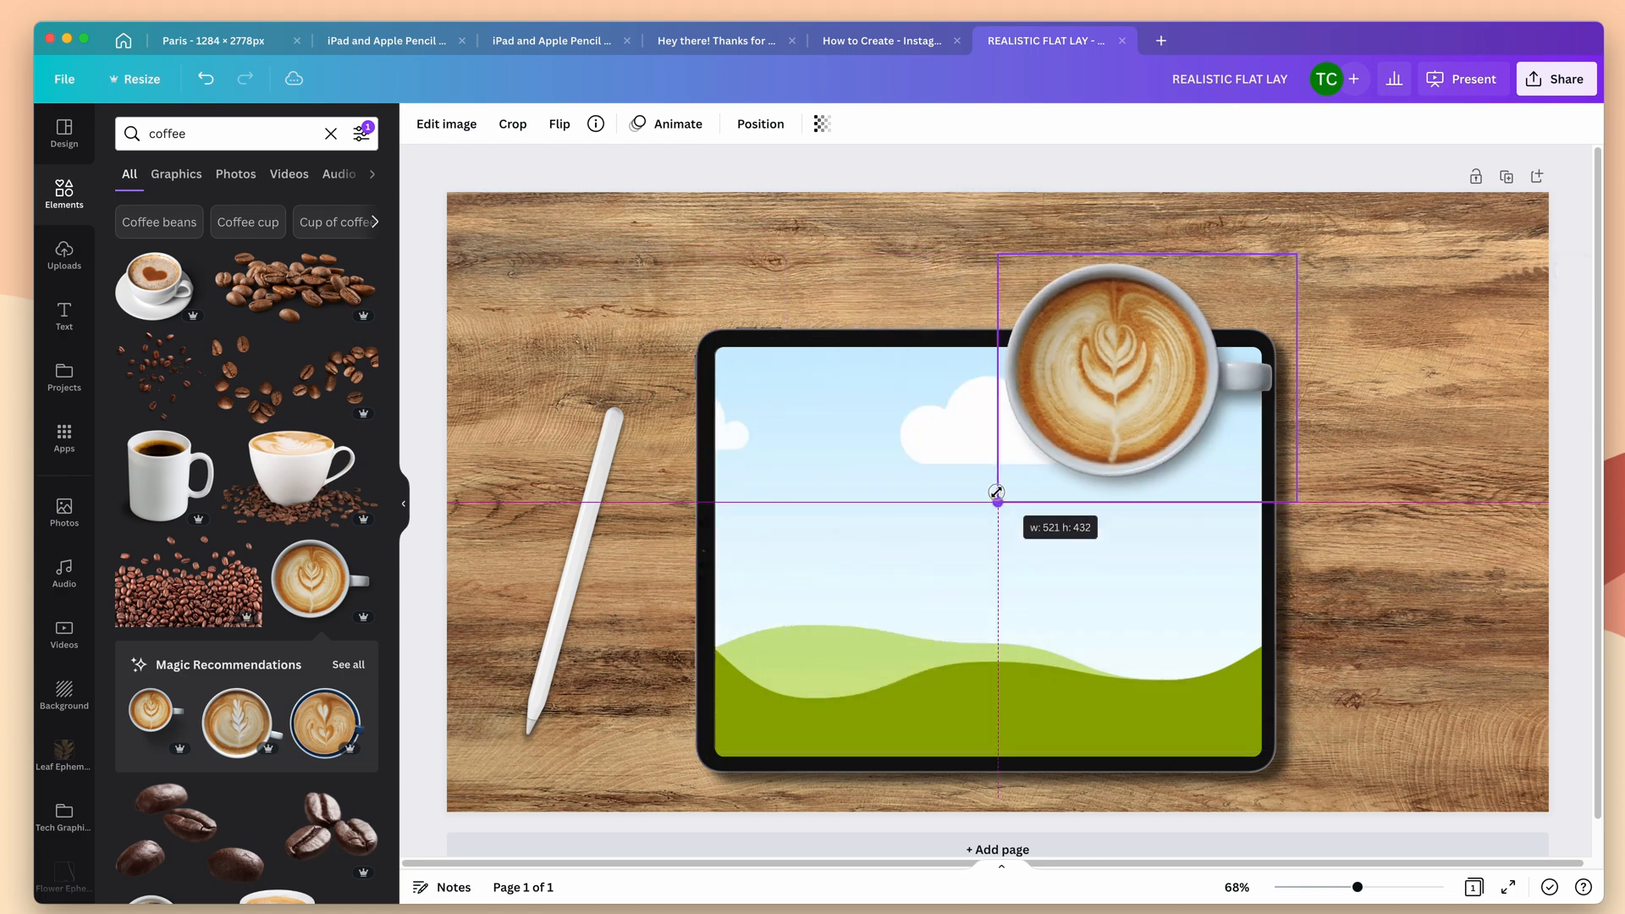
drag(1109, 377, 1400, 337)
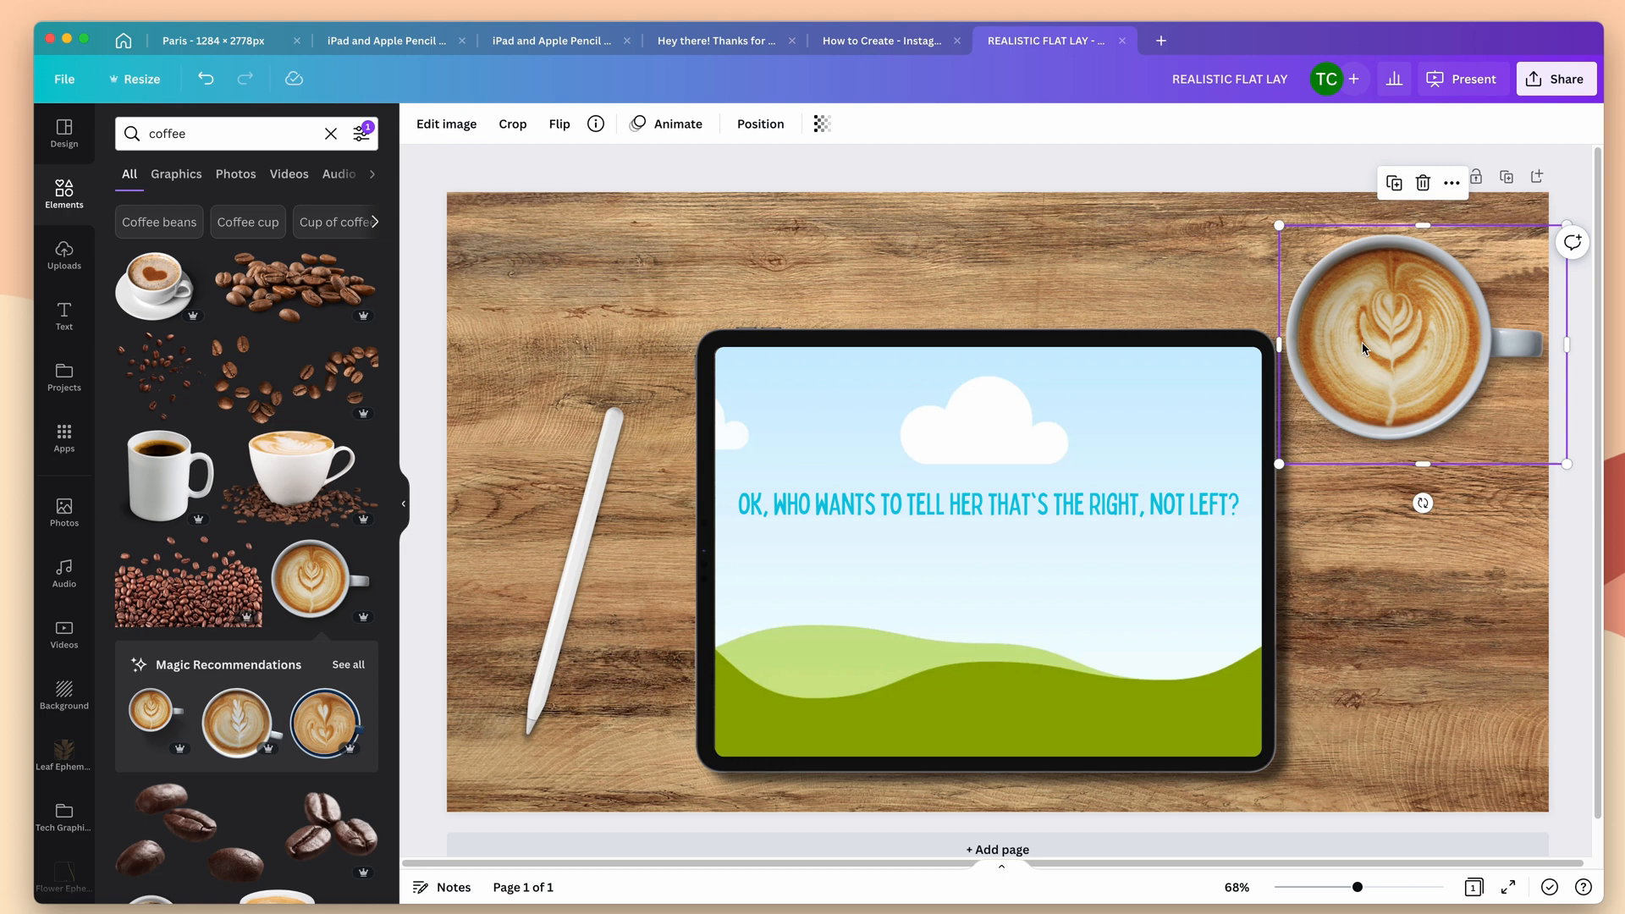
mouse_move(1360, 266)
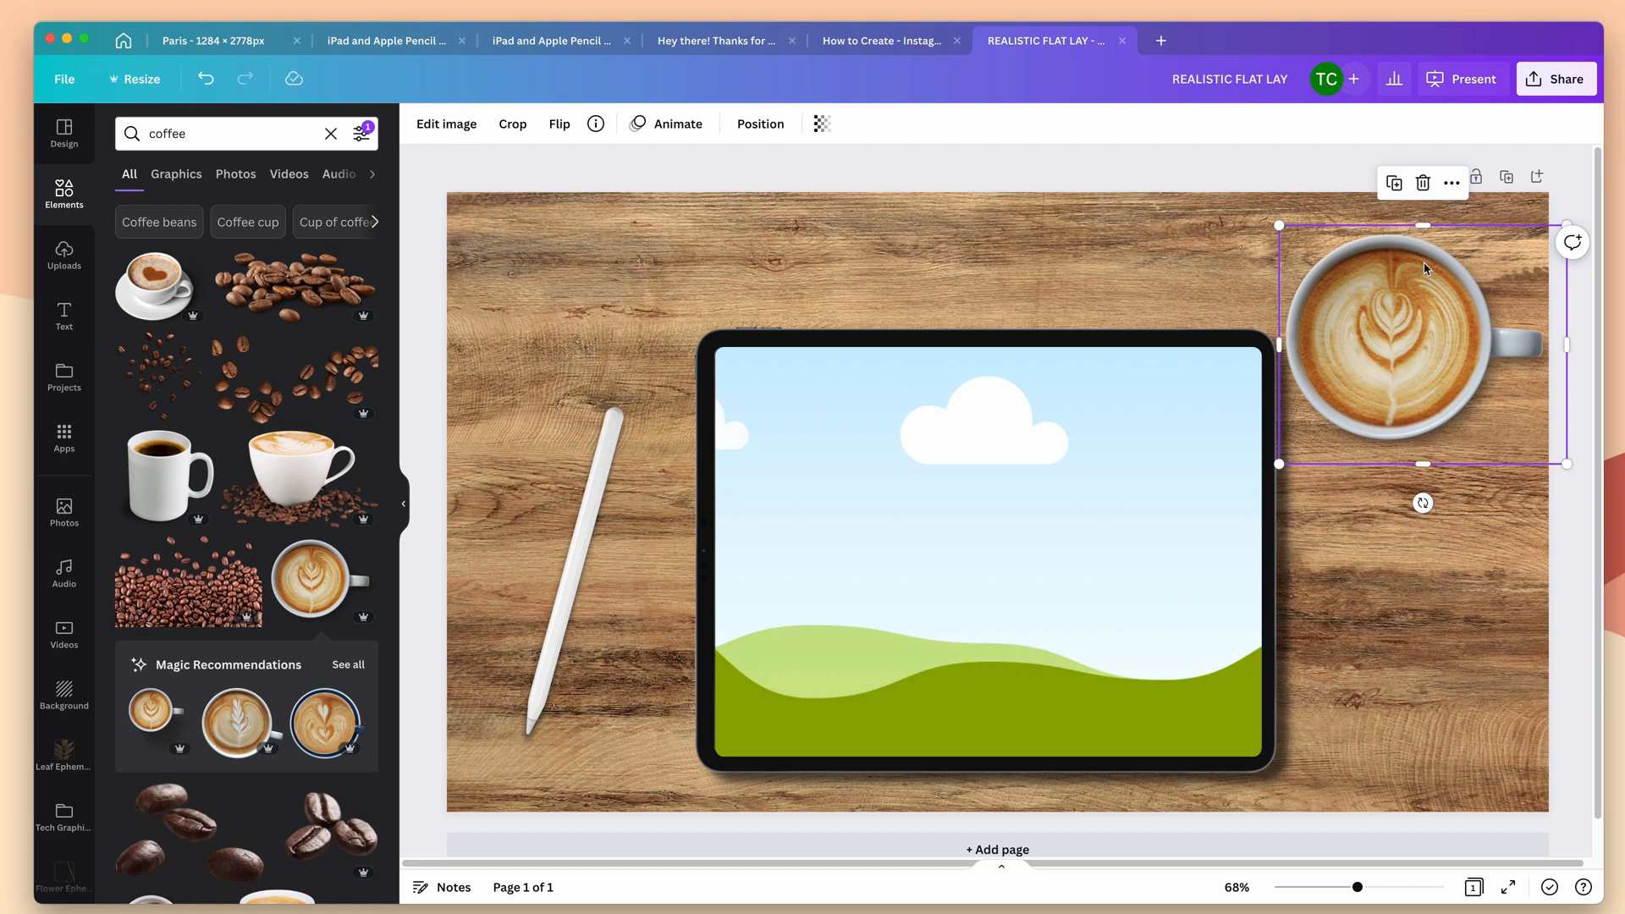
mouse_move(1434, 234)
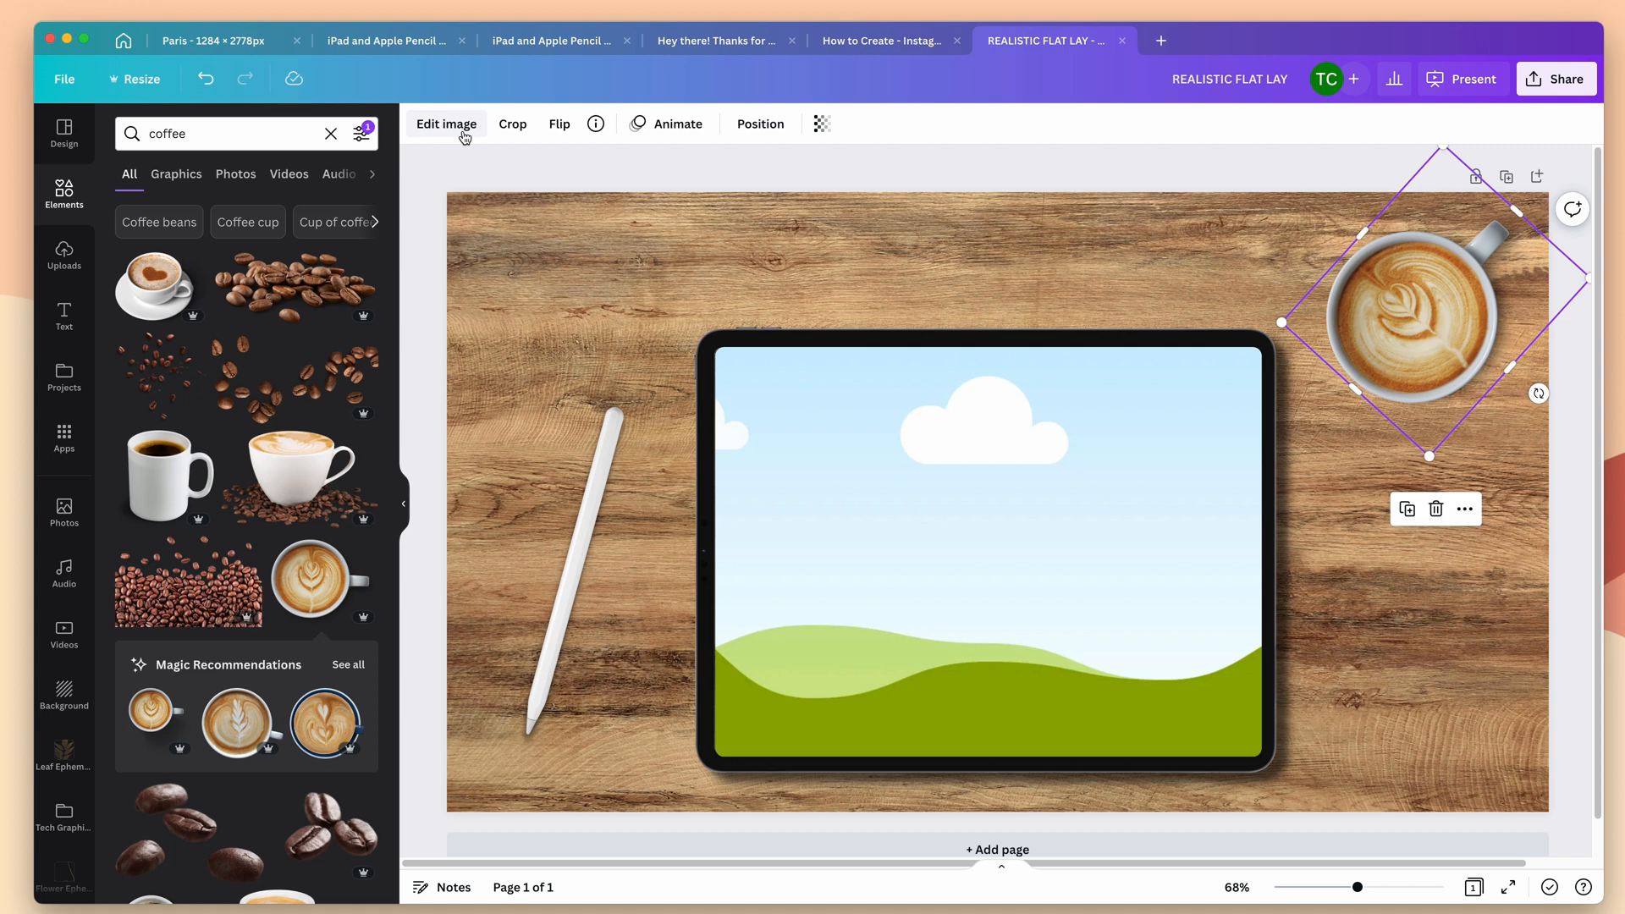
Give the cup a Drop shadow with offset 3 falling toward the bottom-left.
click(447, 123)
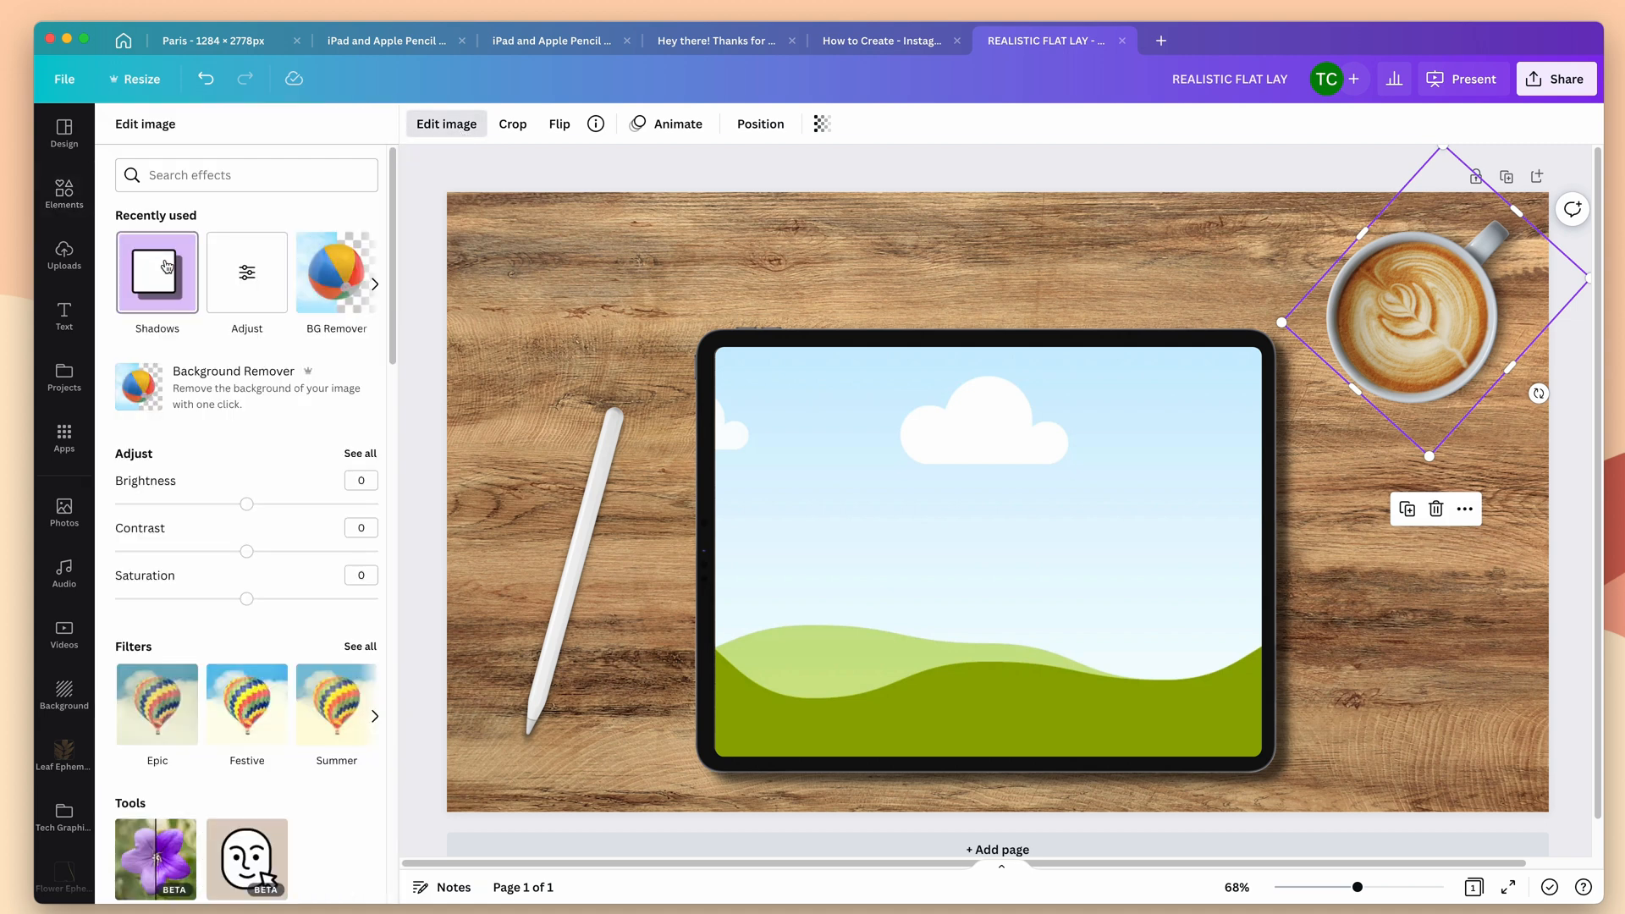
click(155, 275)
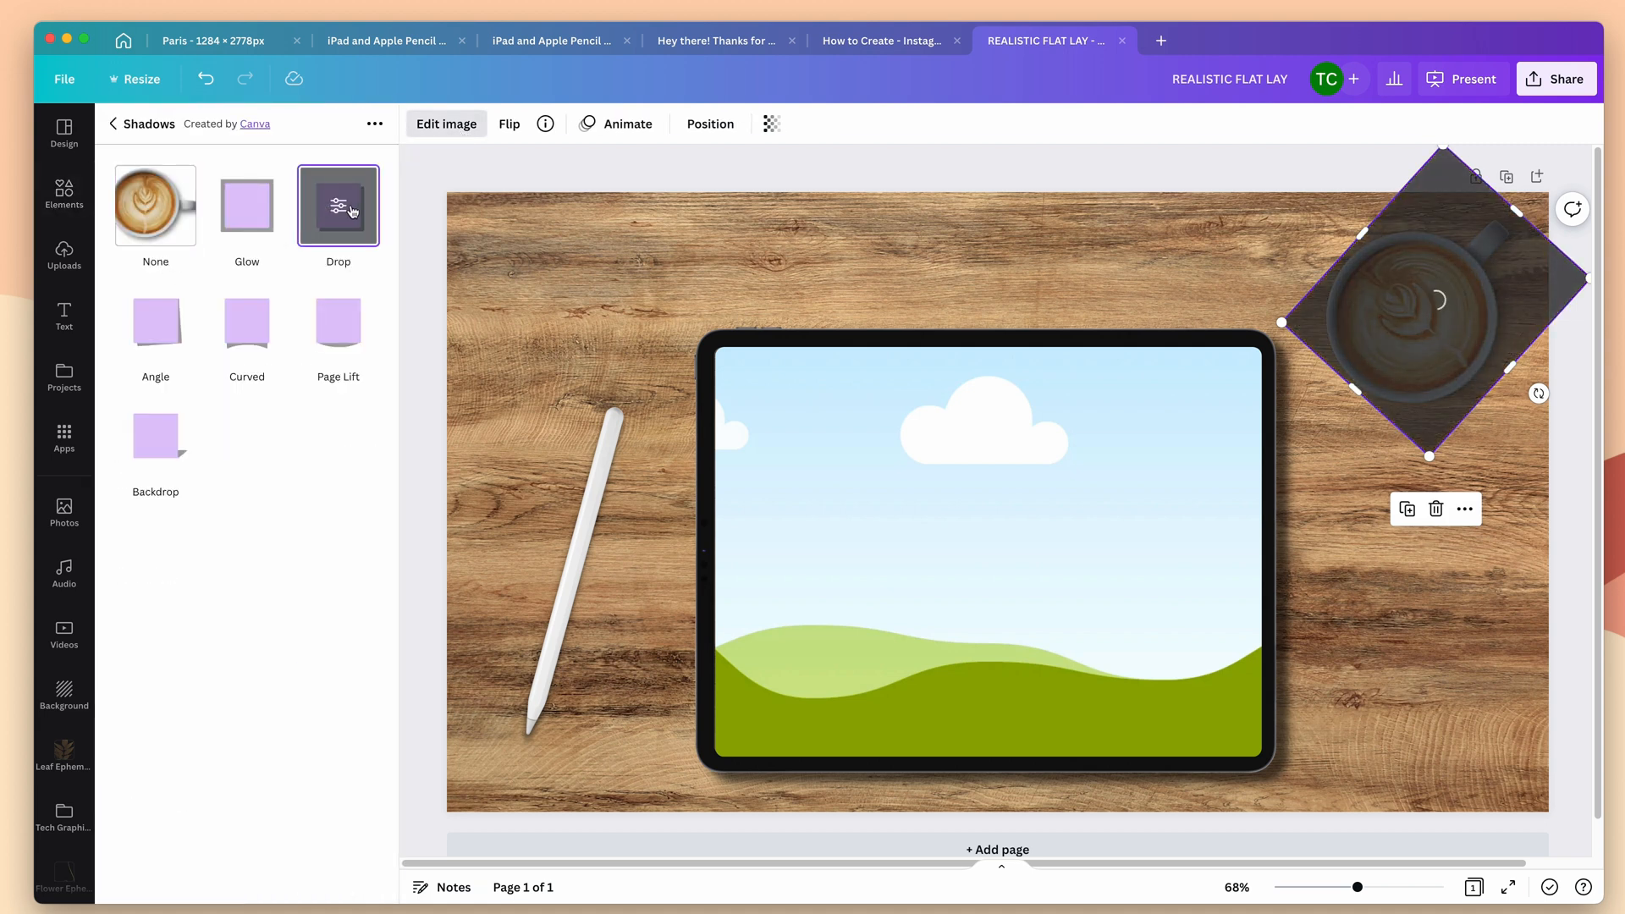
click(339, 205)
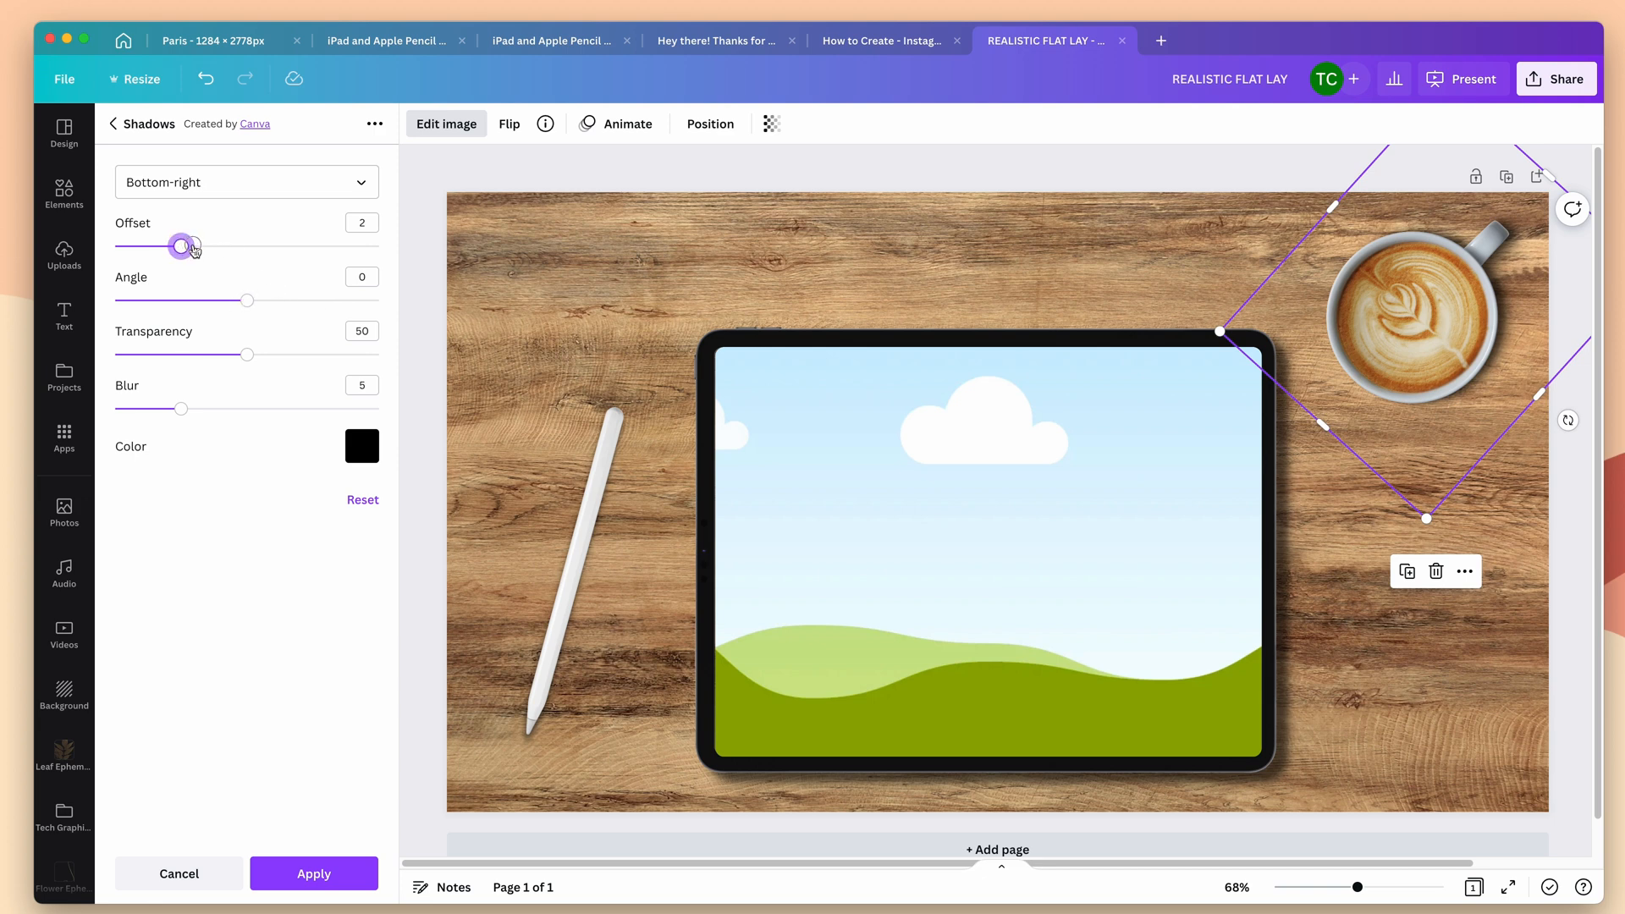
drag(185, 245, 214, 245)
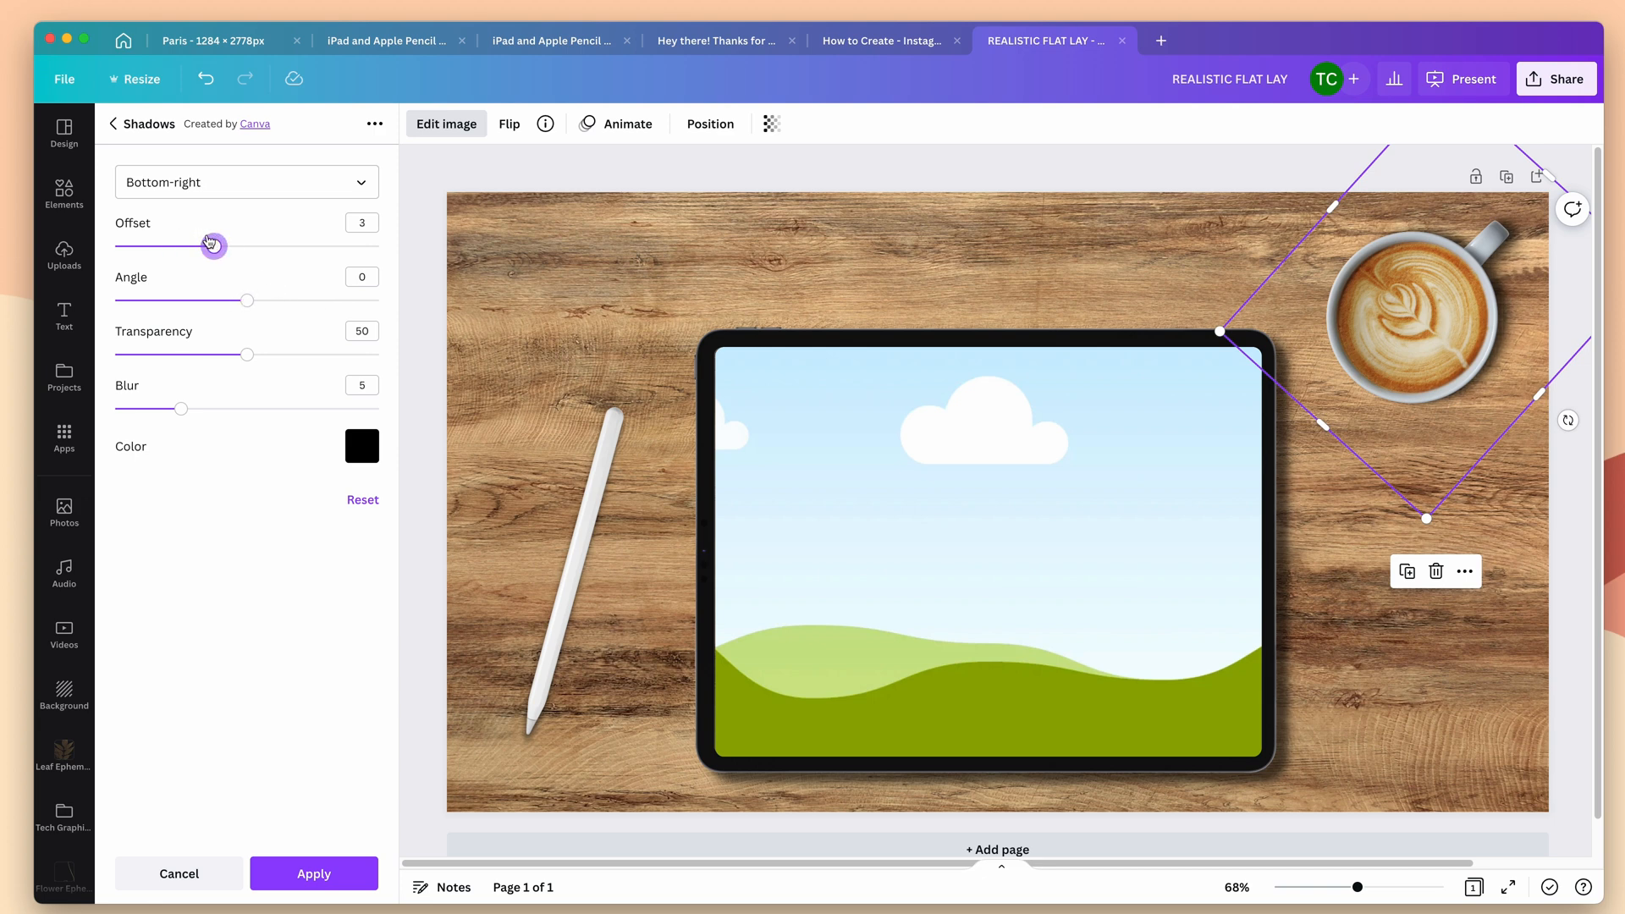
click(246, 181)
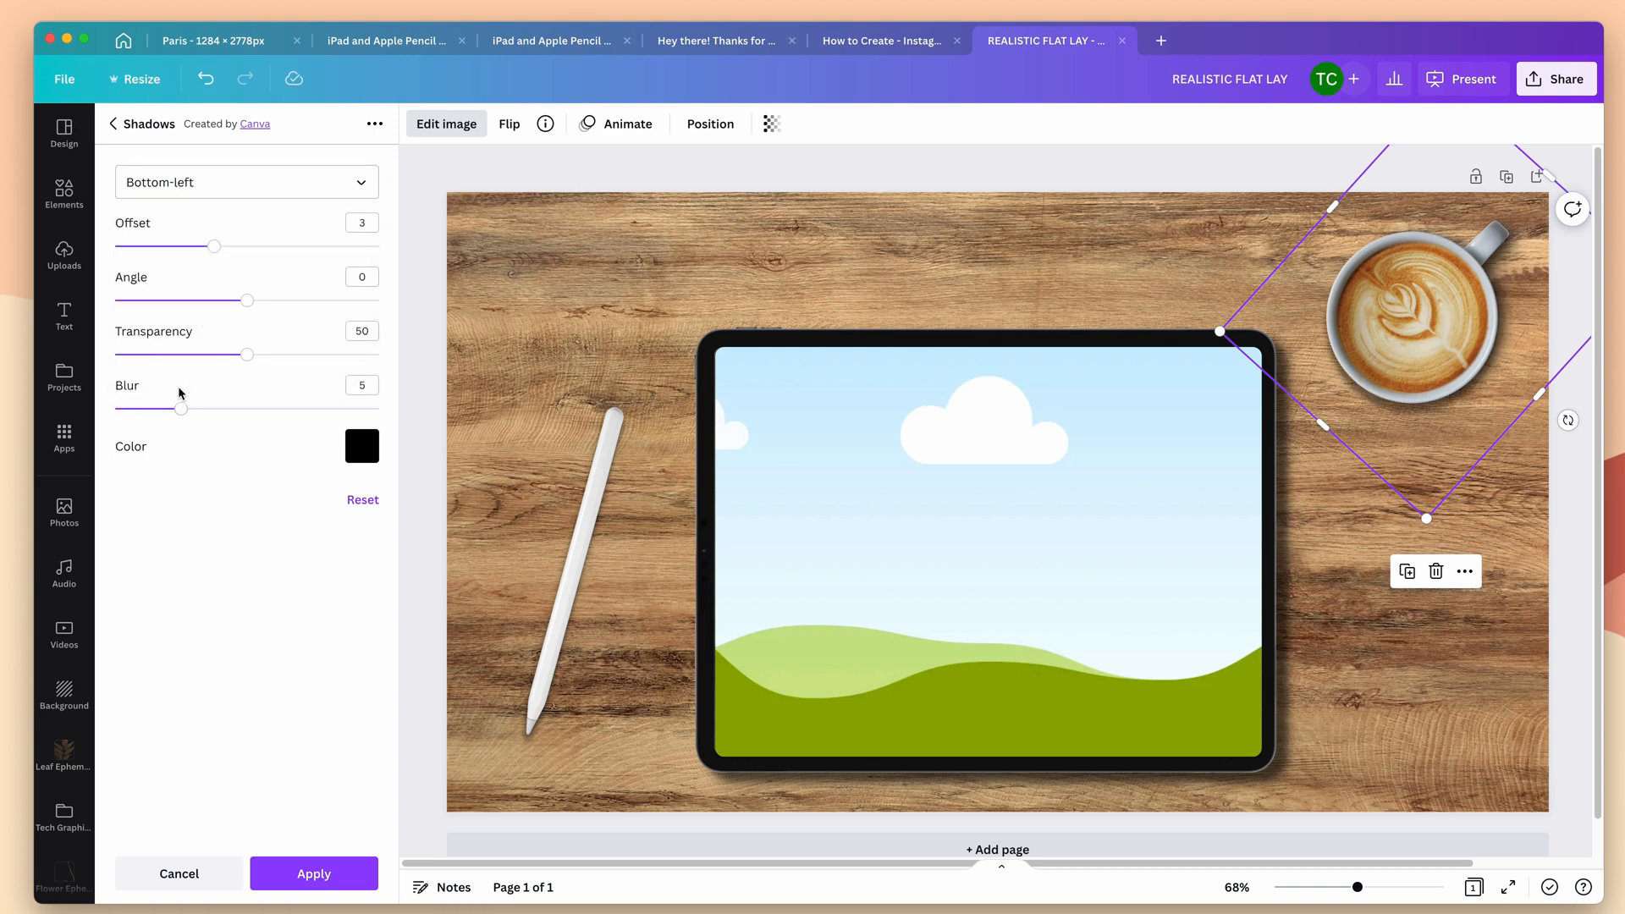
mouse_move(1490, 232)
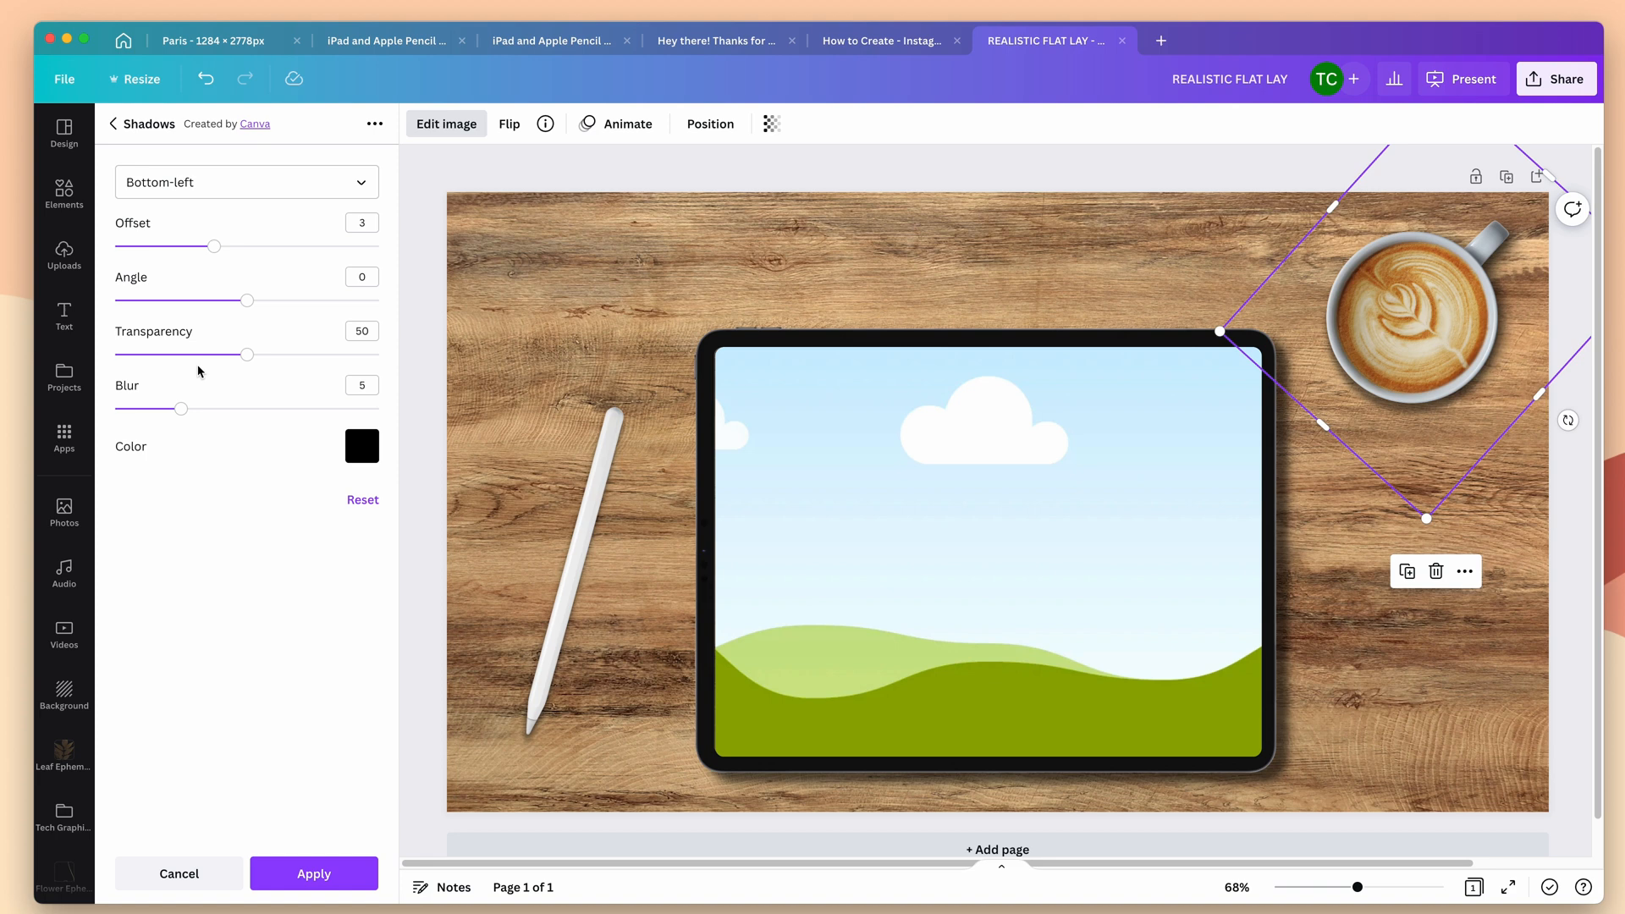
Raise the cup shadow's blur to about 9 and make it slightly more transparent.
drag(181, 408, 234, 408)
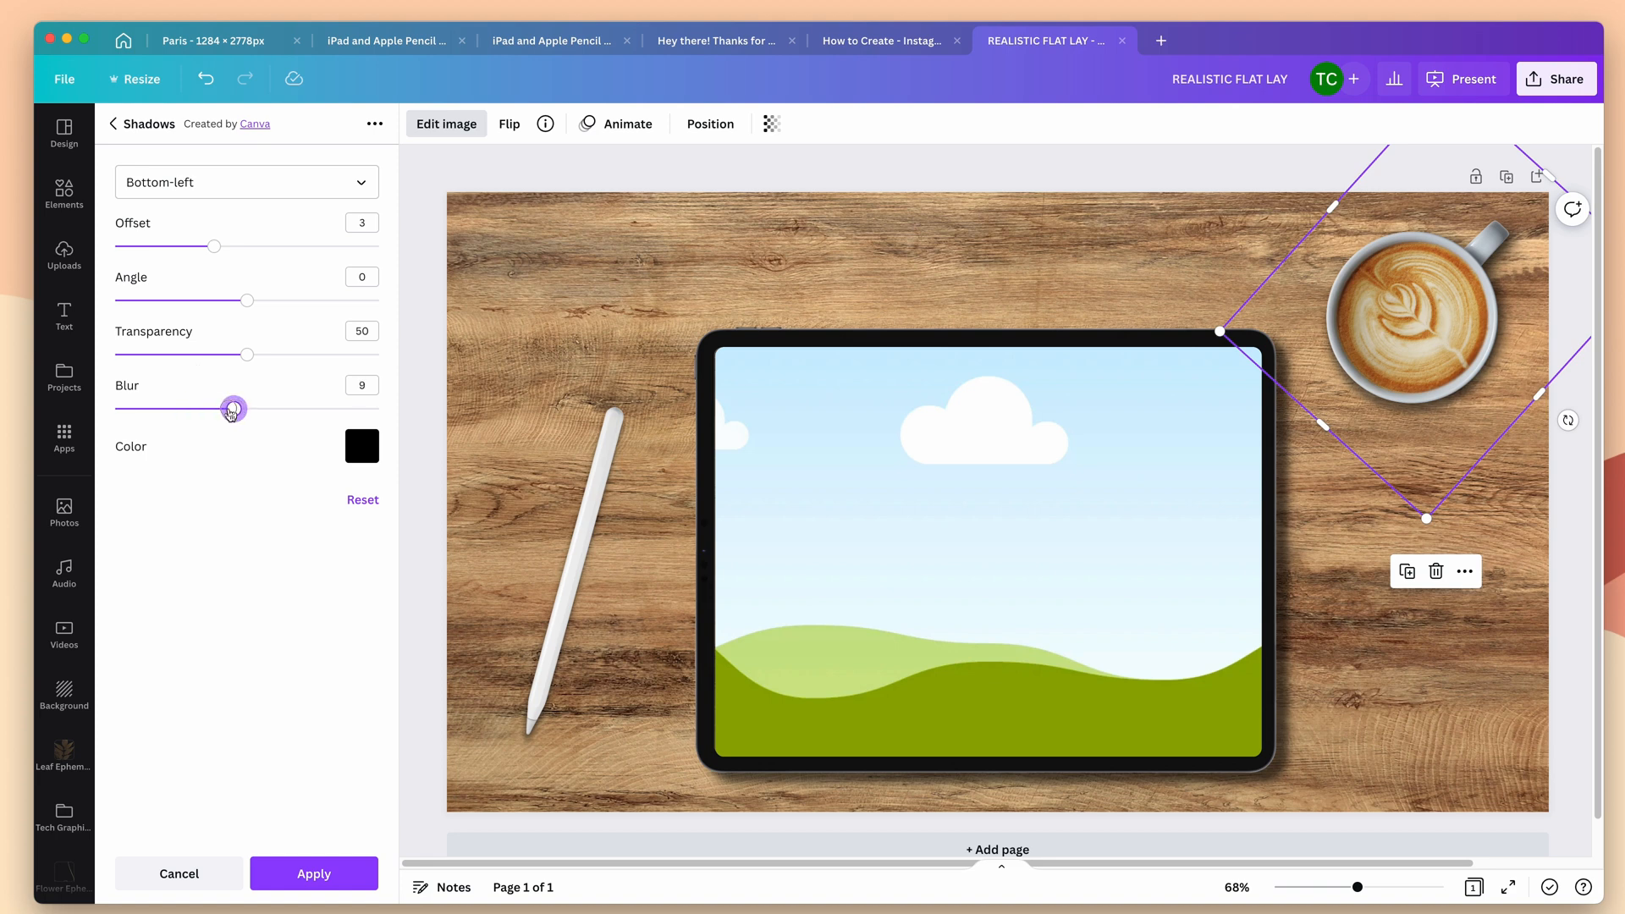
drag(232, 408, 247, 408)
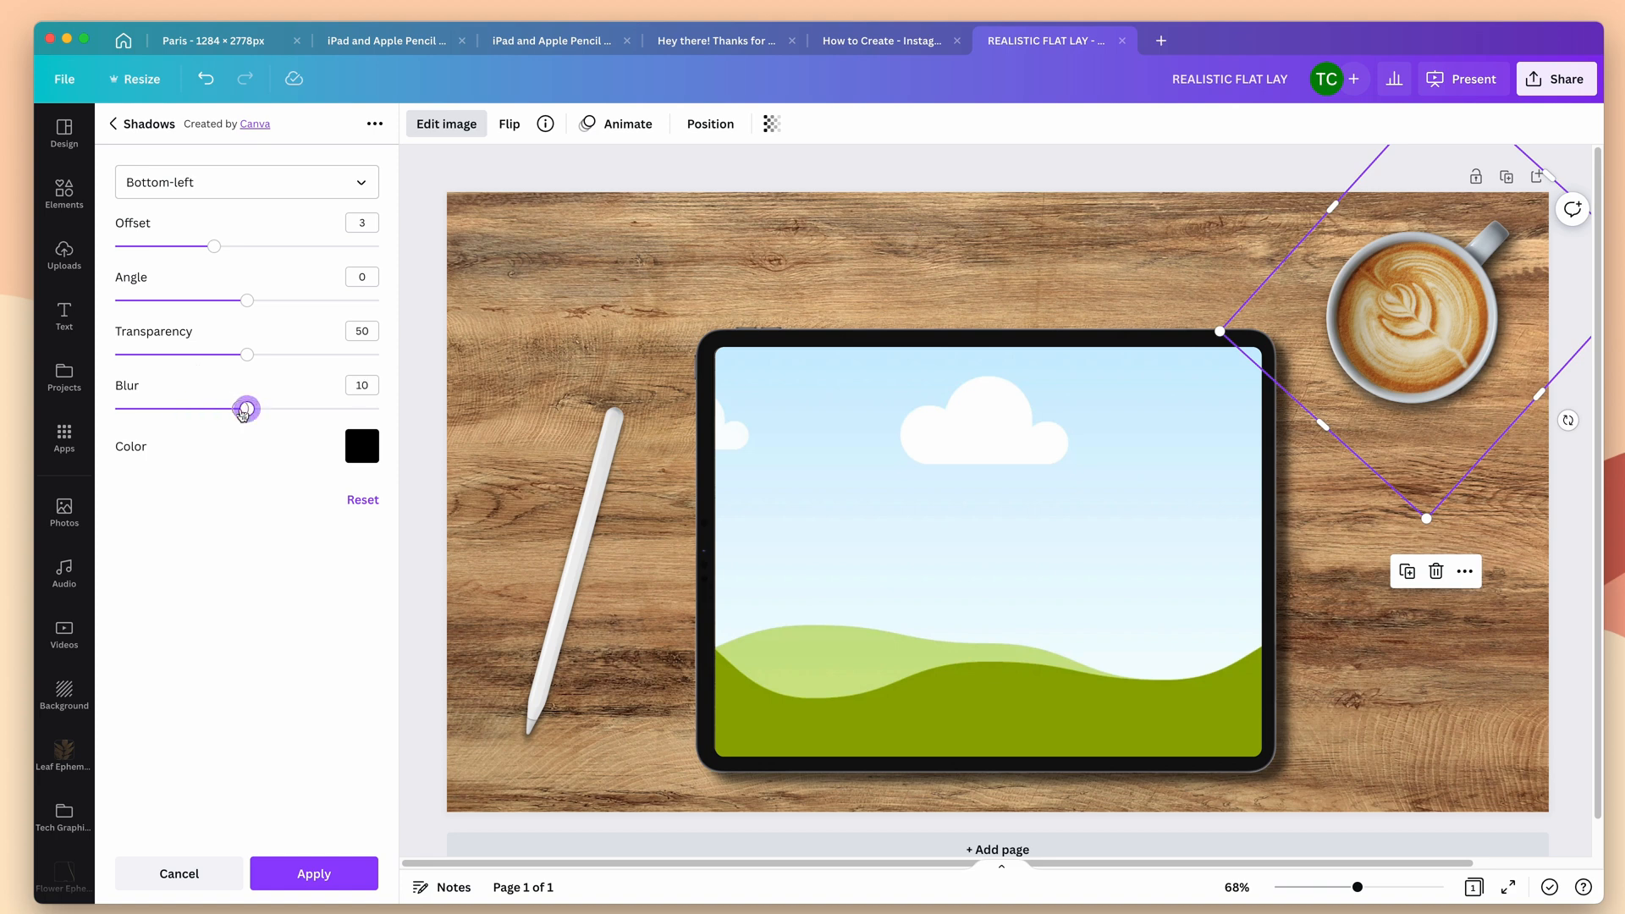
drag(245, 353, 259, 354)
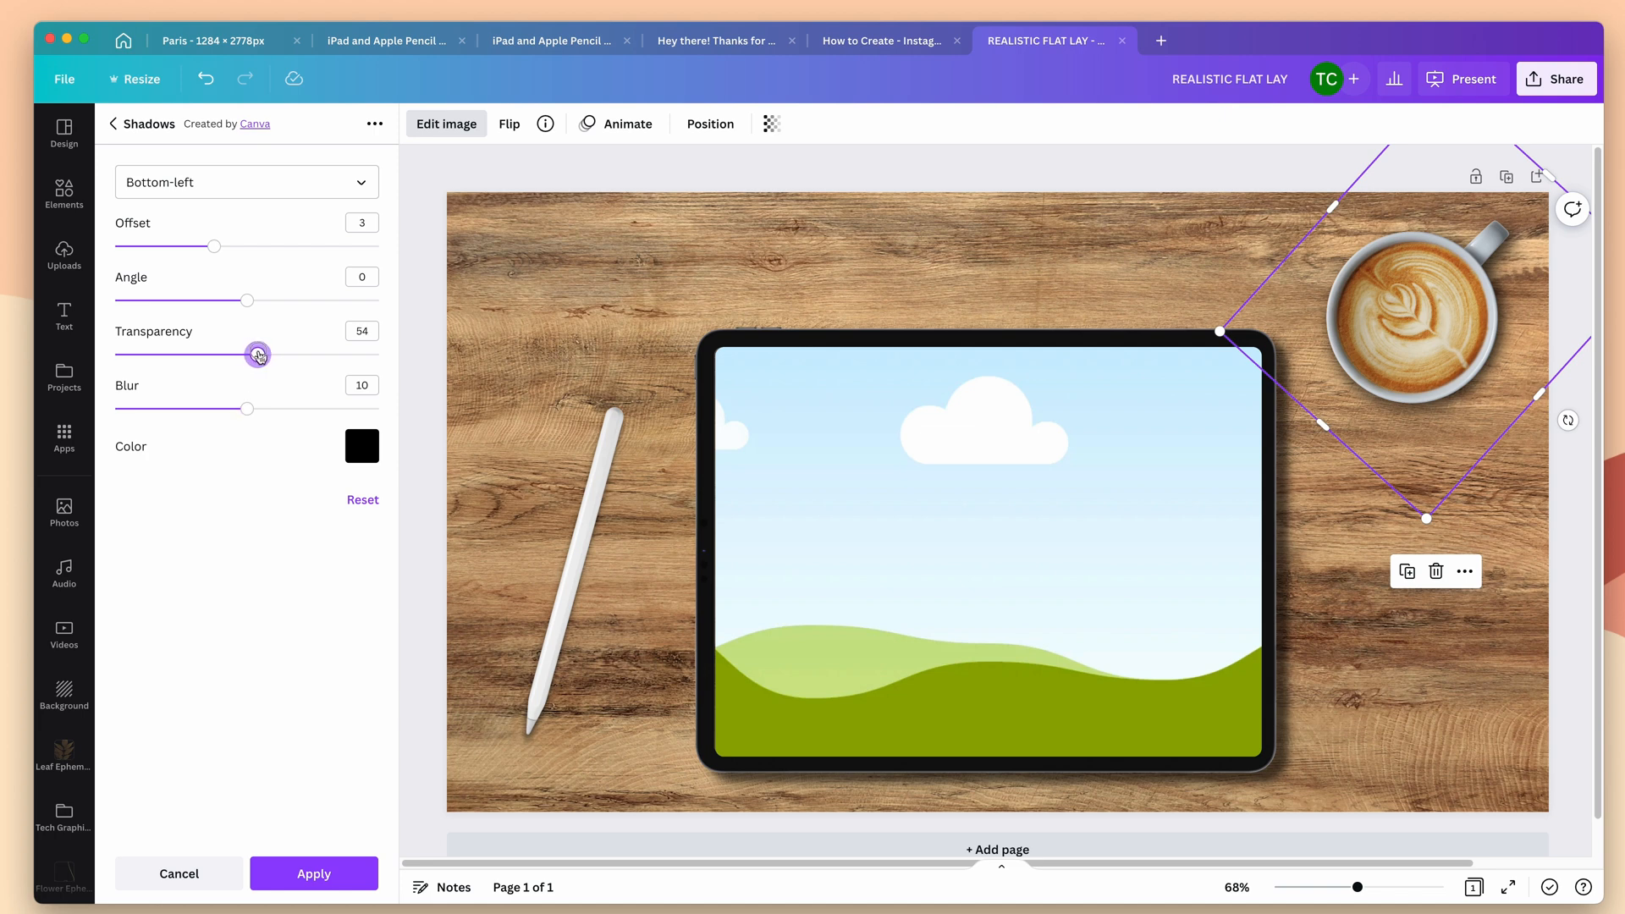
drag(257, 354, 263, 354)
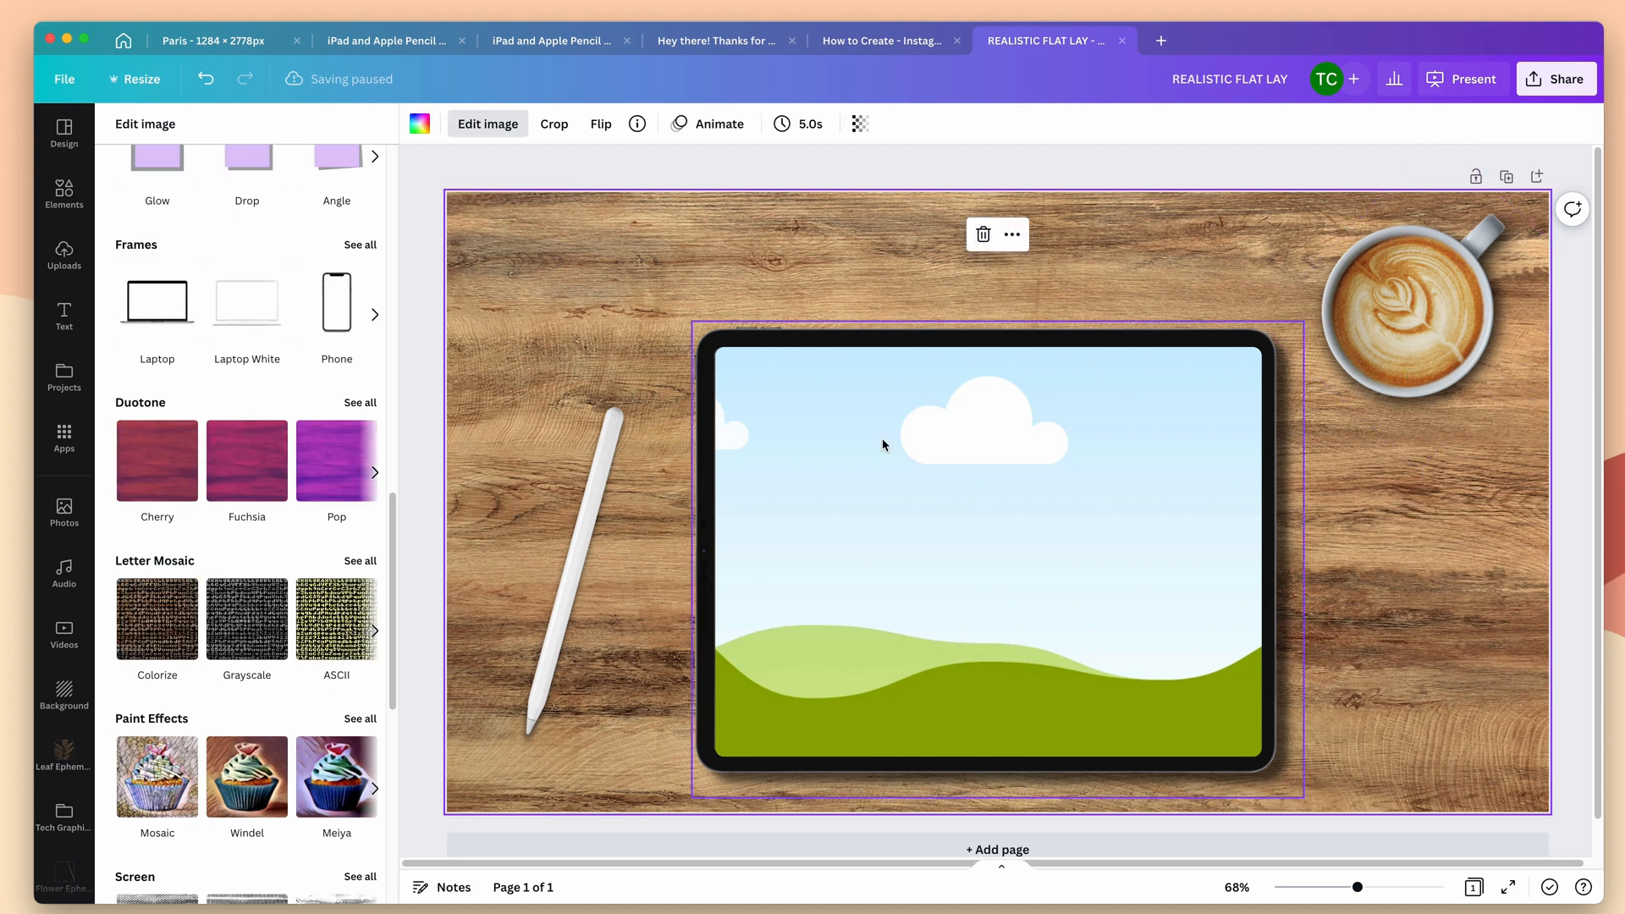
Raise the cup photo's contrast to about 22 and tweak its brightness in Adjust.
click(1410, 311)
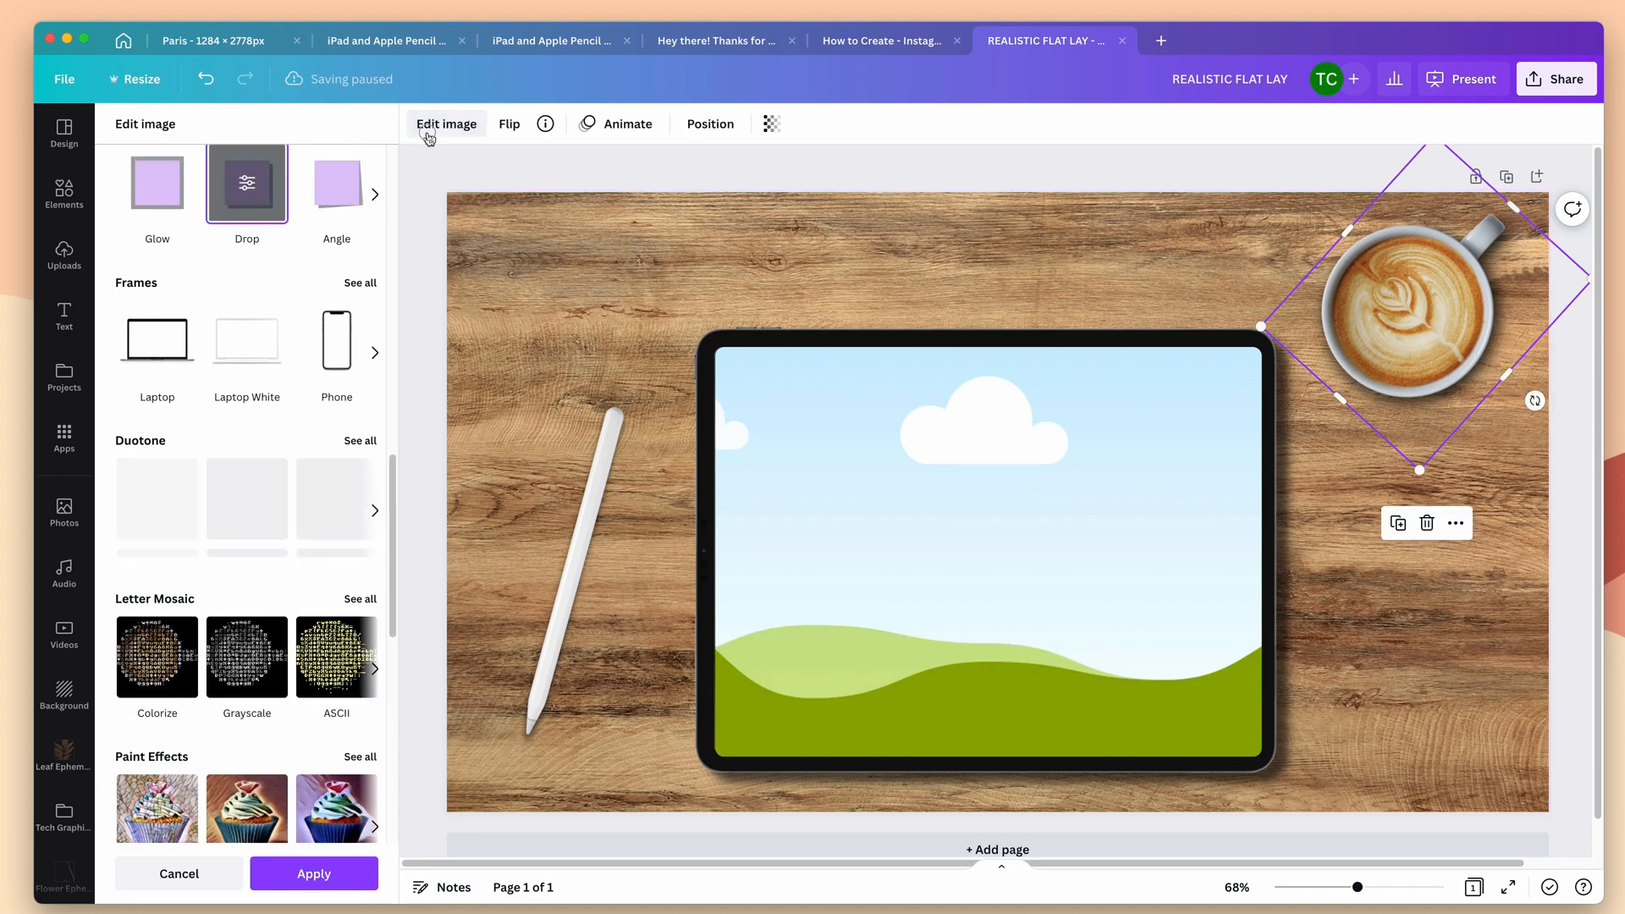
click(445, 124)
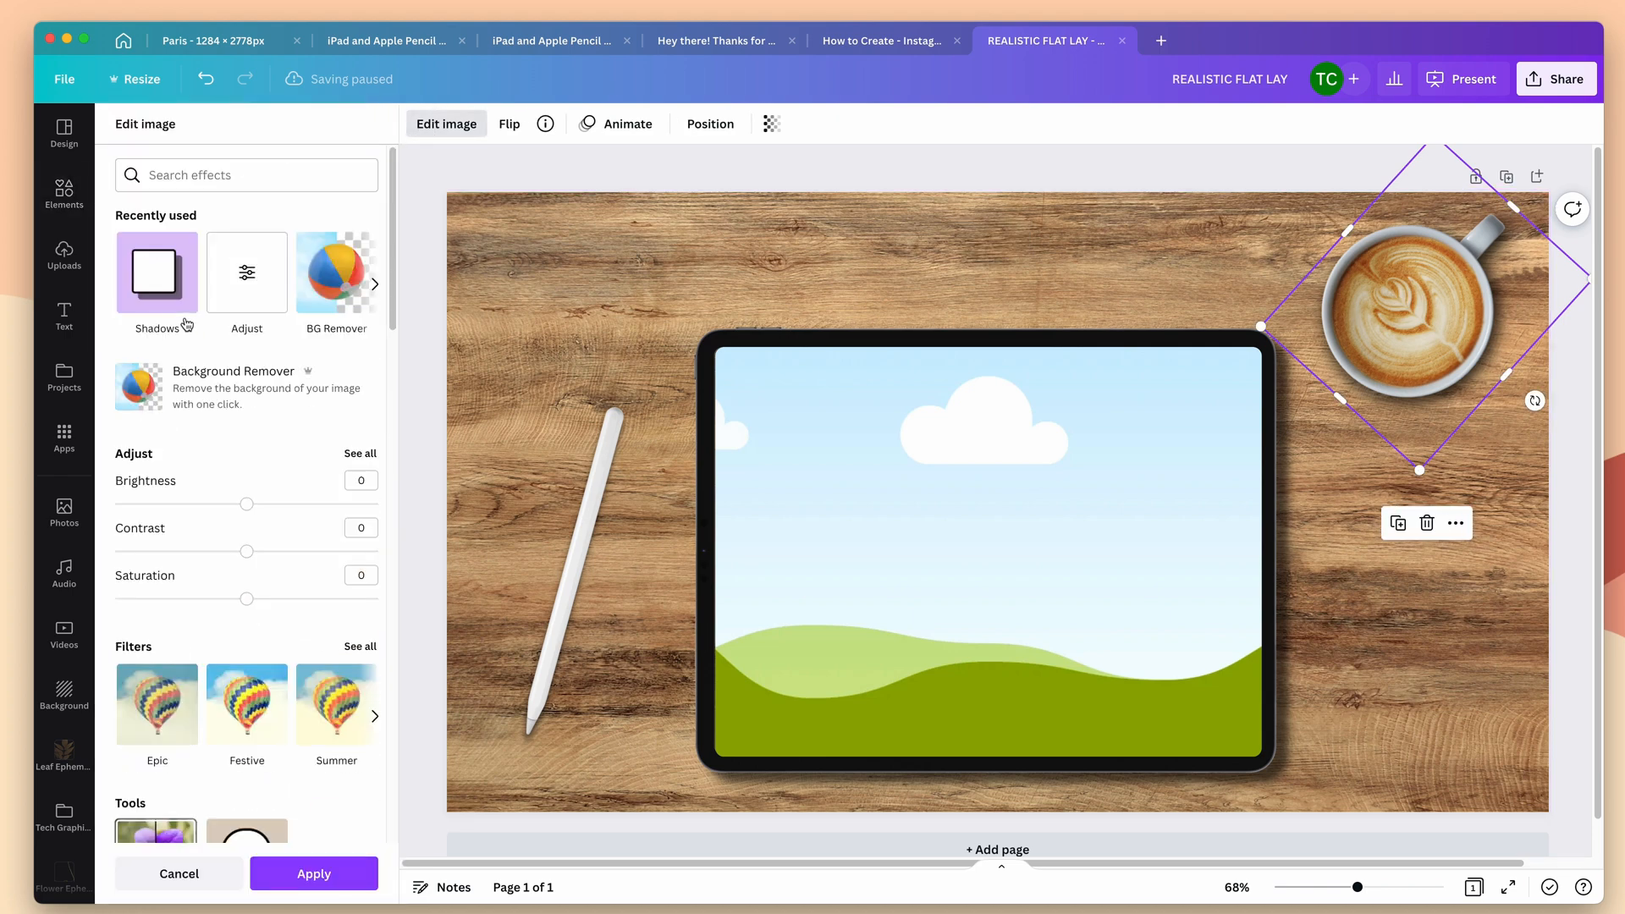
click(245, 275)
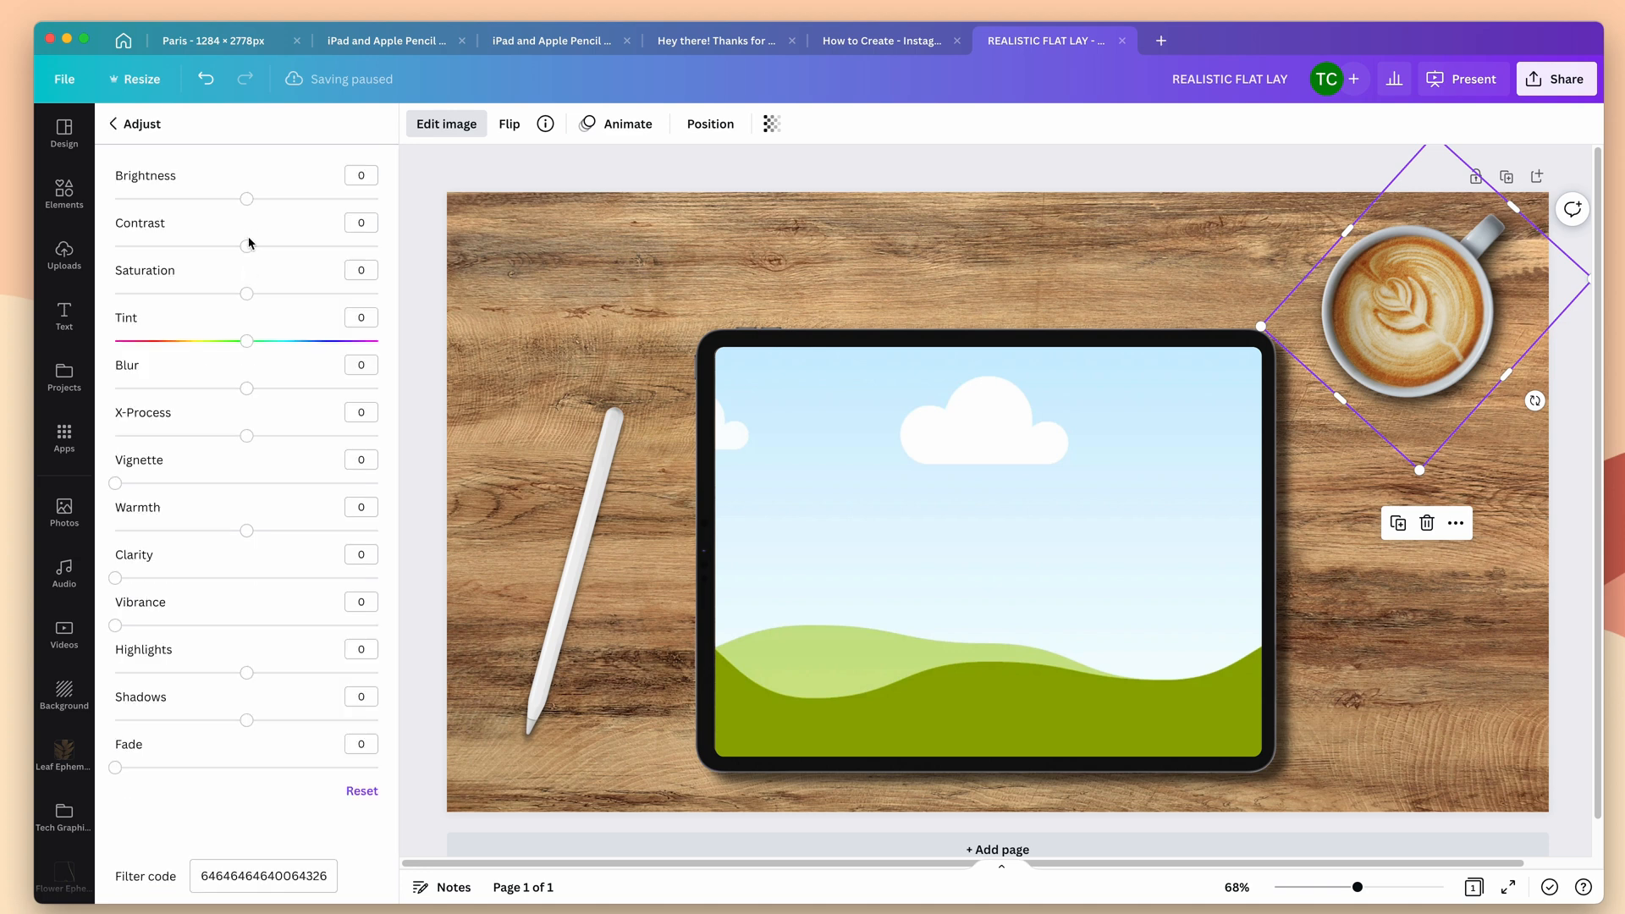
drag(218, 247, 276, 247)
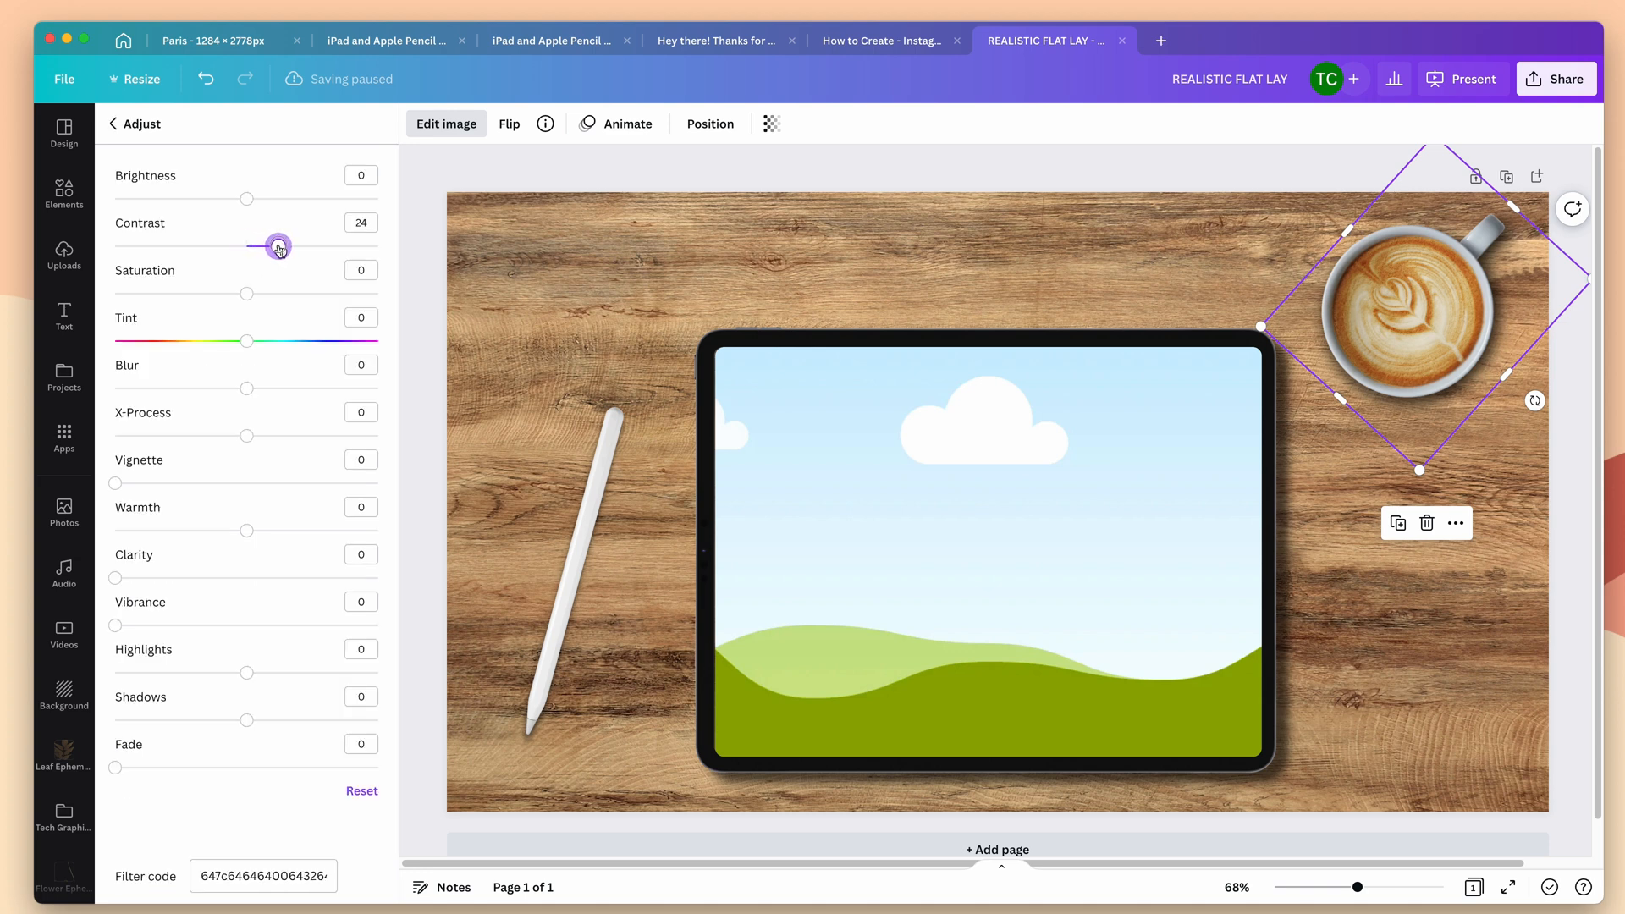
drag(276, 247, 275, 247)
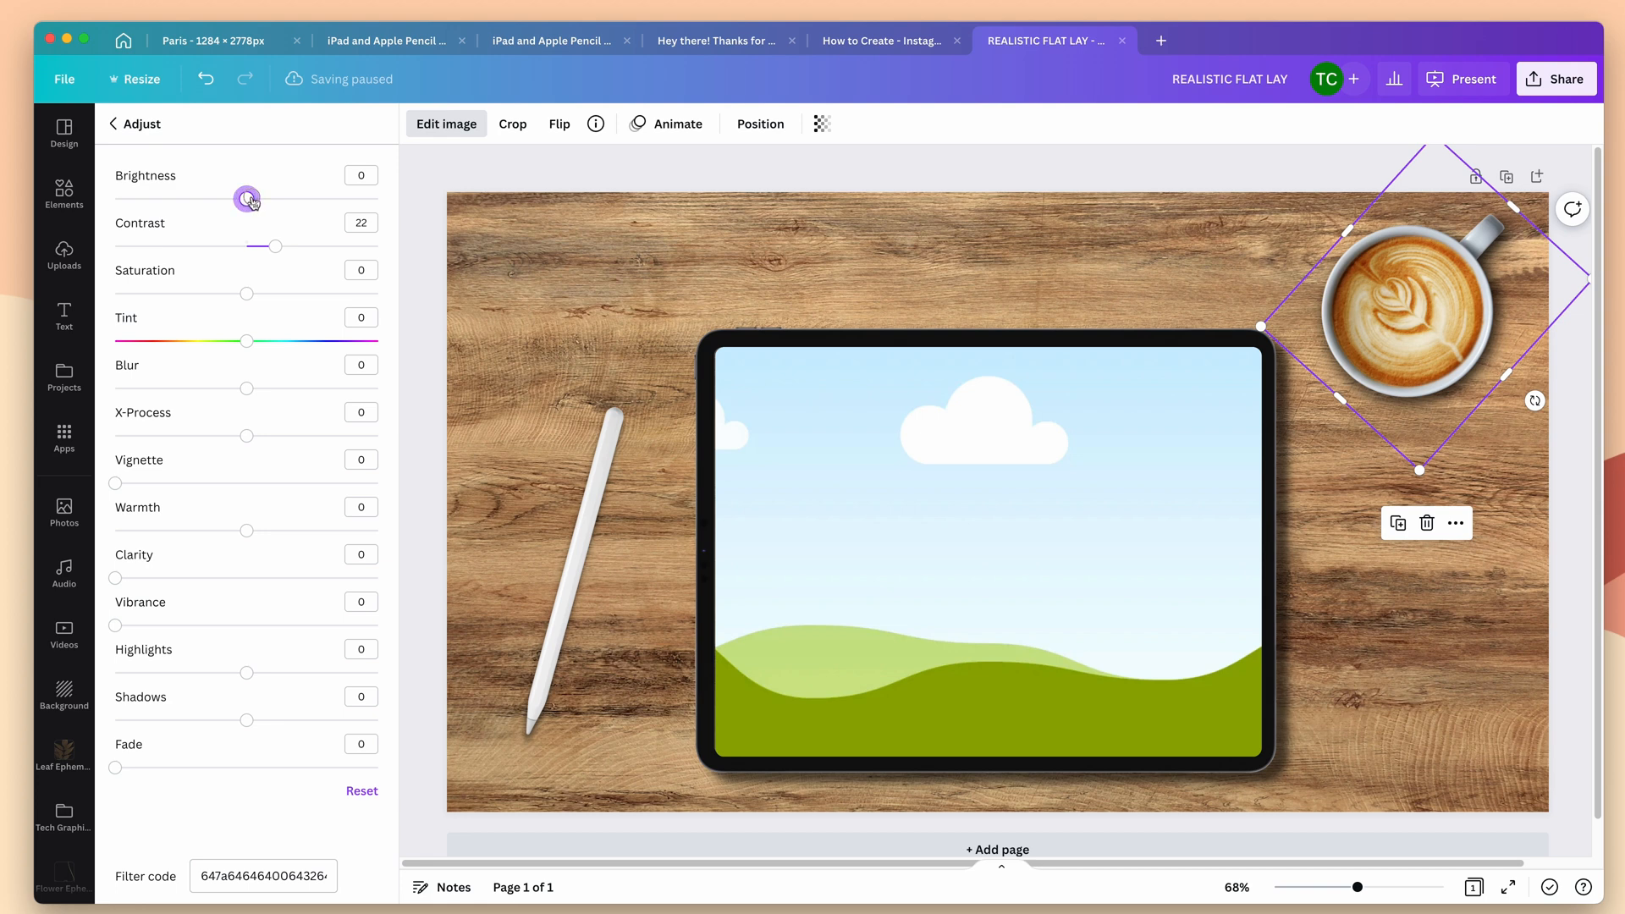
drag(247, 200, 256, 200)
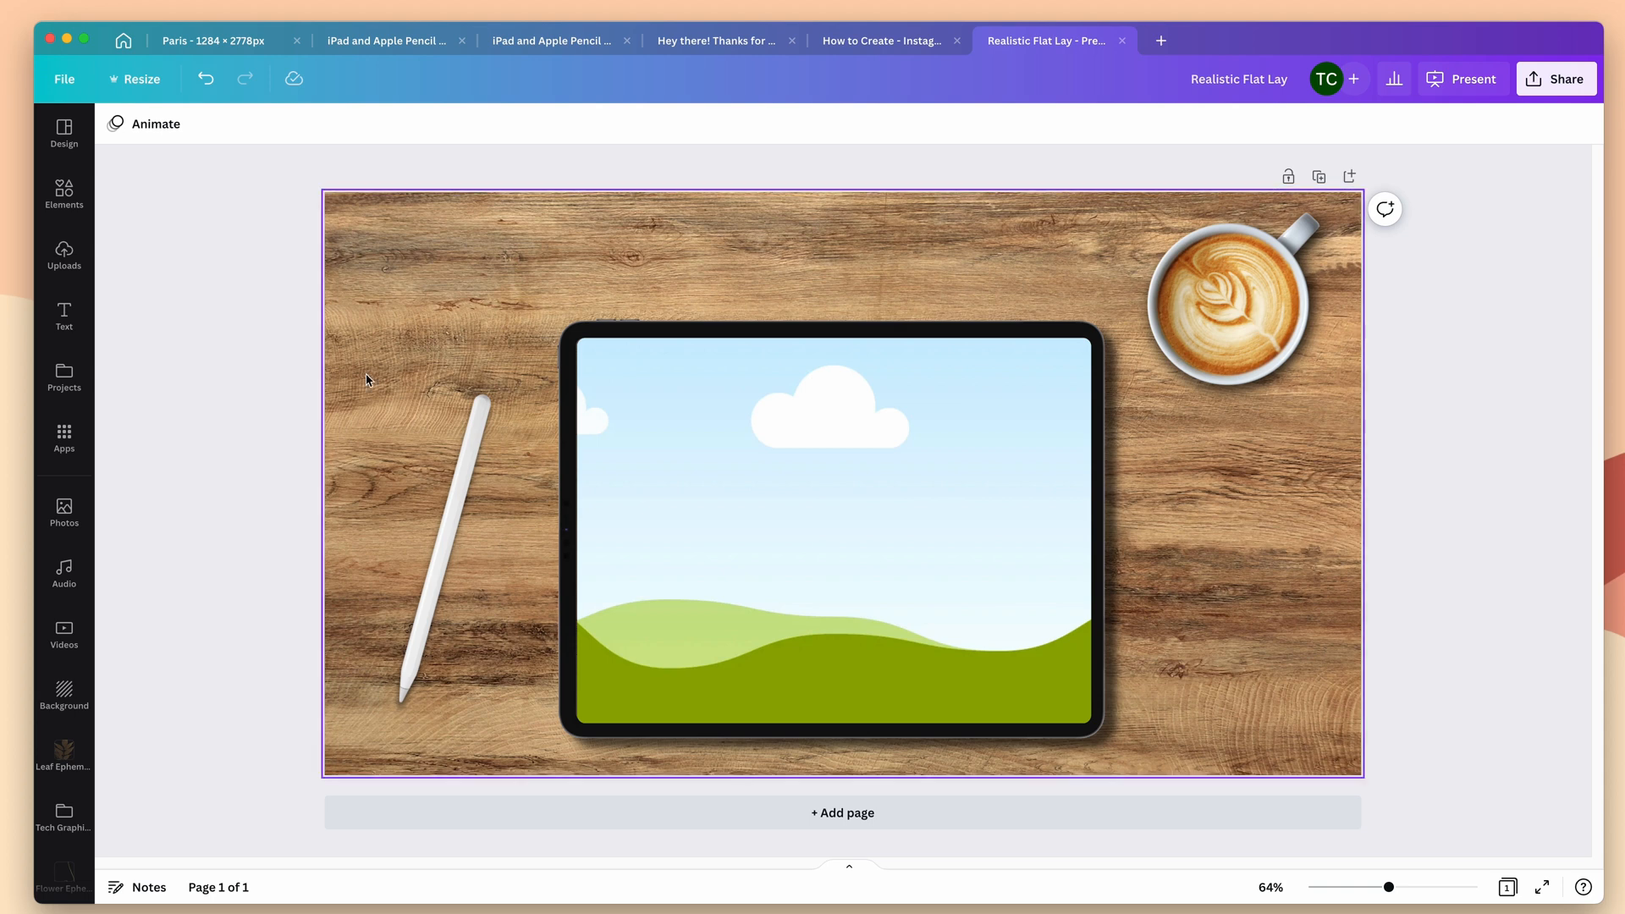
mouse_move(431, 244)
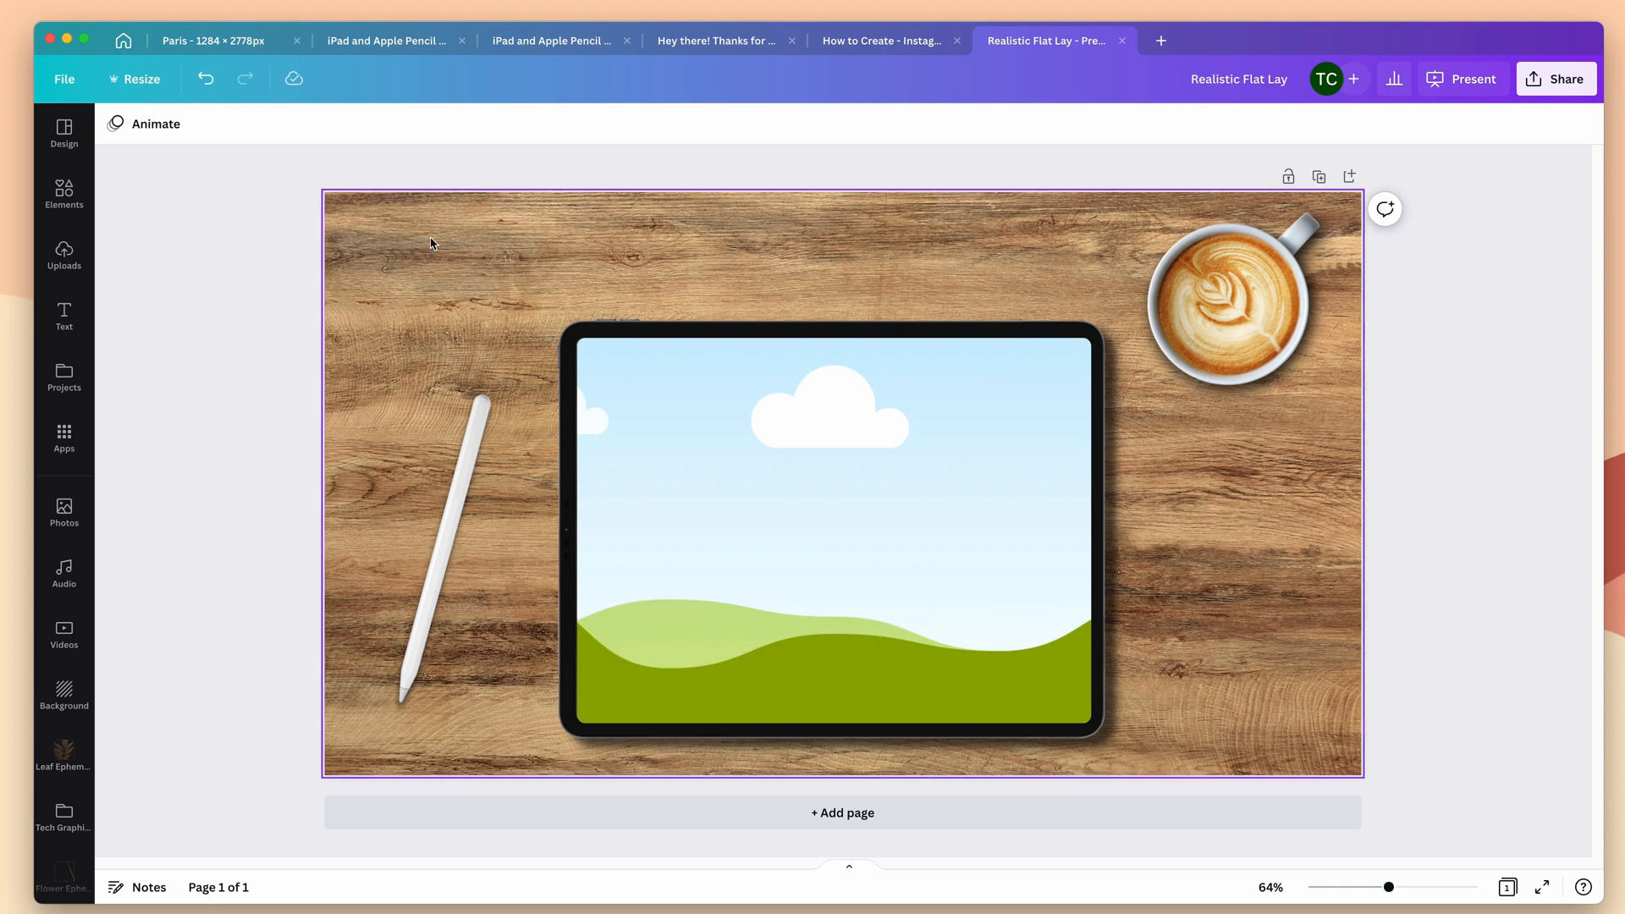
Insert the recently used top-down succulent basket photo onto the flat lay from Elements.
click(63, 194)
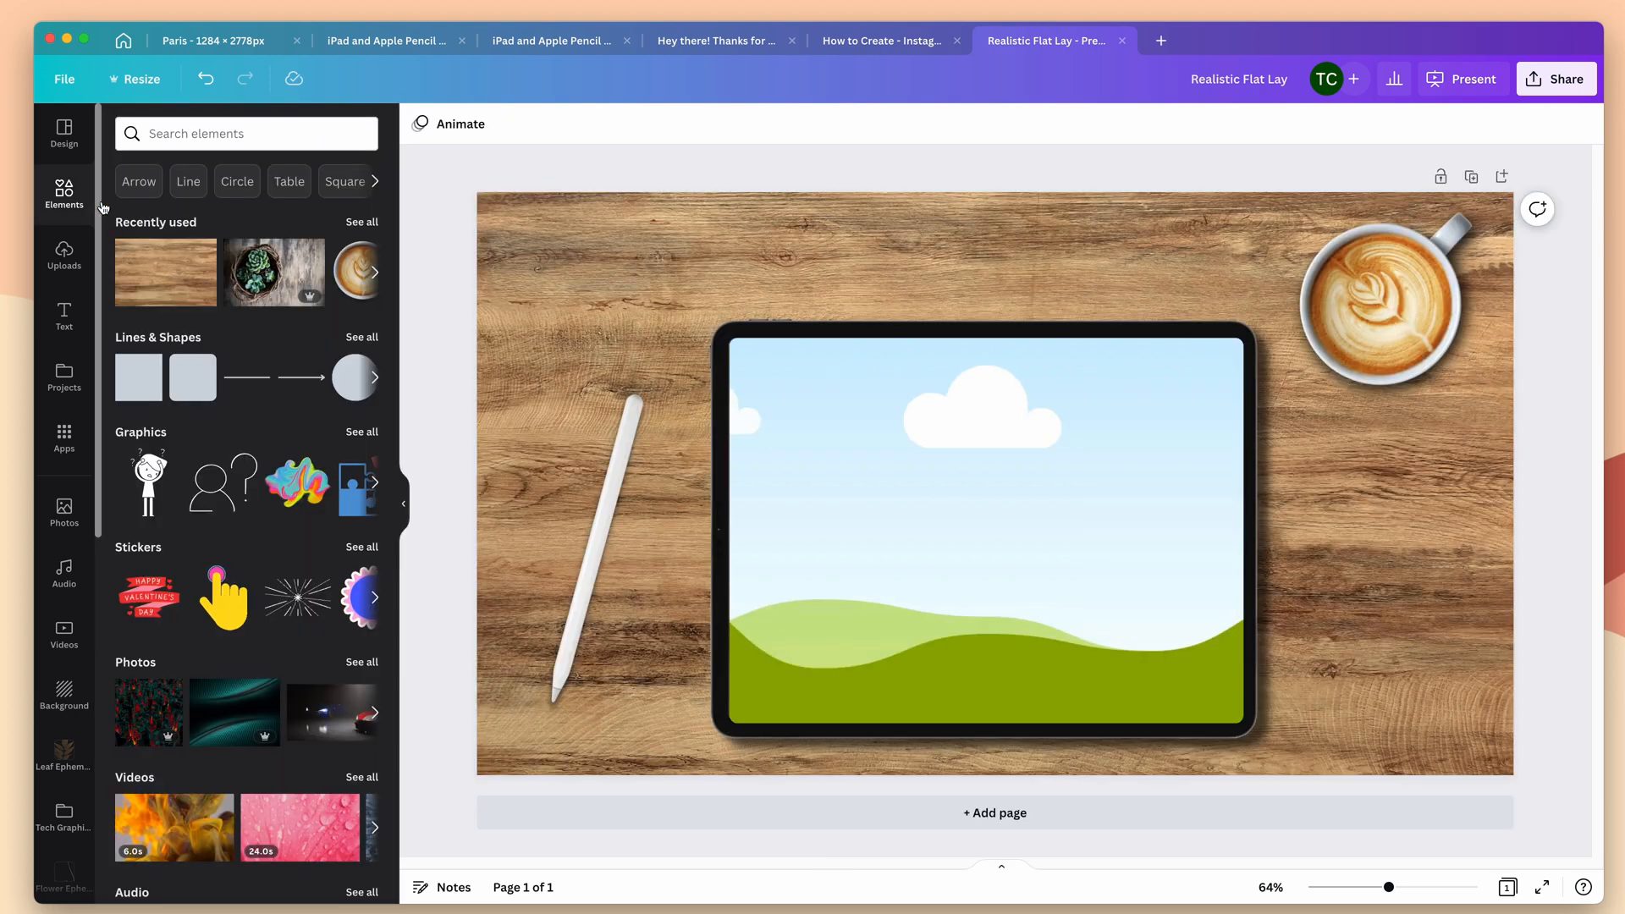
click(274, 273)
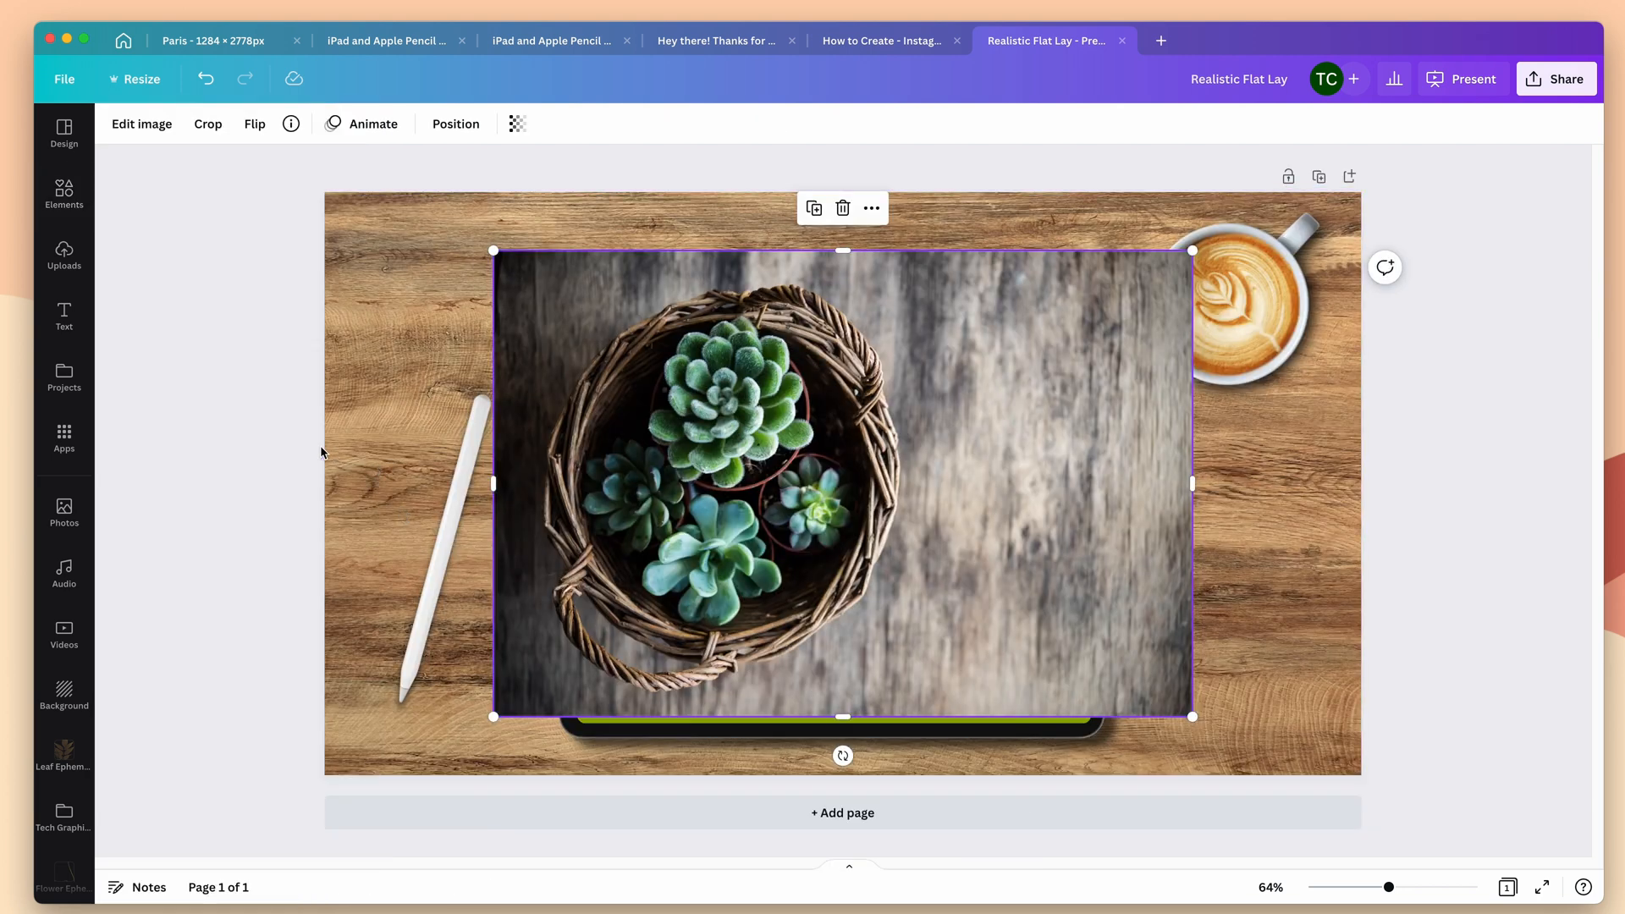
mouse_move(741, 557)
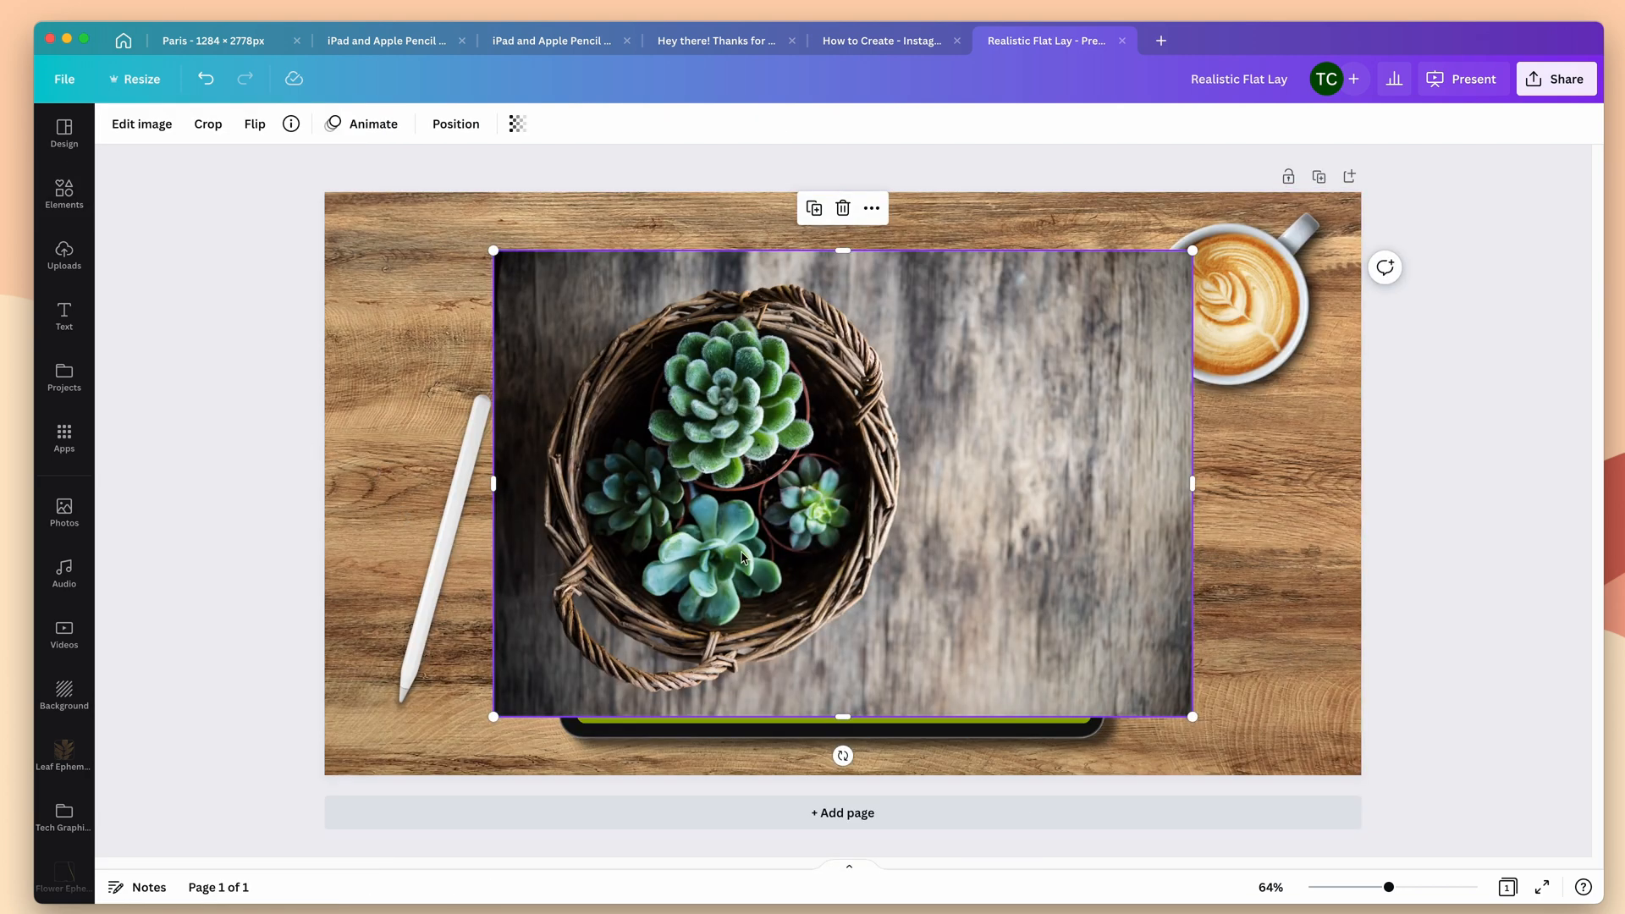
mouse_move(1014, 515)
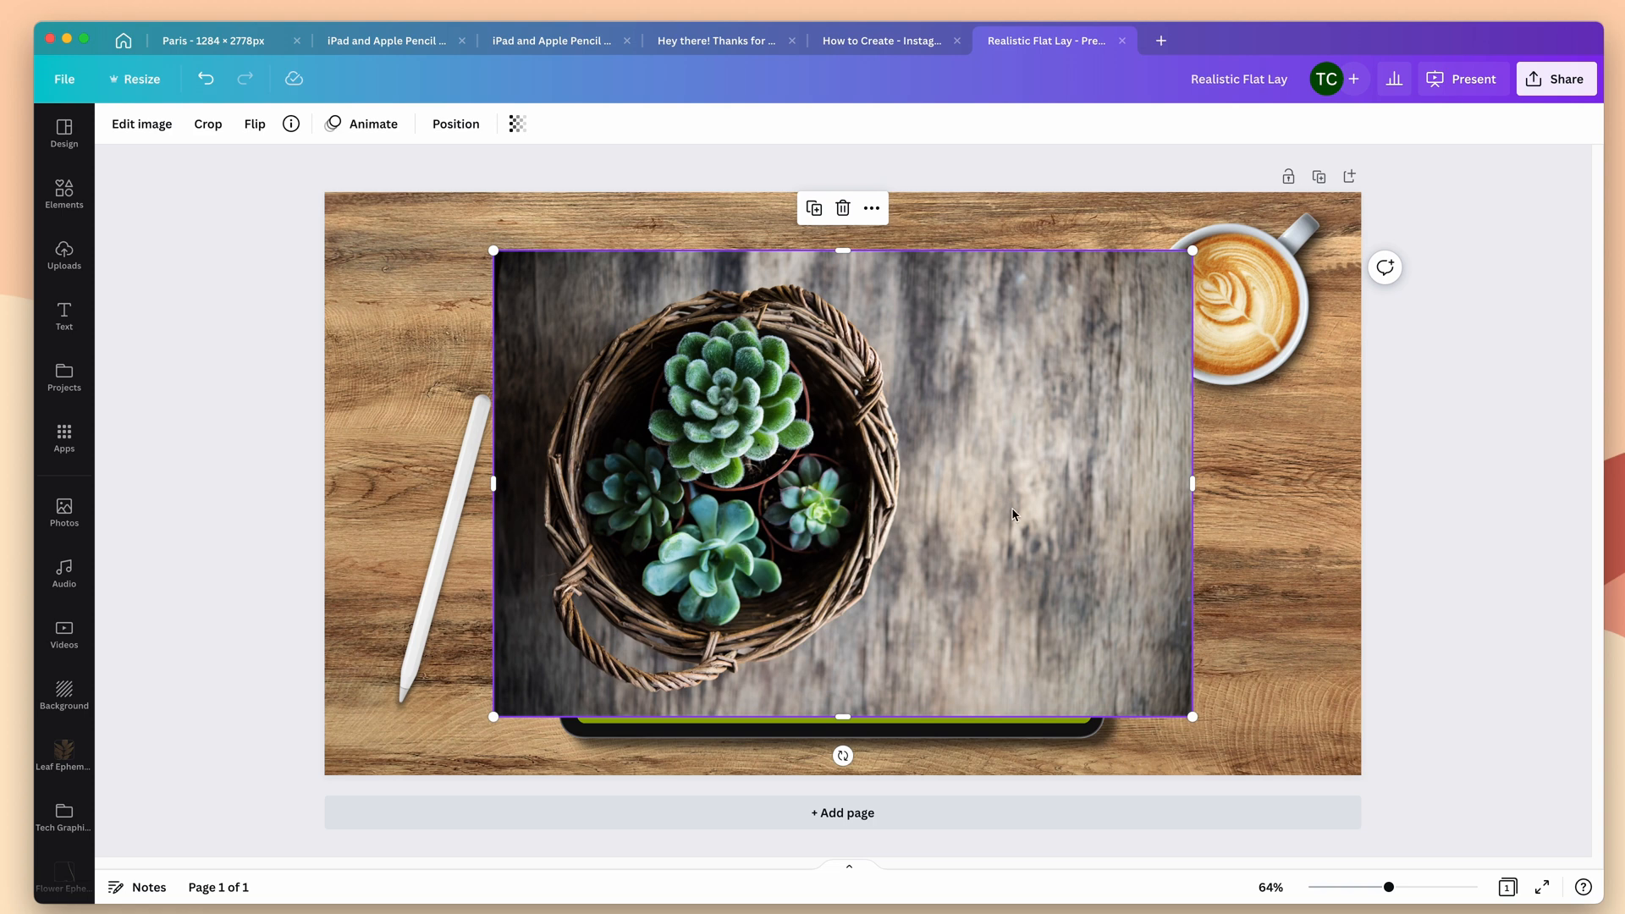
mouse_move(776, 518)
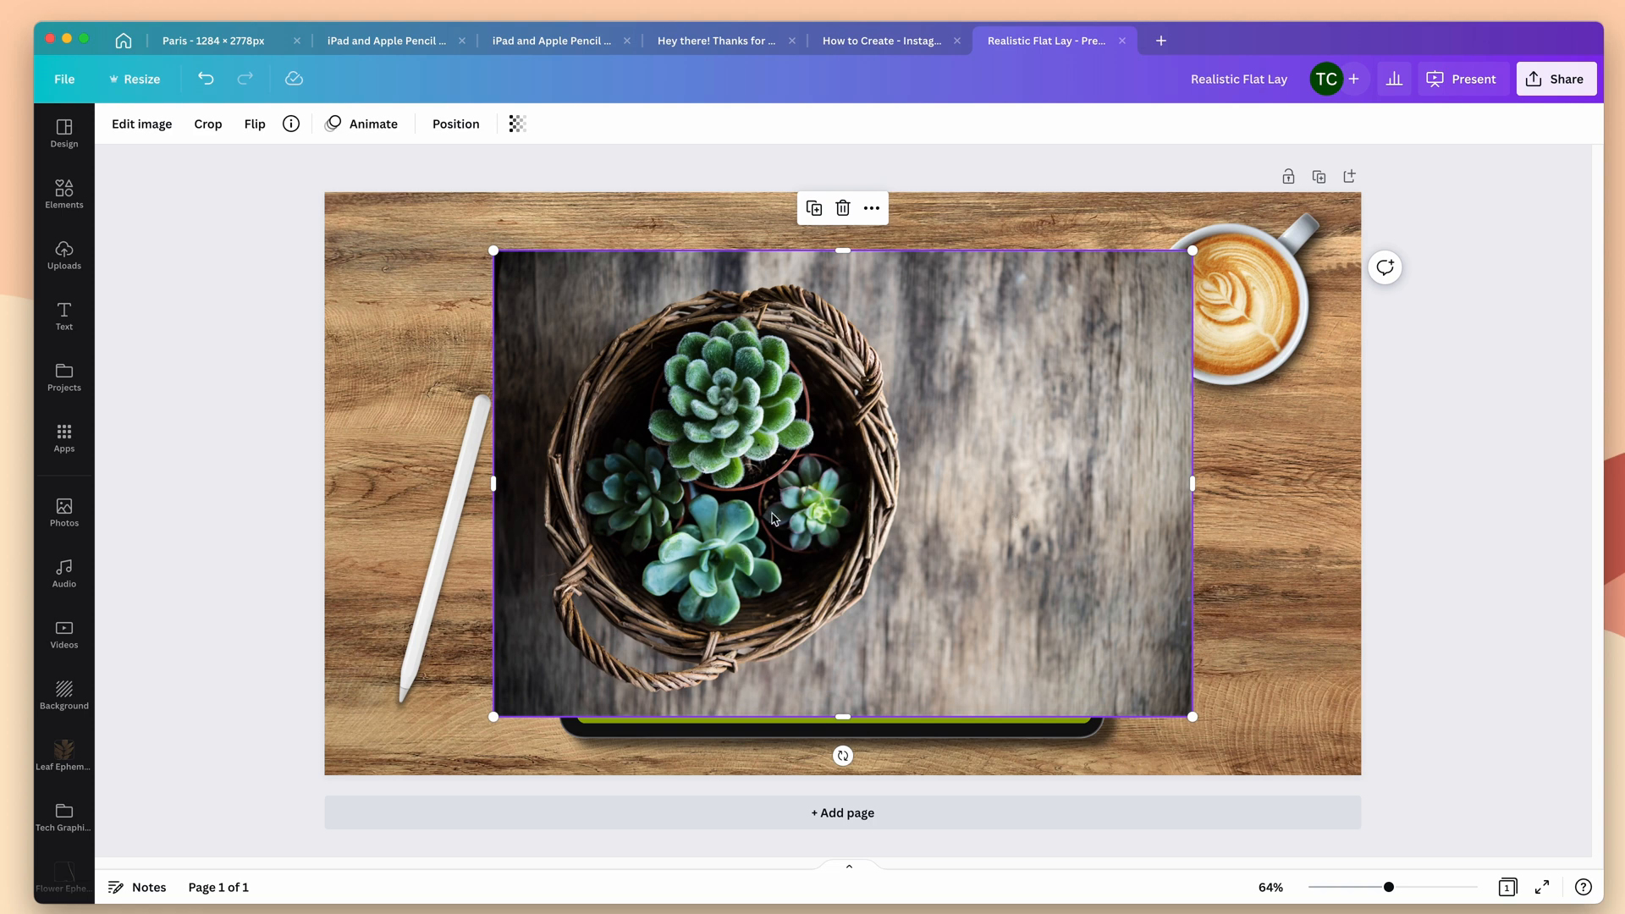
mouse_move(865, 493)
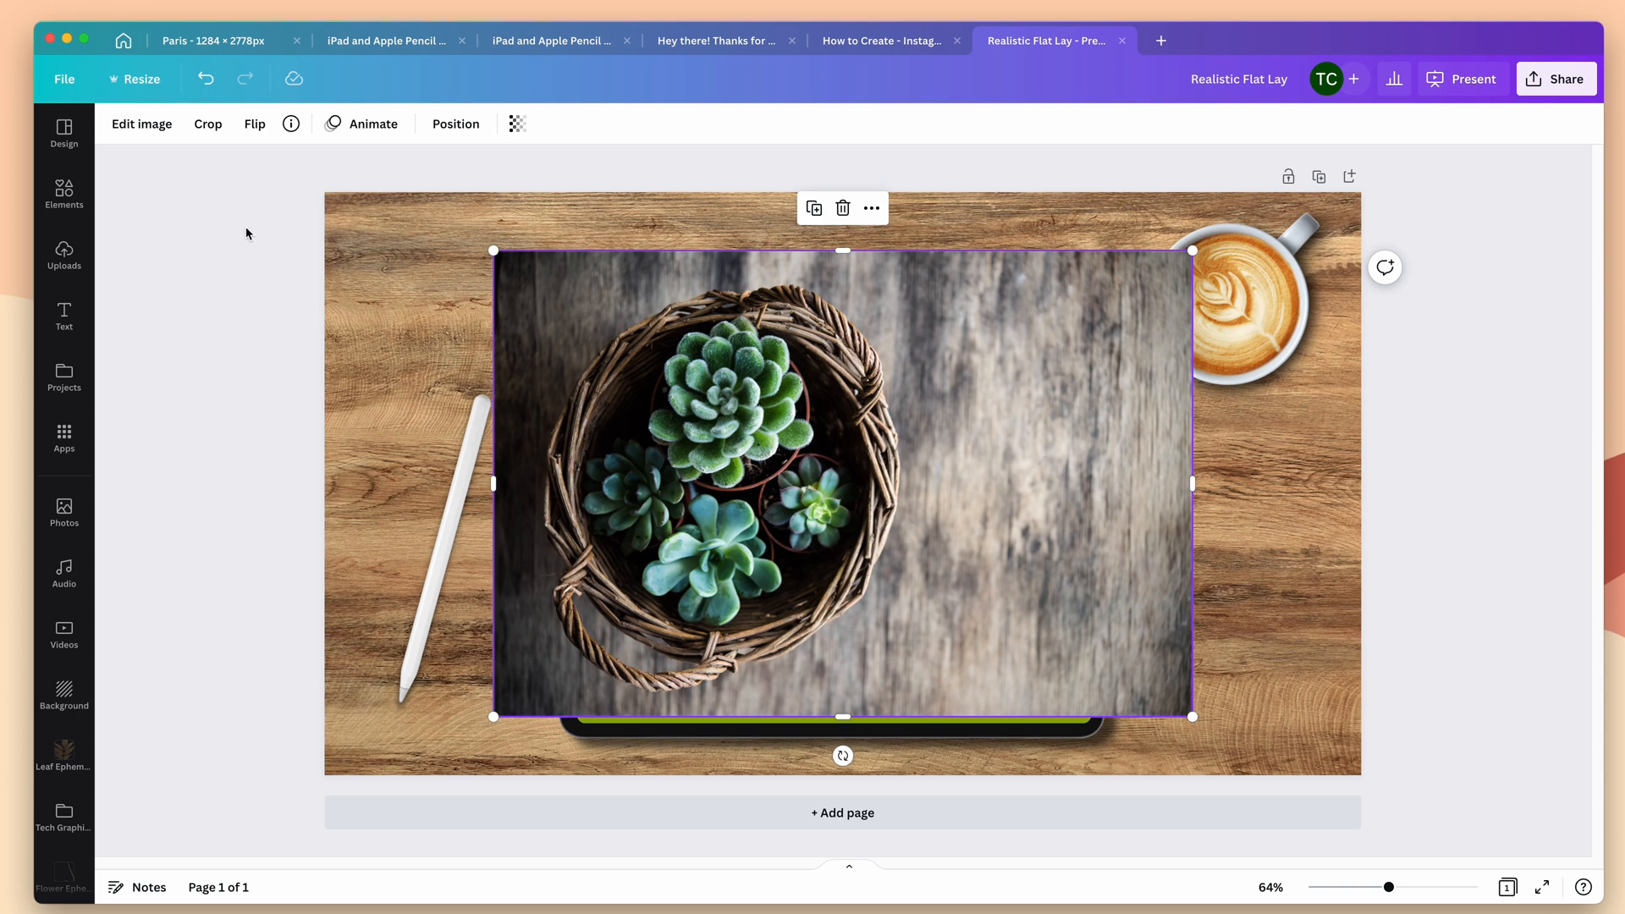
Remove the succulent photo's background, trim its empty right side and shrink it into the top-left corner.
click(142, 124)
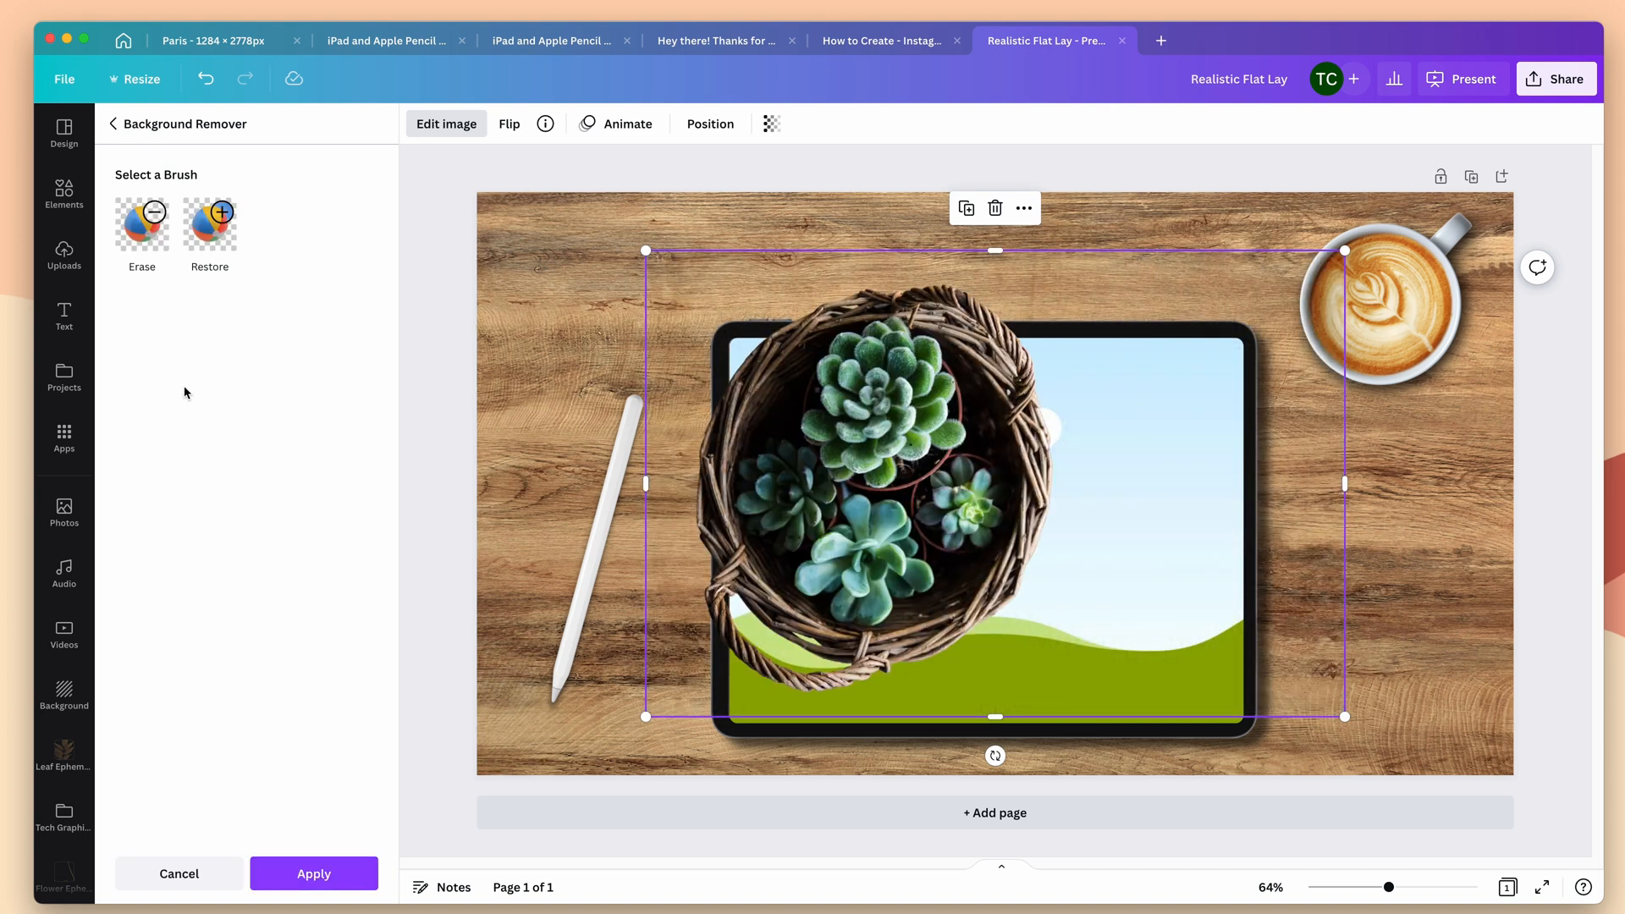
mouse_move(1344, 504)
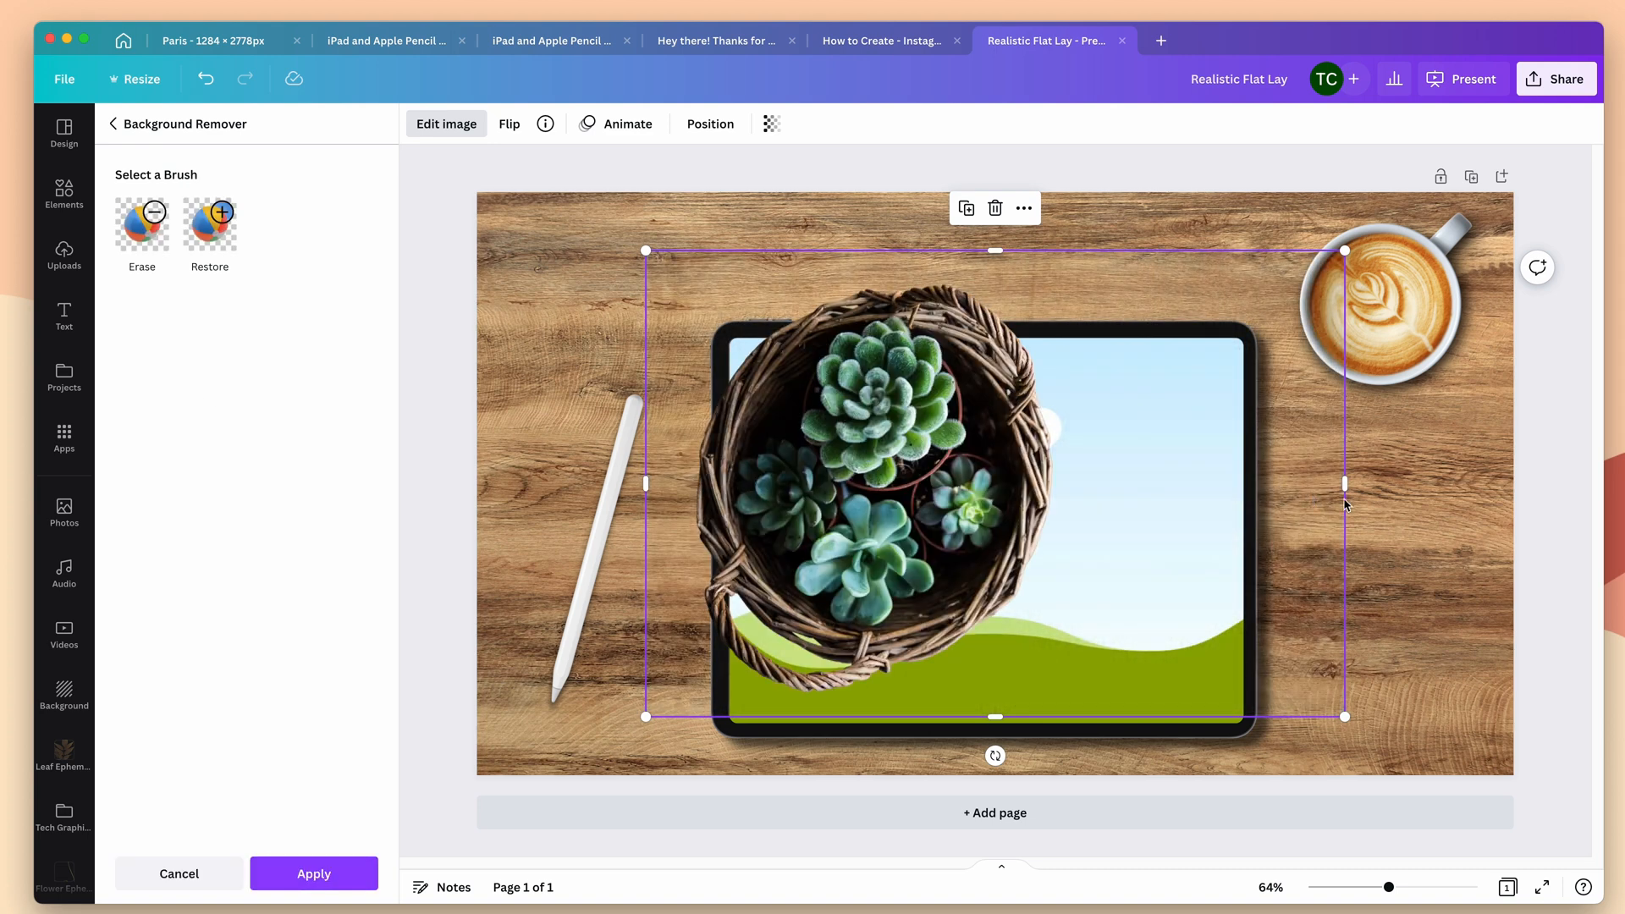
drag(1345, 484, 1106, 474)
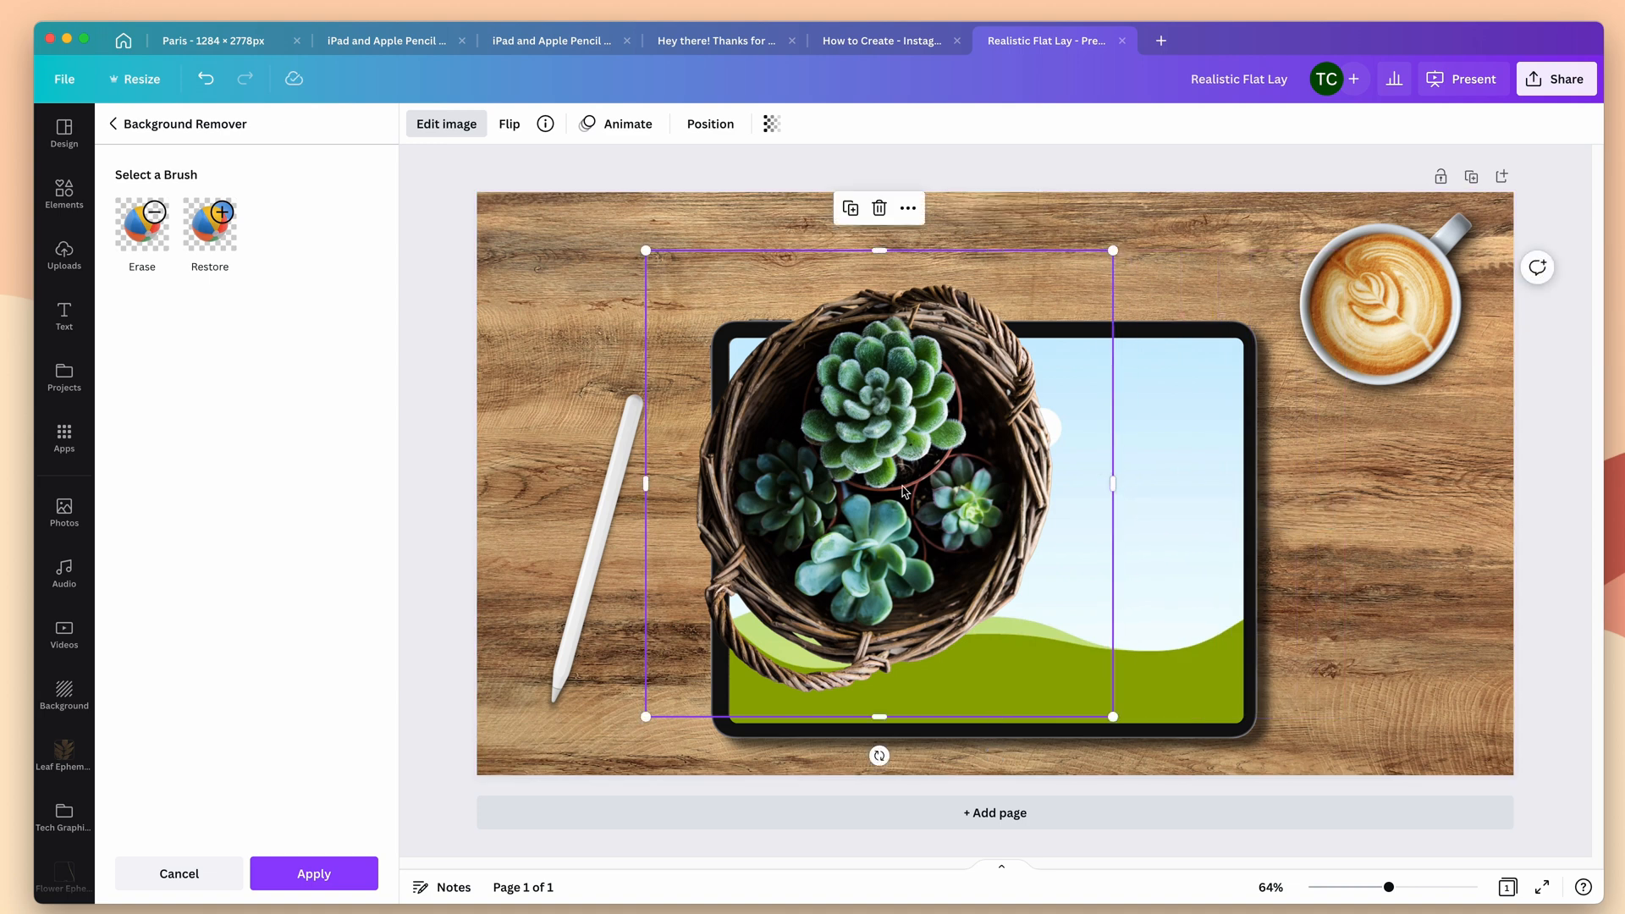
drag(902, 487, 591, 311)
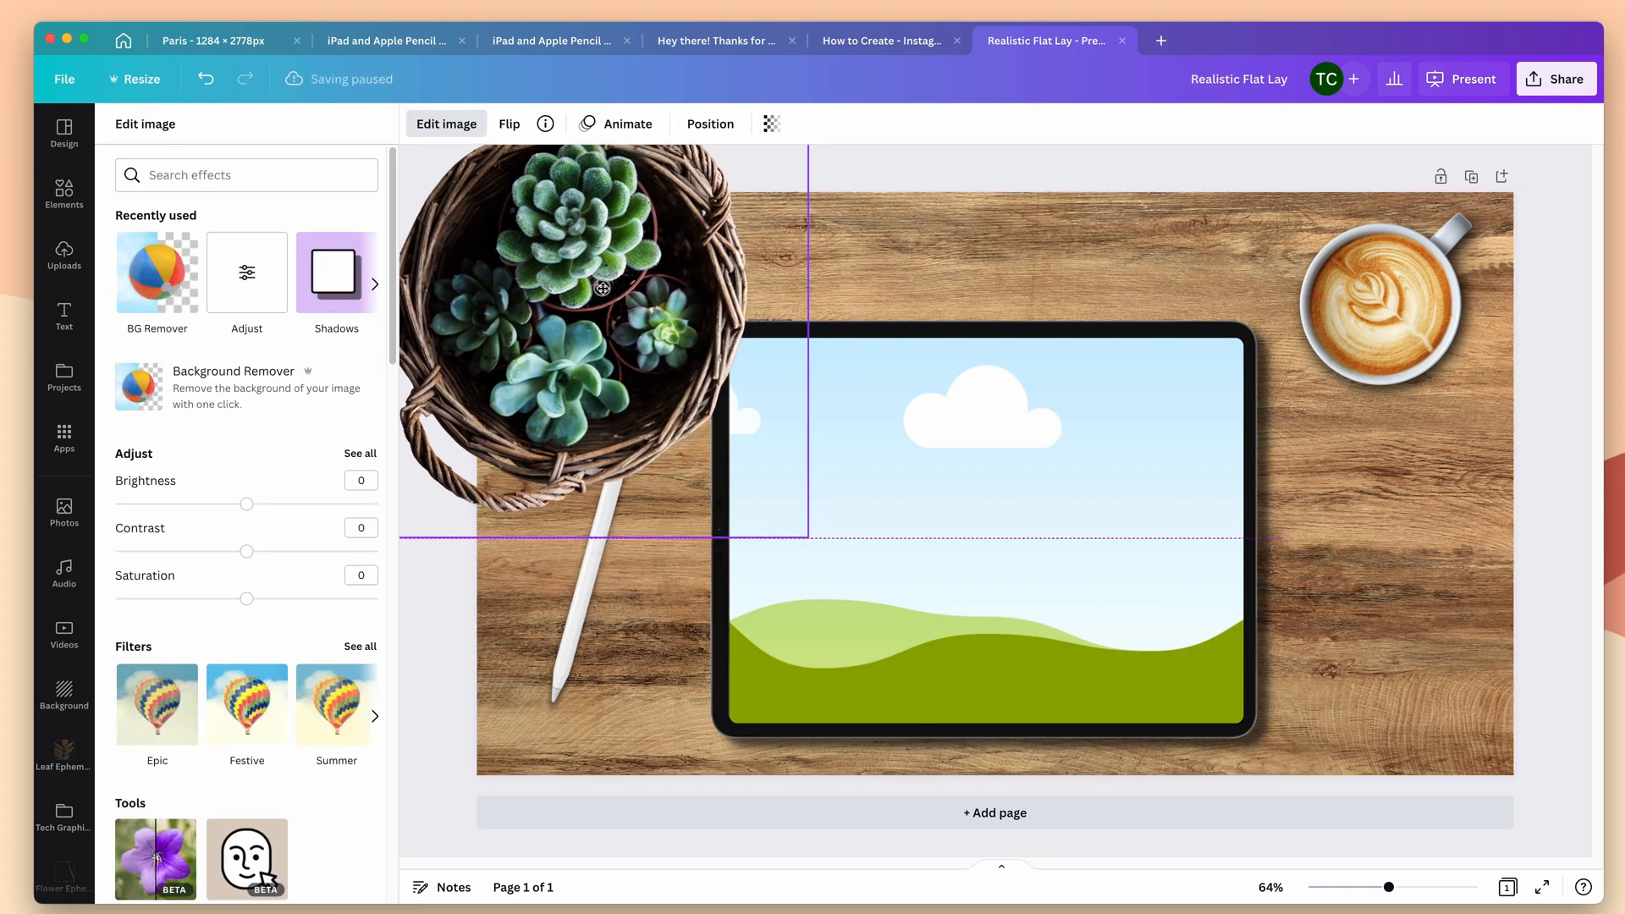
click(601, 289)
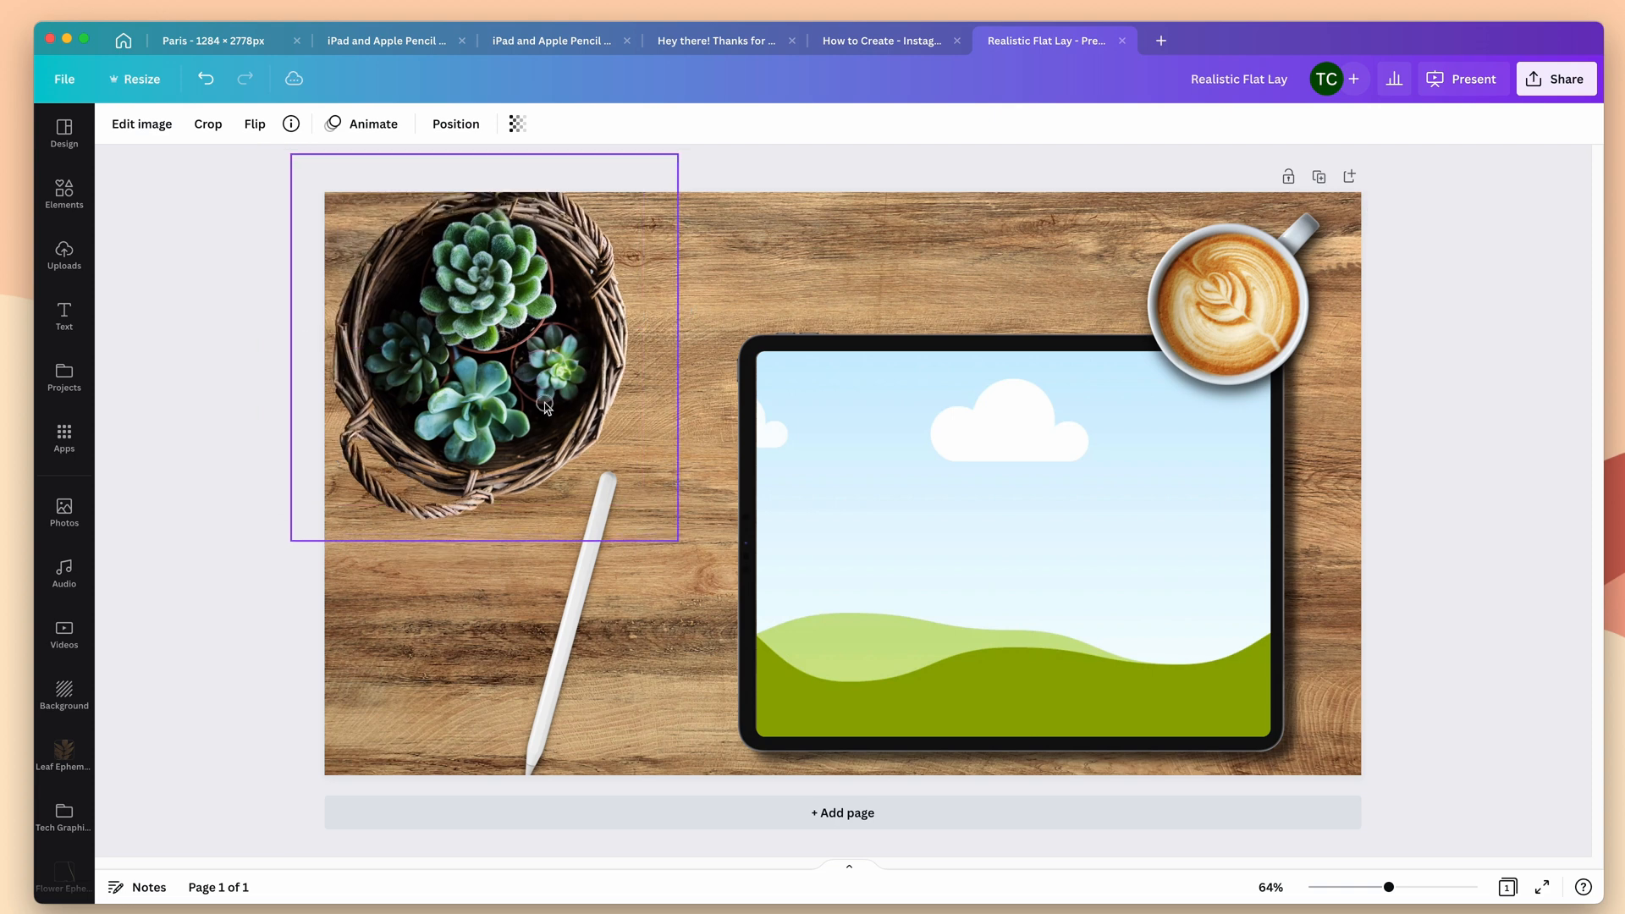
Rotate the succulent basket for light direction and settle it tilted in the top-left corner.
click(484, 362)
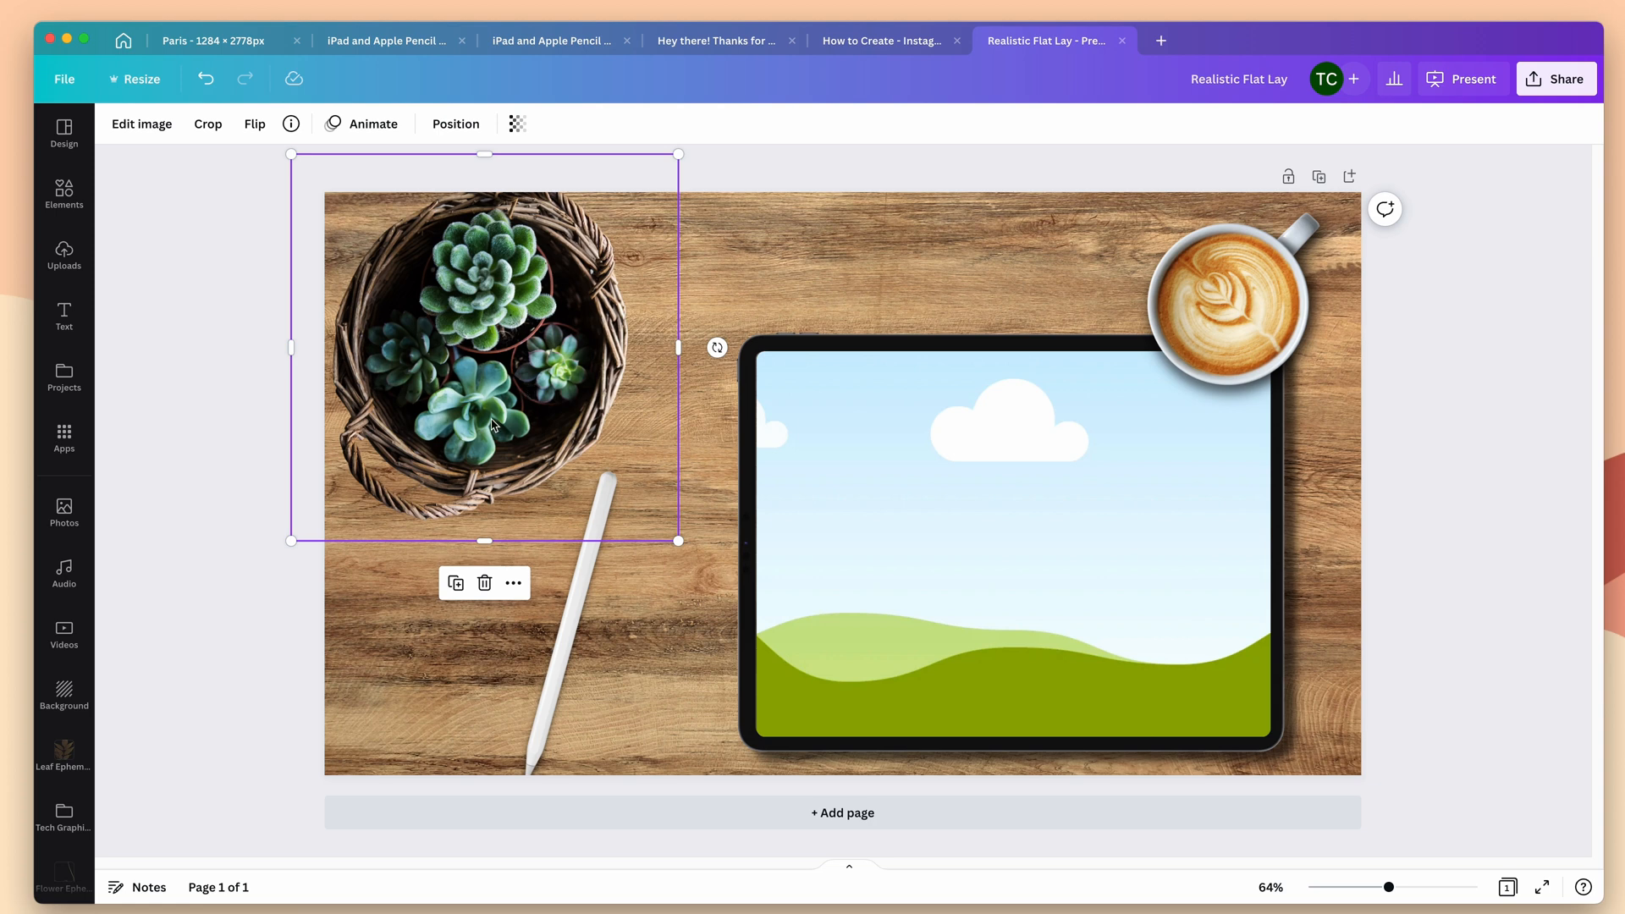
mouse_move(332, 246)
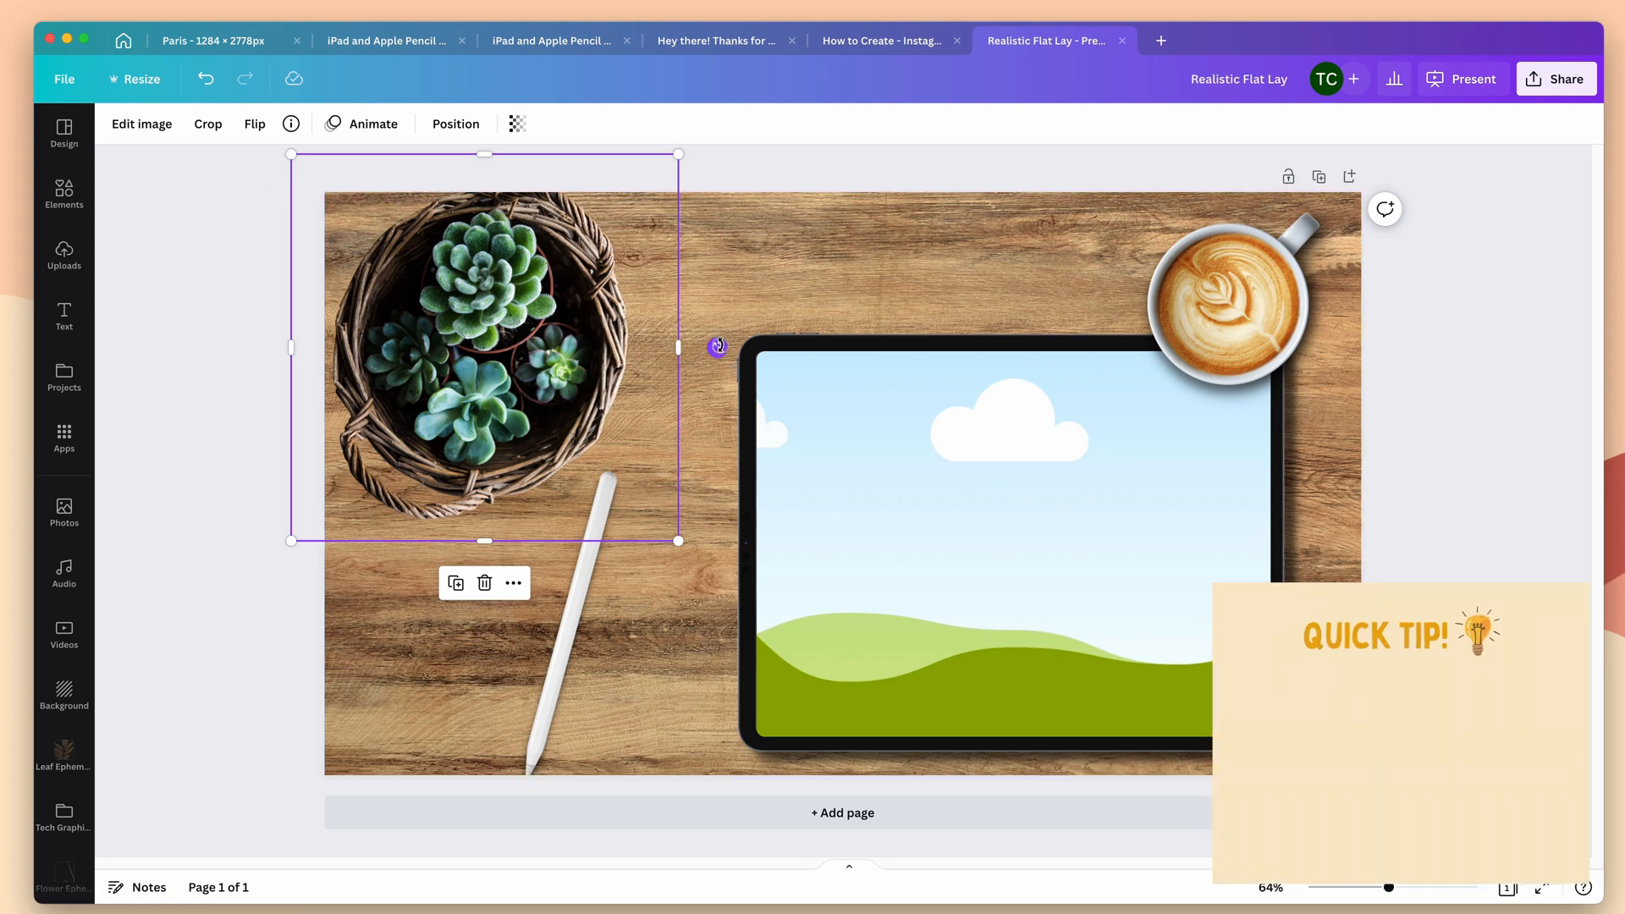
drag(717, 346, 322, 263)
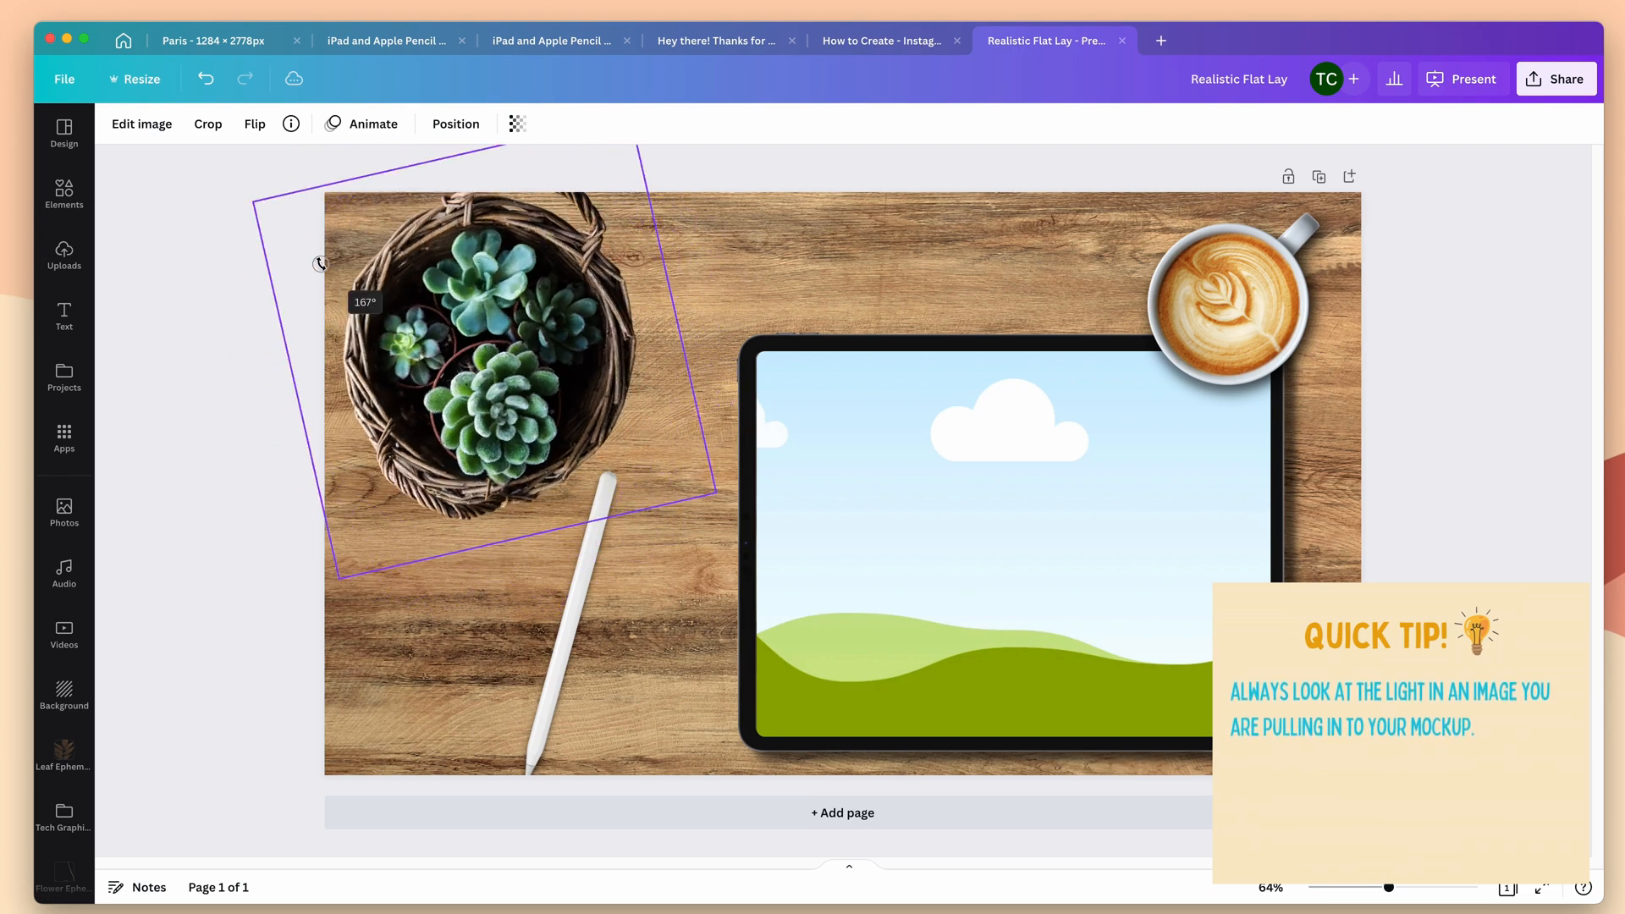
drag(320, 264, 372, 198)
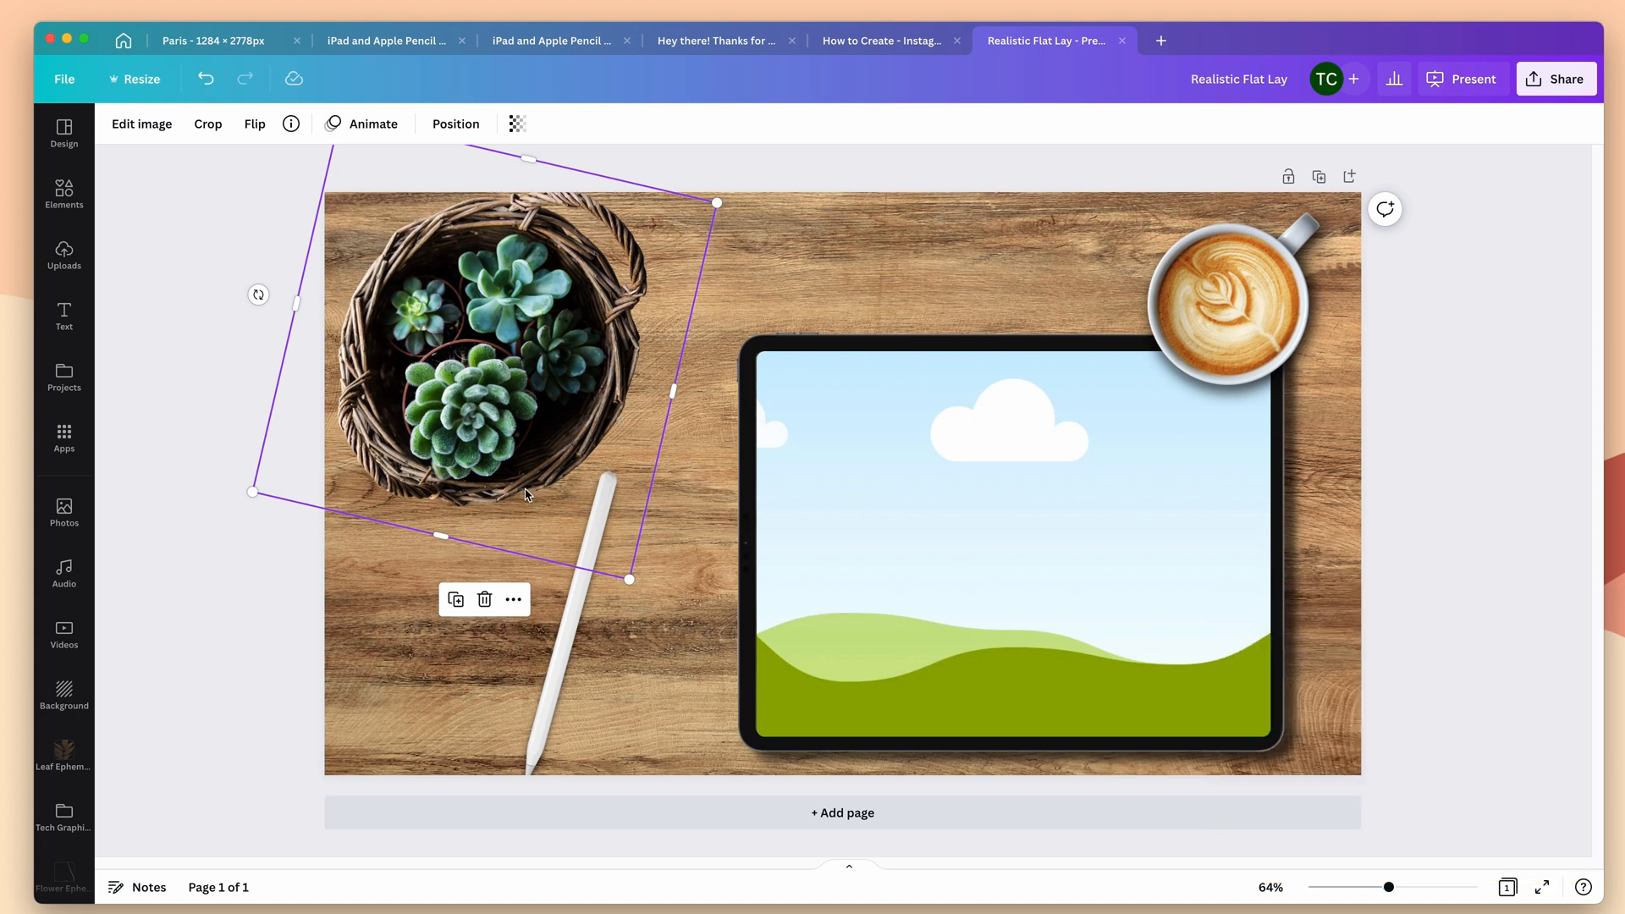
Give the succulent bowl a Drop shadow and bring up its detailed settings.
click(143, 124)
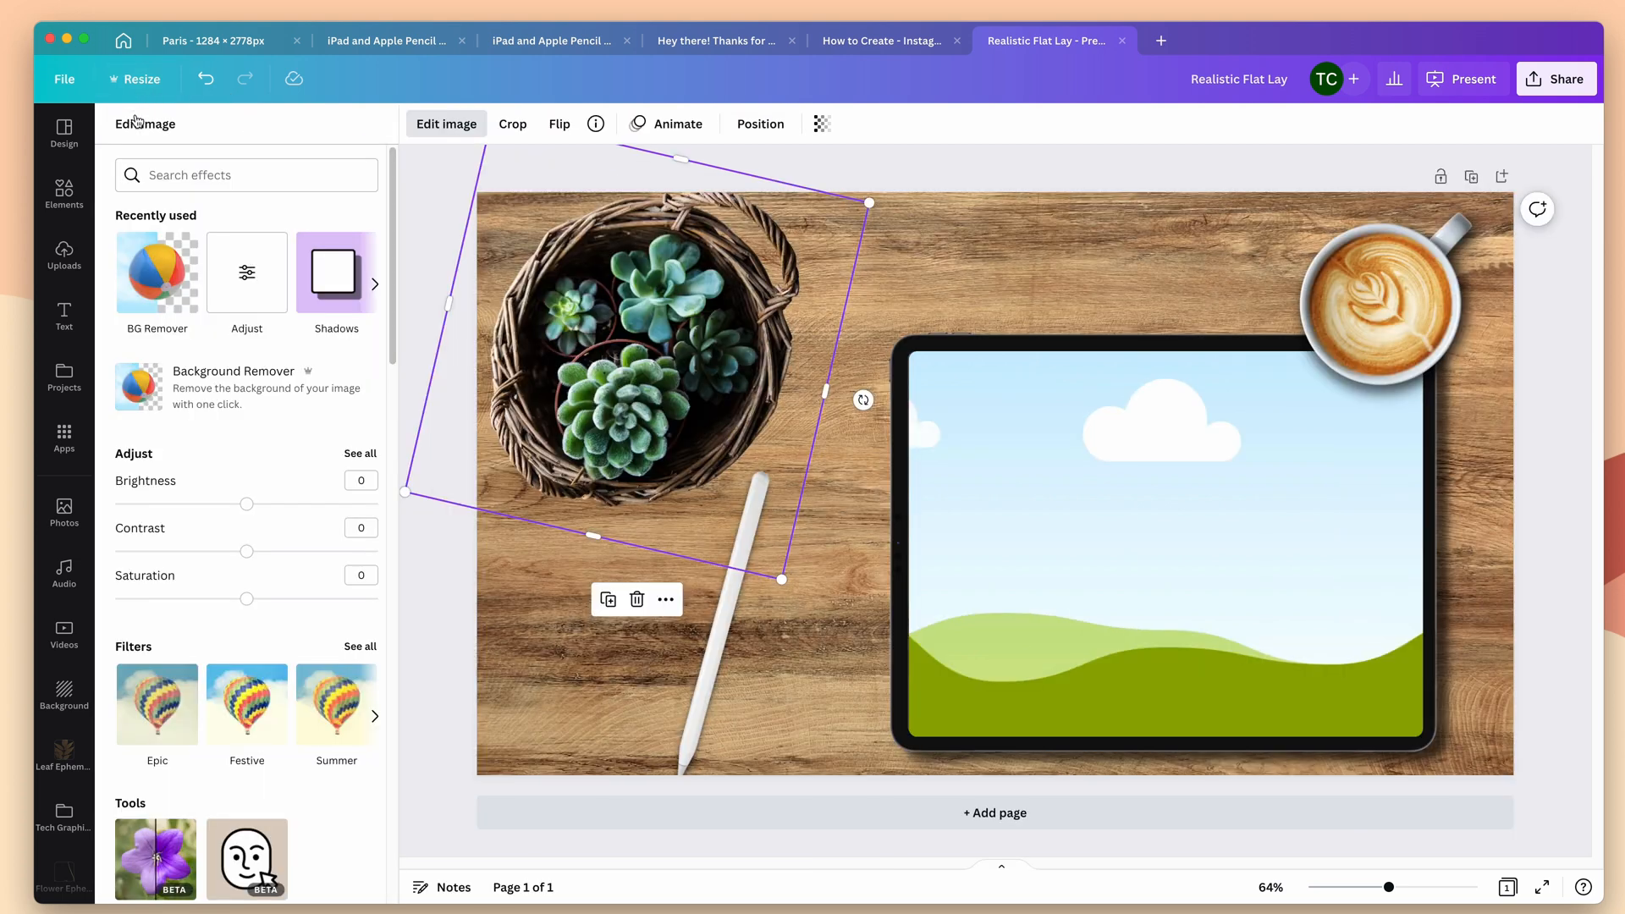
click(335, 273)
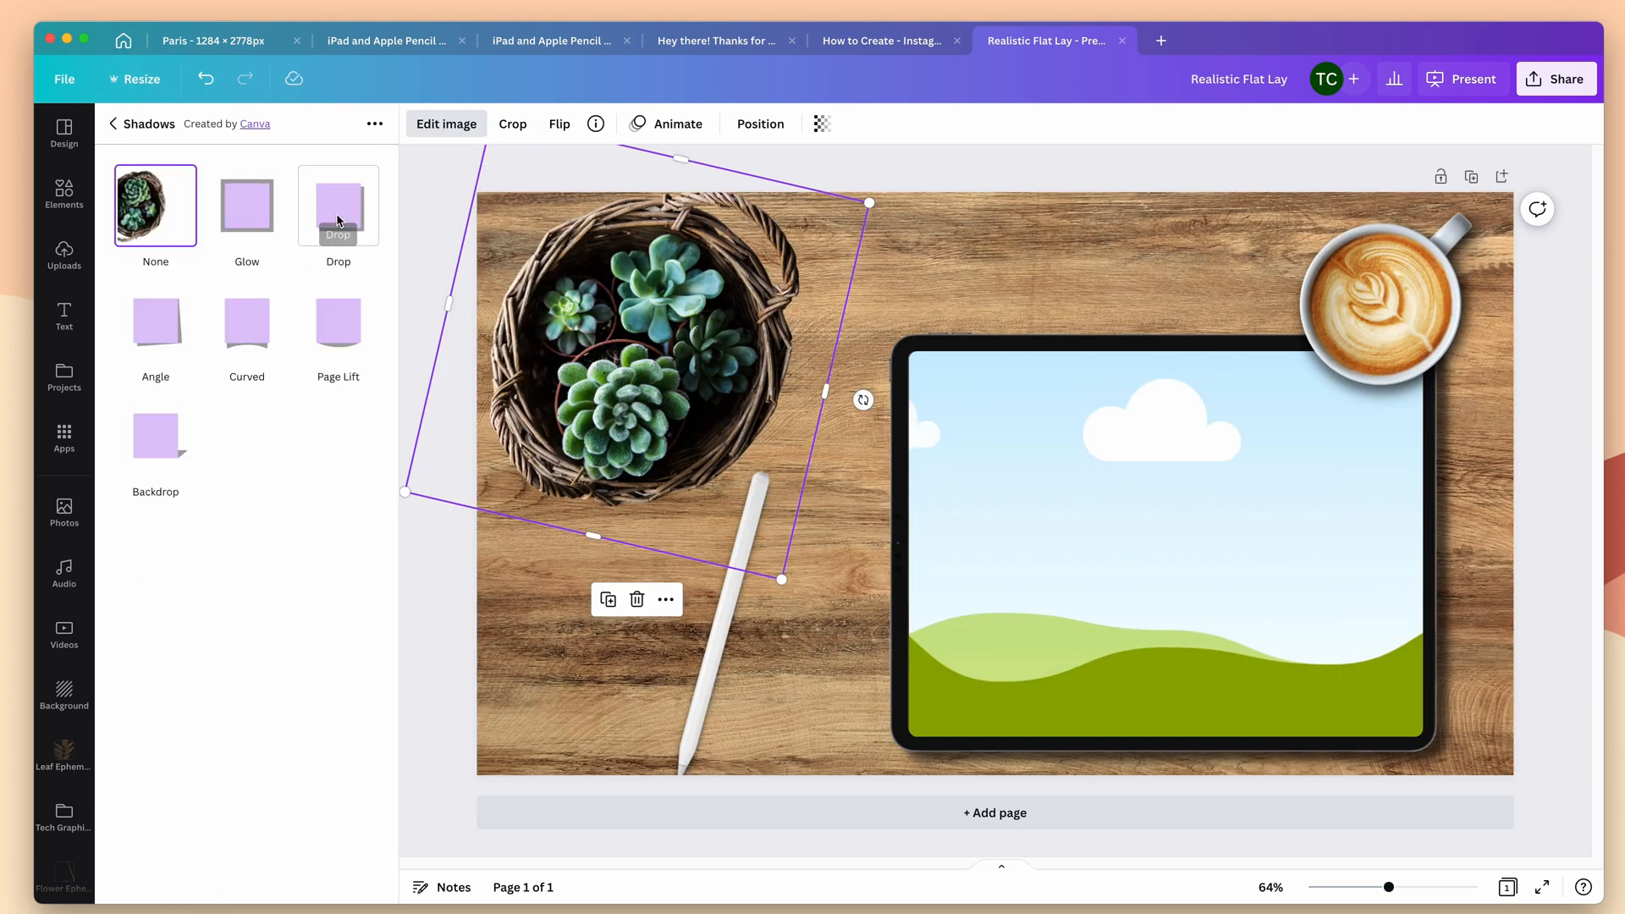
click(339, 204)
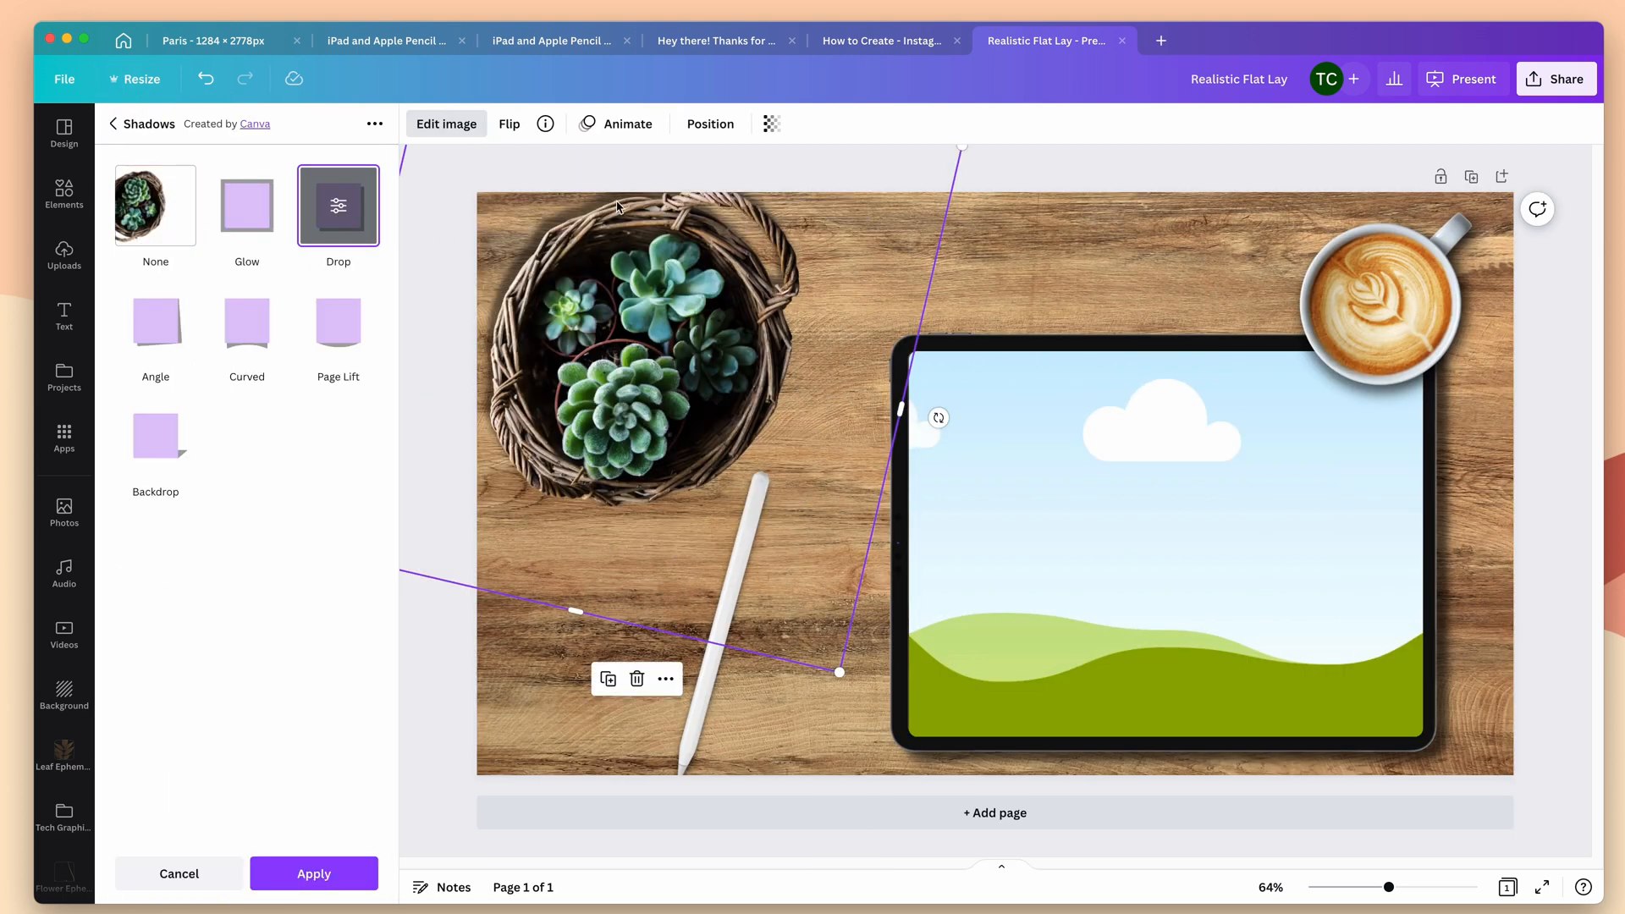
mouse_move(598, 231)
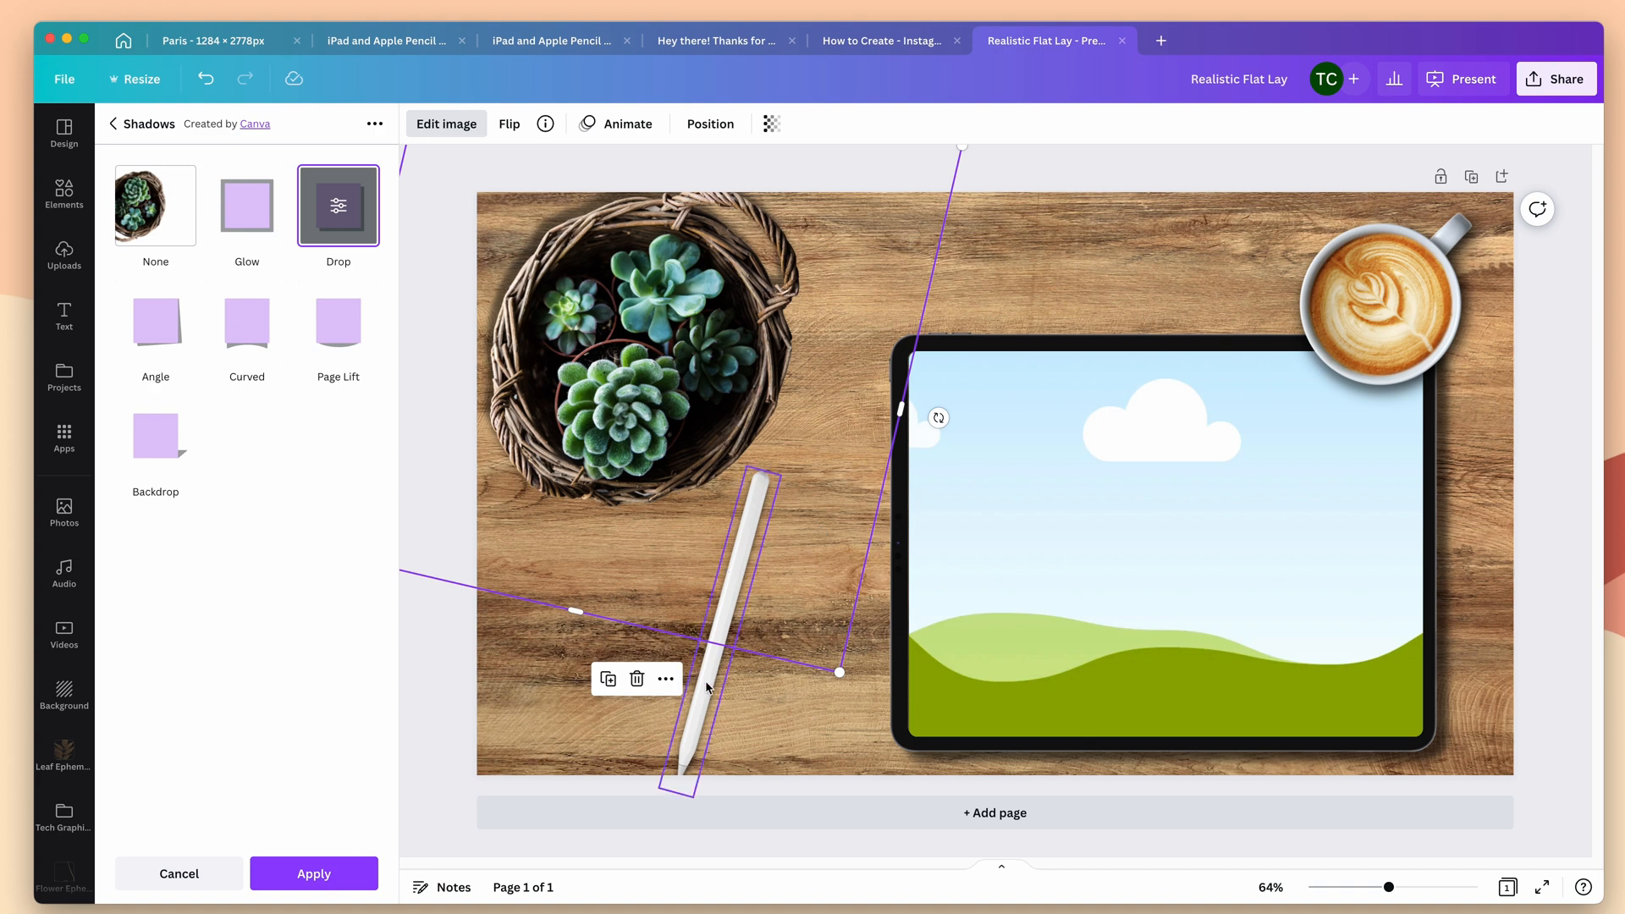
click(423, 275)
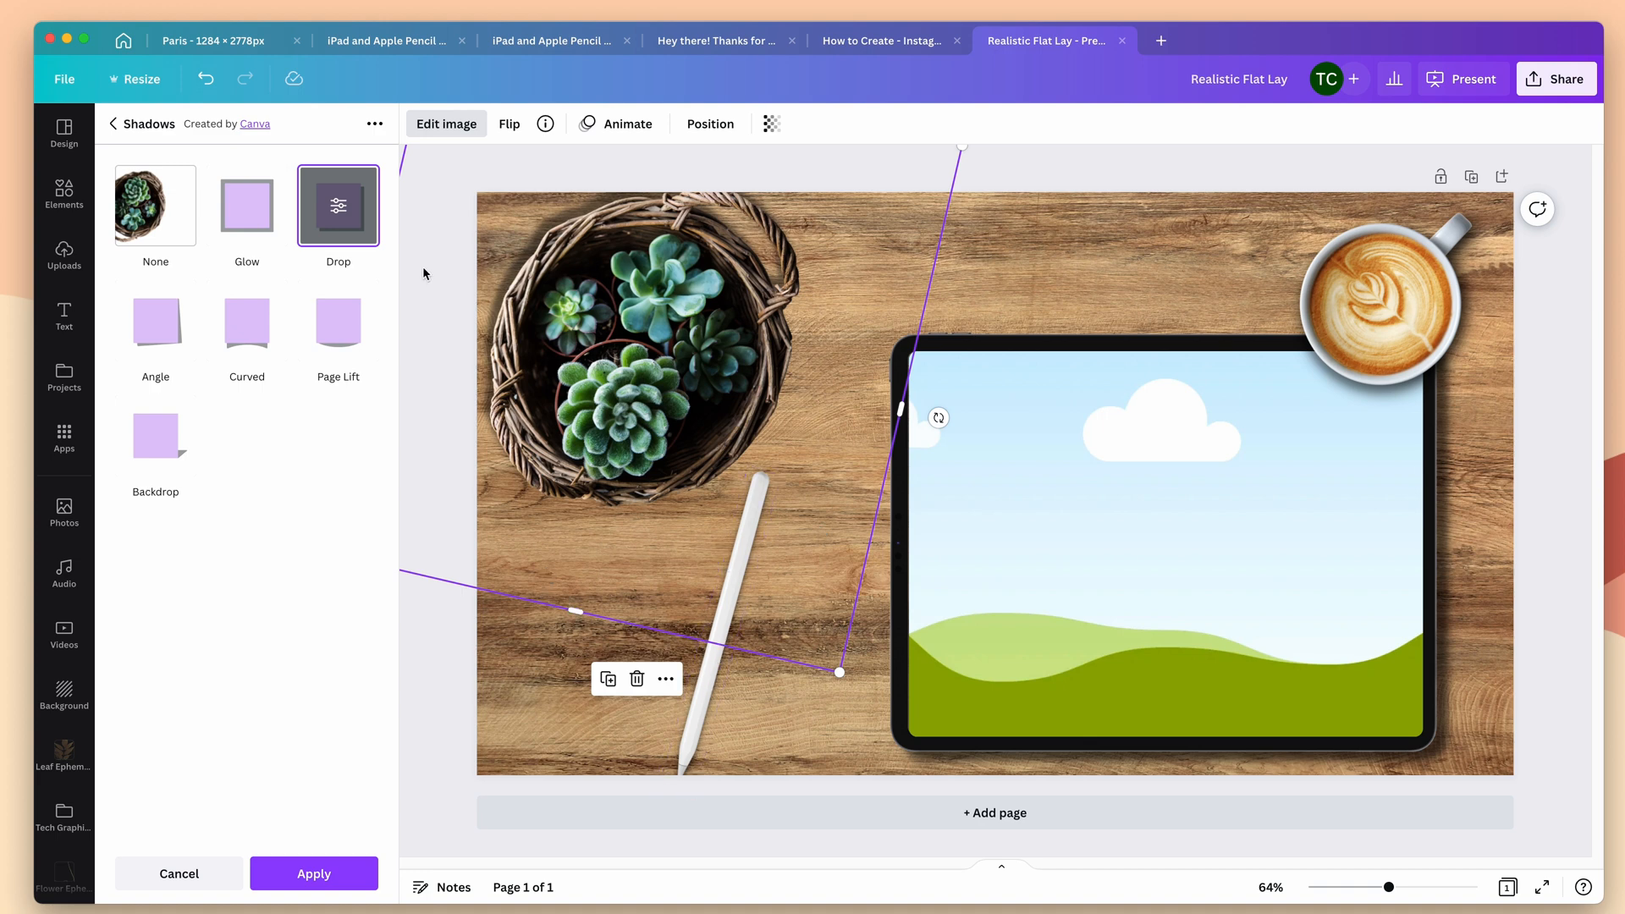
click(339, 205)
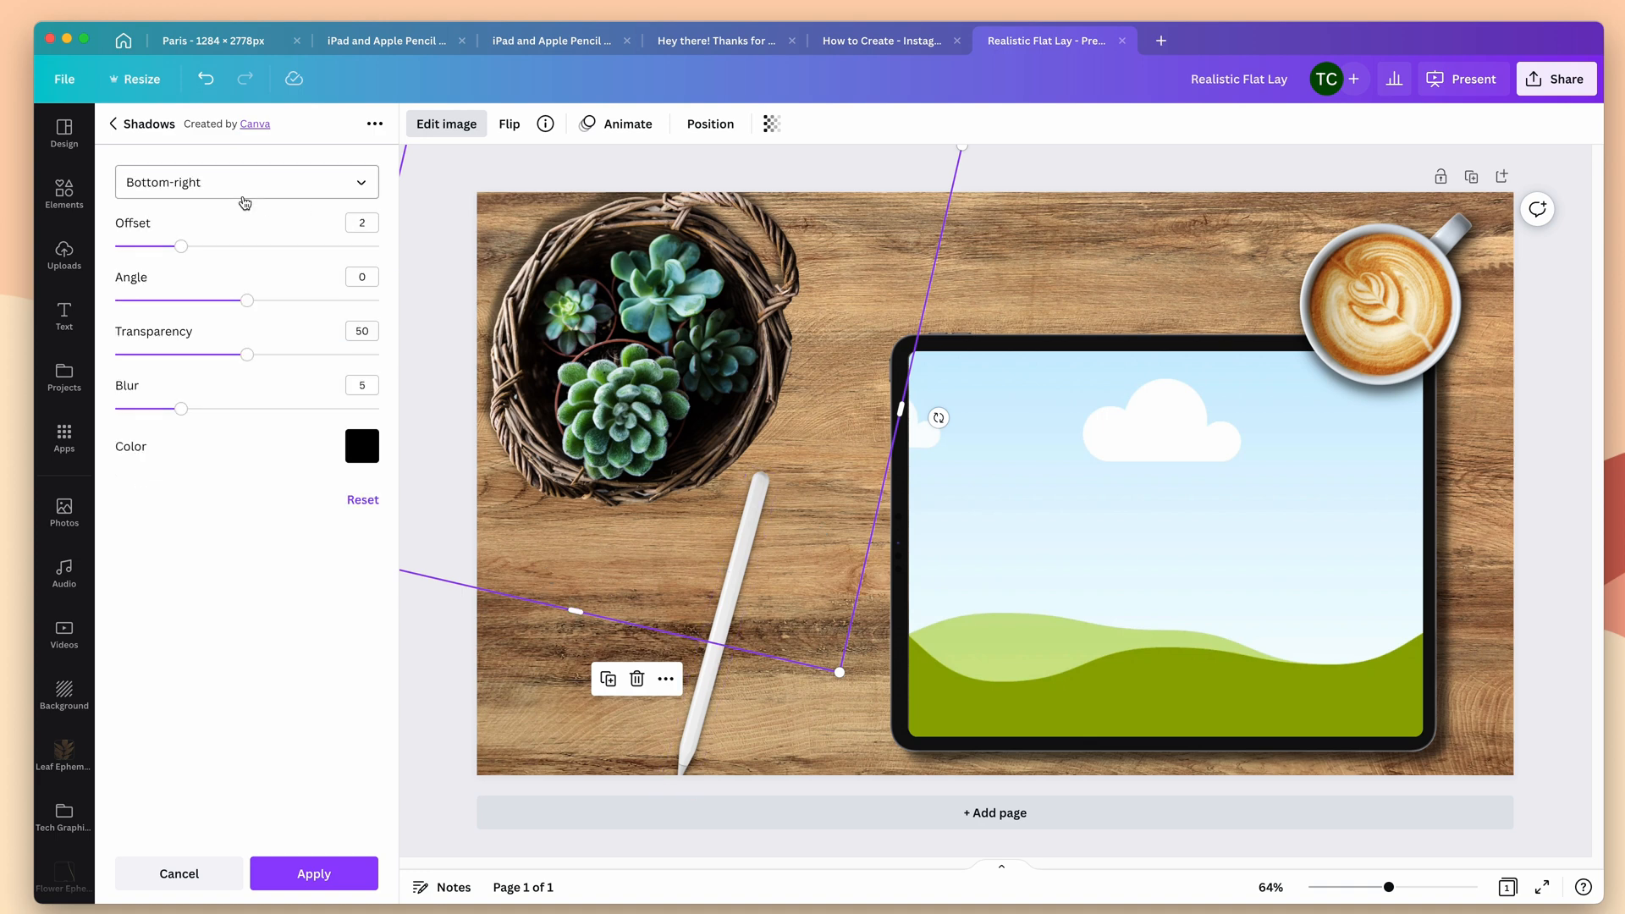
Set the shadow direction Left, offset 3, transparency about 61 and blur 10, then apply it.
click(245, 181)
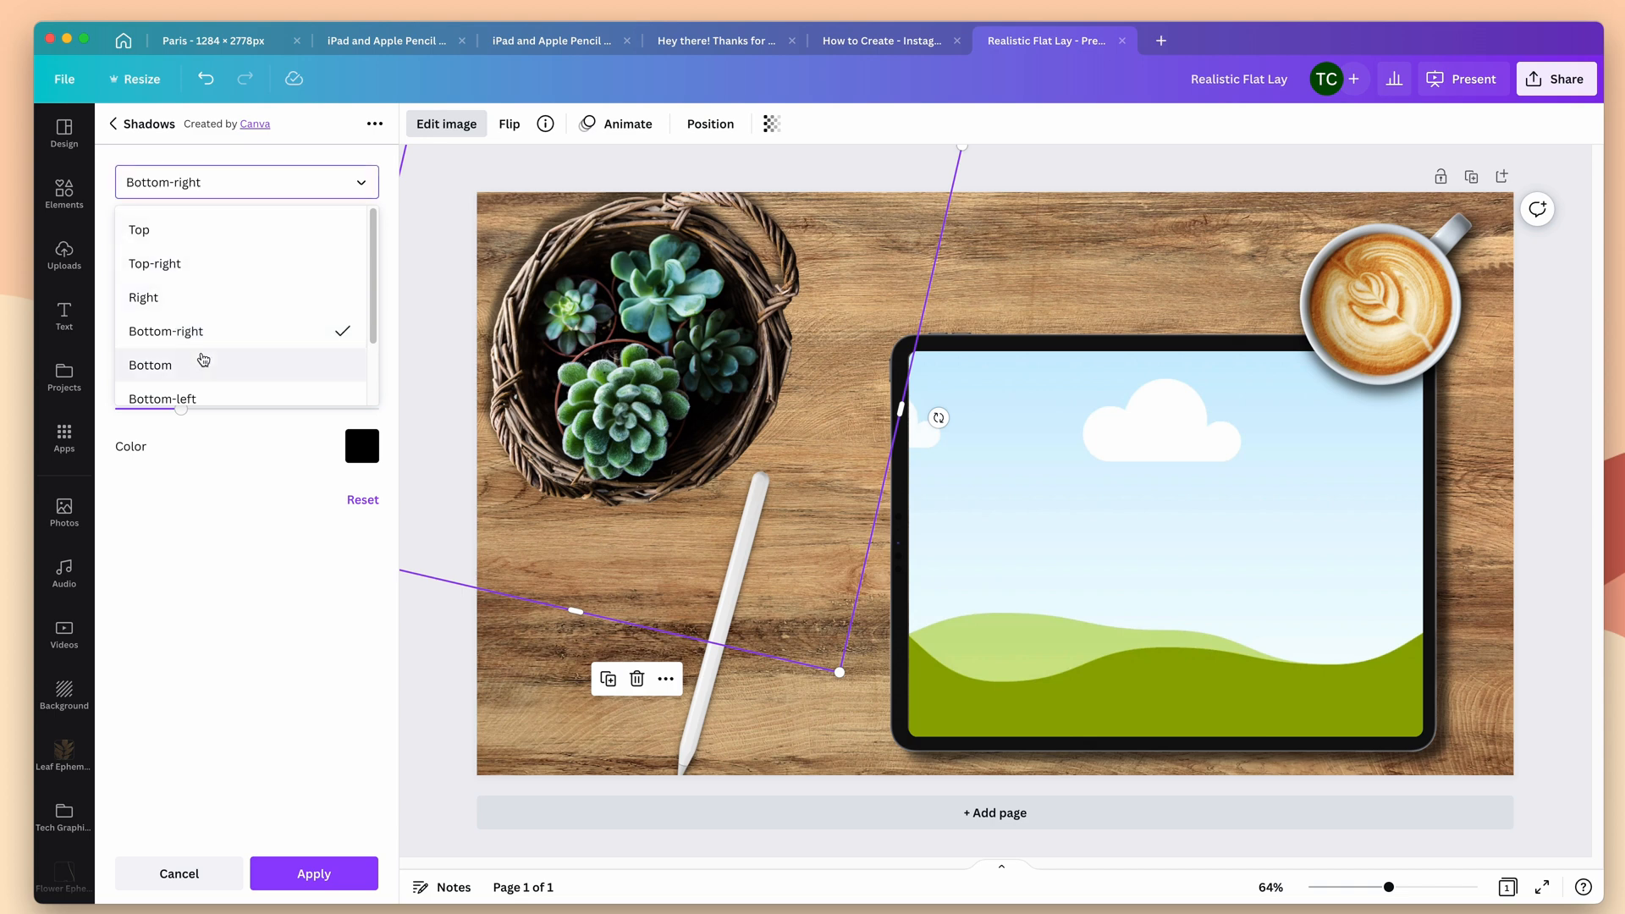
click(163, 399)
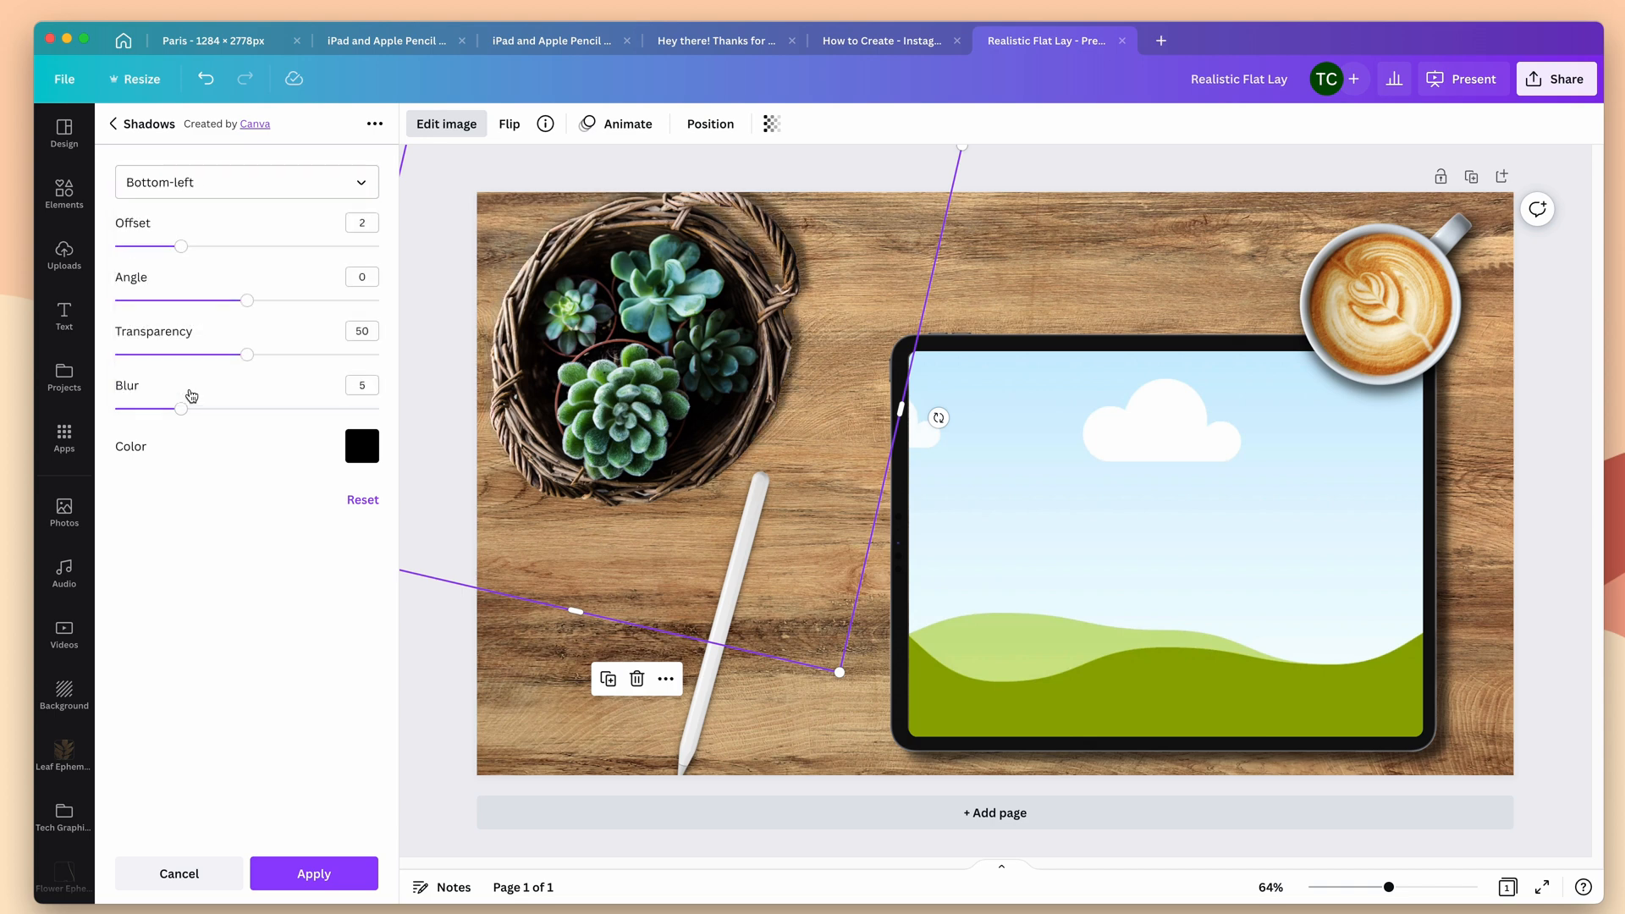
click(245, 181)
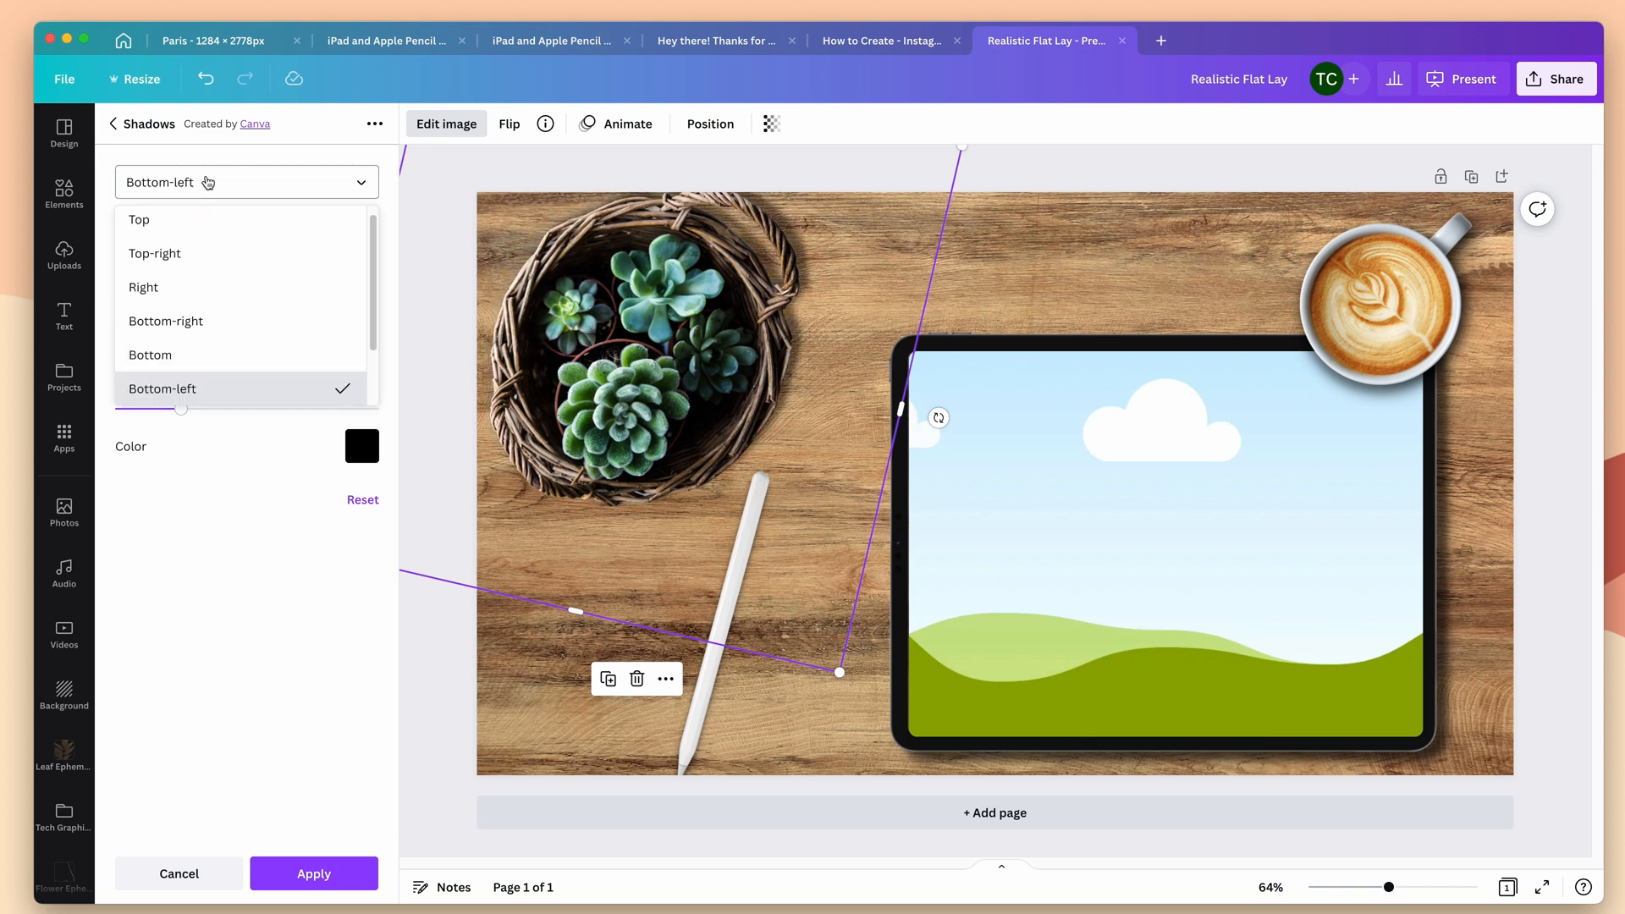
click(142, 288)
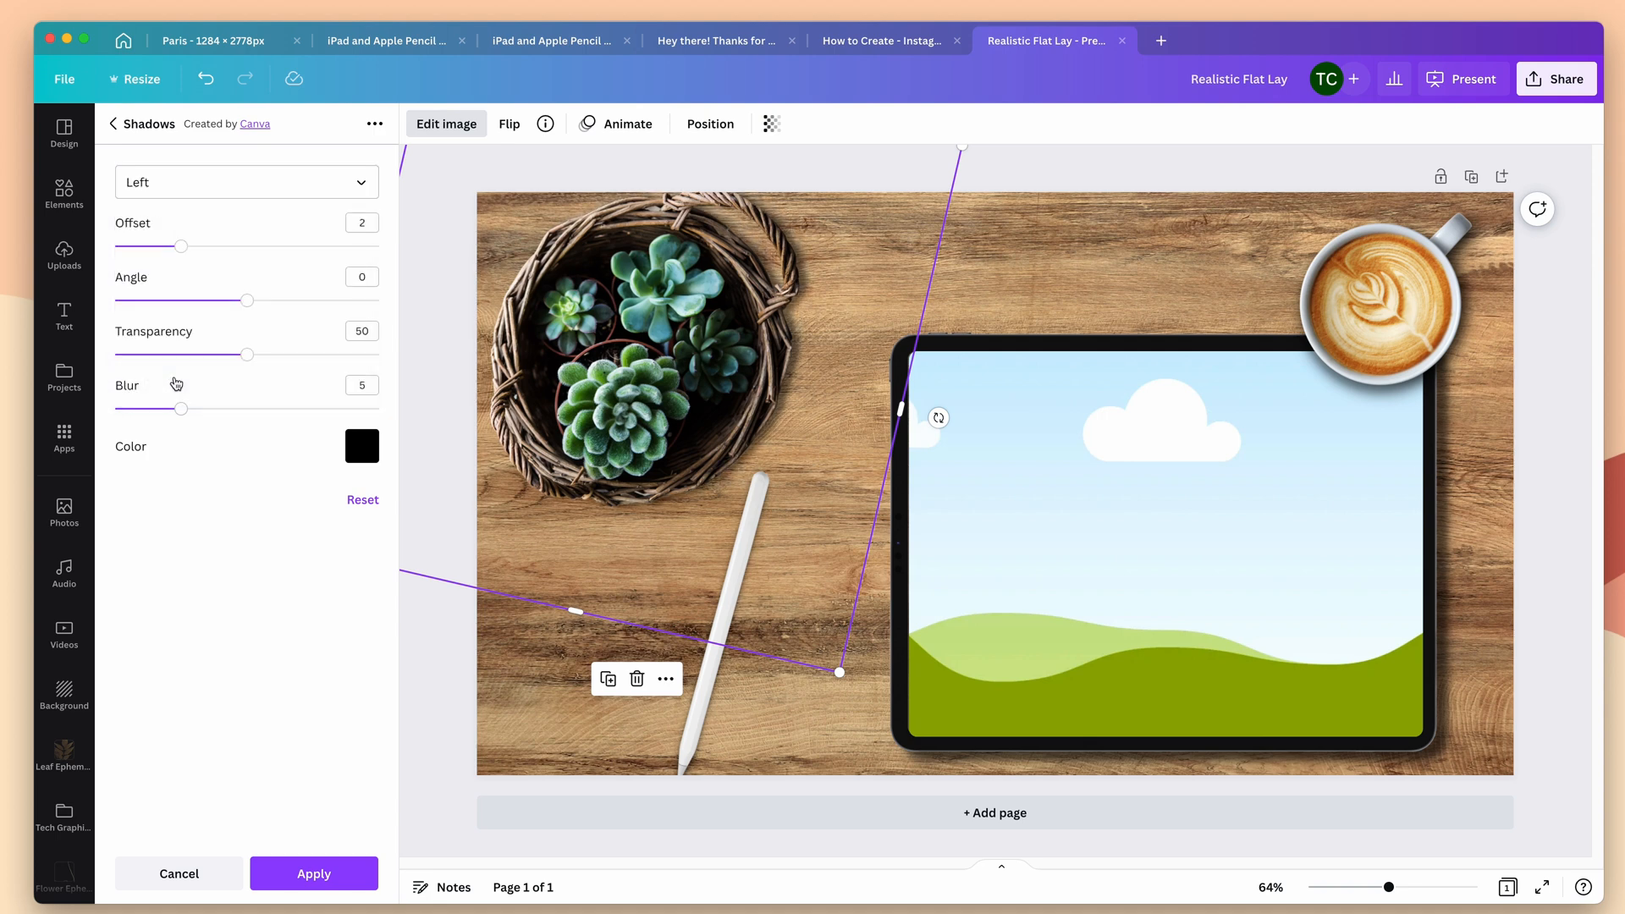
mouse_move(215, 180)
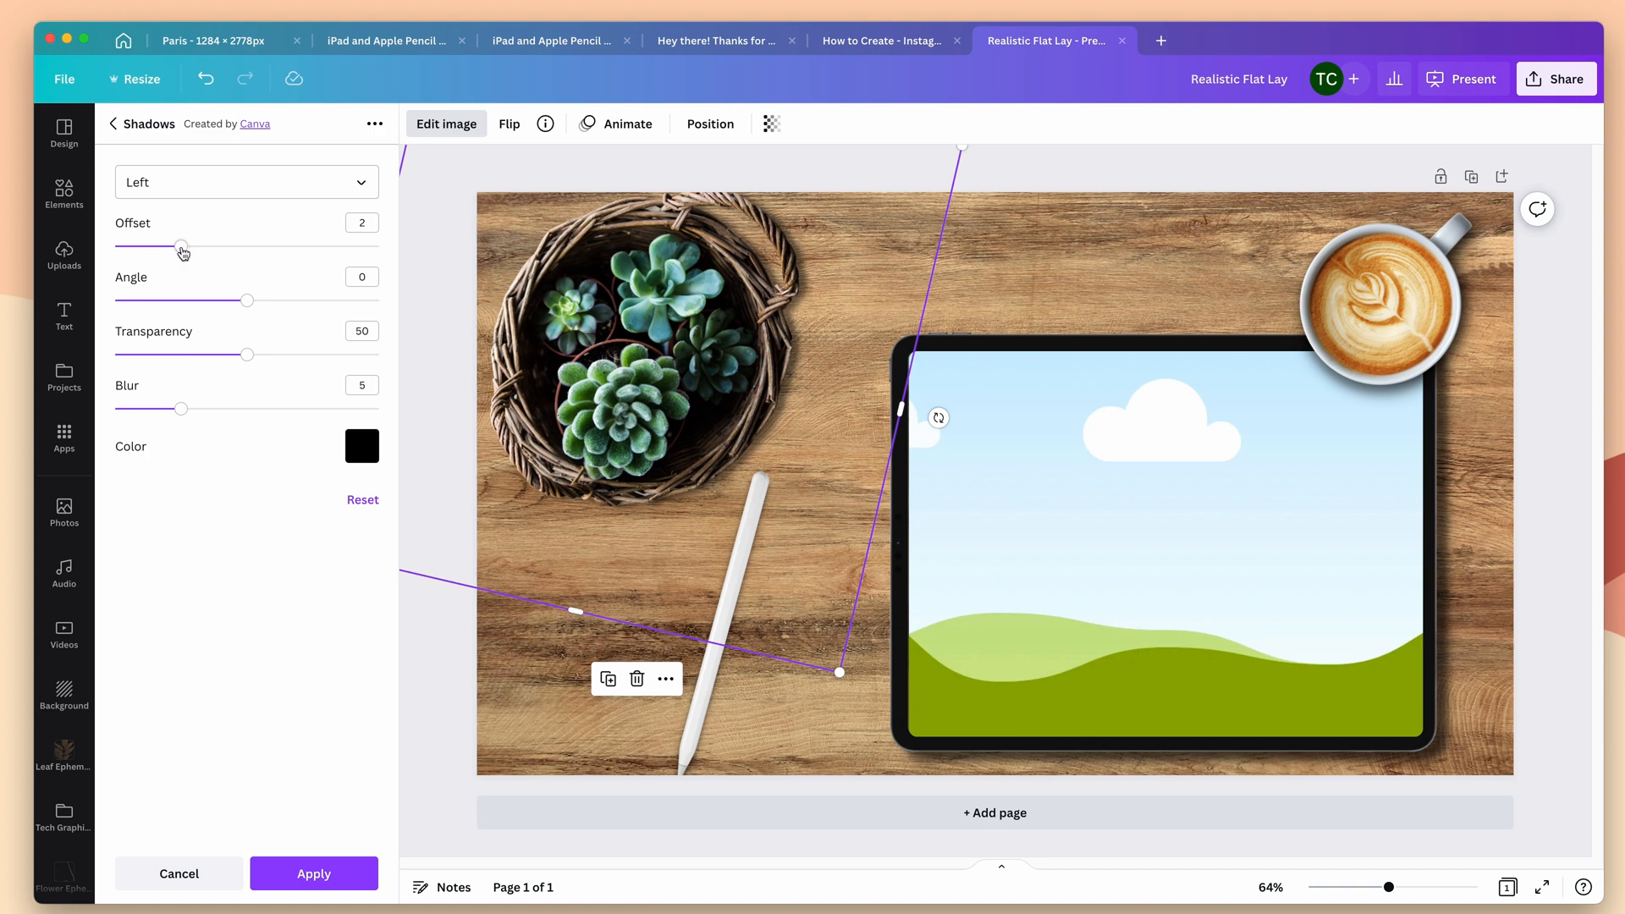
drag(181, 247, 215, 247)
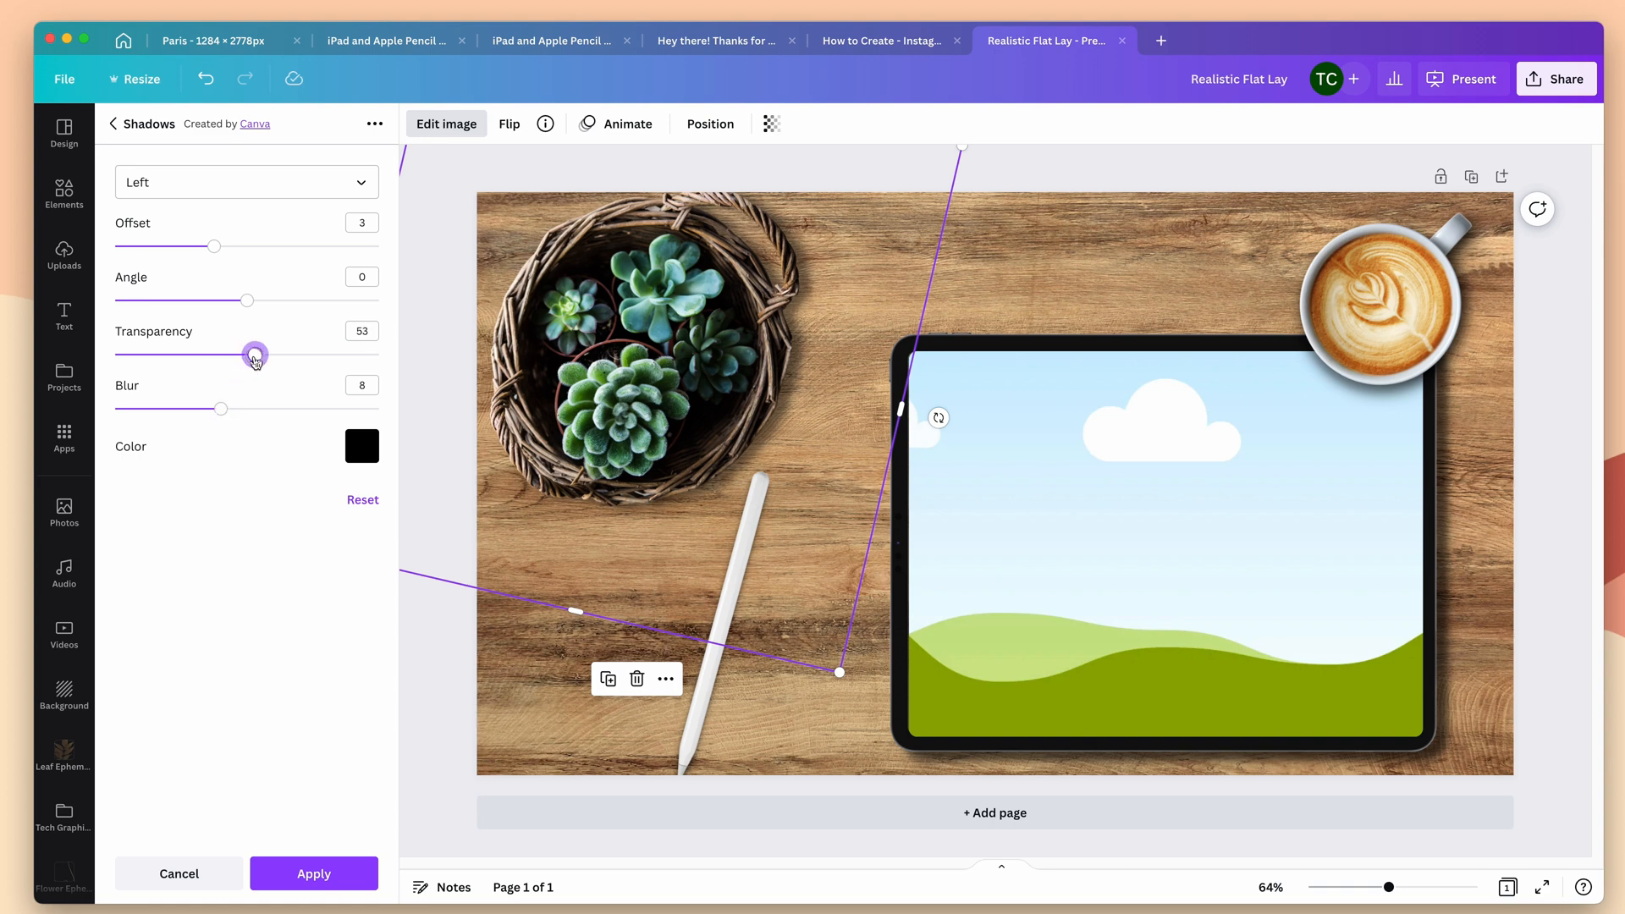
drag(256, 354, 276, 353)
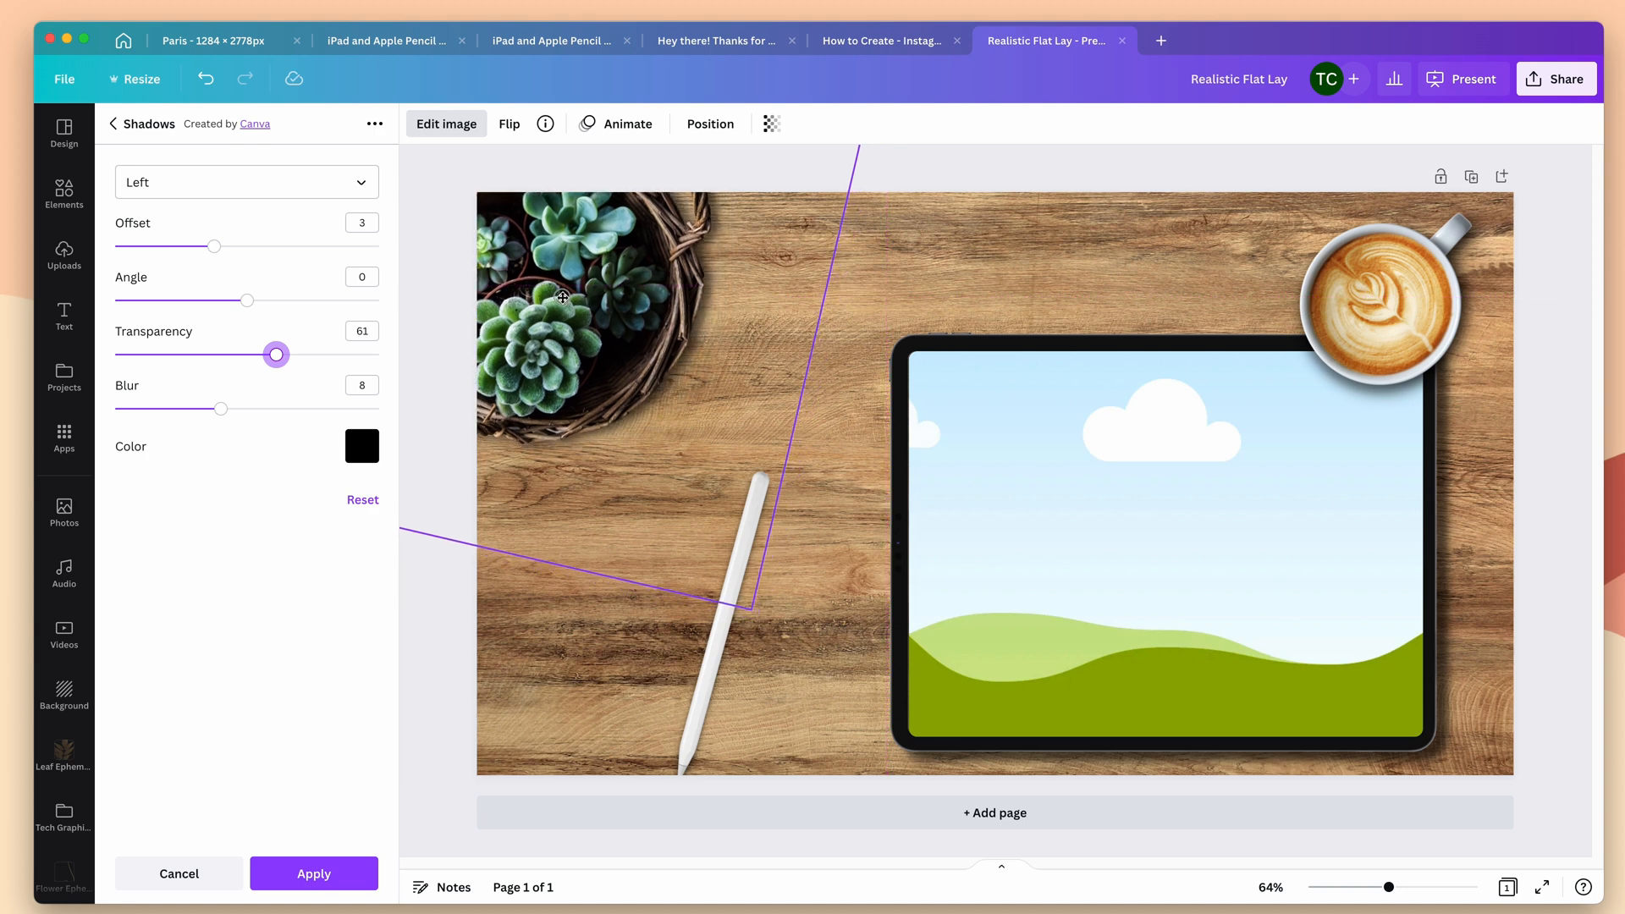
drag(220, 408, 235, 408)
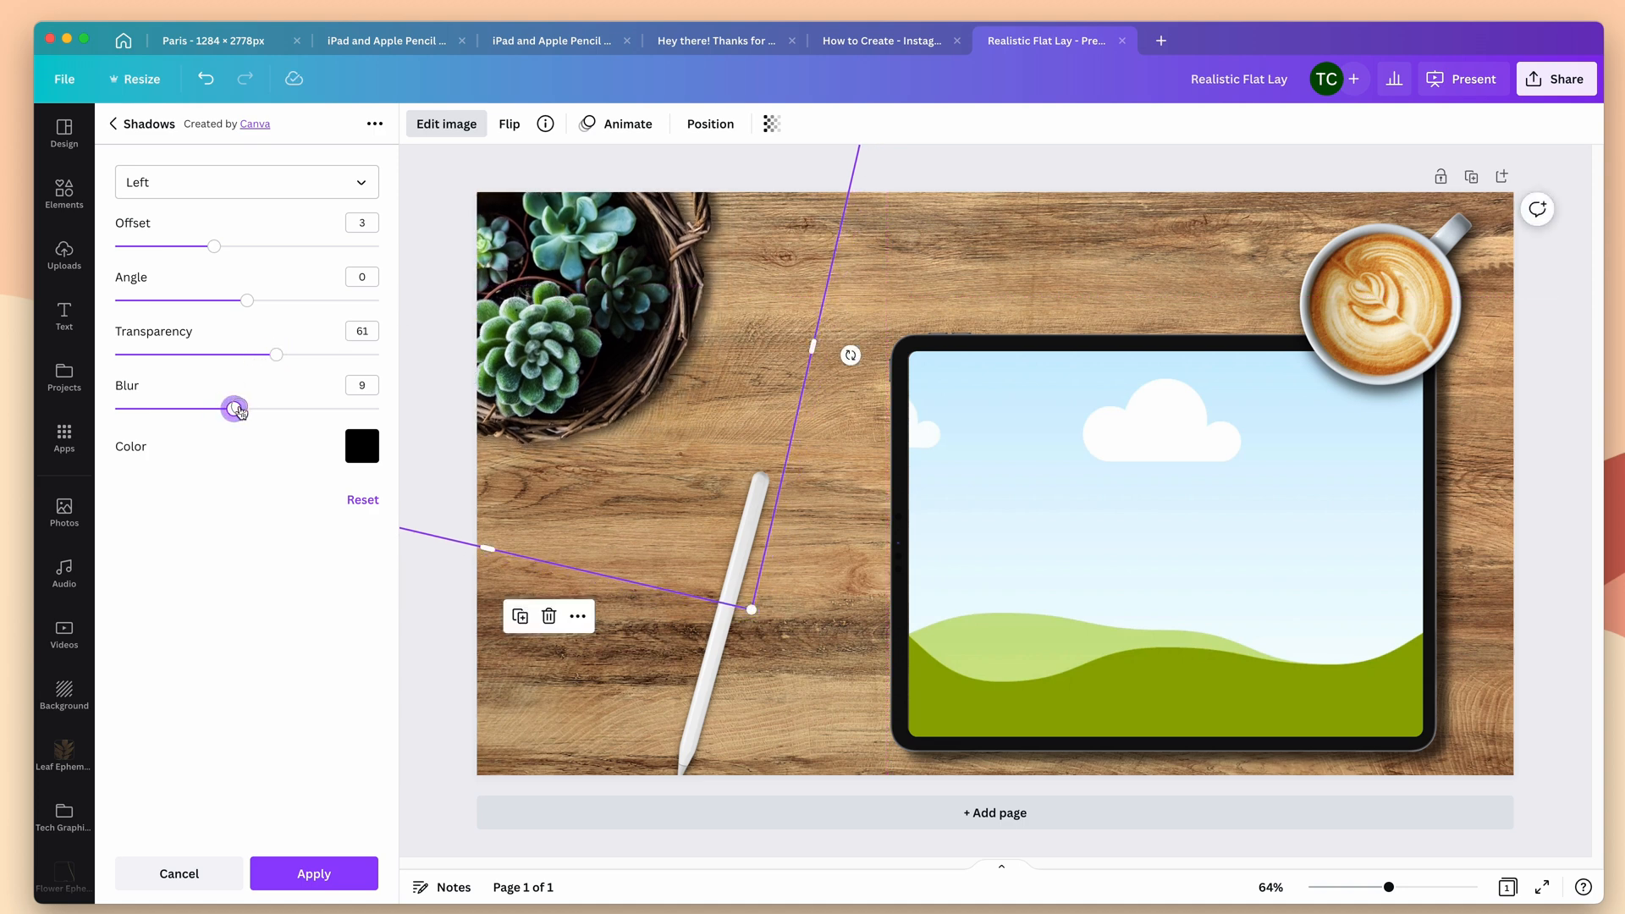
drag(234, 408, 245, 408)
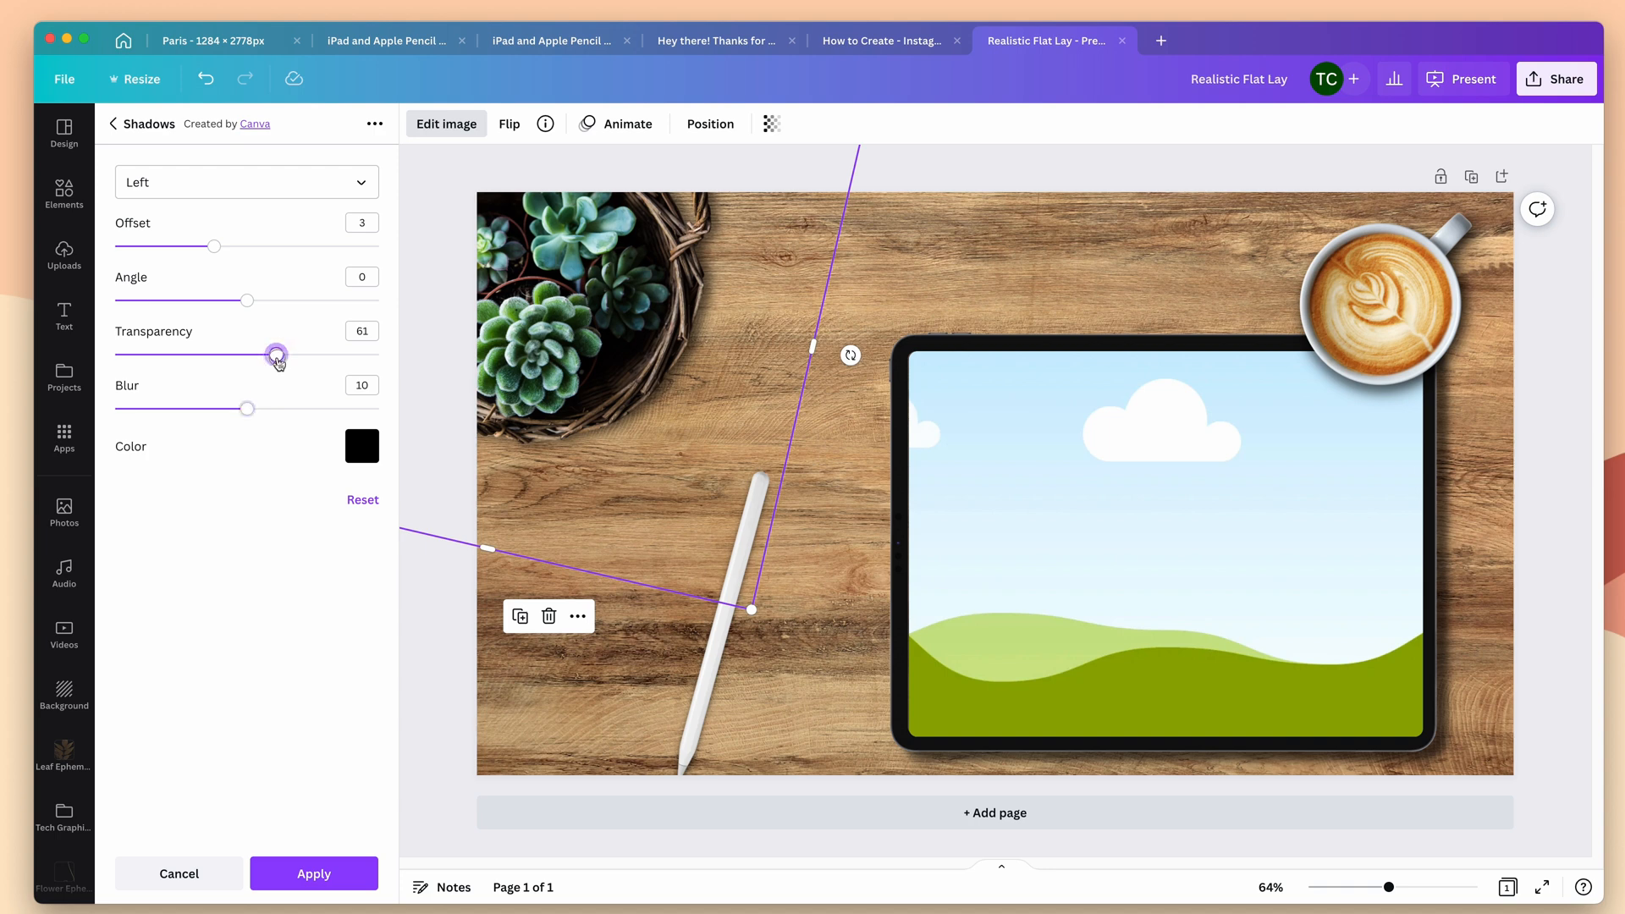
drag(276, 354, 290, 354)
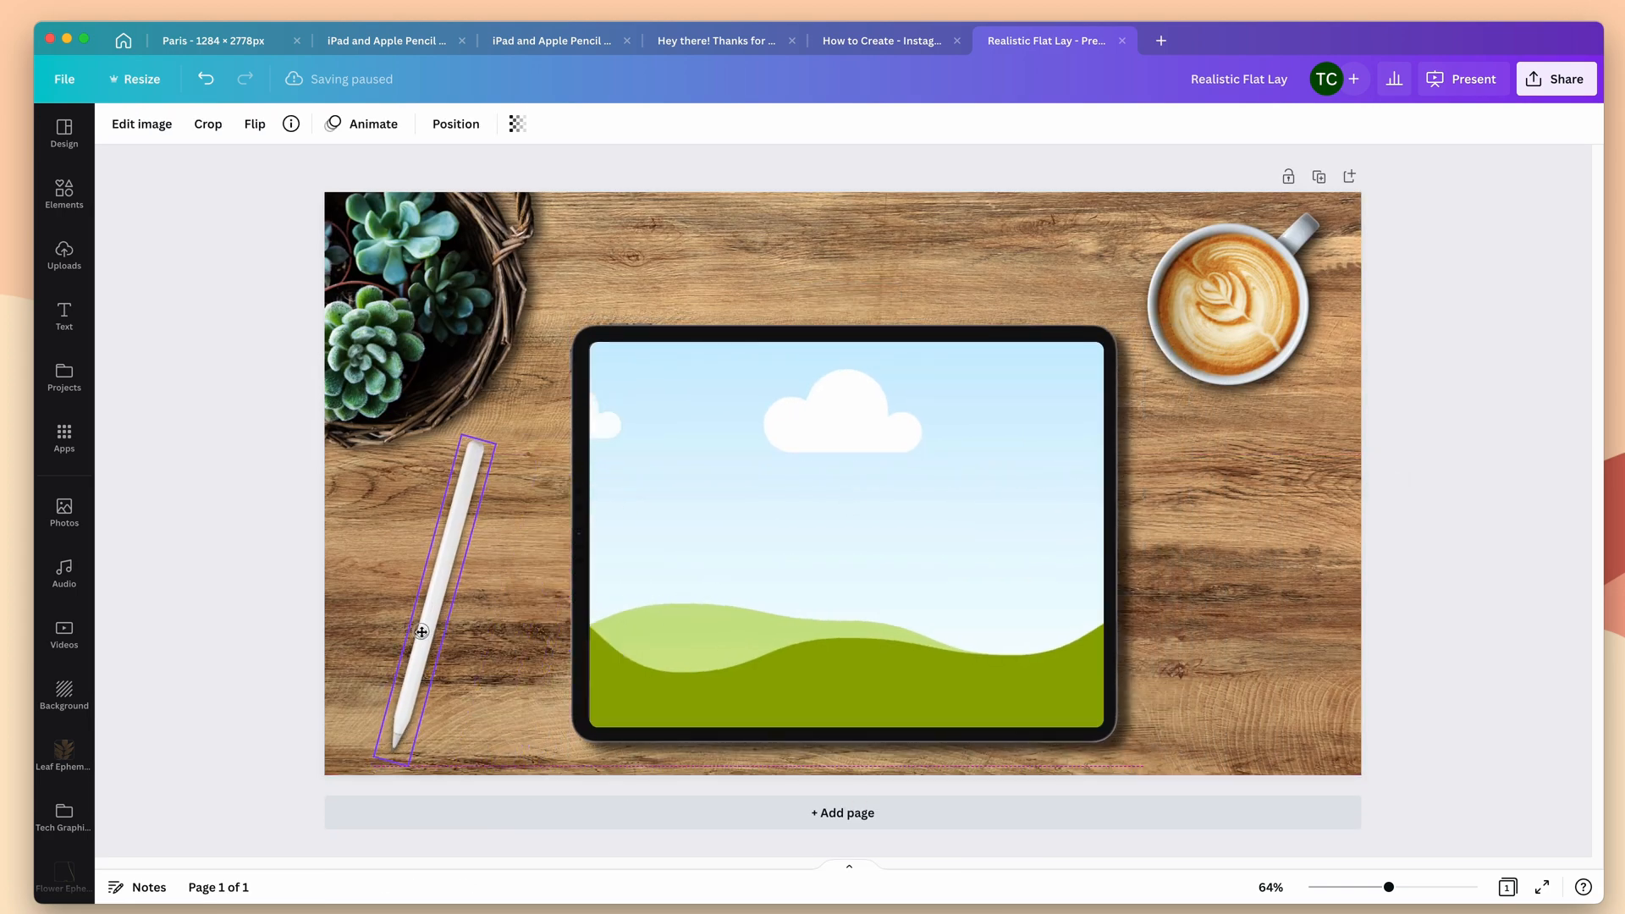
click(843, 538)
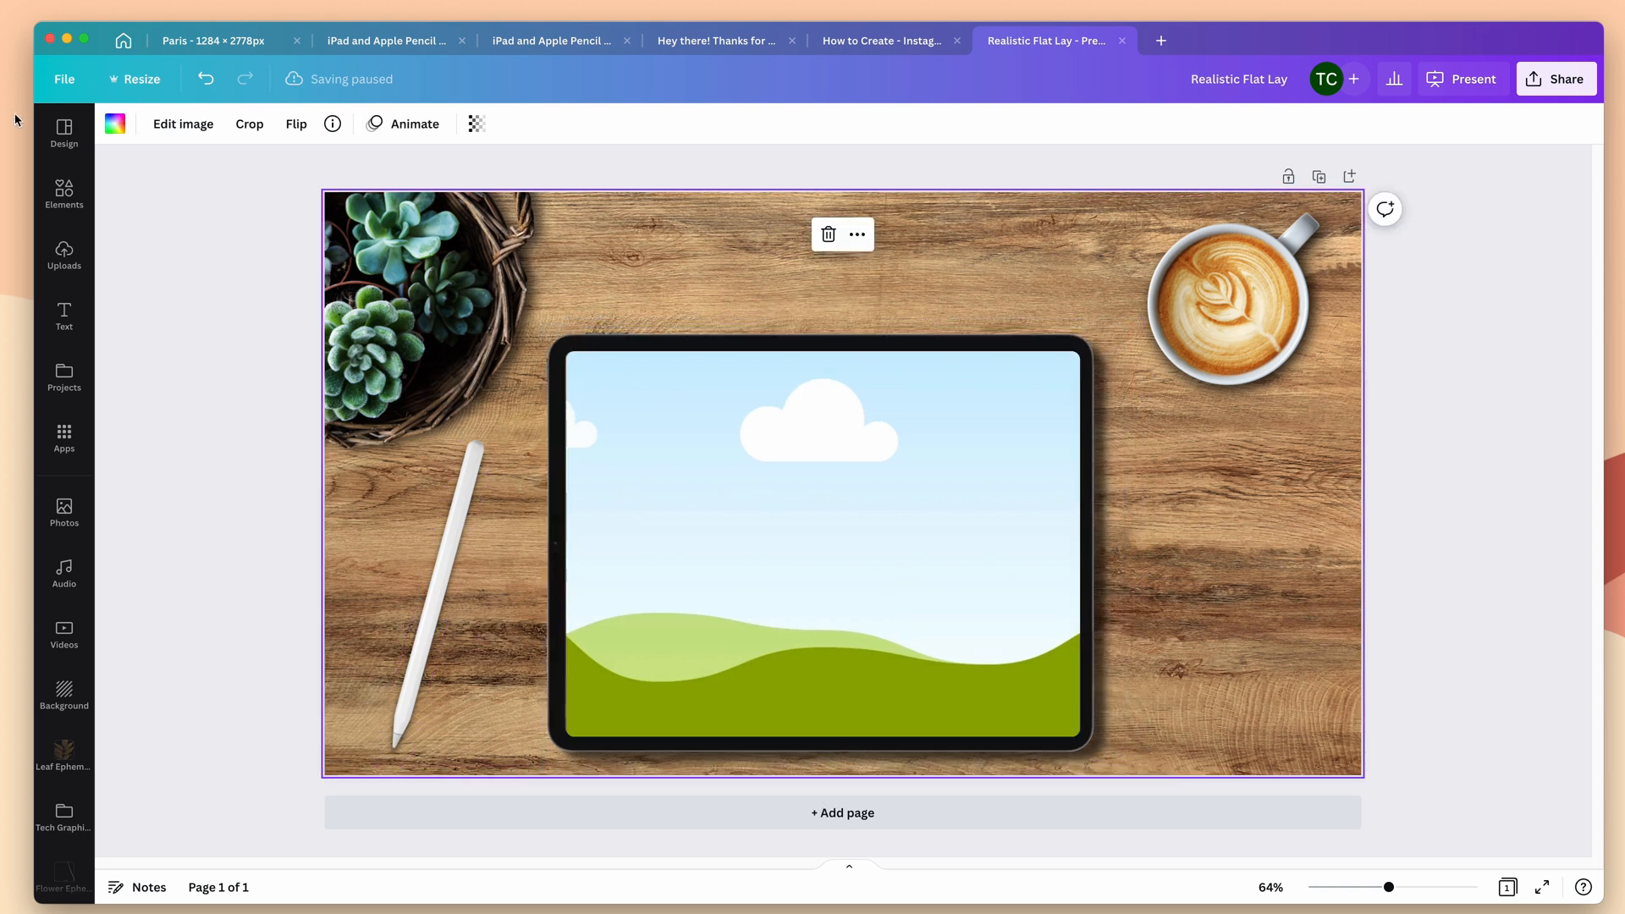
Add a spiral kraft sketchbook photo from a 'sketchbook' search, shrunk right of the iPad and tilted off the bottom edge.
click(63, 195)
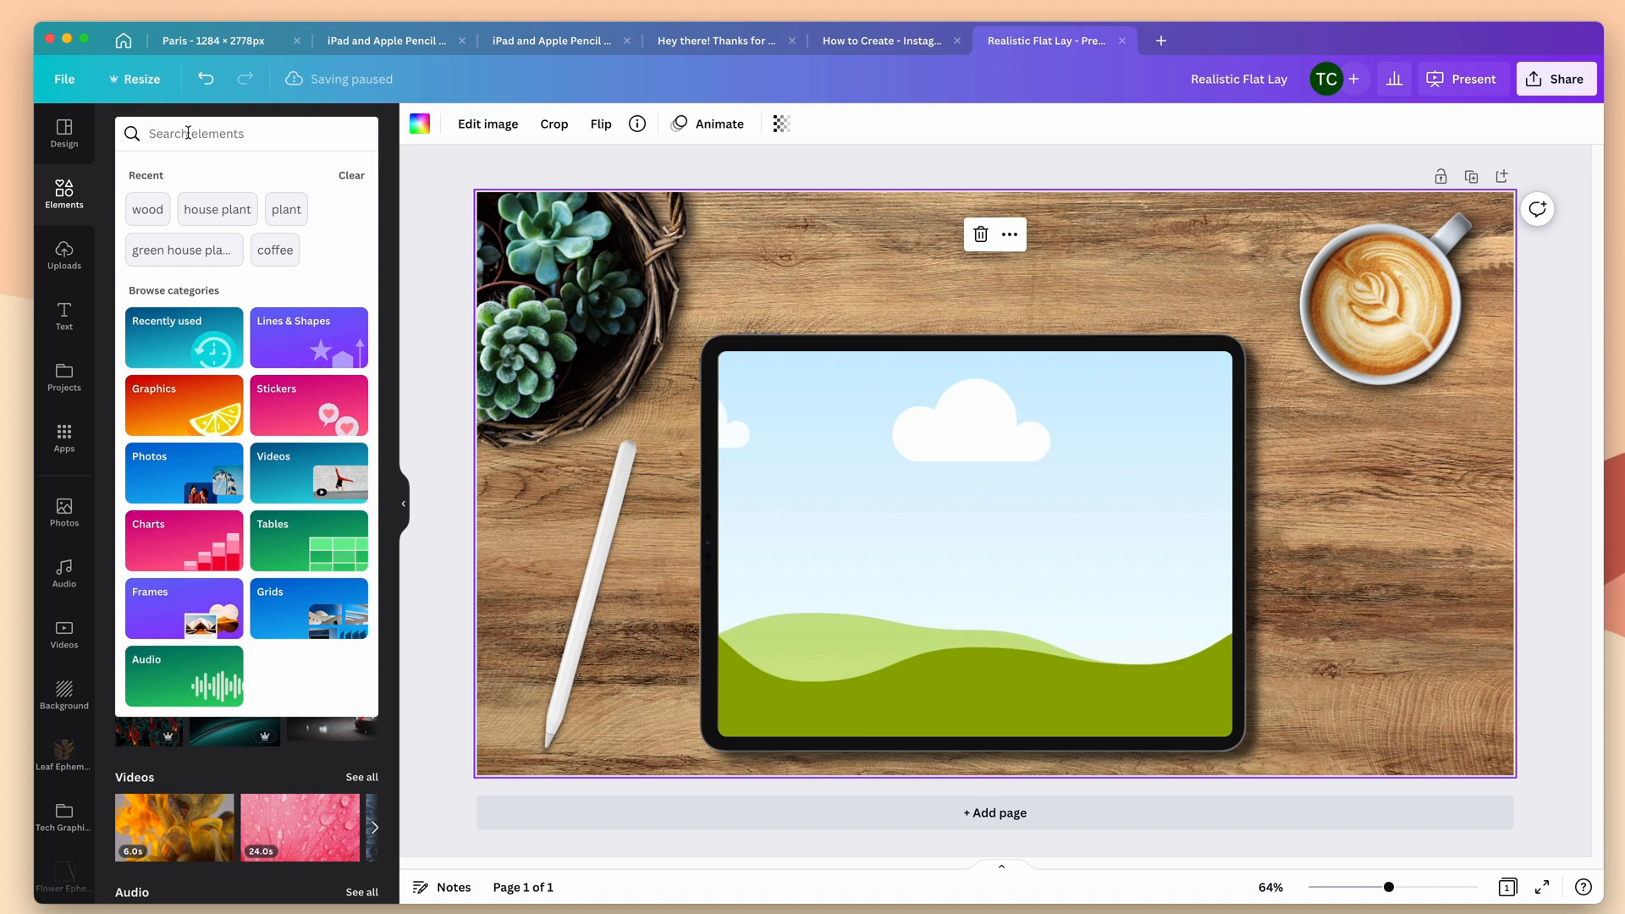
text(sketchbook)
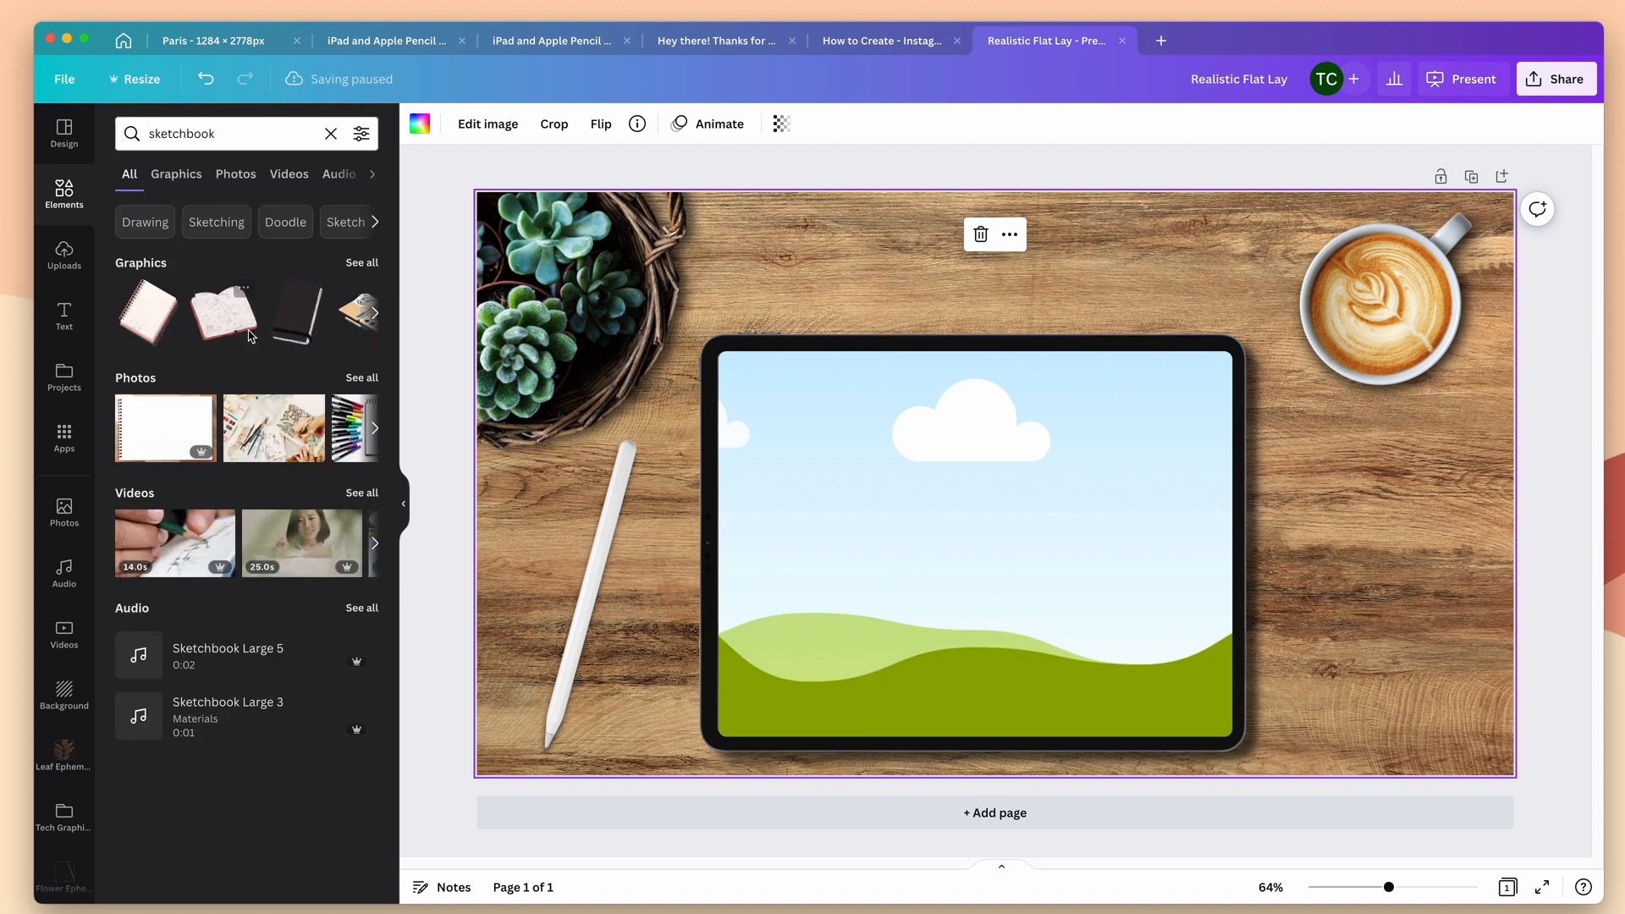
click(235, 173)
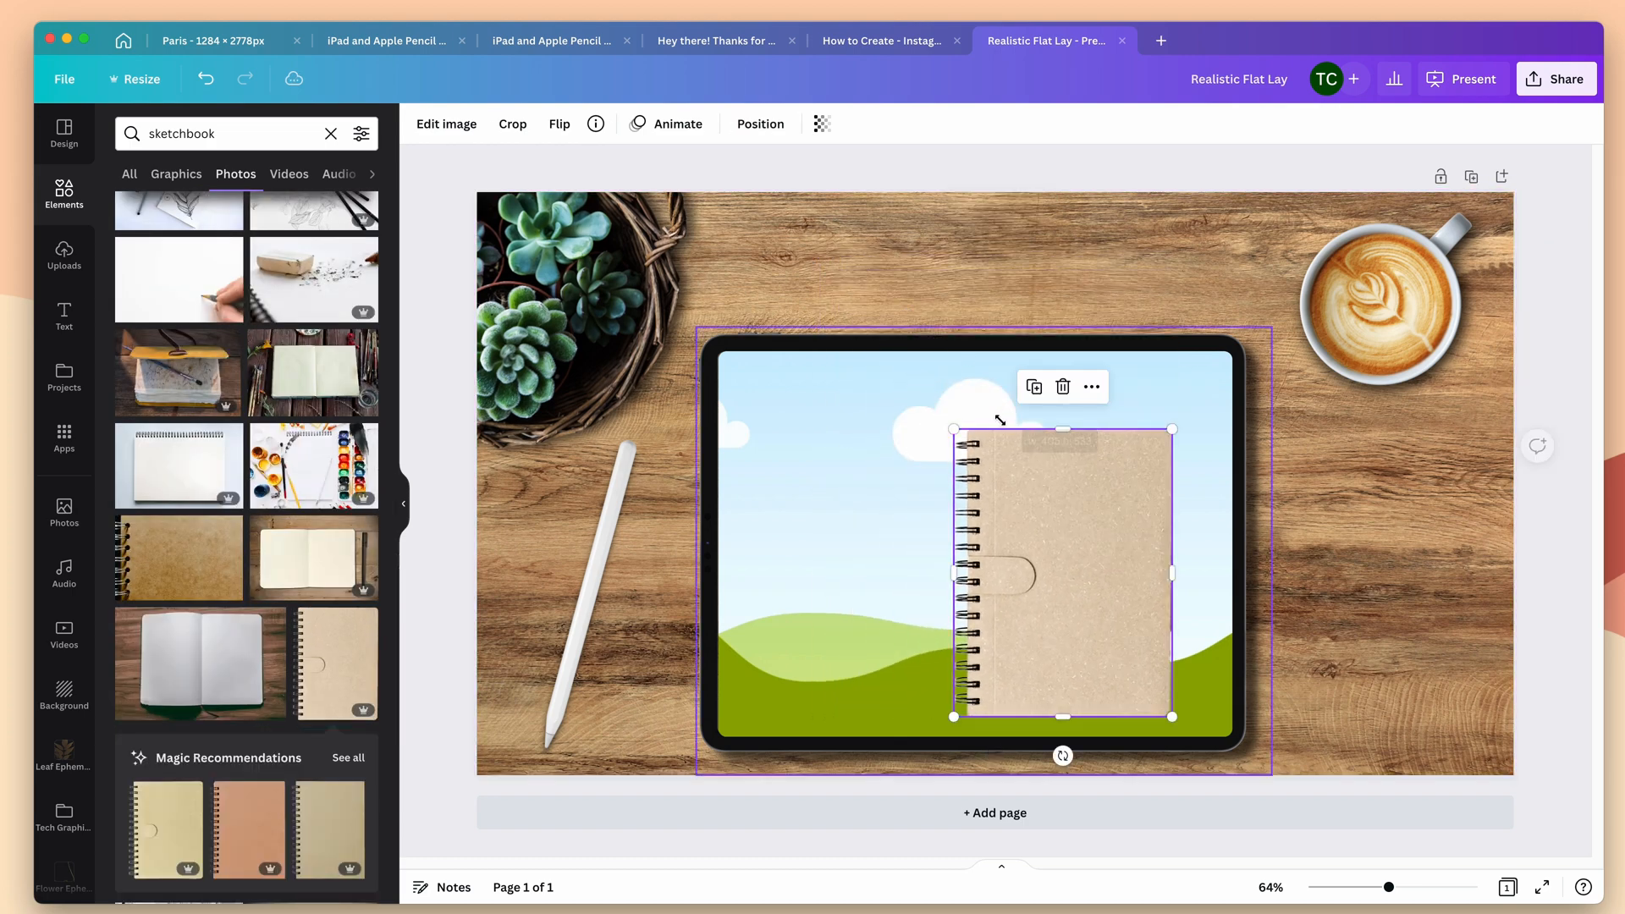
drag(1063, 574, 1400, 574)
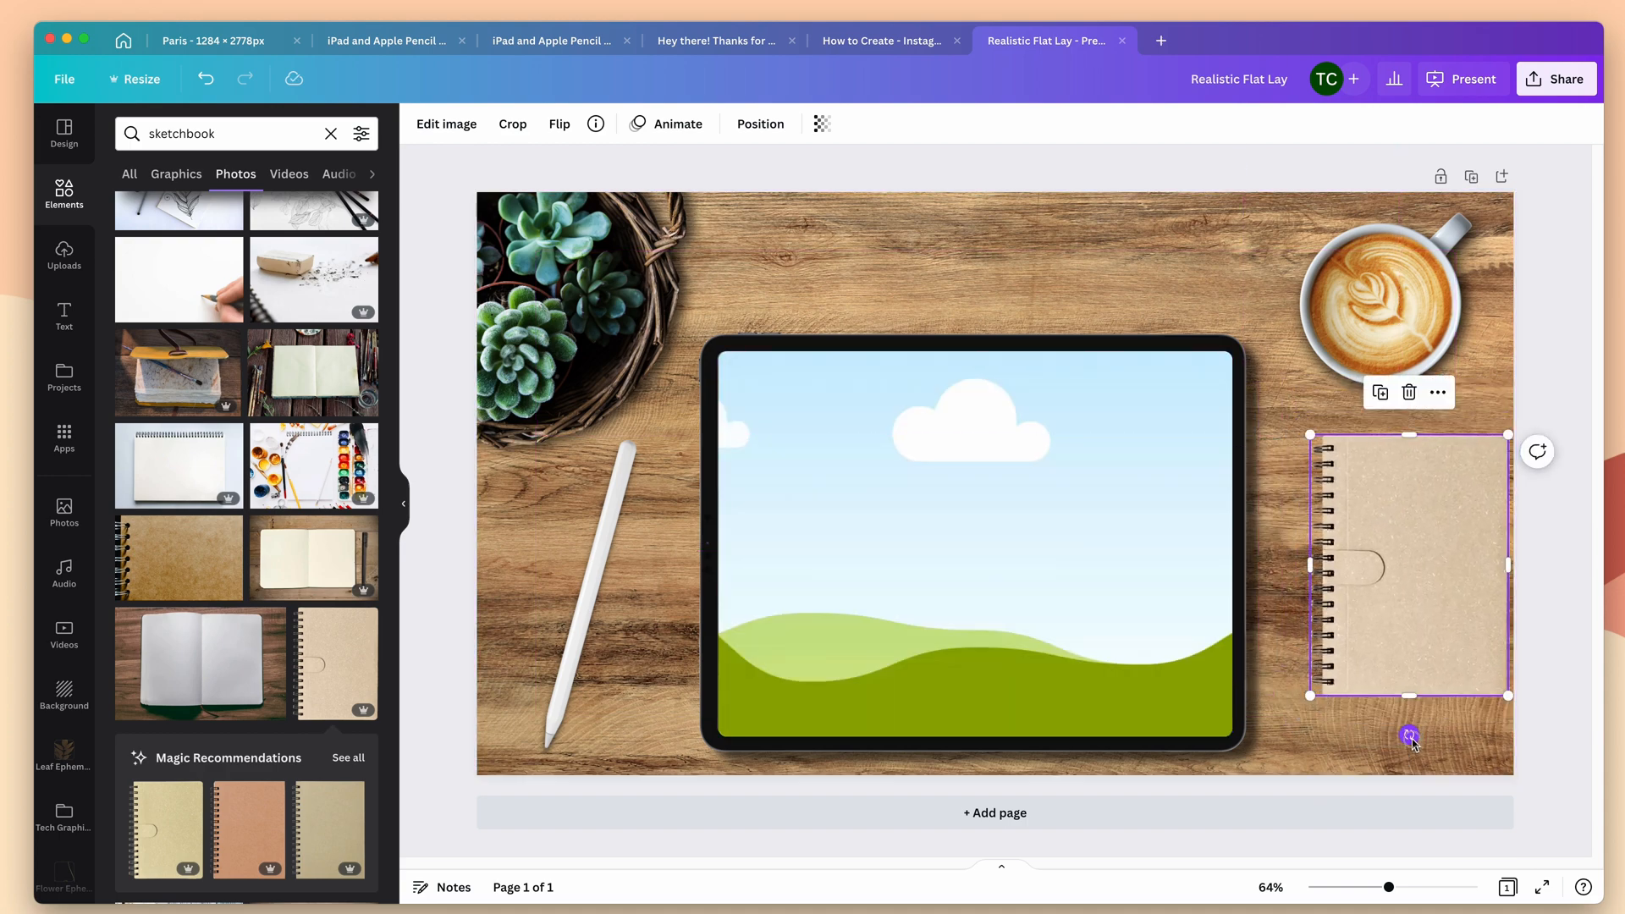
drag(1410, 738, 1366, 748)
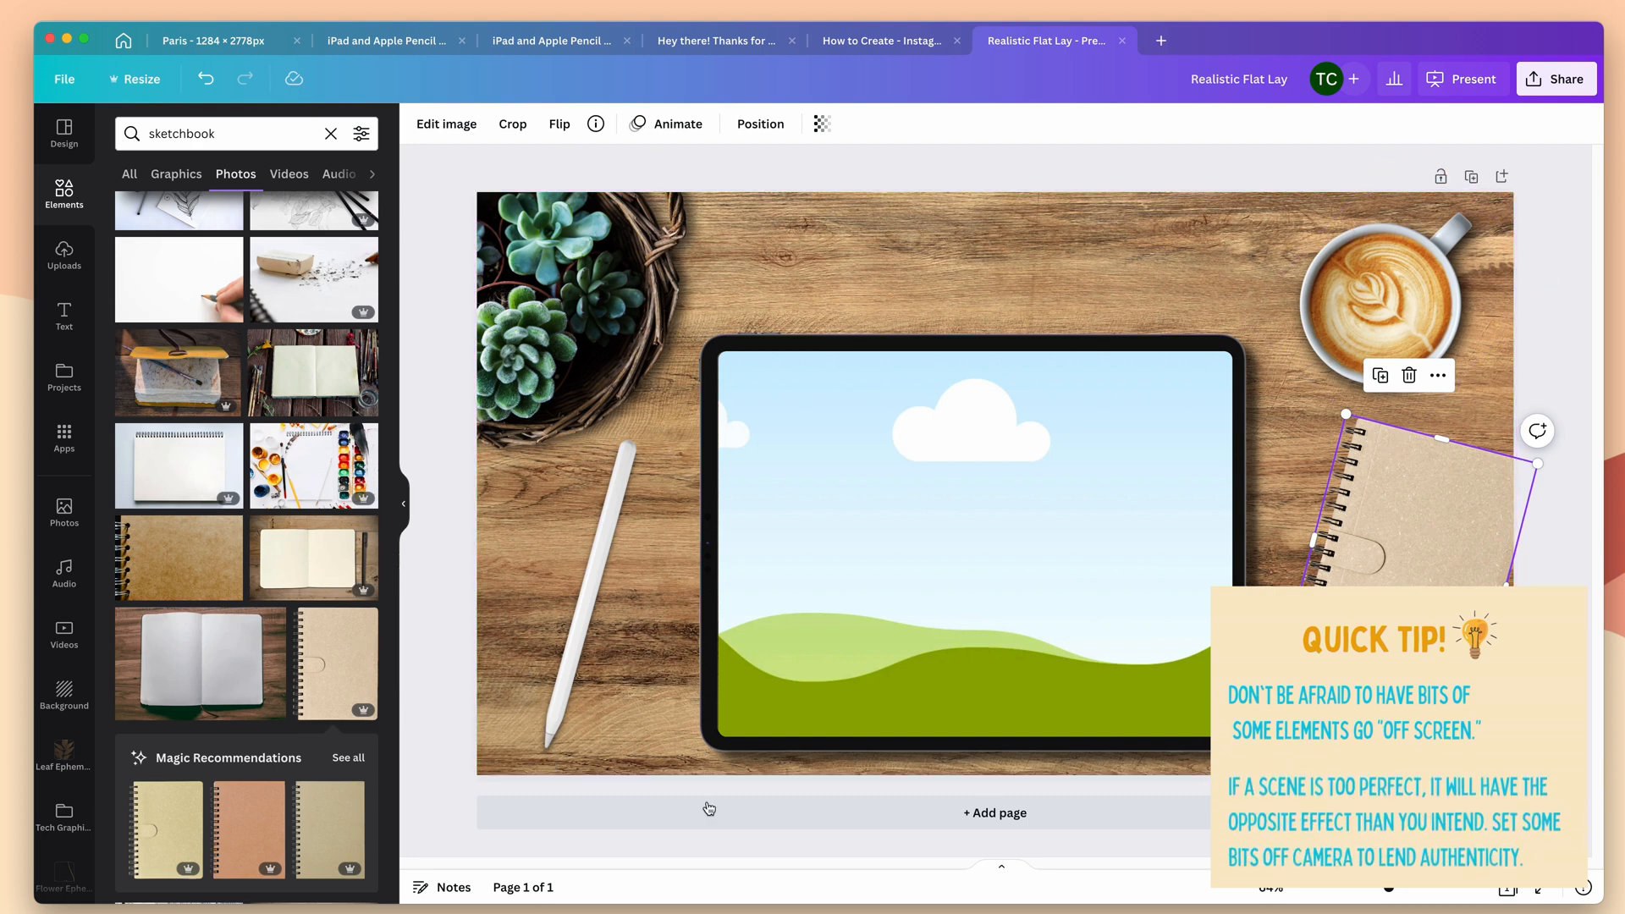
mouse_move(1438, 566)
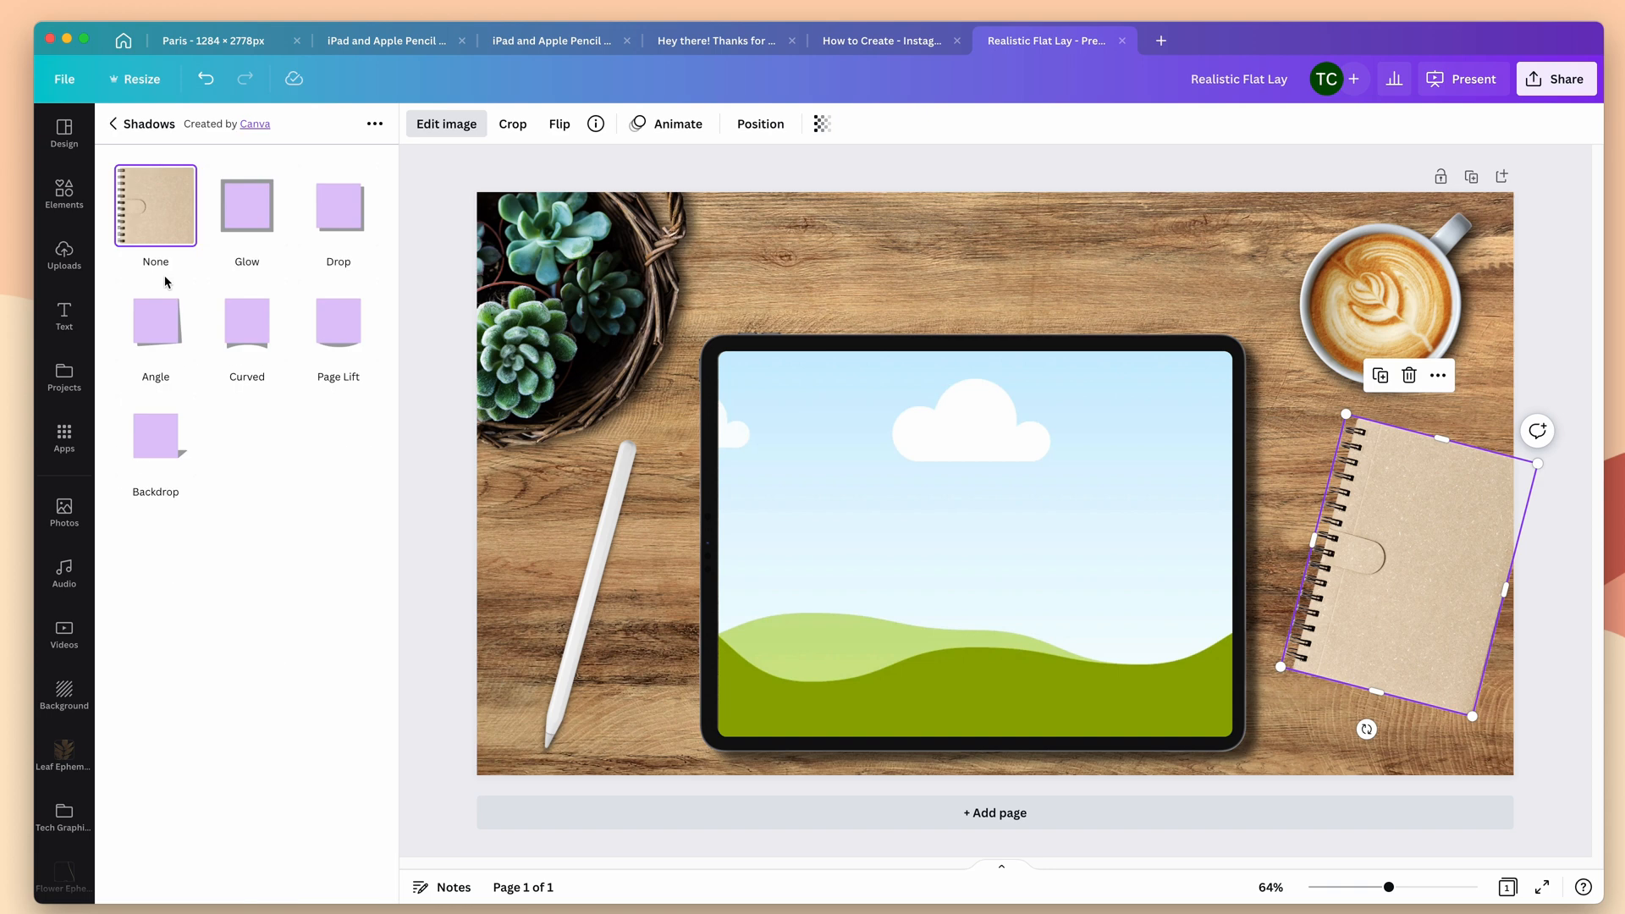
Give the sketchbook a Drop shadow with its transparency raised to about 66.
click(339, 205)
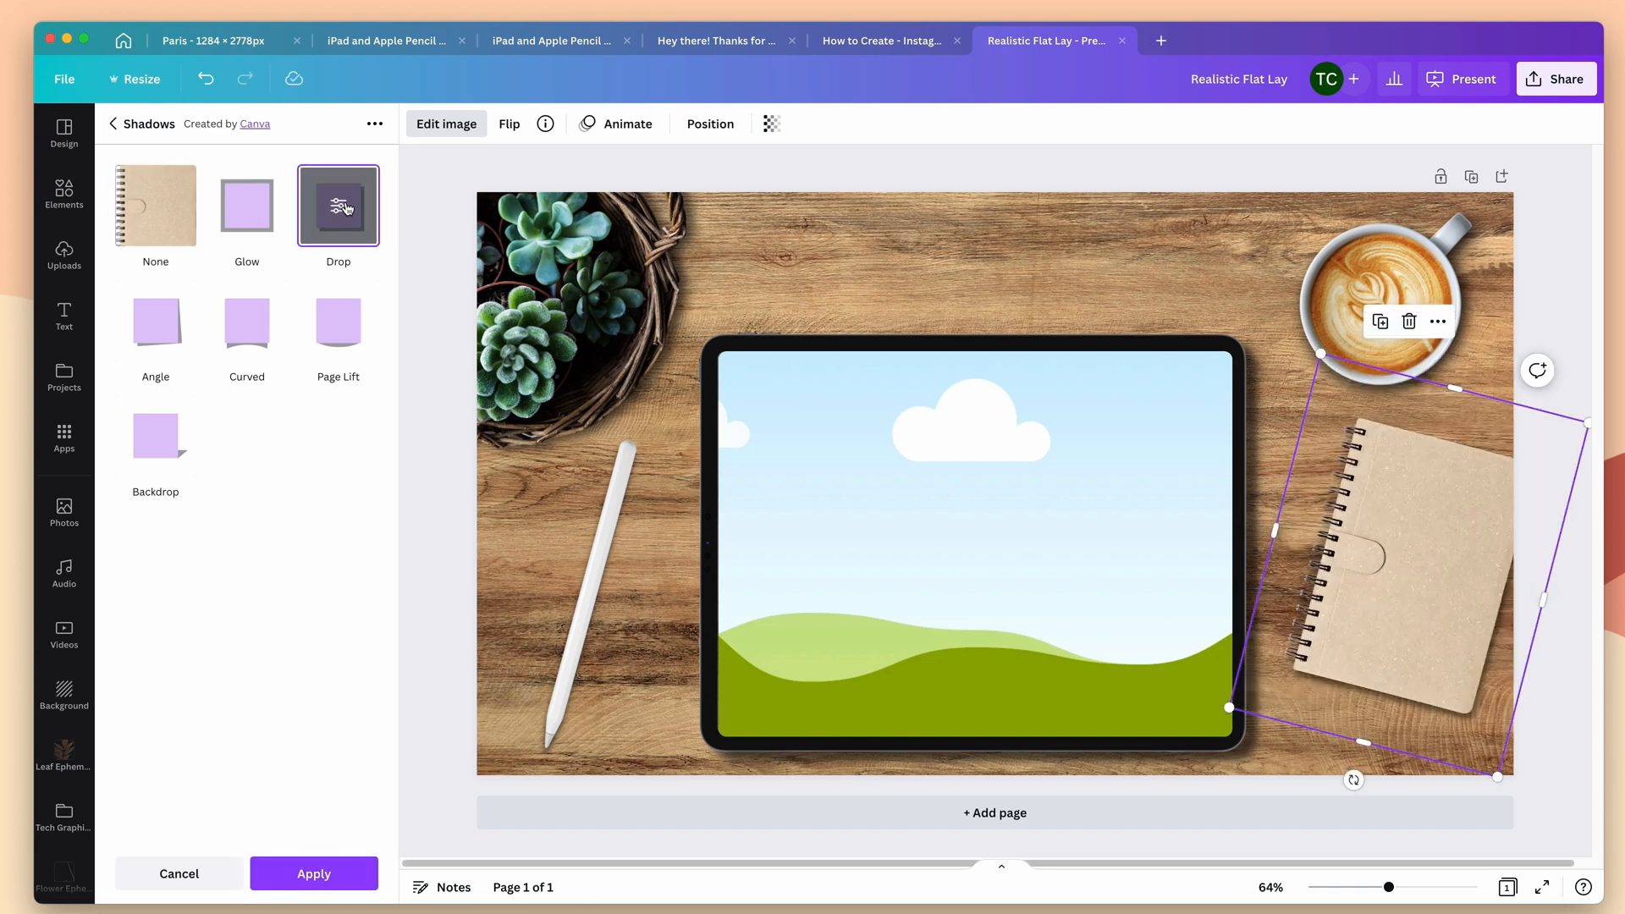
click(339, 205)
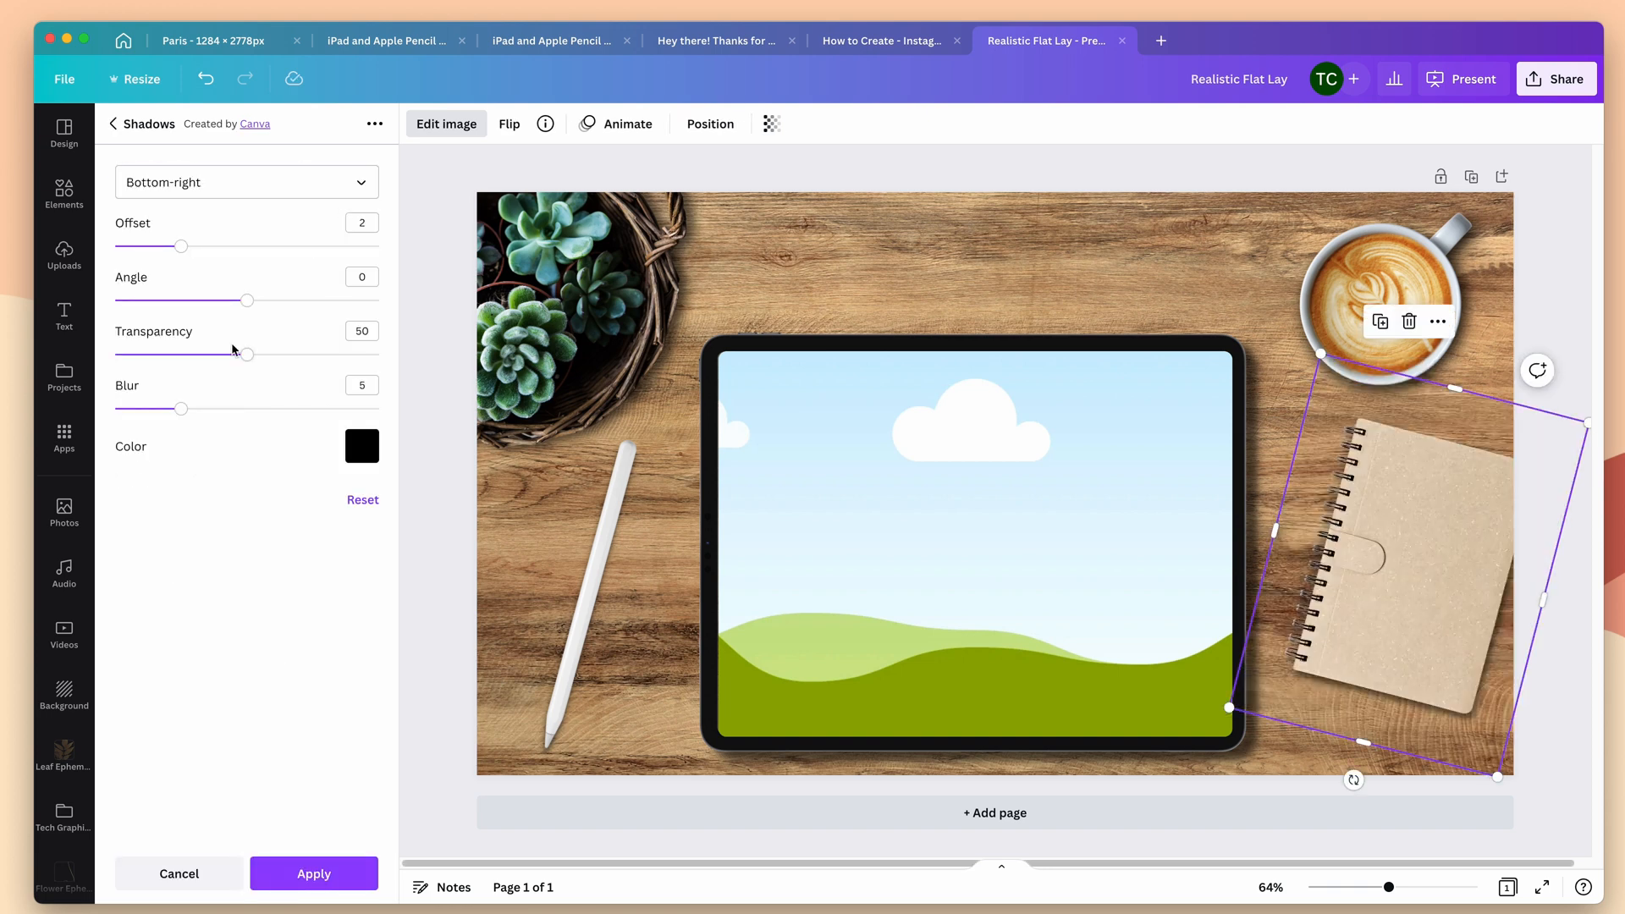
drag(181, 408, 206, 408)
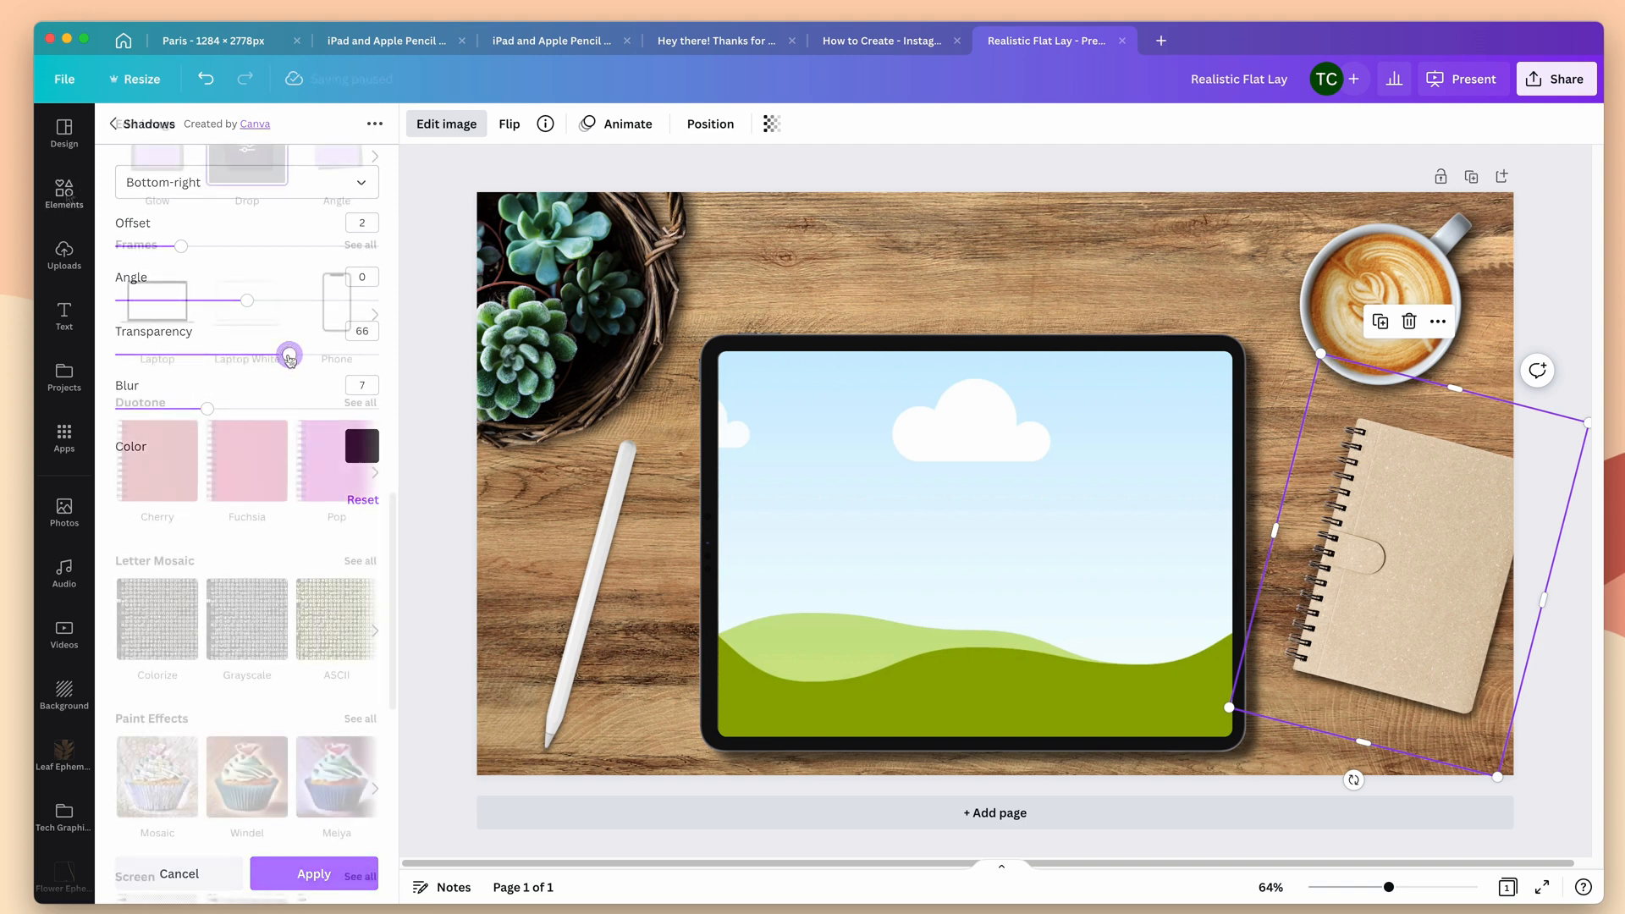
Add a black ballpoint pen photo from a 'pe' search, shrunk and tilted diagonally across the sketchbook.
text(pen)
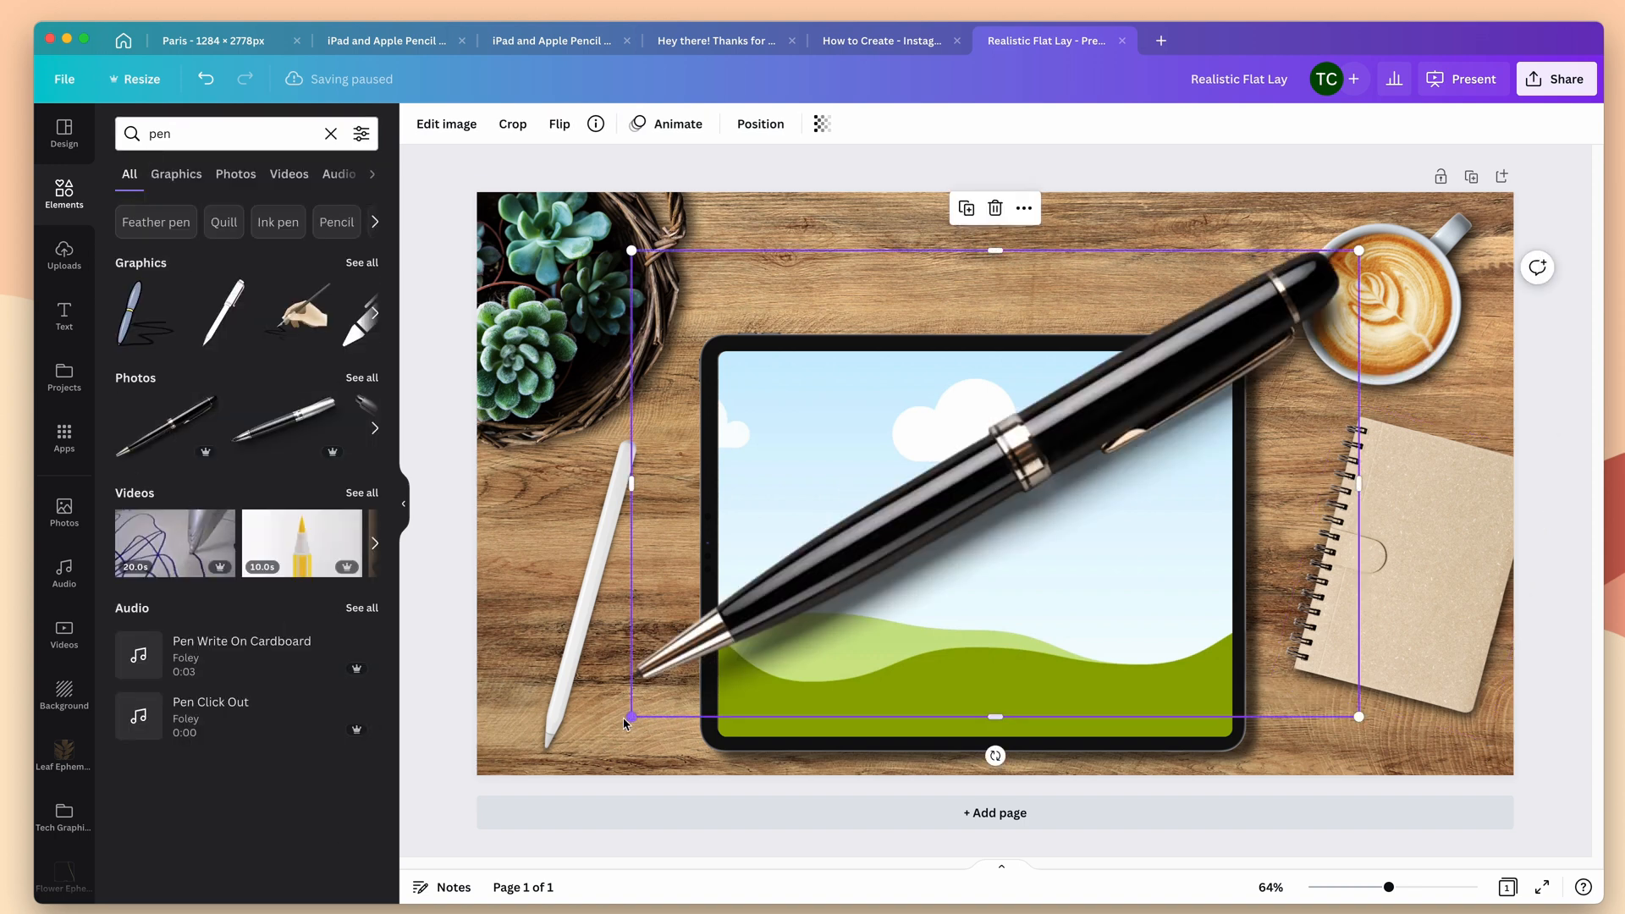
drag(630, 718, 1146, 396)
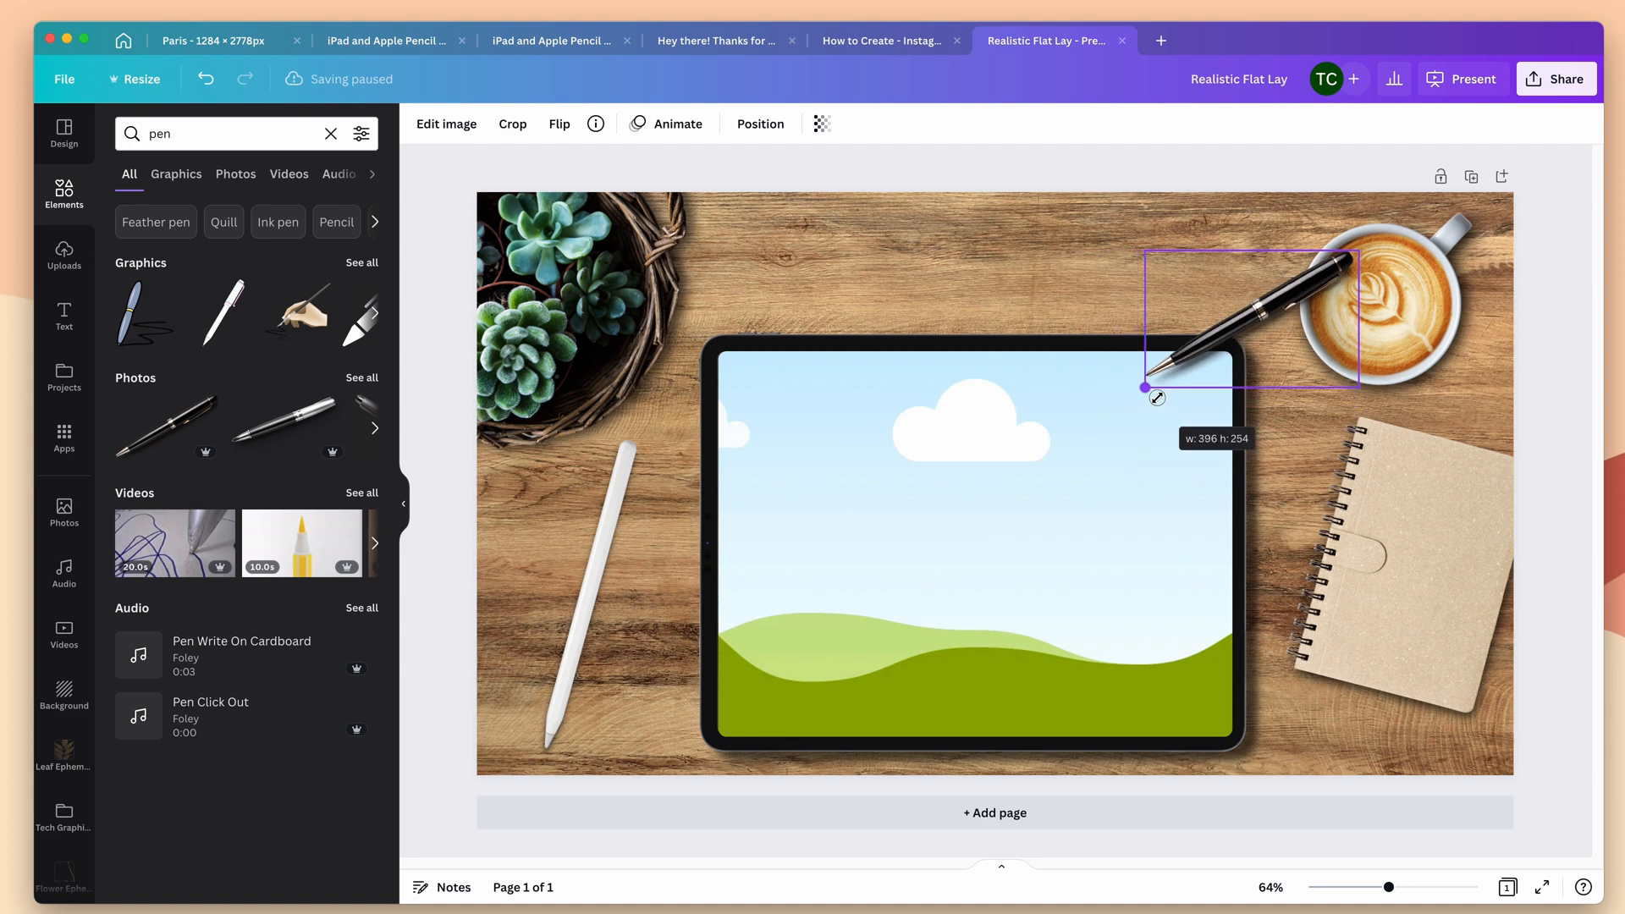
drag(1249, 319, 1397, 591)
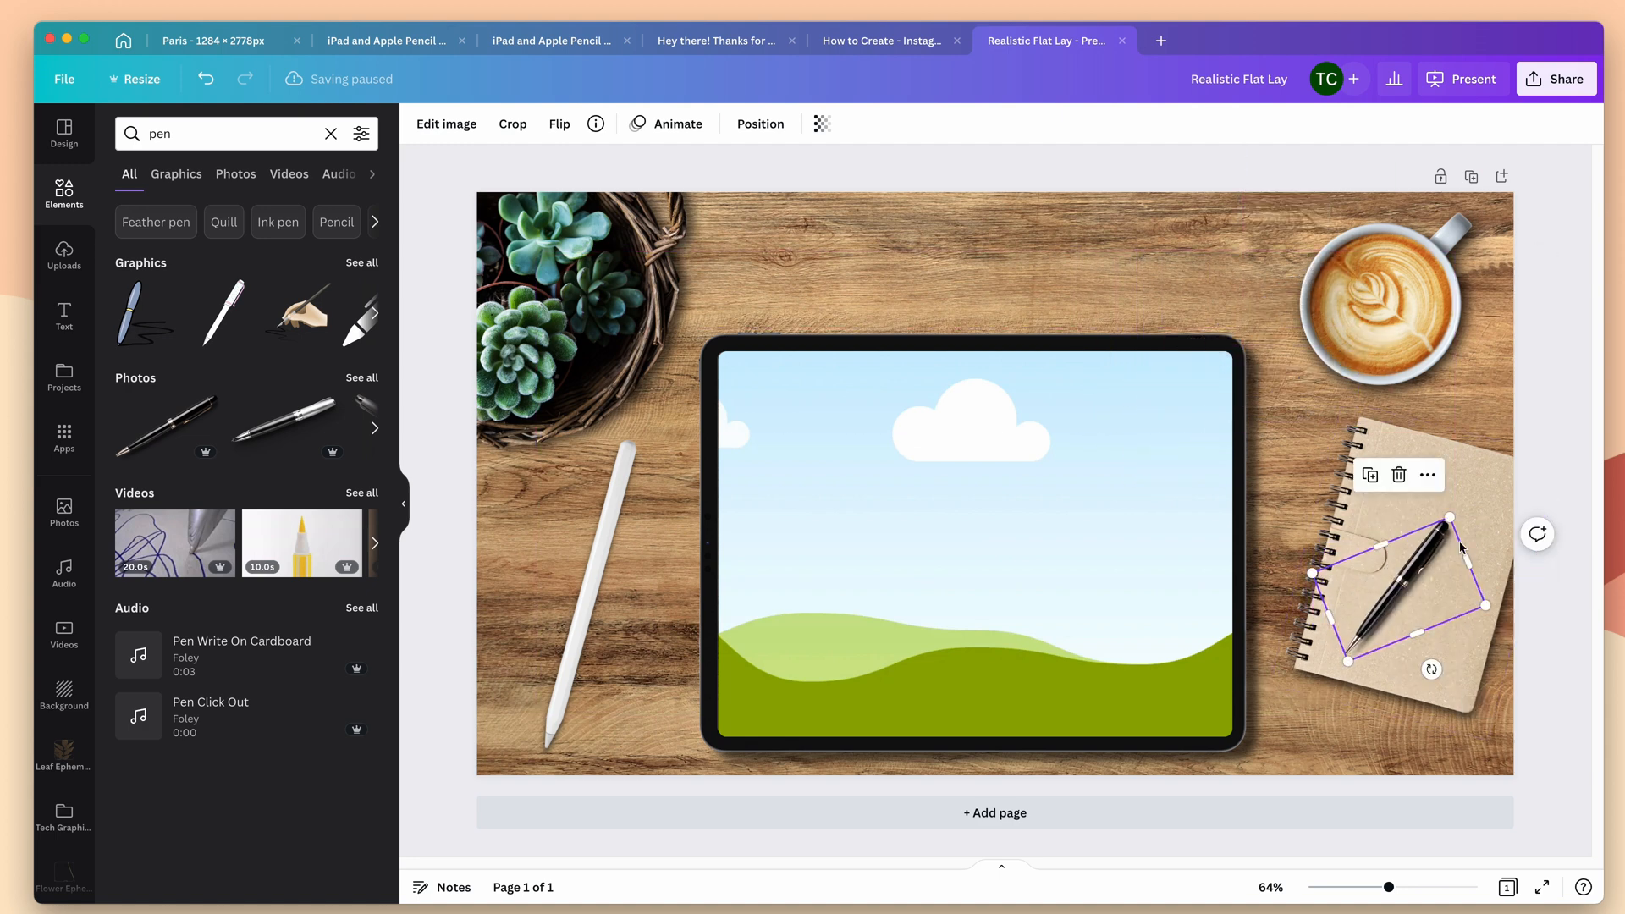
drag(1400, 591, 1406, 580)
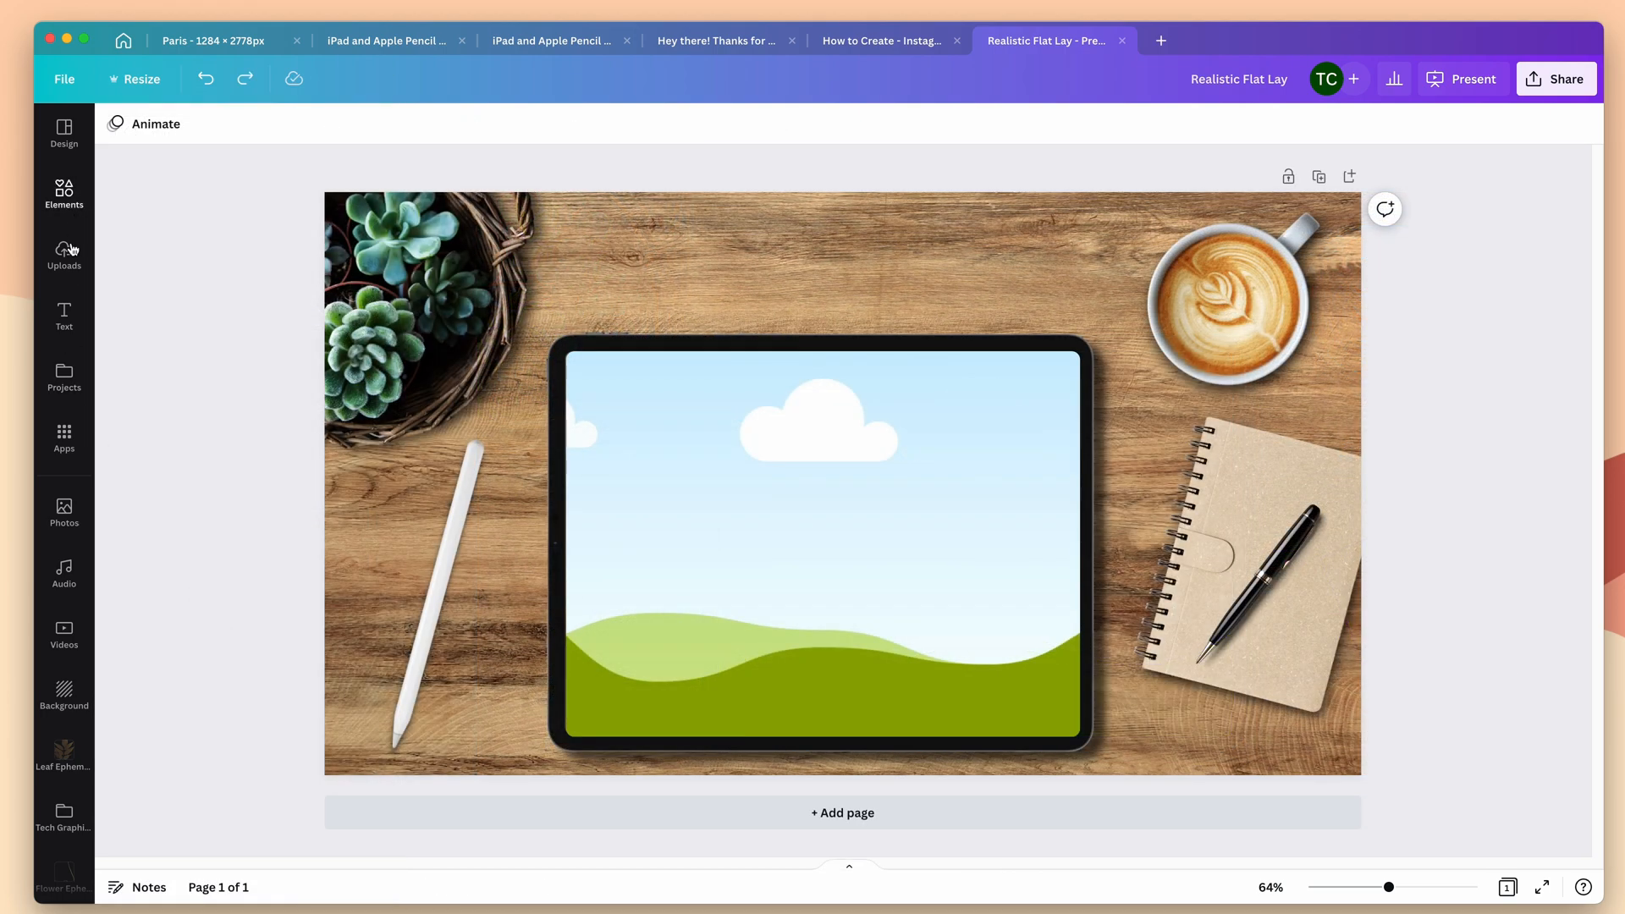
Fill the iPad screen with the uploaded floral screenshot and raise its contrast to 20 and brightness to 8.
click(62, 255)
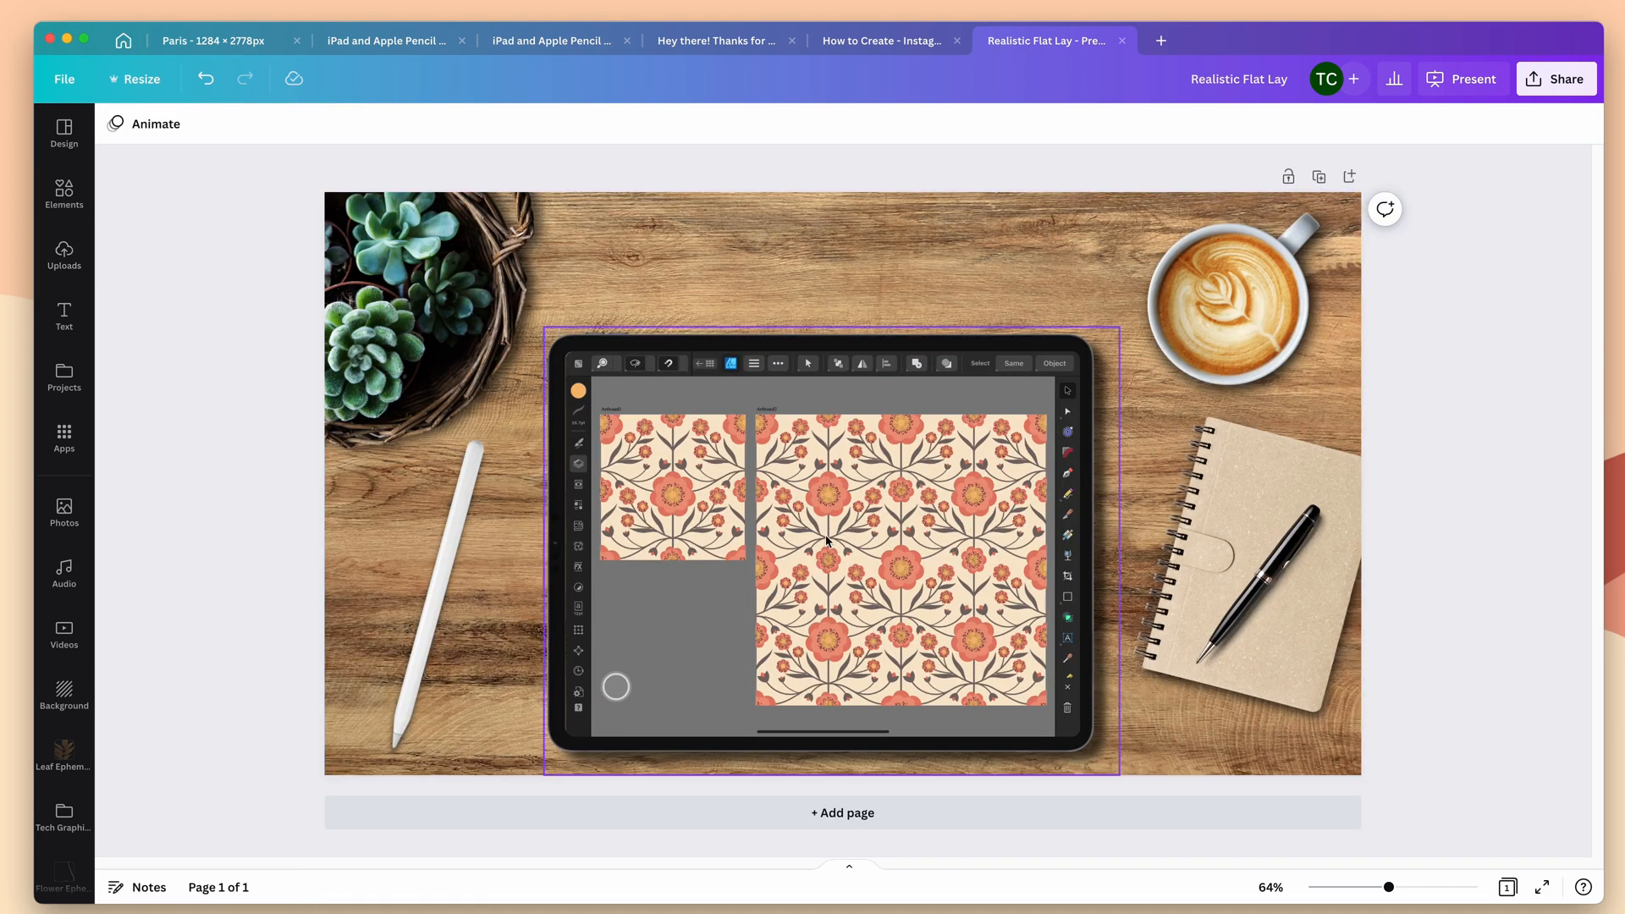
mouse_move(827, 525)
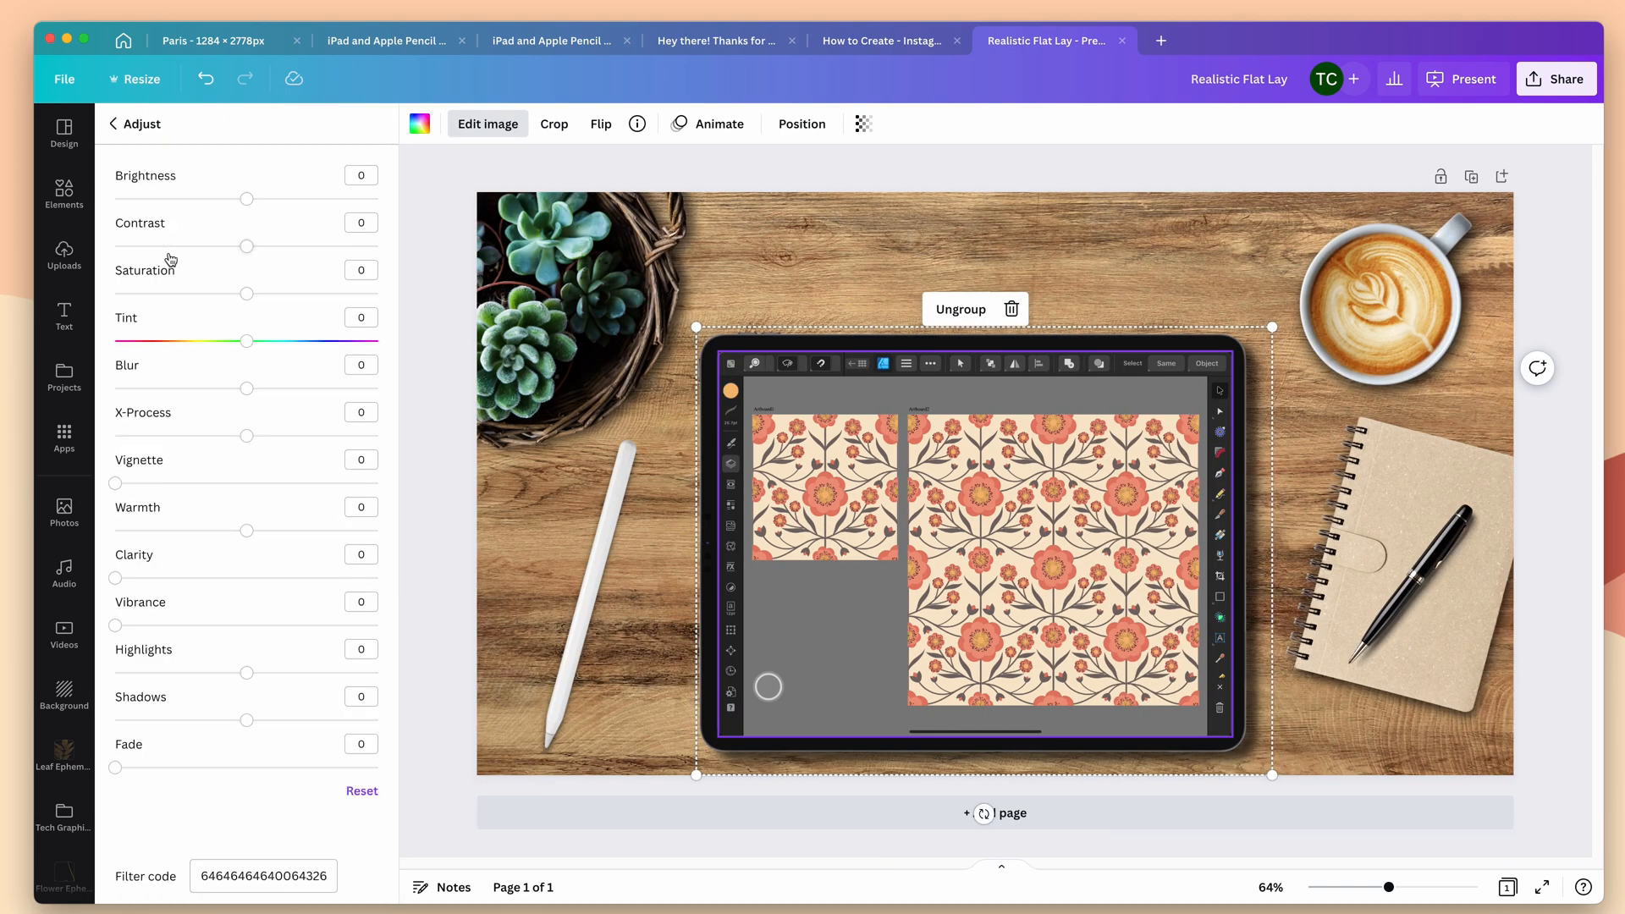
drag(245, 246, 254, 246)
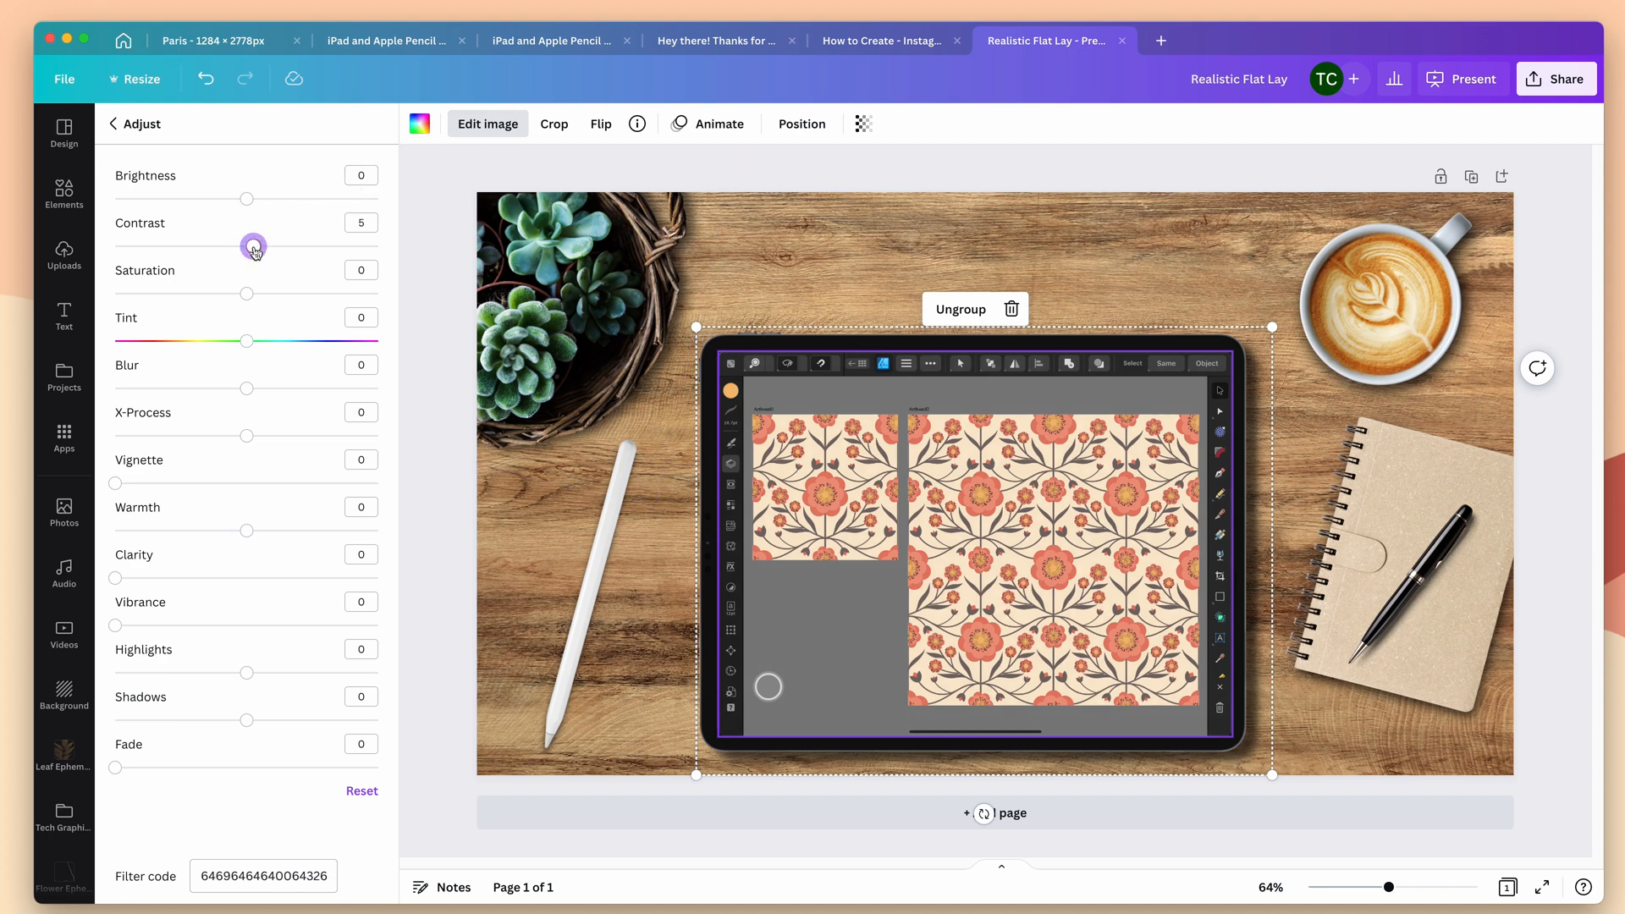
drag(252, 245, 273, 246)
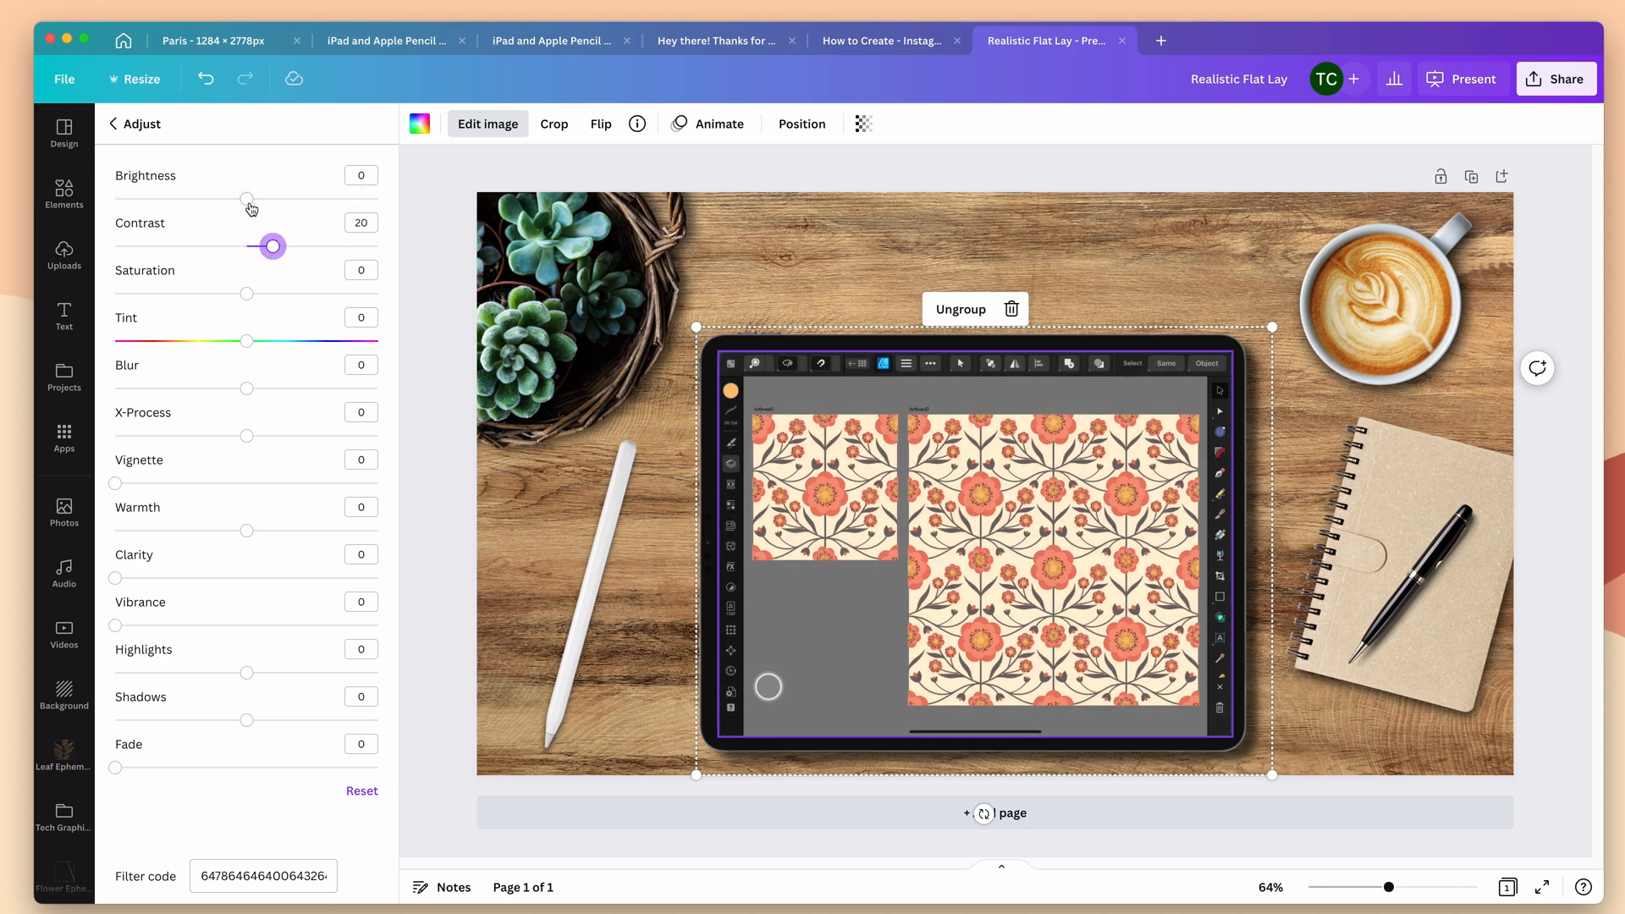
drag(246, 199, 258, 199)
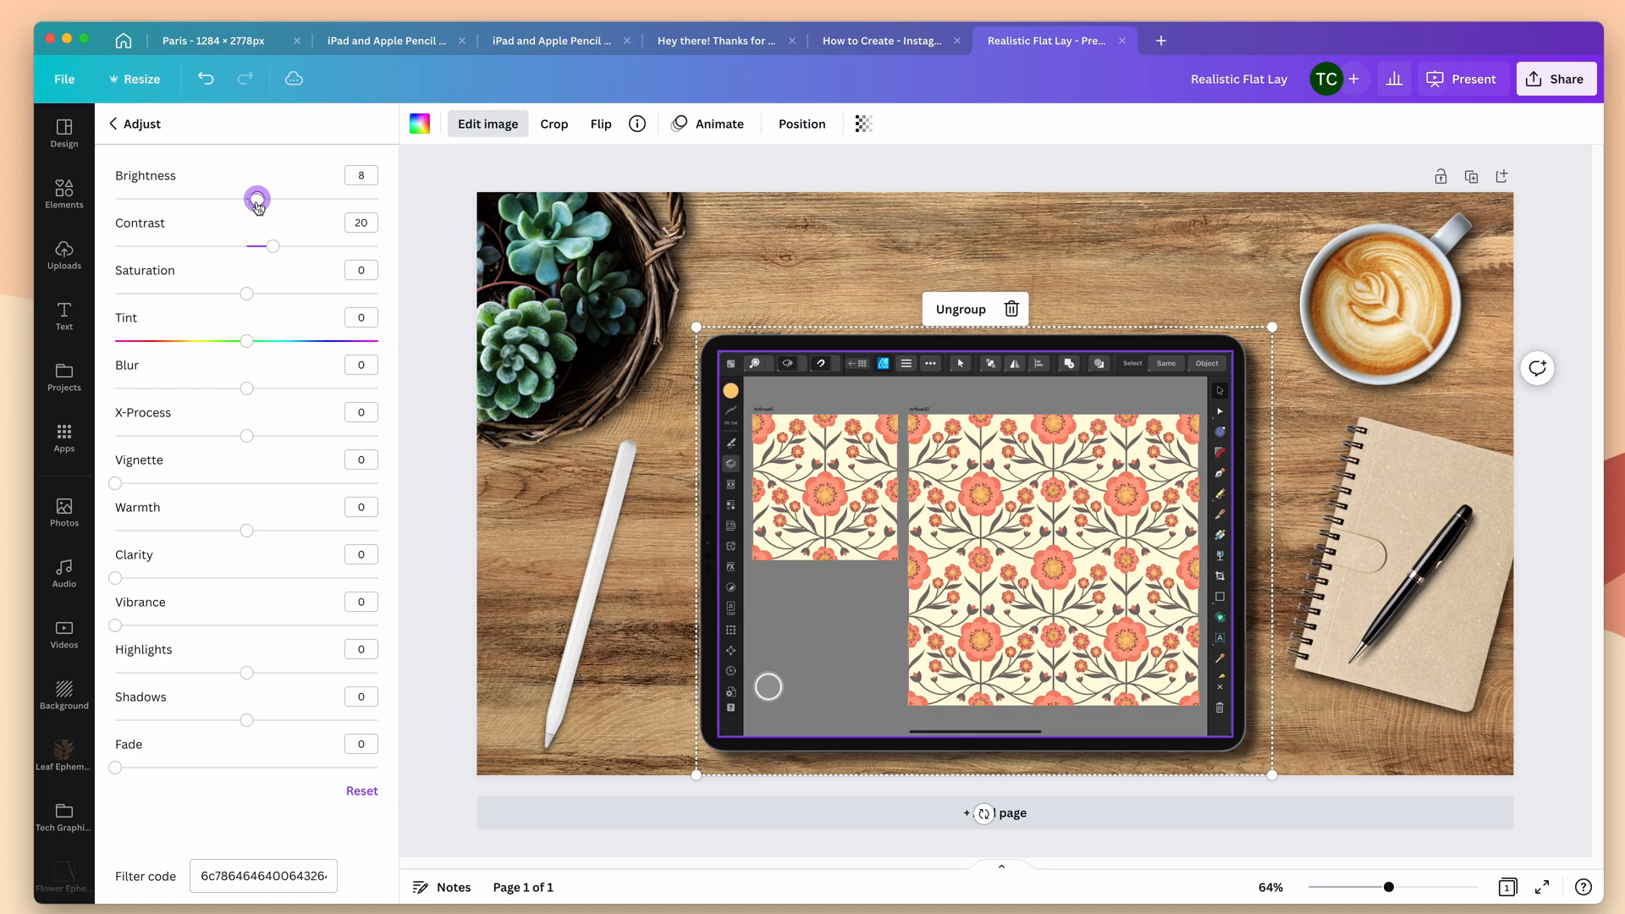
drag(257, 200, 261, 200)
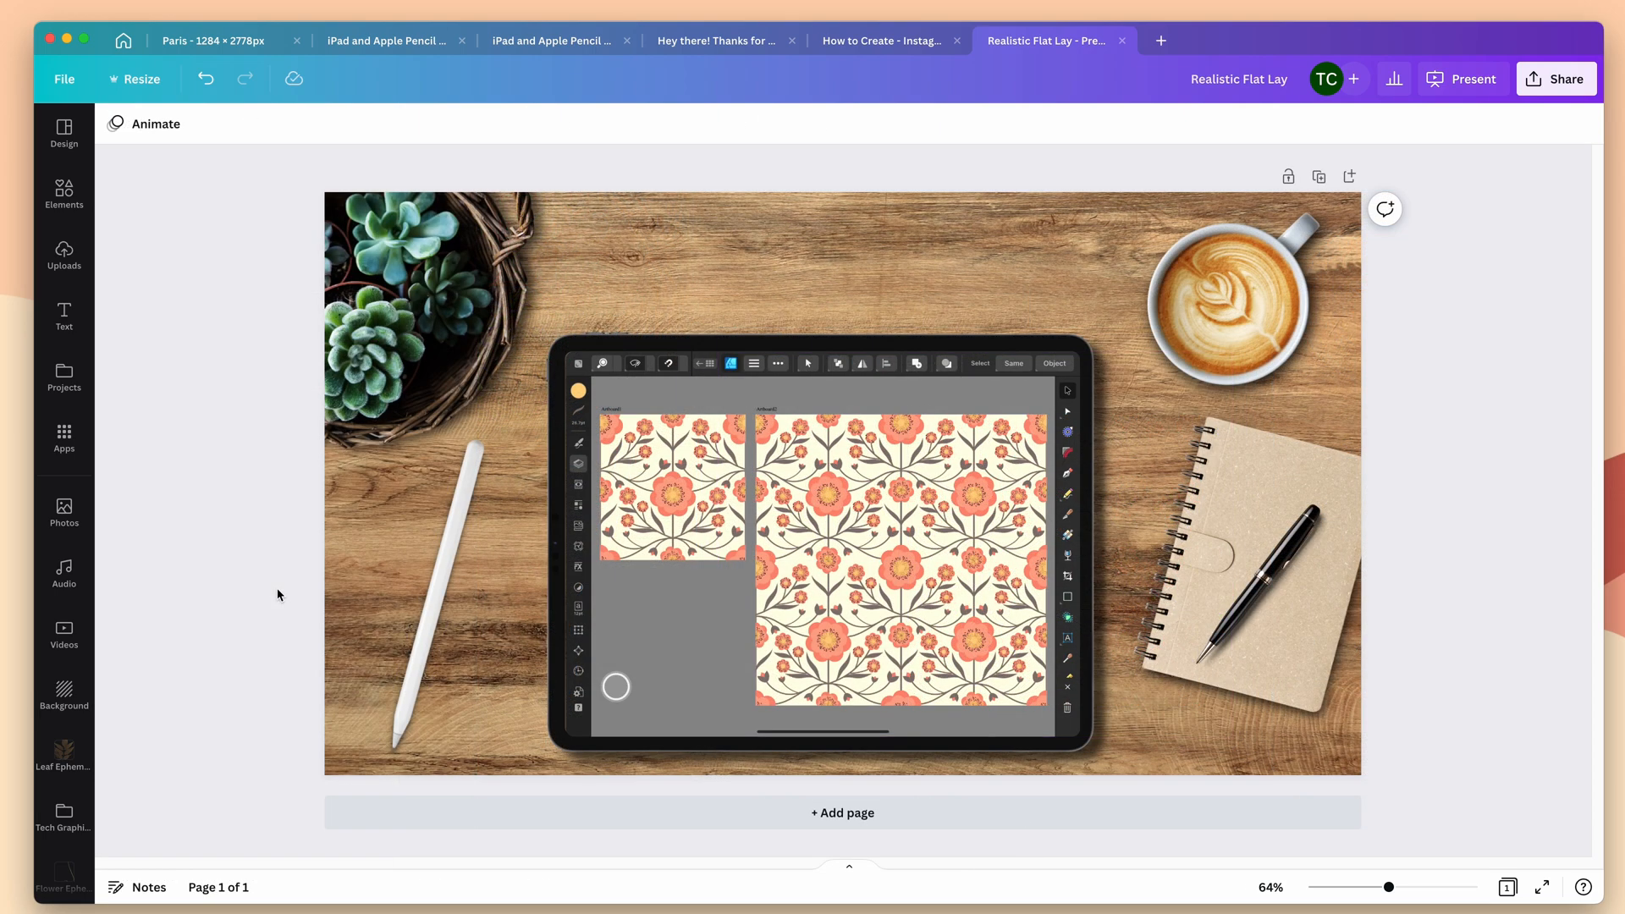
click(985, 222)
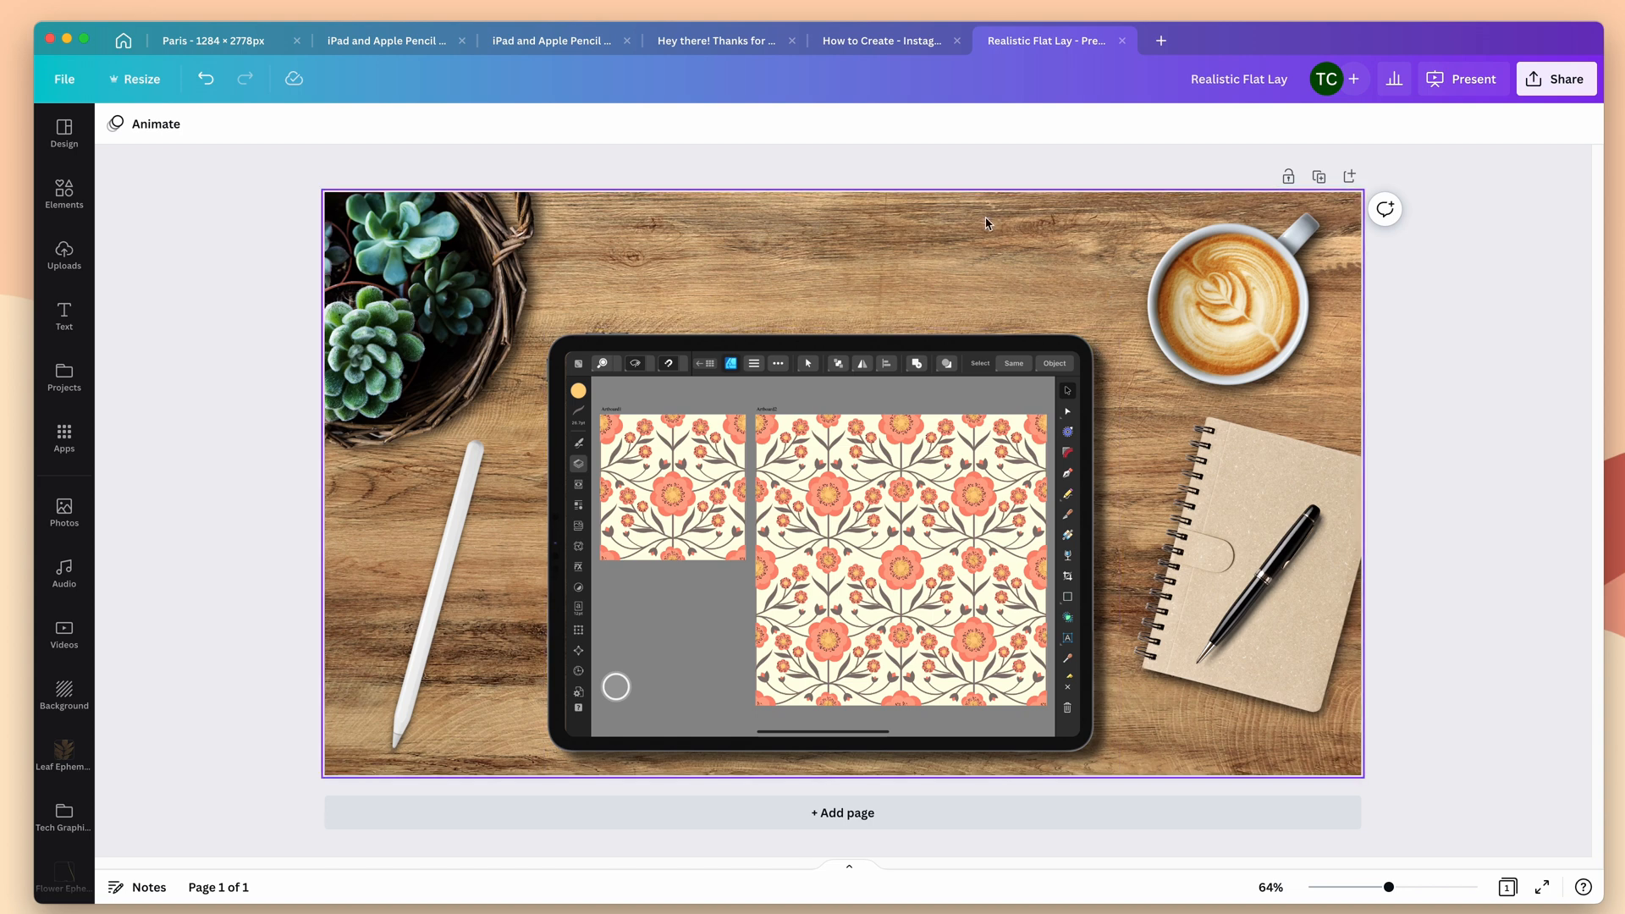
mouse_move(916, 245)
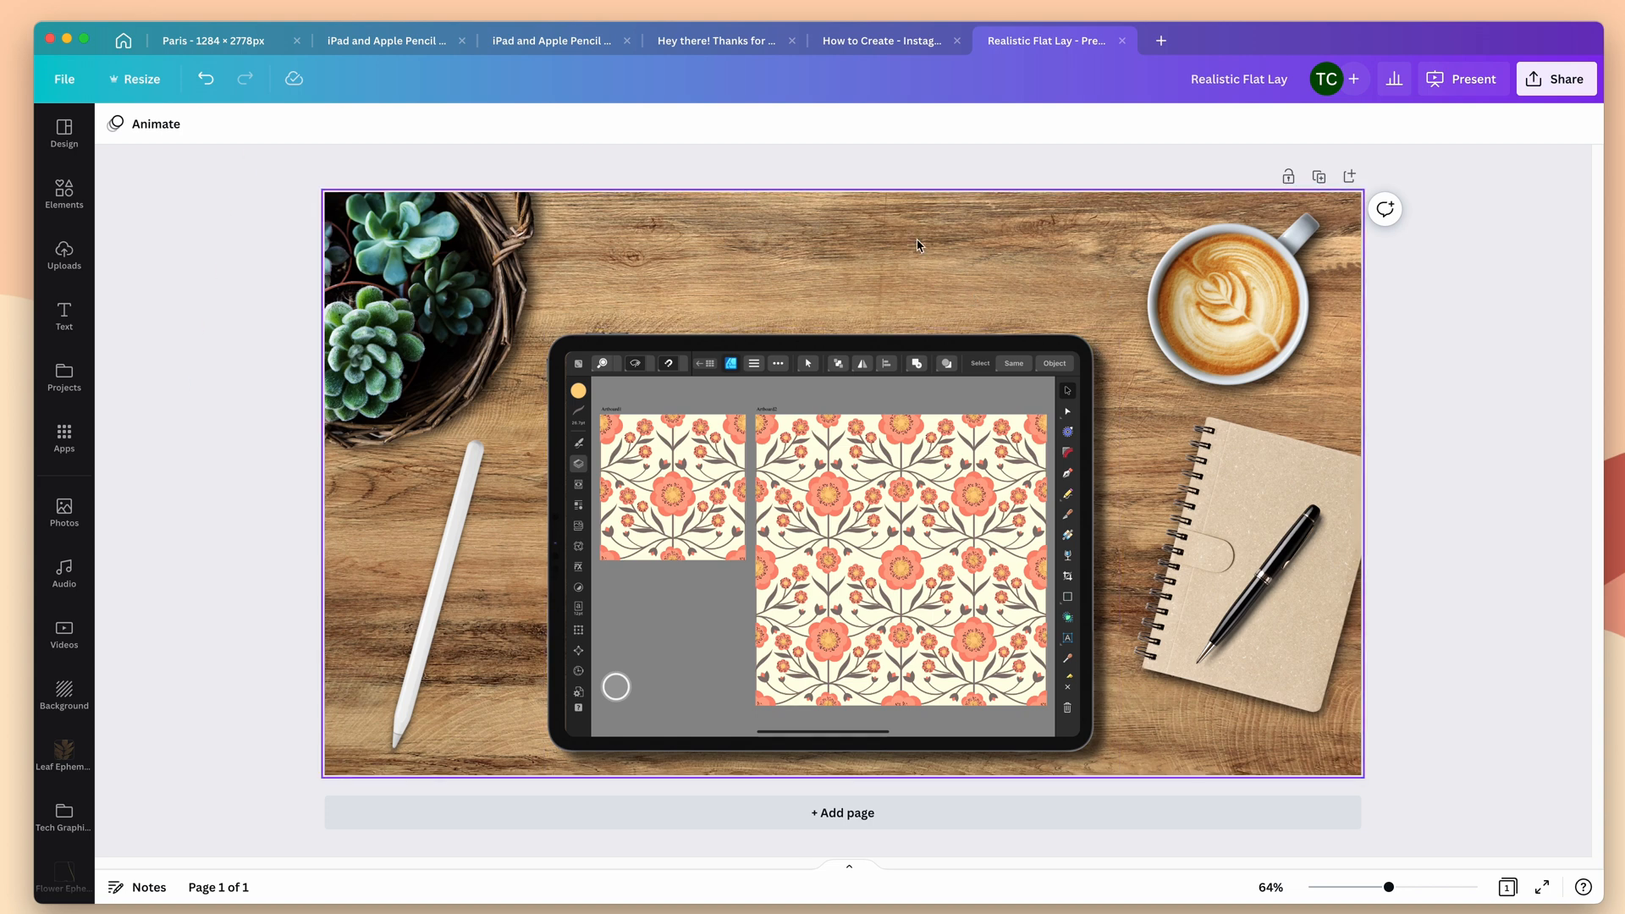
mouse_move(178, 496)
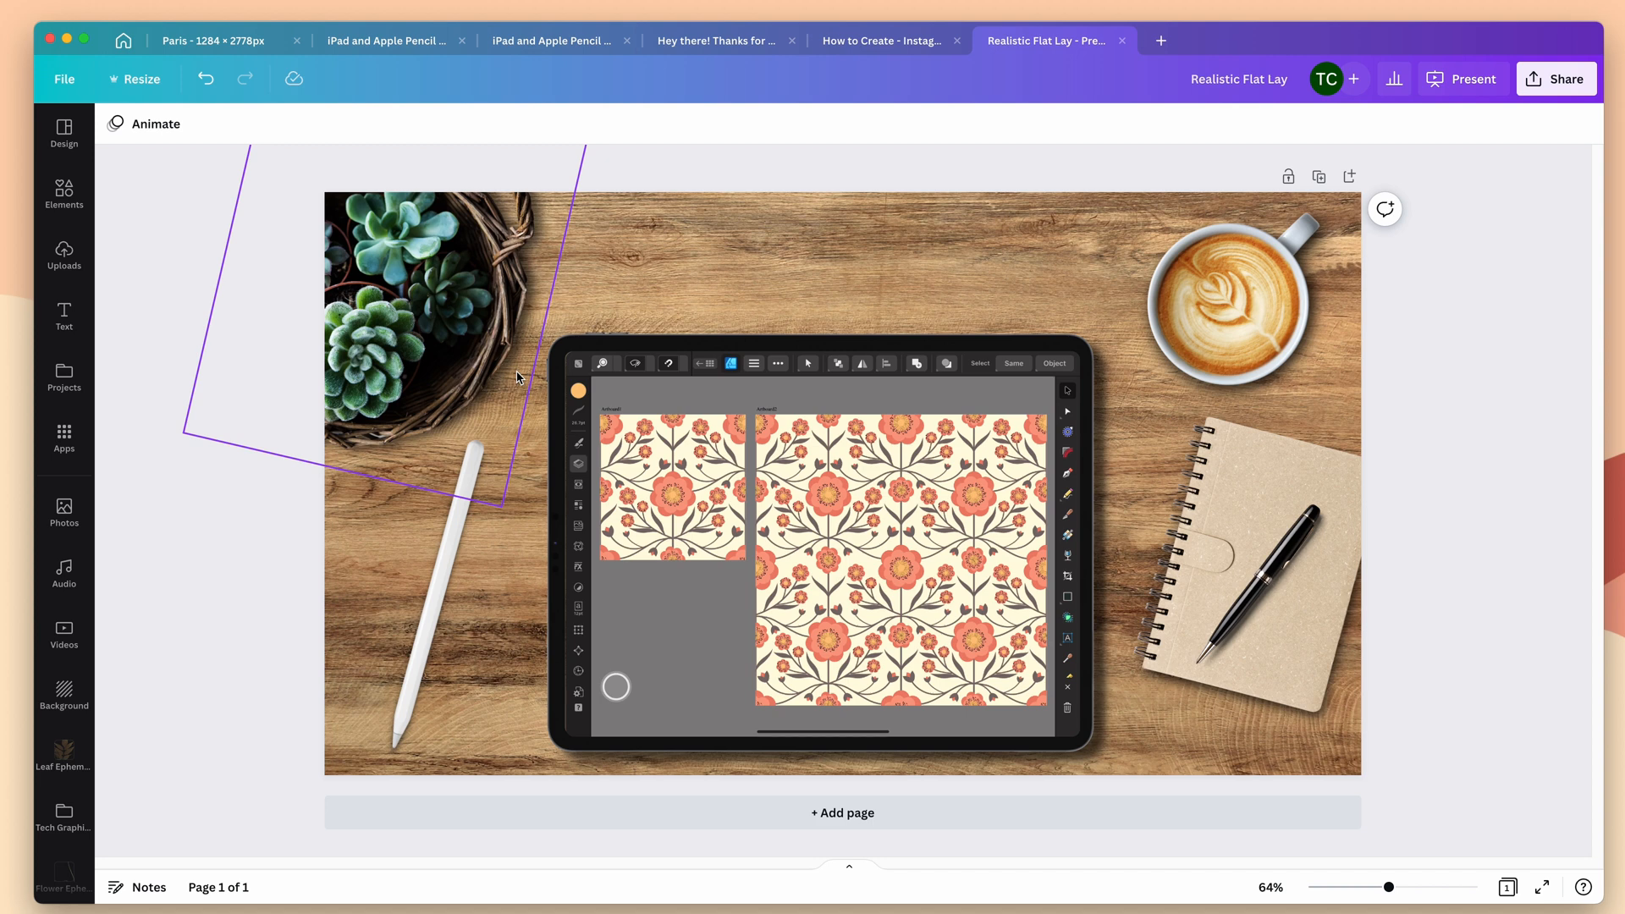
Make an Instagram Post (Square) copy of the flat lay via Resize > Copy & resize.
click(197, 247)
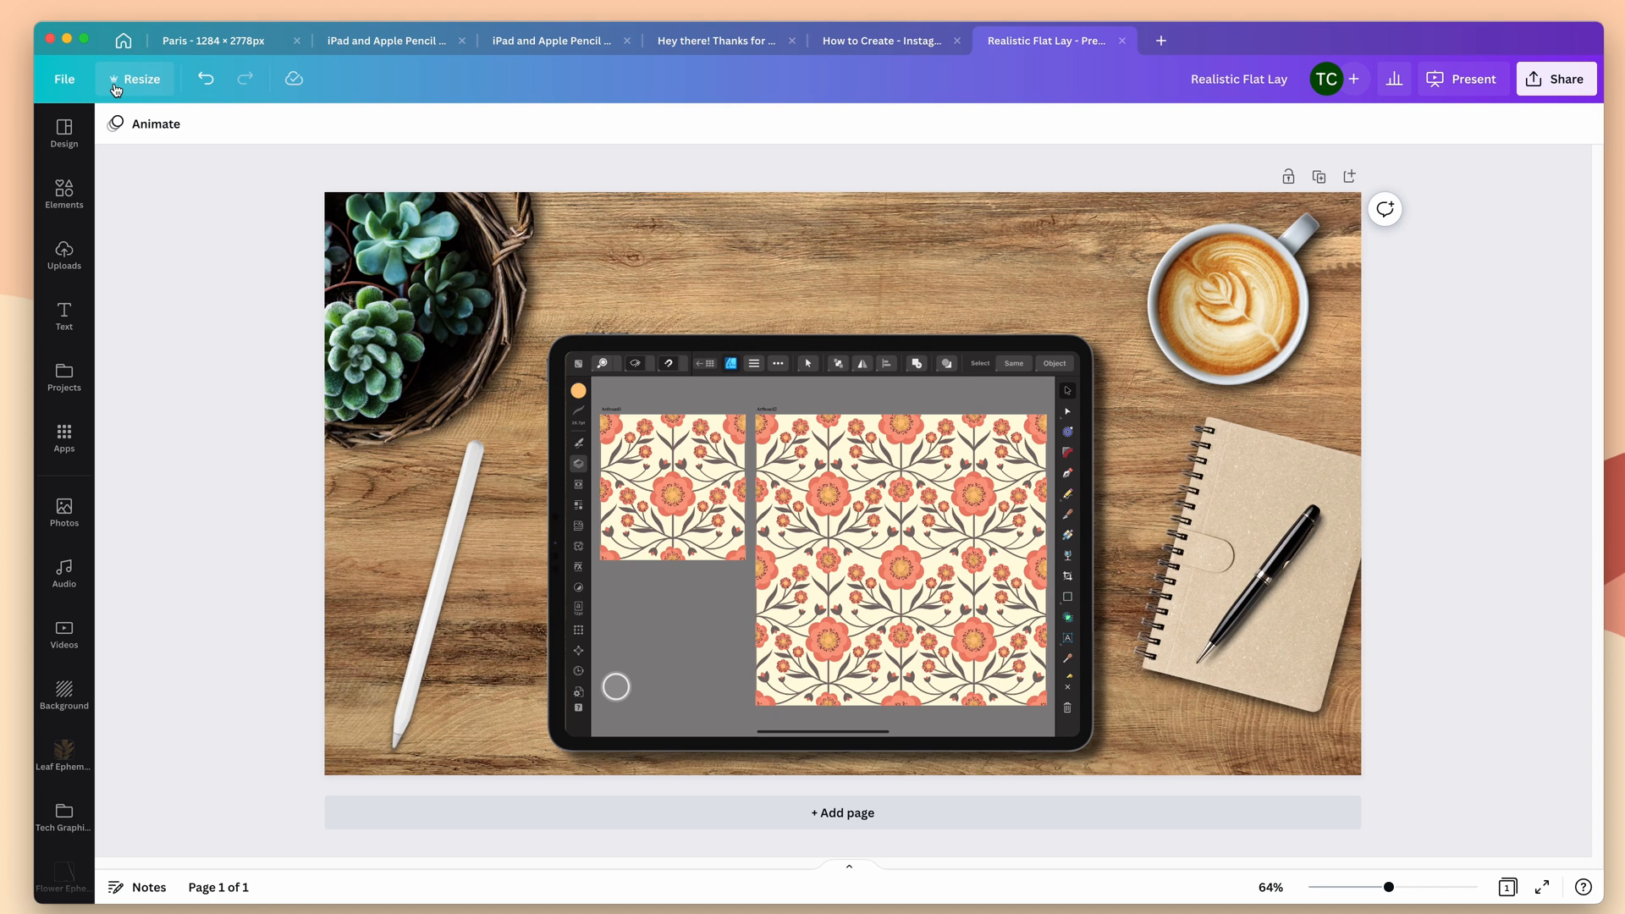
click(136, 79)
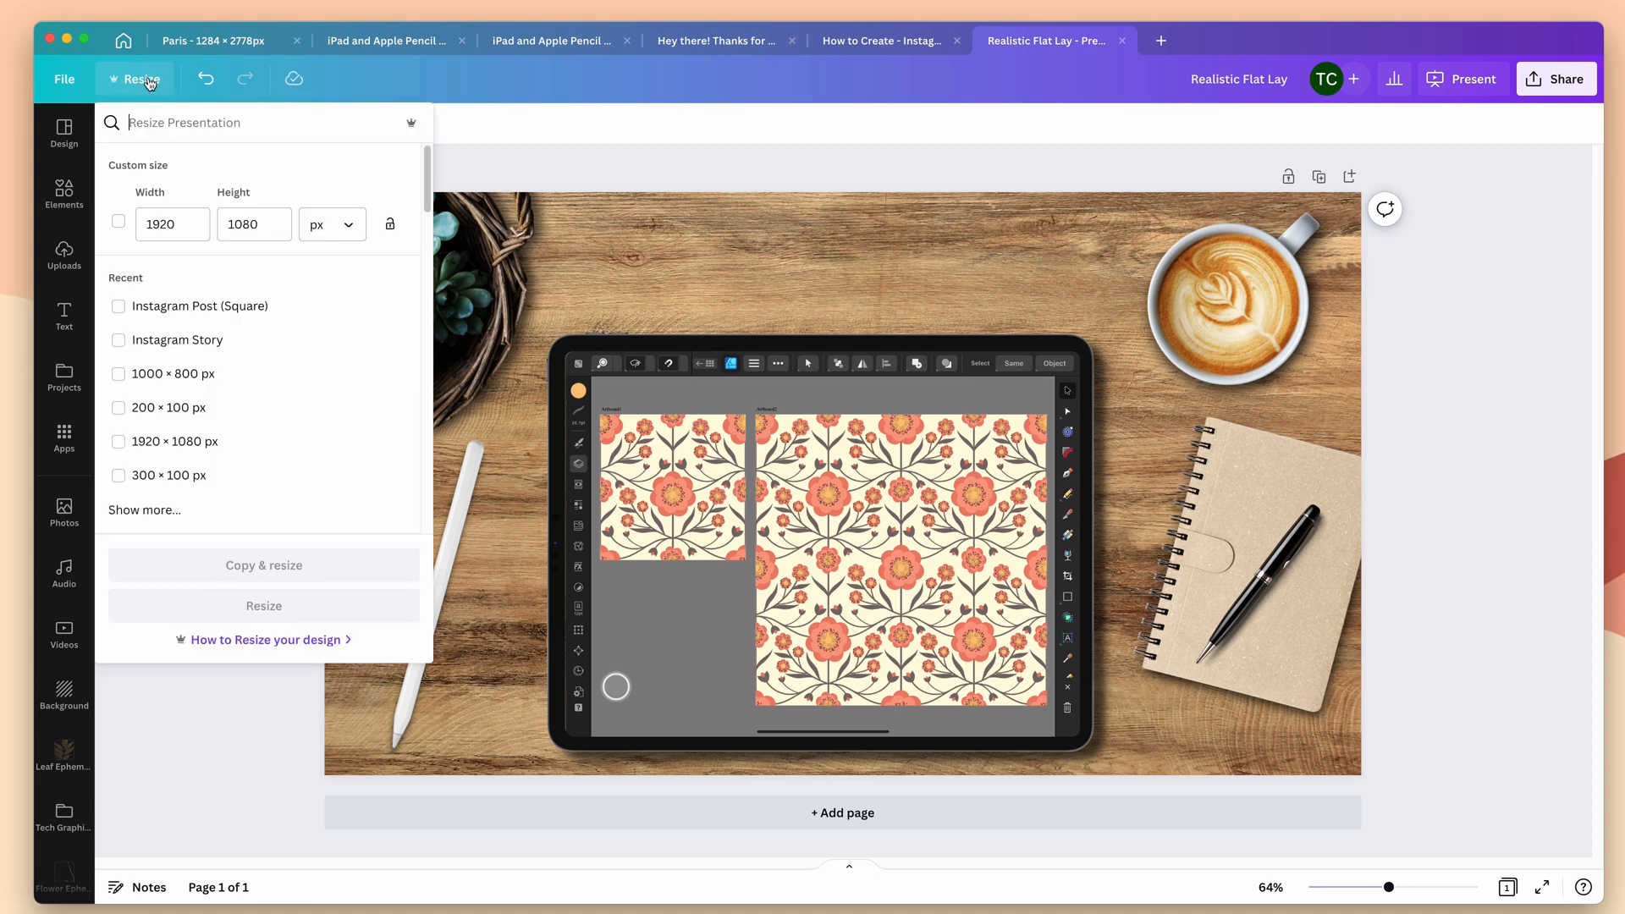
click(119, 306)
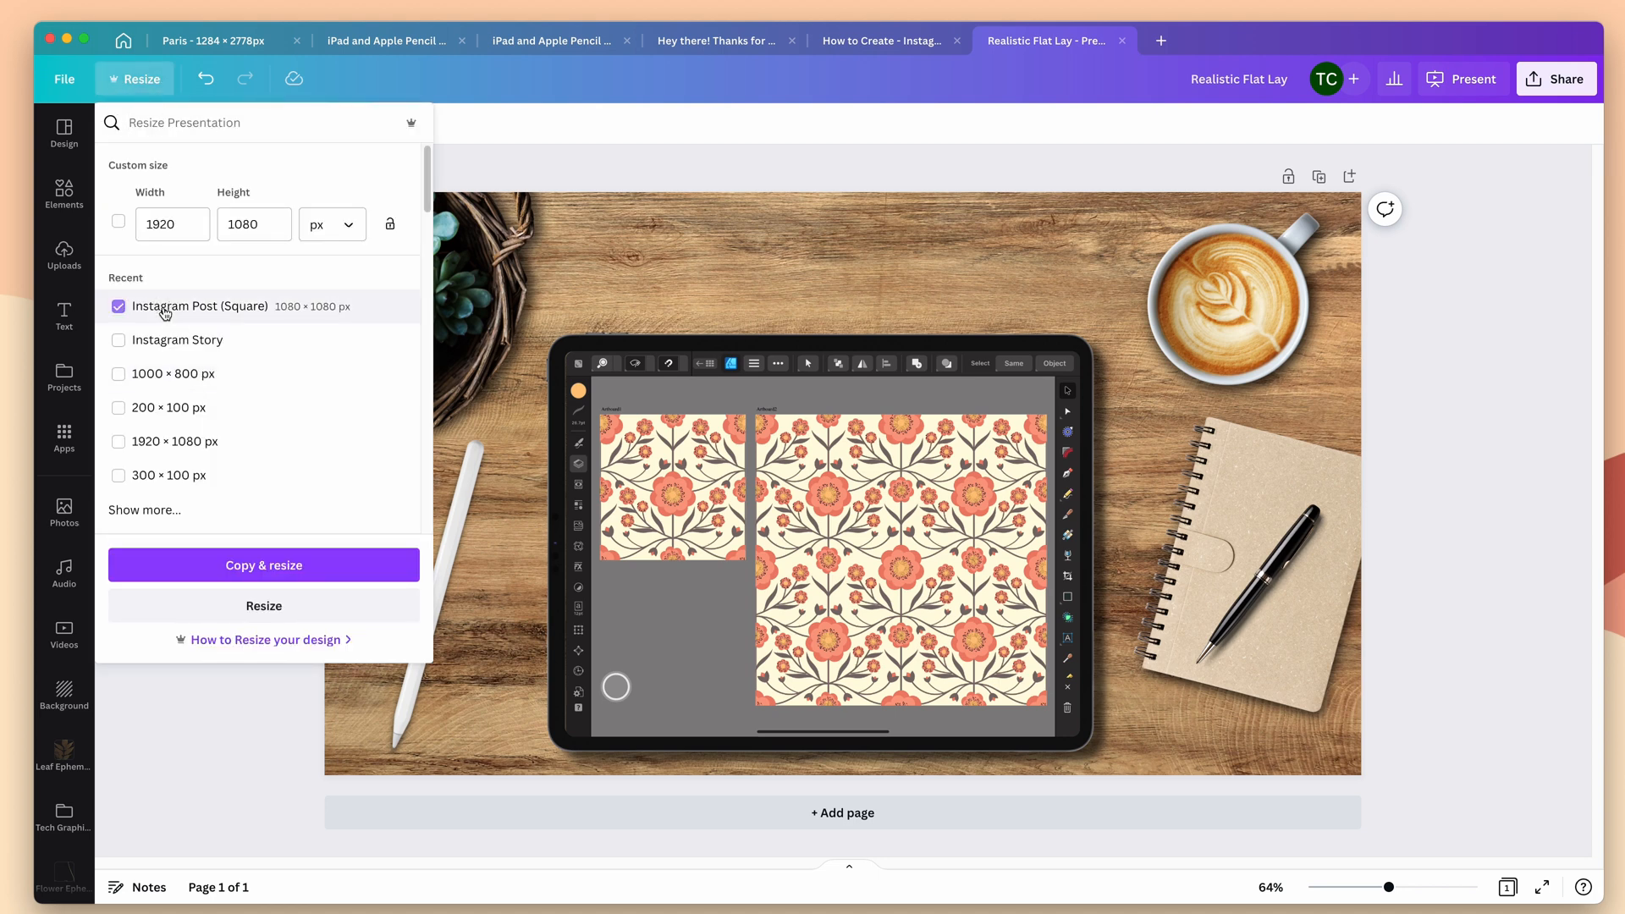
click(264, 566)
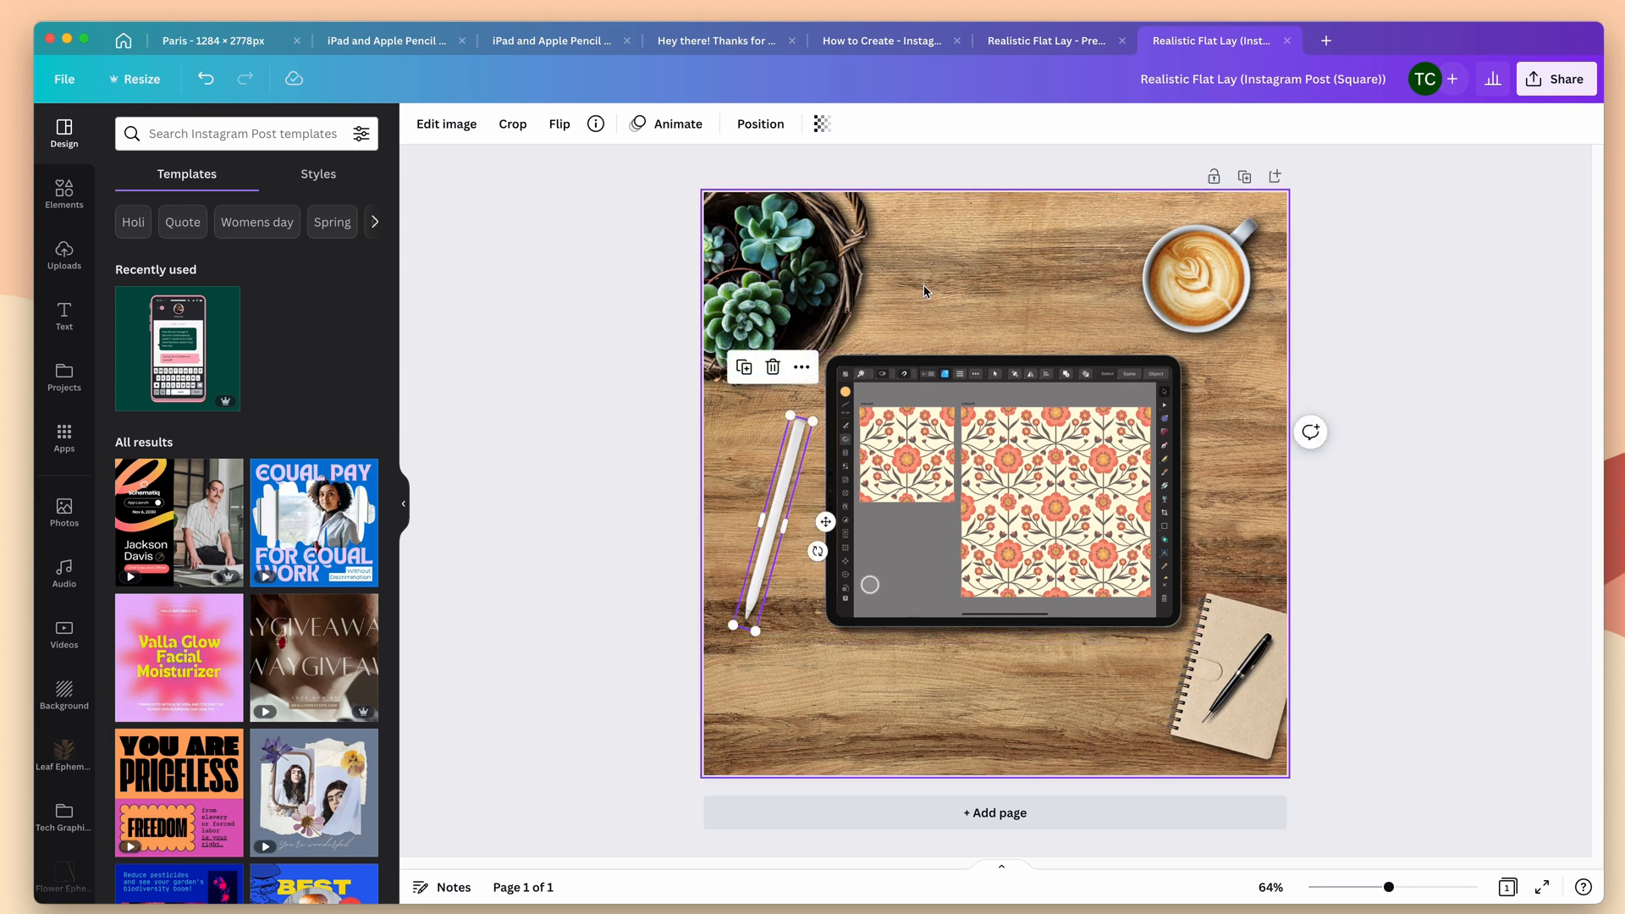
mouse_move(1071, 751)
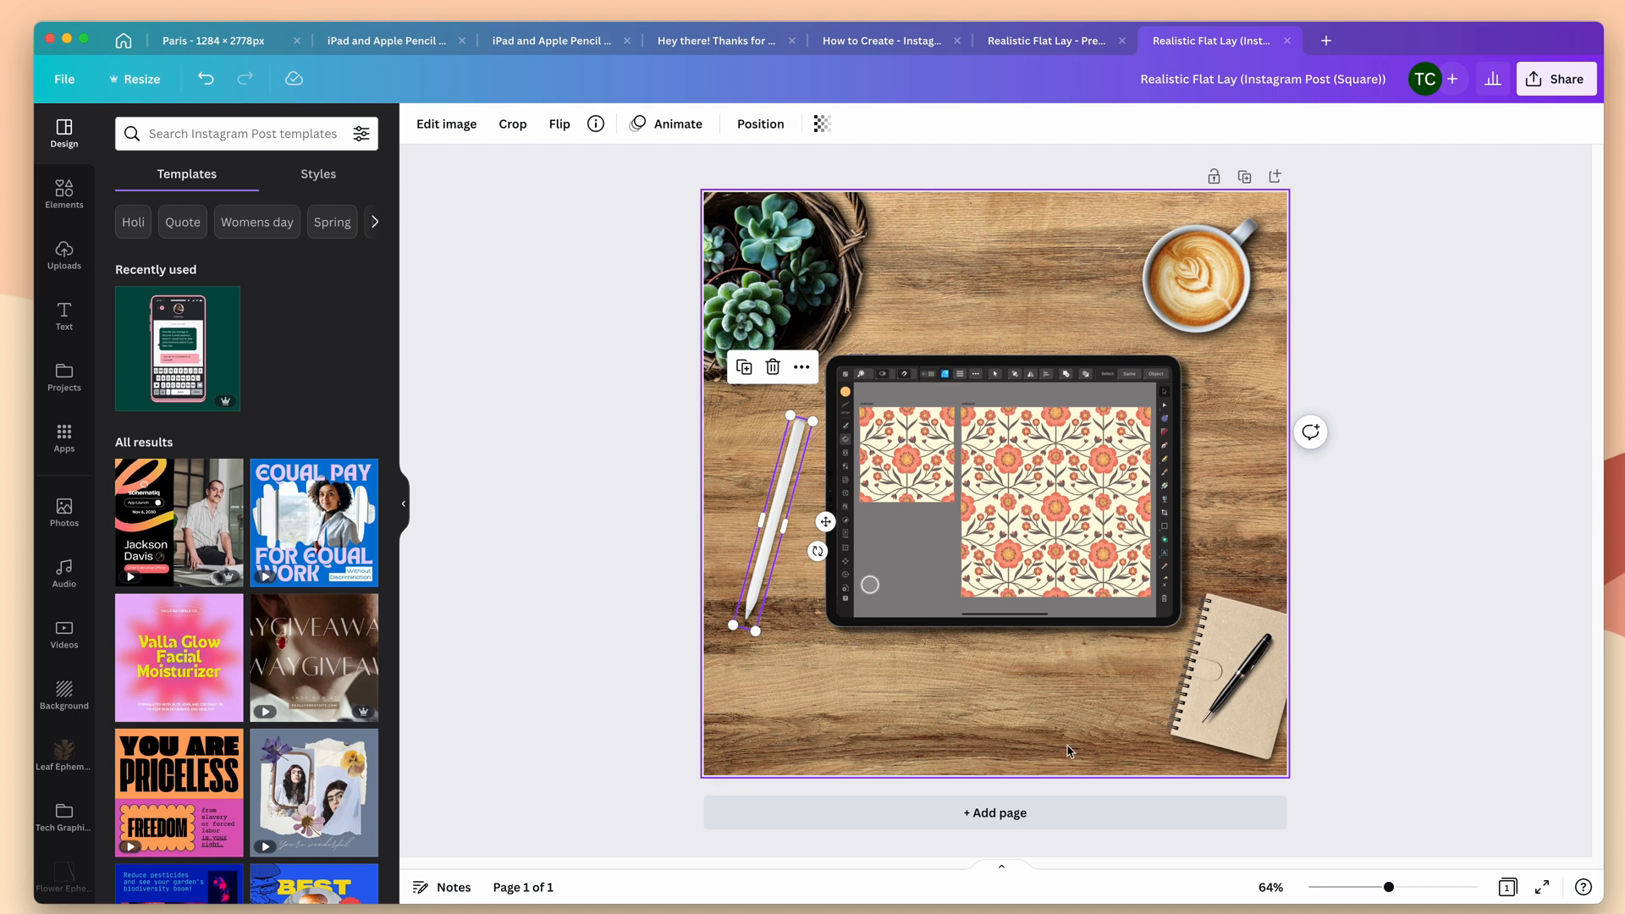
mouse_move(1046, 718)
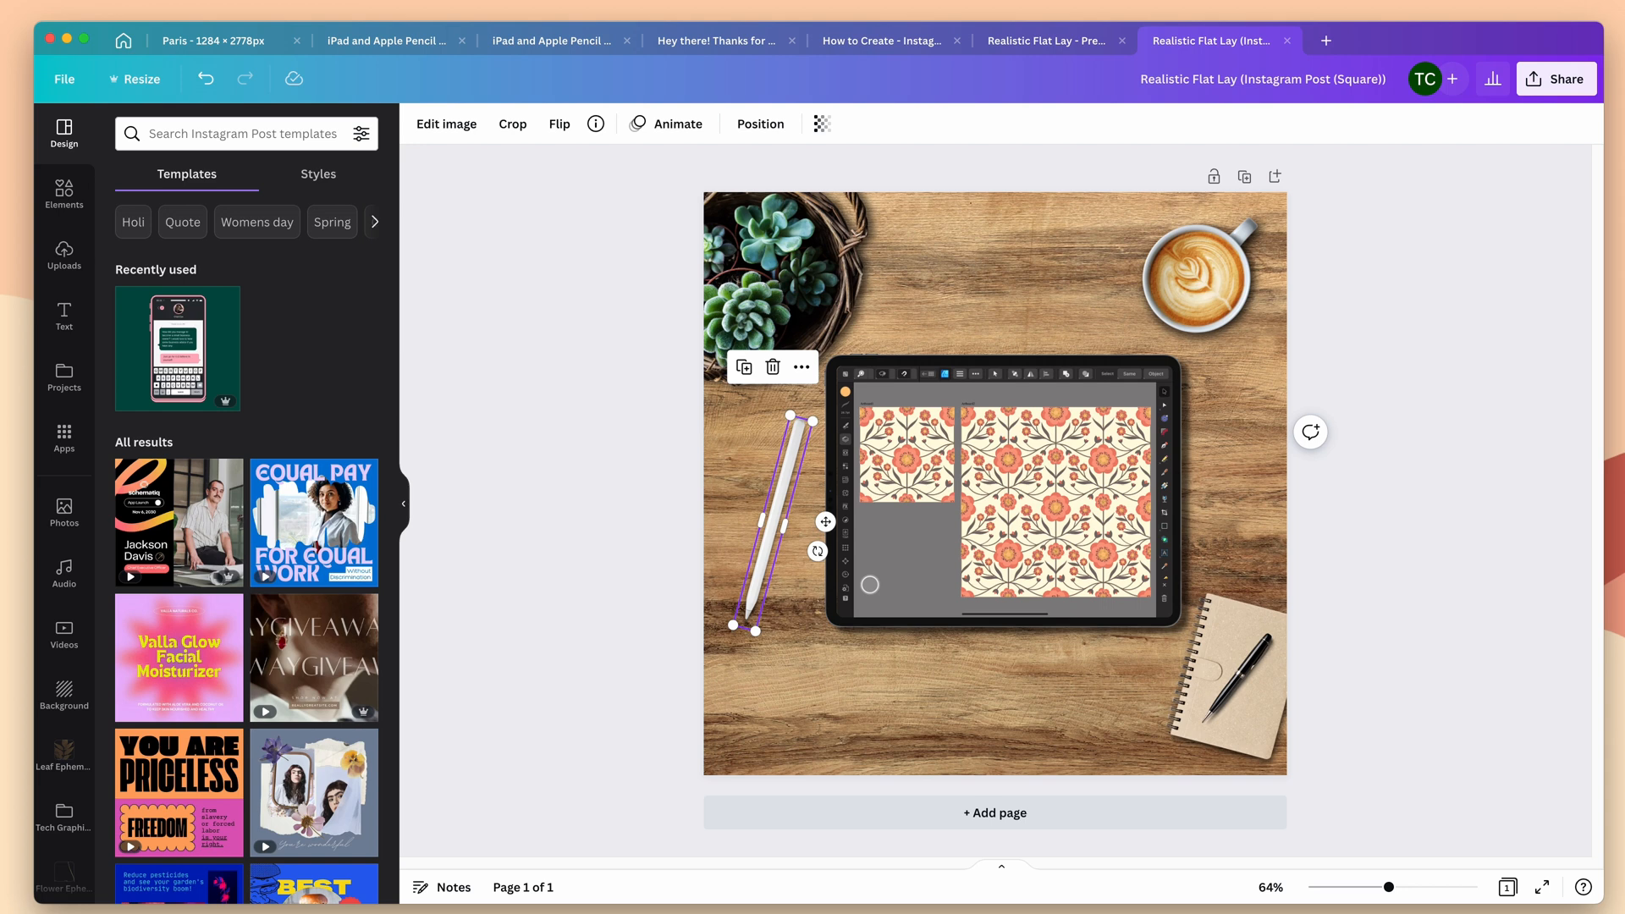
mouse_move(1191, 63)
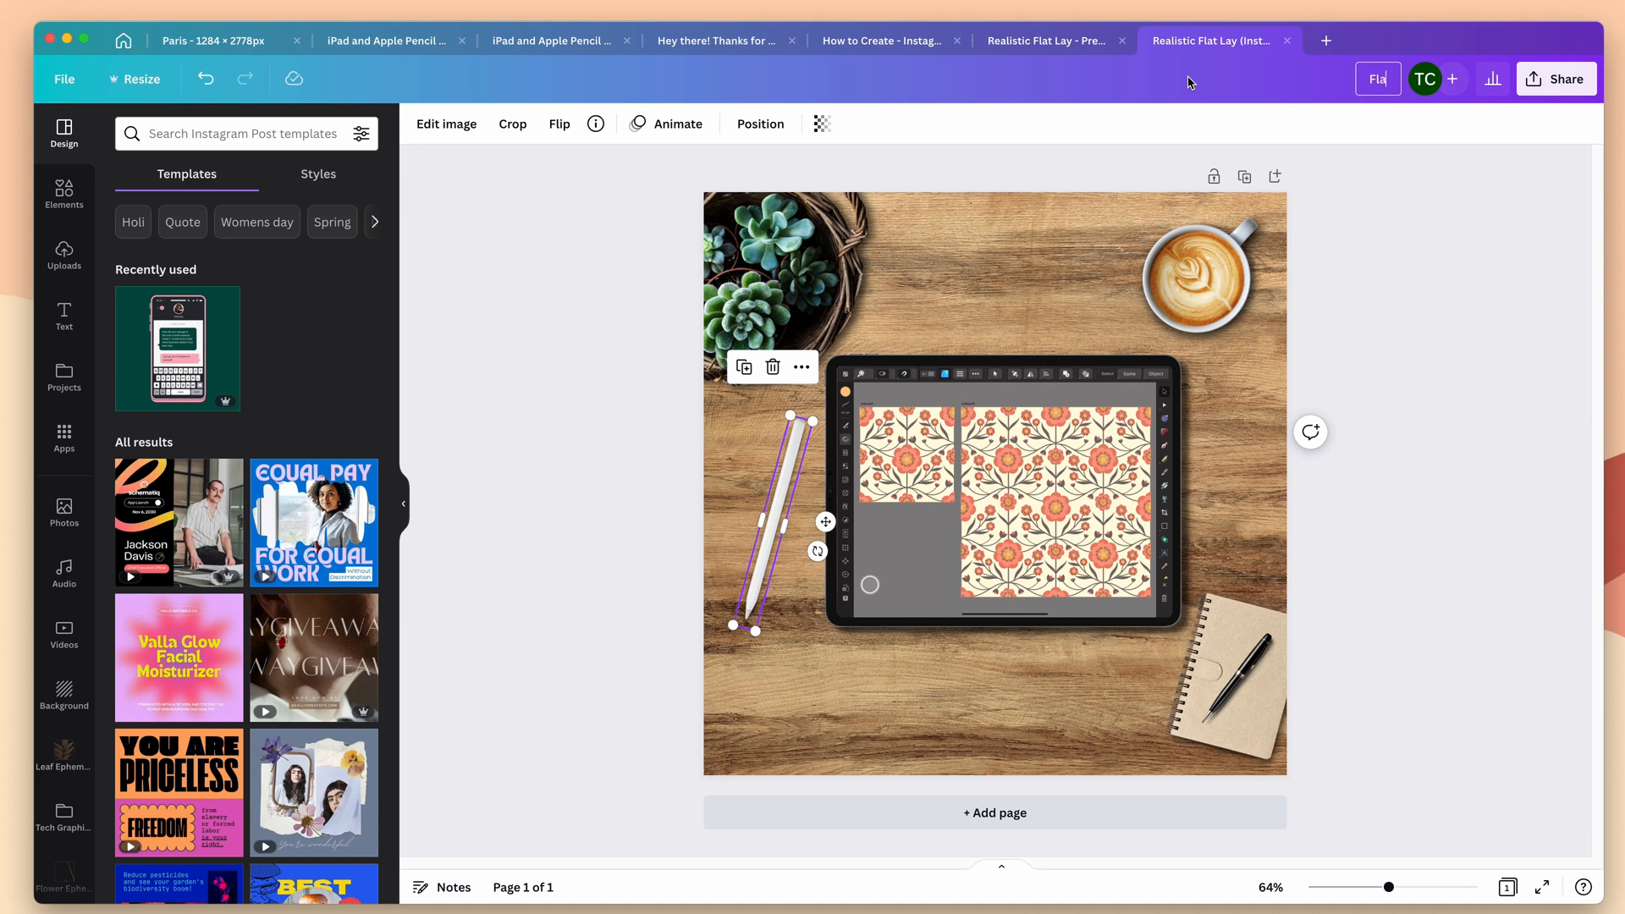
Name the square copy 'Flat Lay iPad Square 1080' and swap the iPad screen to the green pattern screenshot from Uploads.
text(Flat Lay iPad Square 1080)
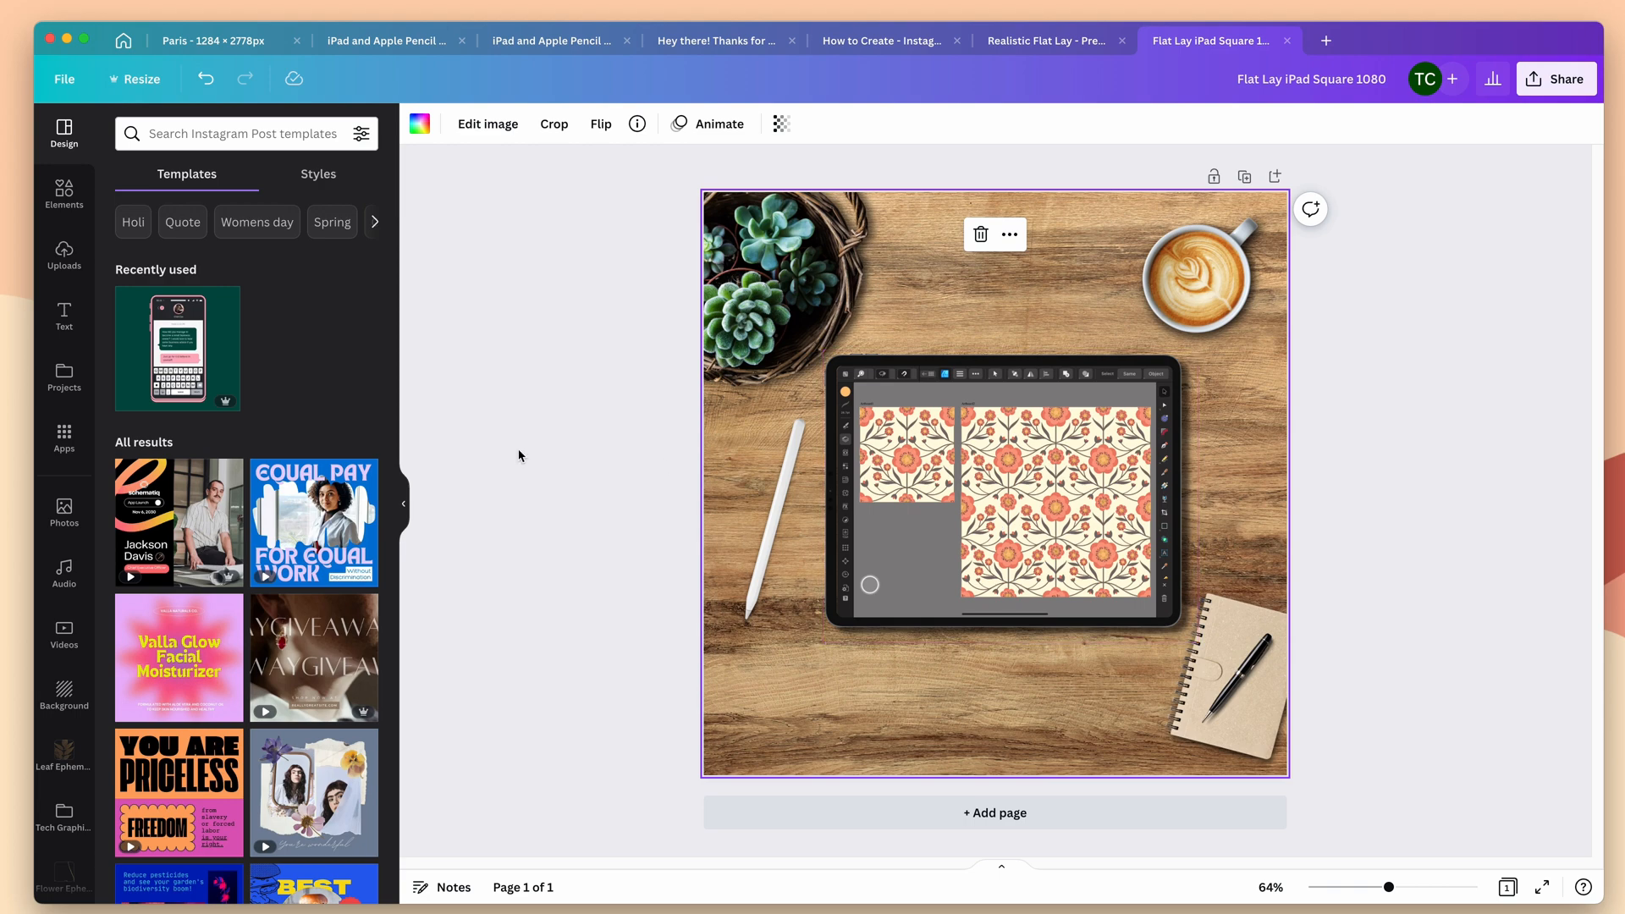
click(62, 256)
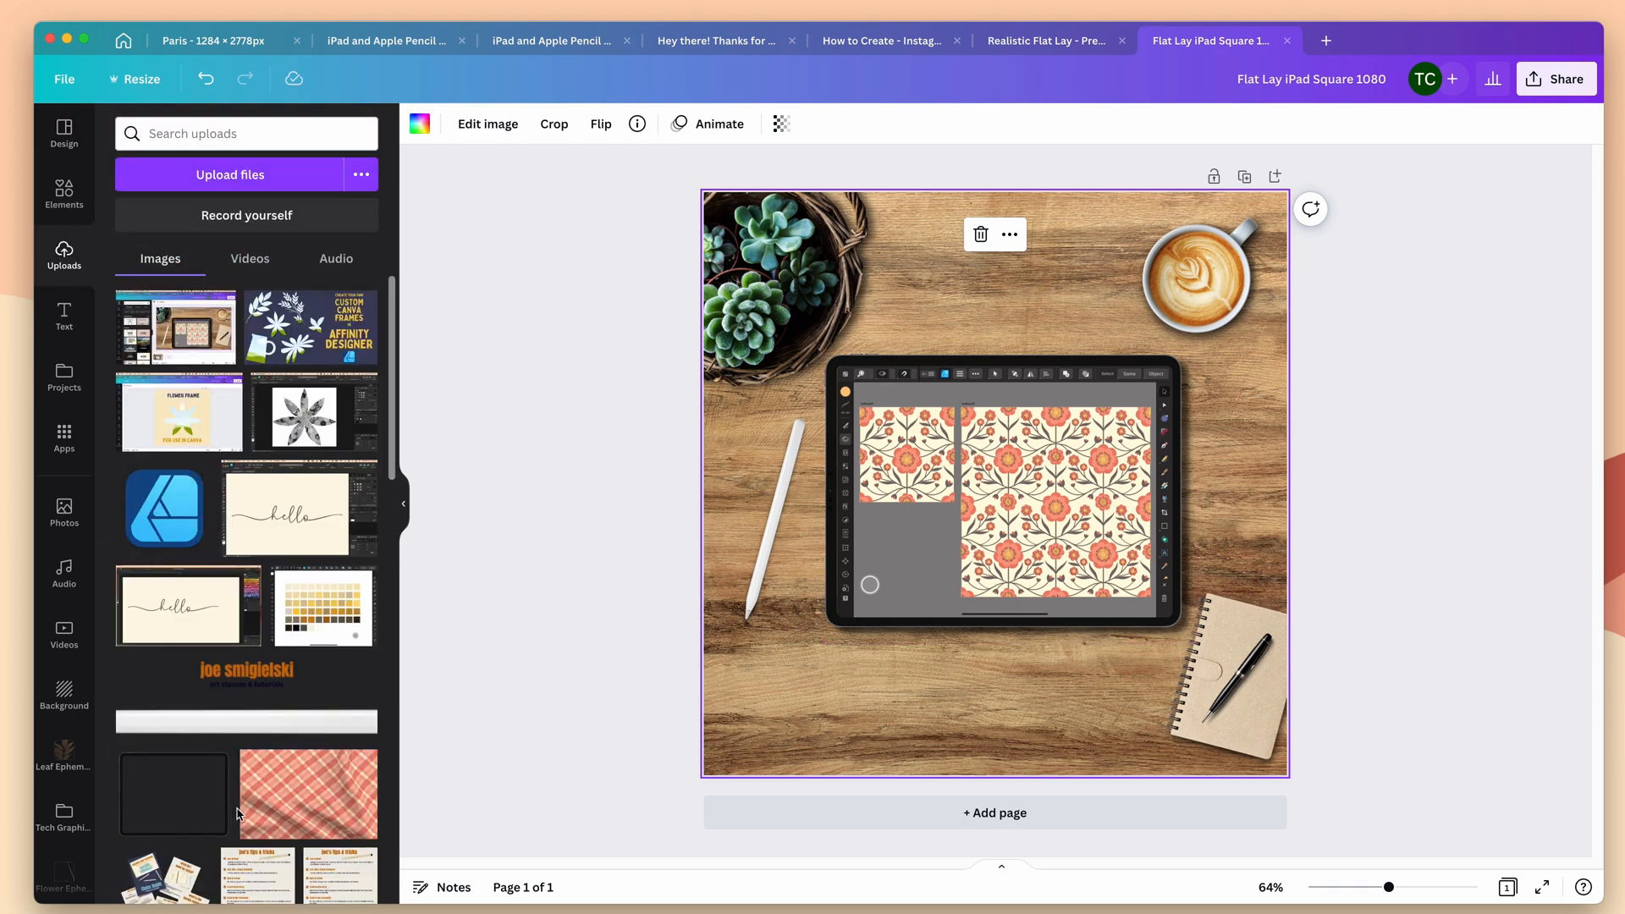
scroll(down, 3)
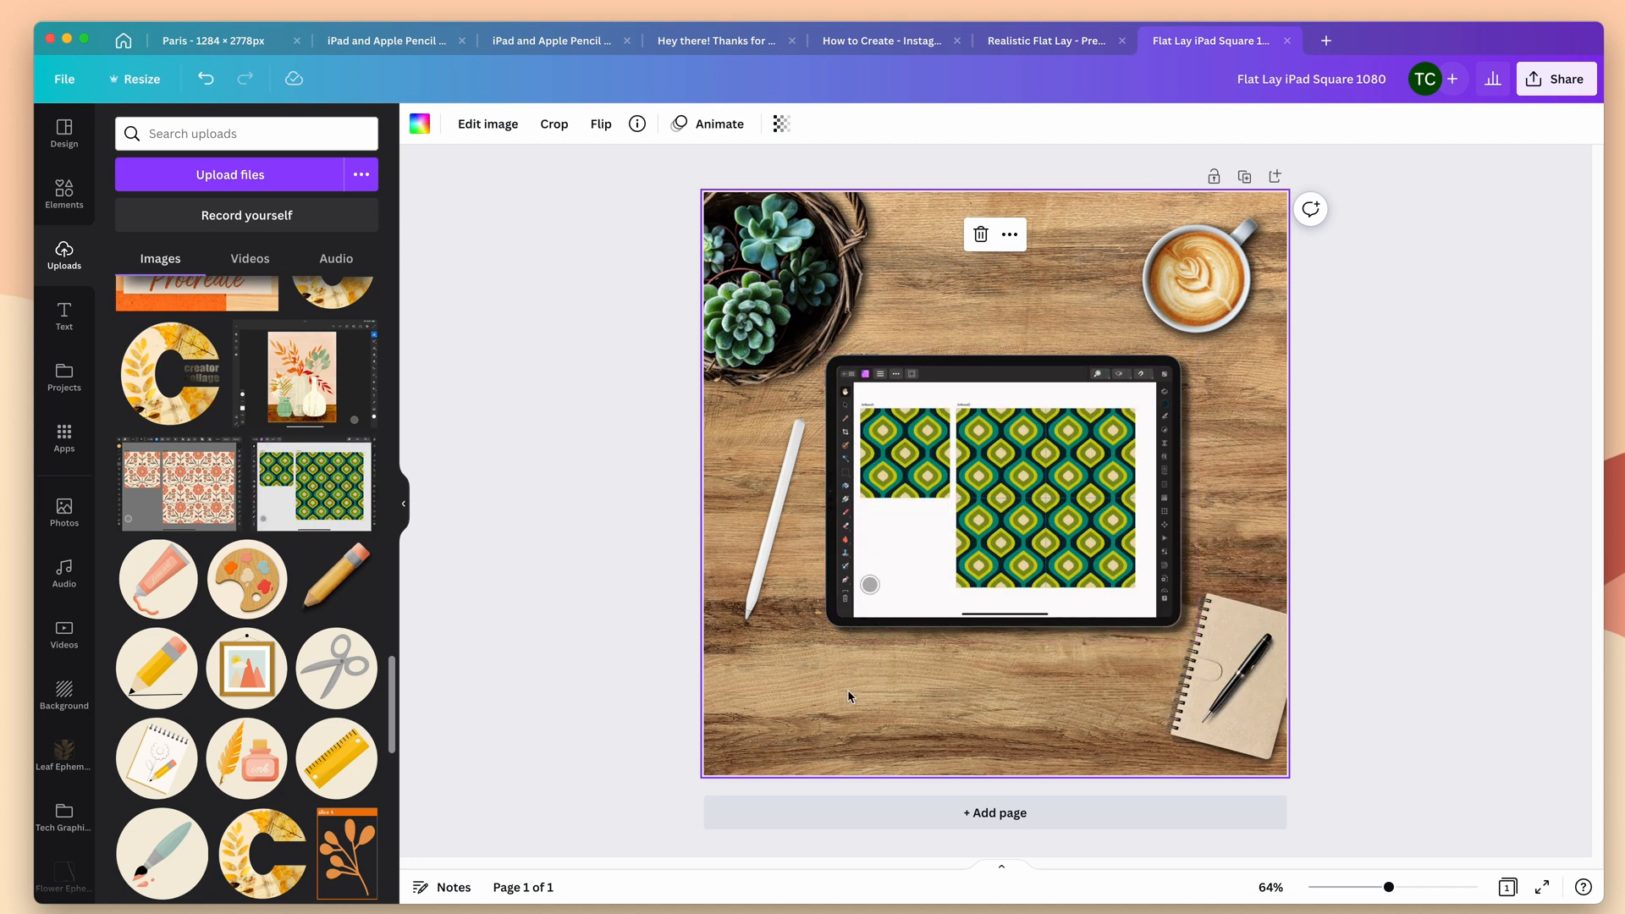
mouse_move(835, 682)
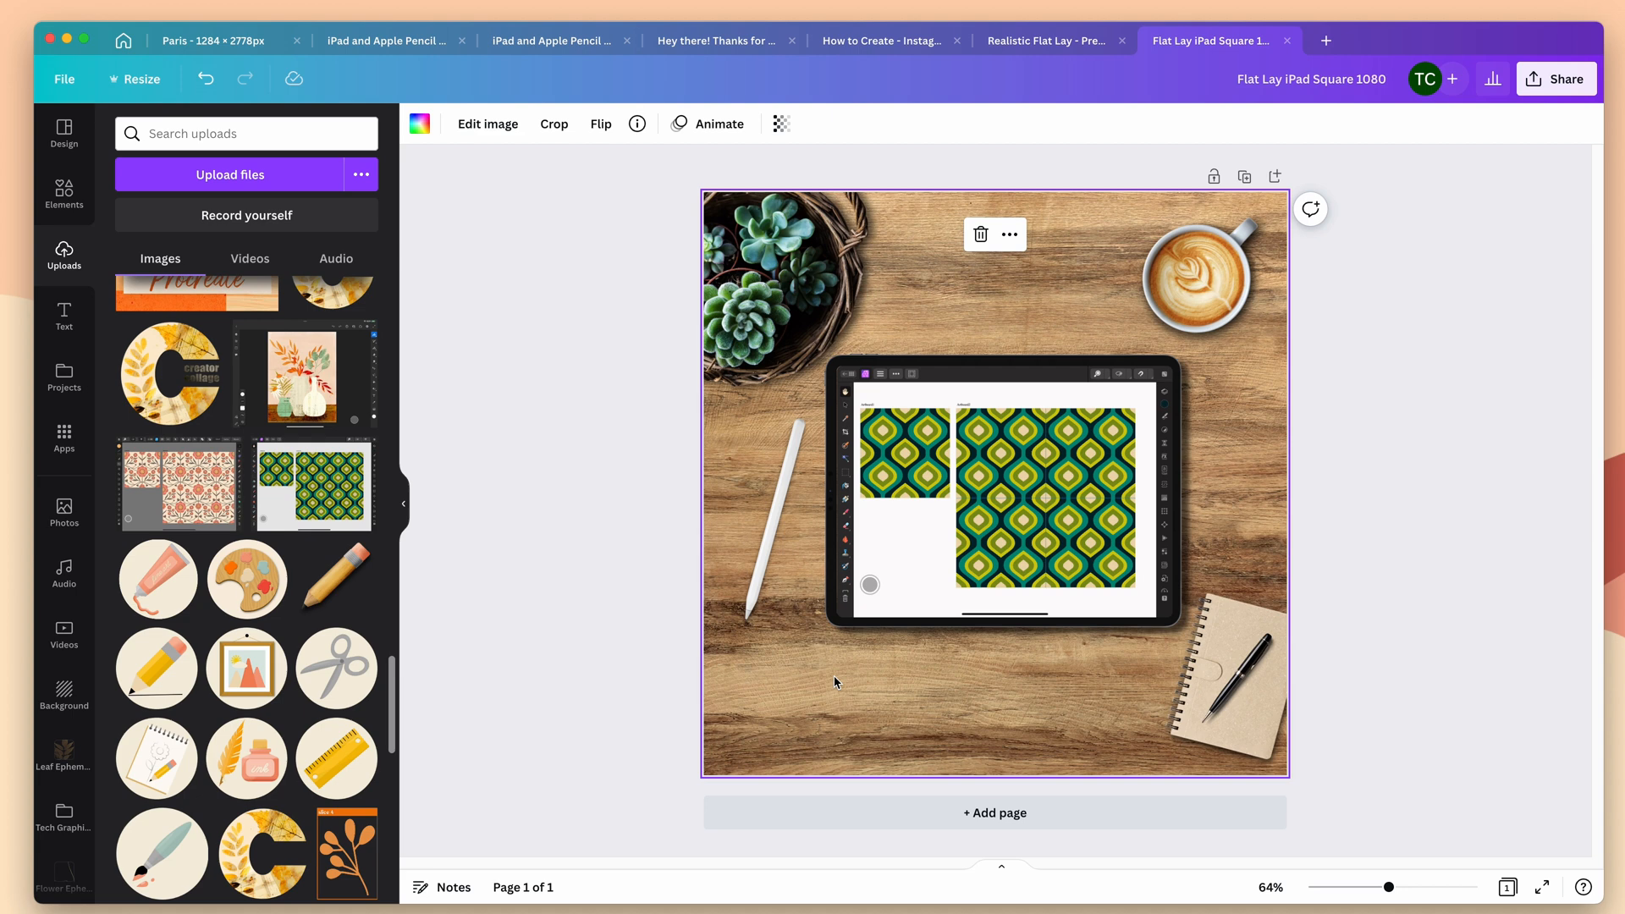
click(996, 498)
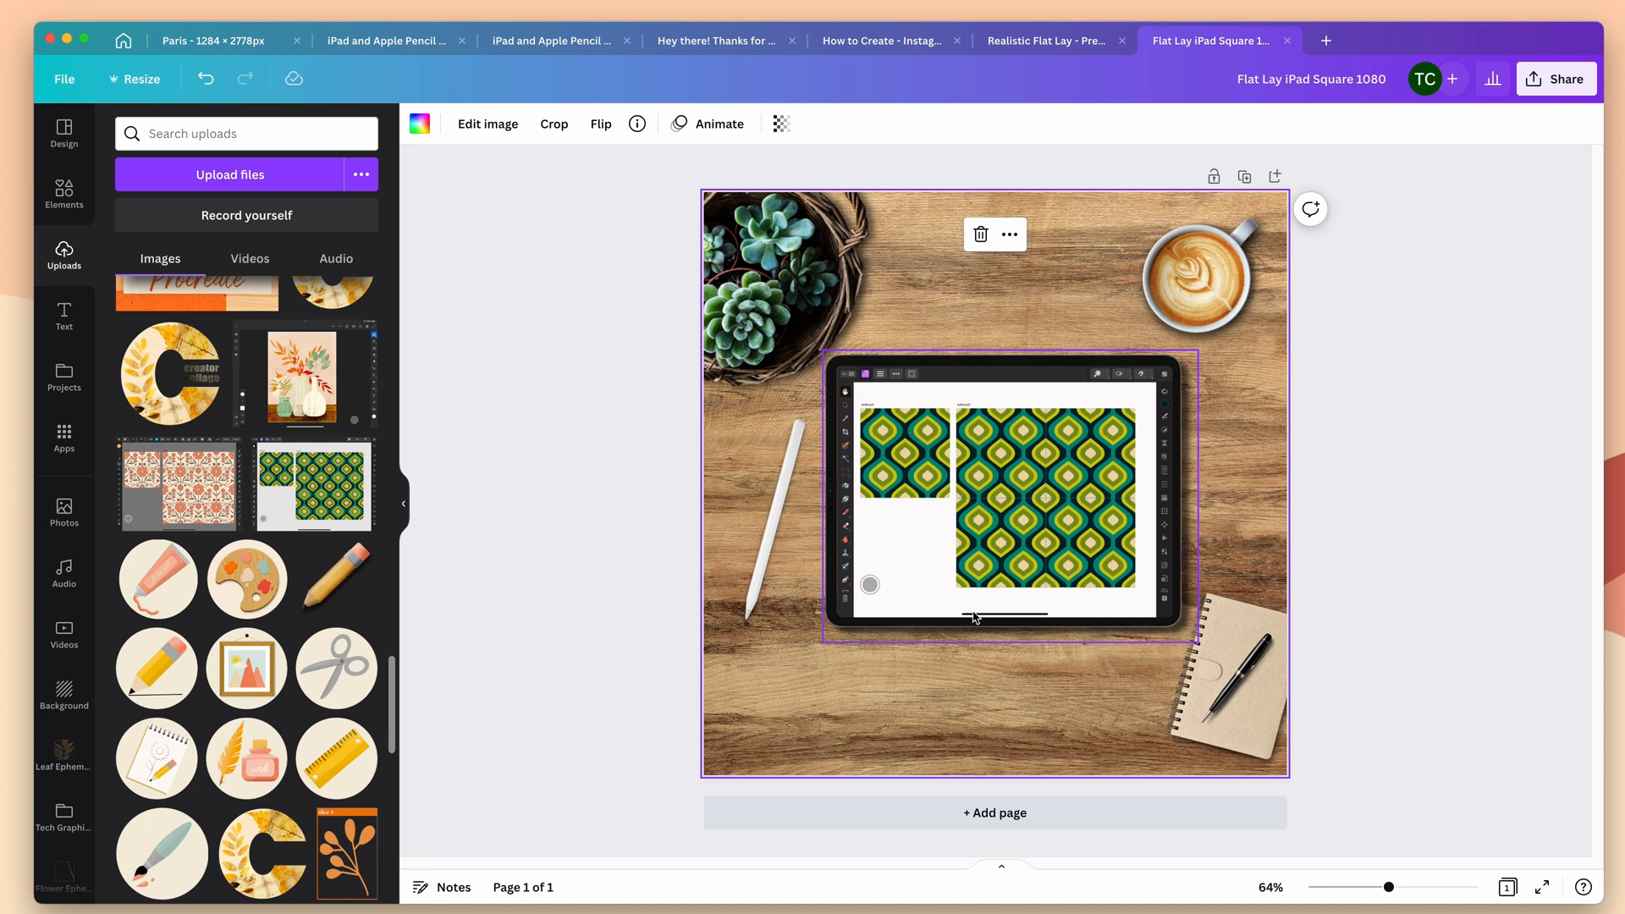
mouse_move(948, 537)
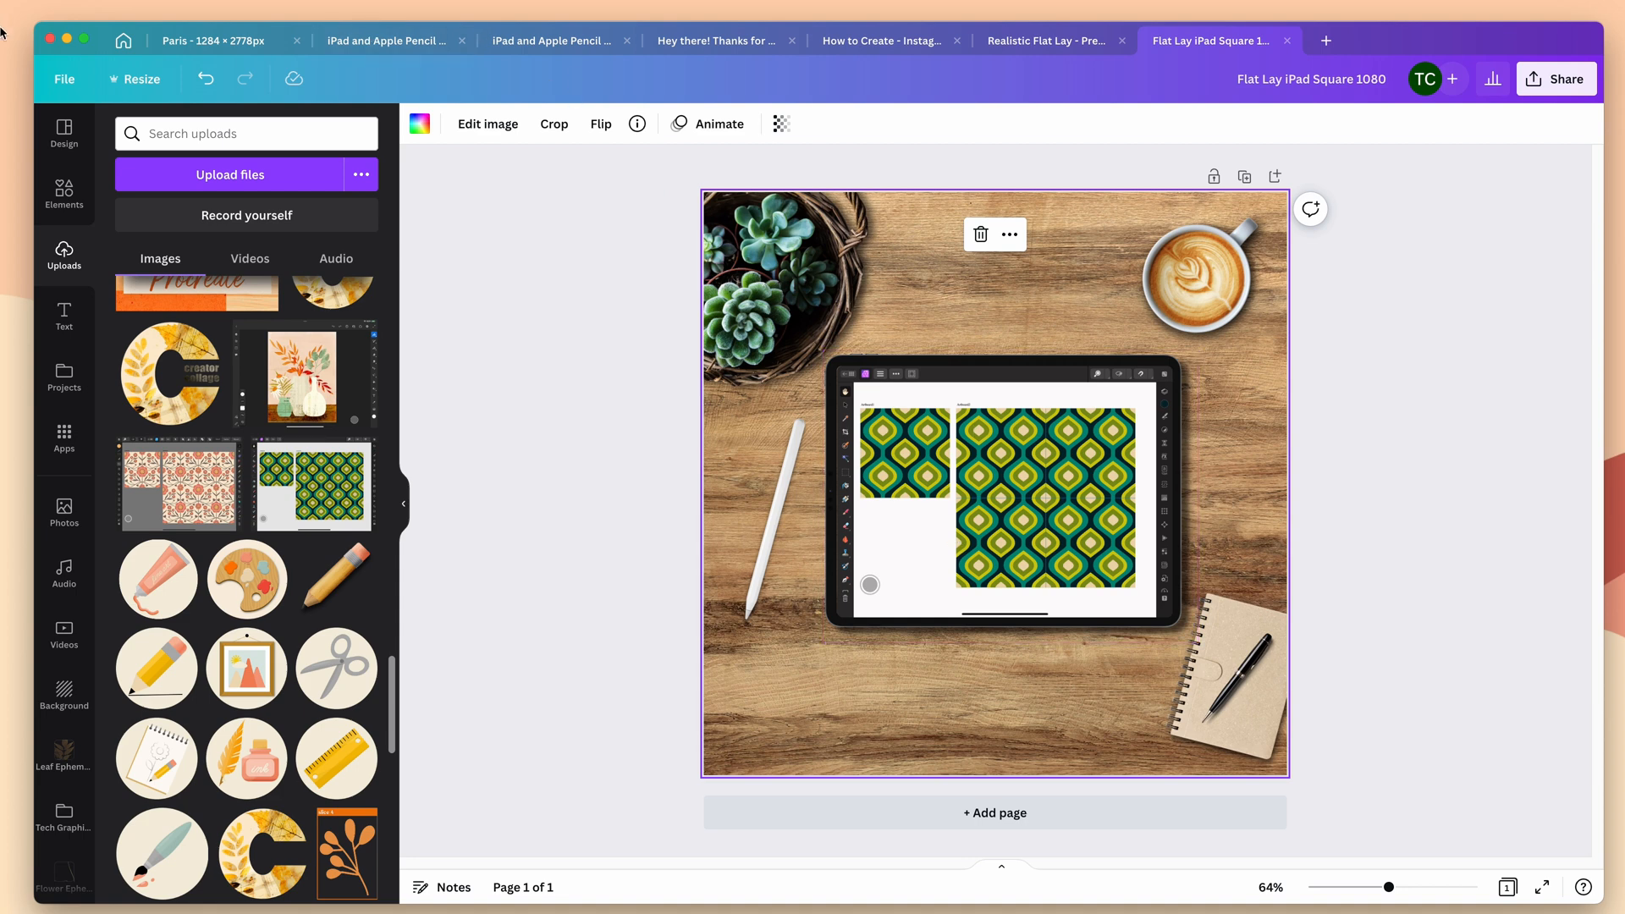
Save the square design to a folder and return to the original Realistic Flat Lay design.
click(62, 80)
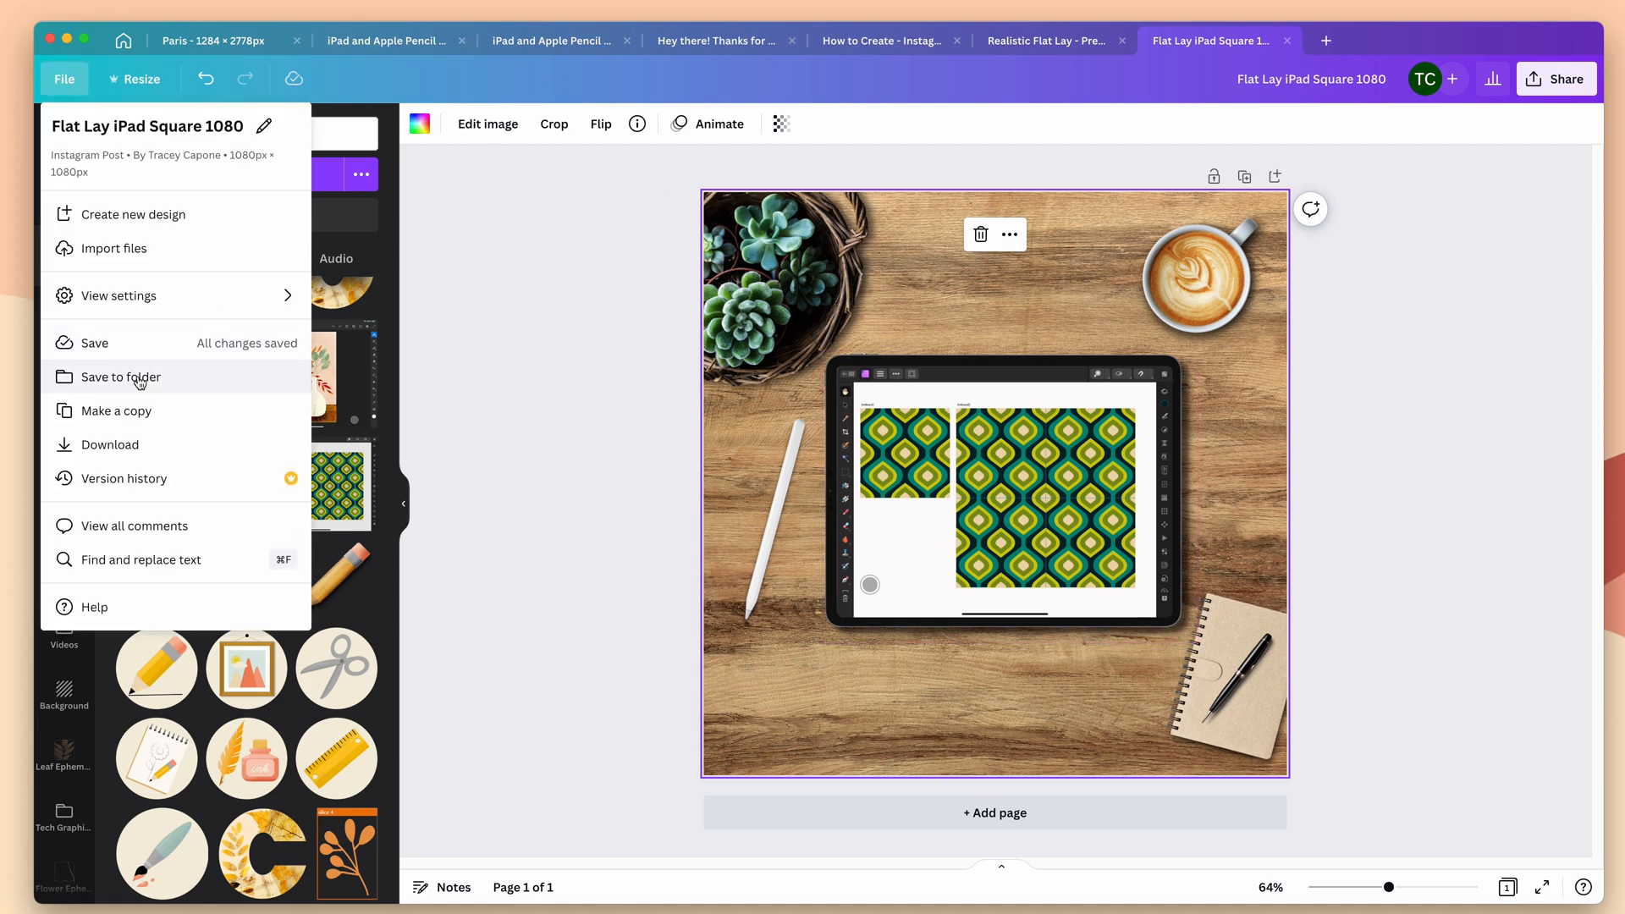
click(118, 376)
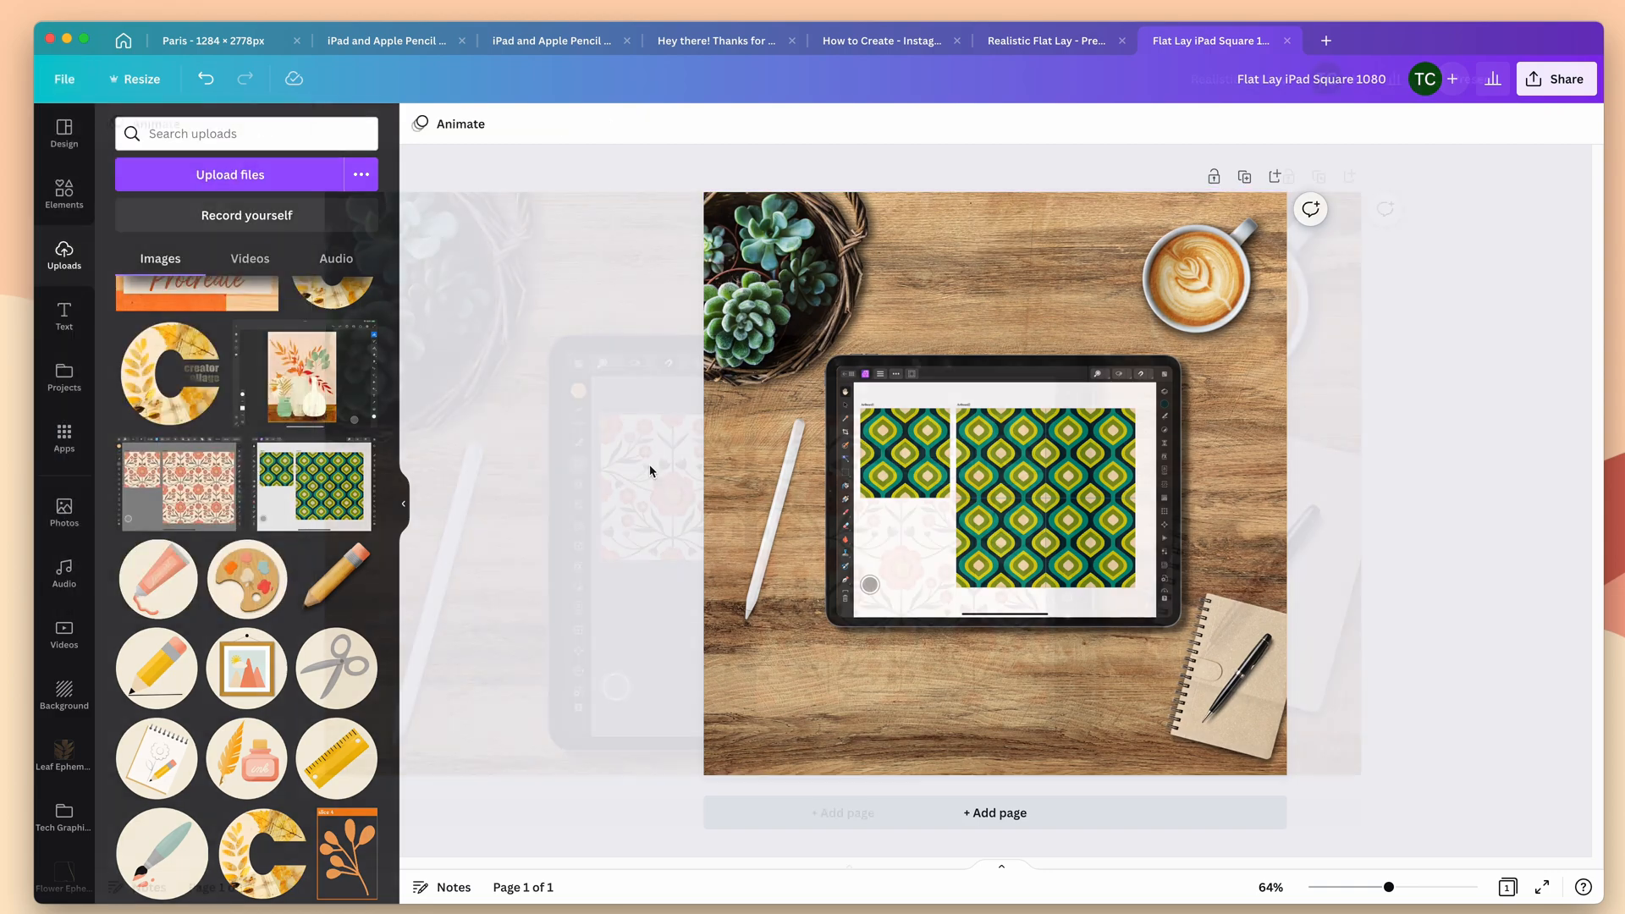
click(1050, 41)
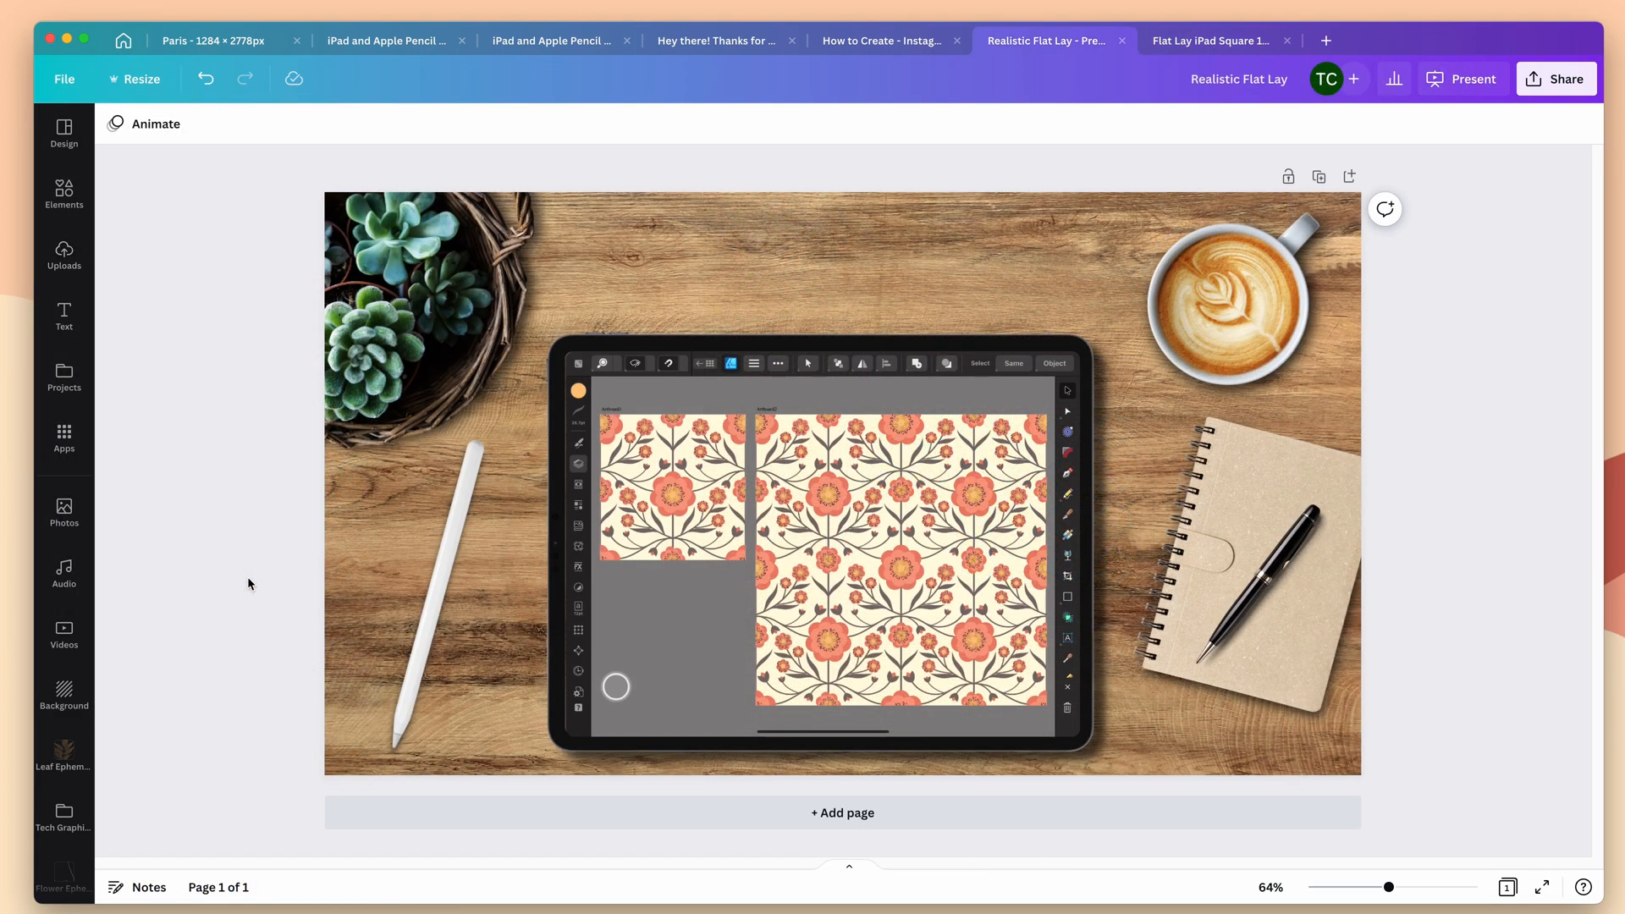